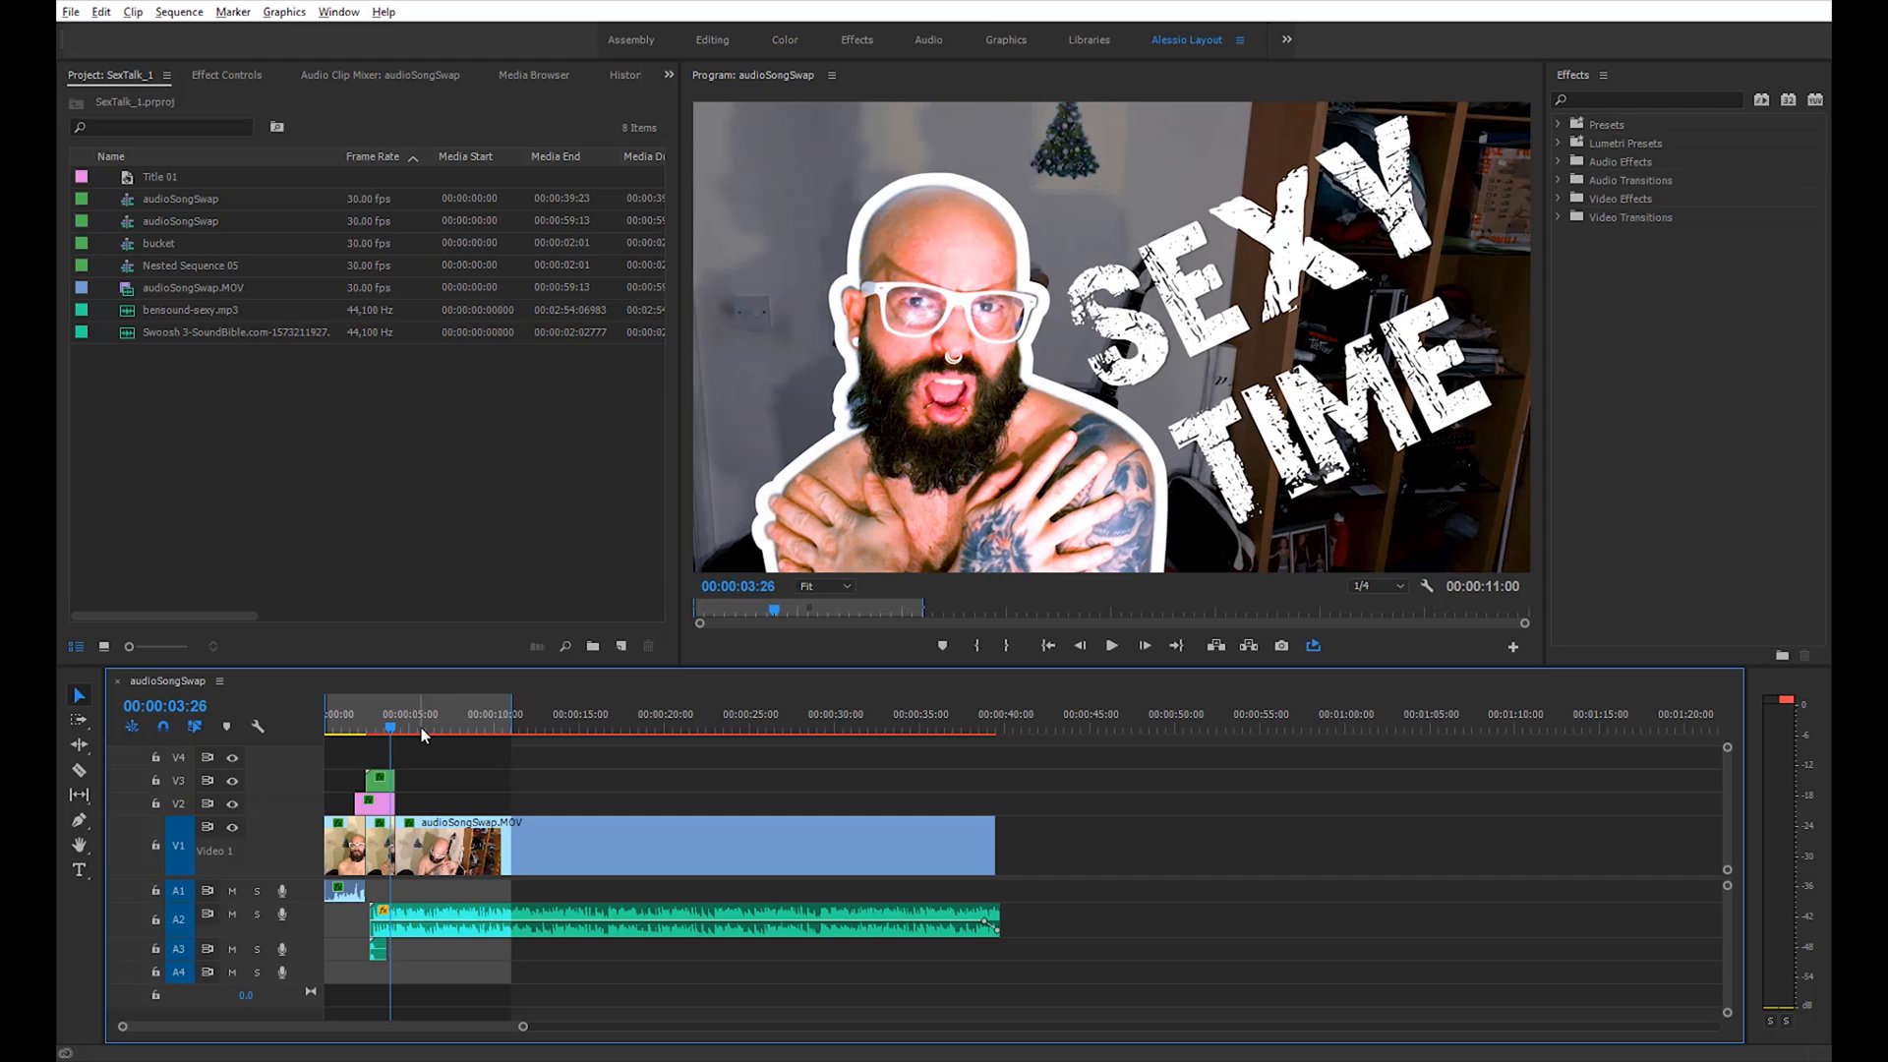
pyautogui.moveTo(189, 446)
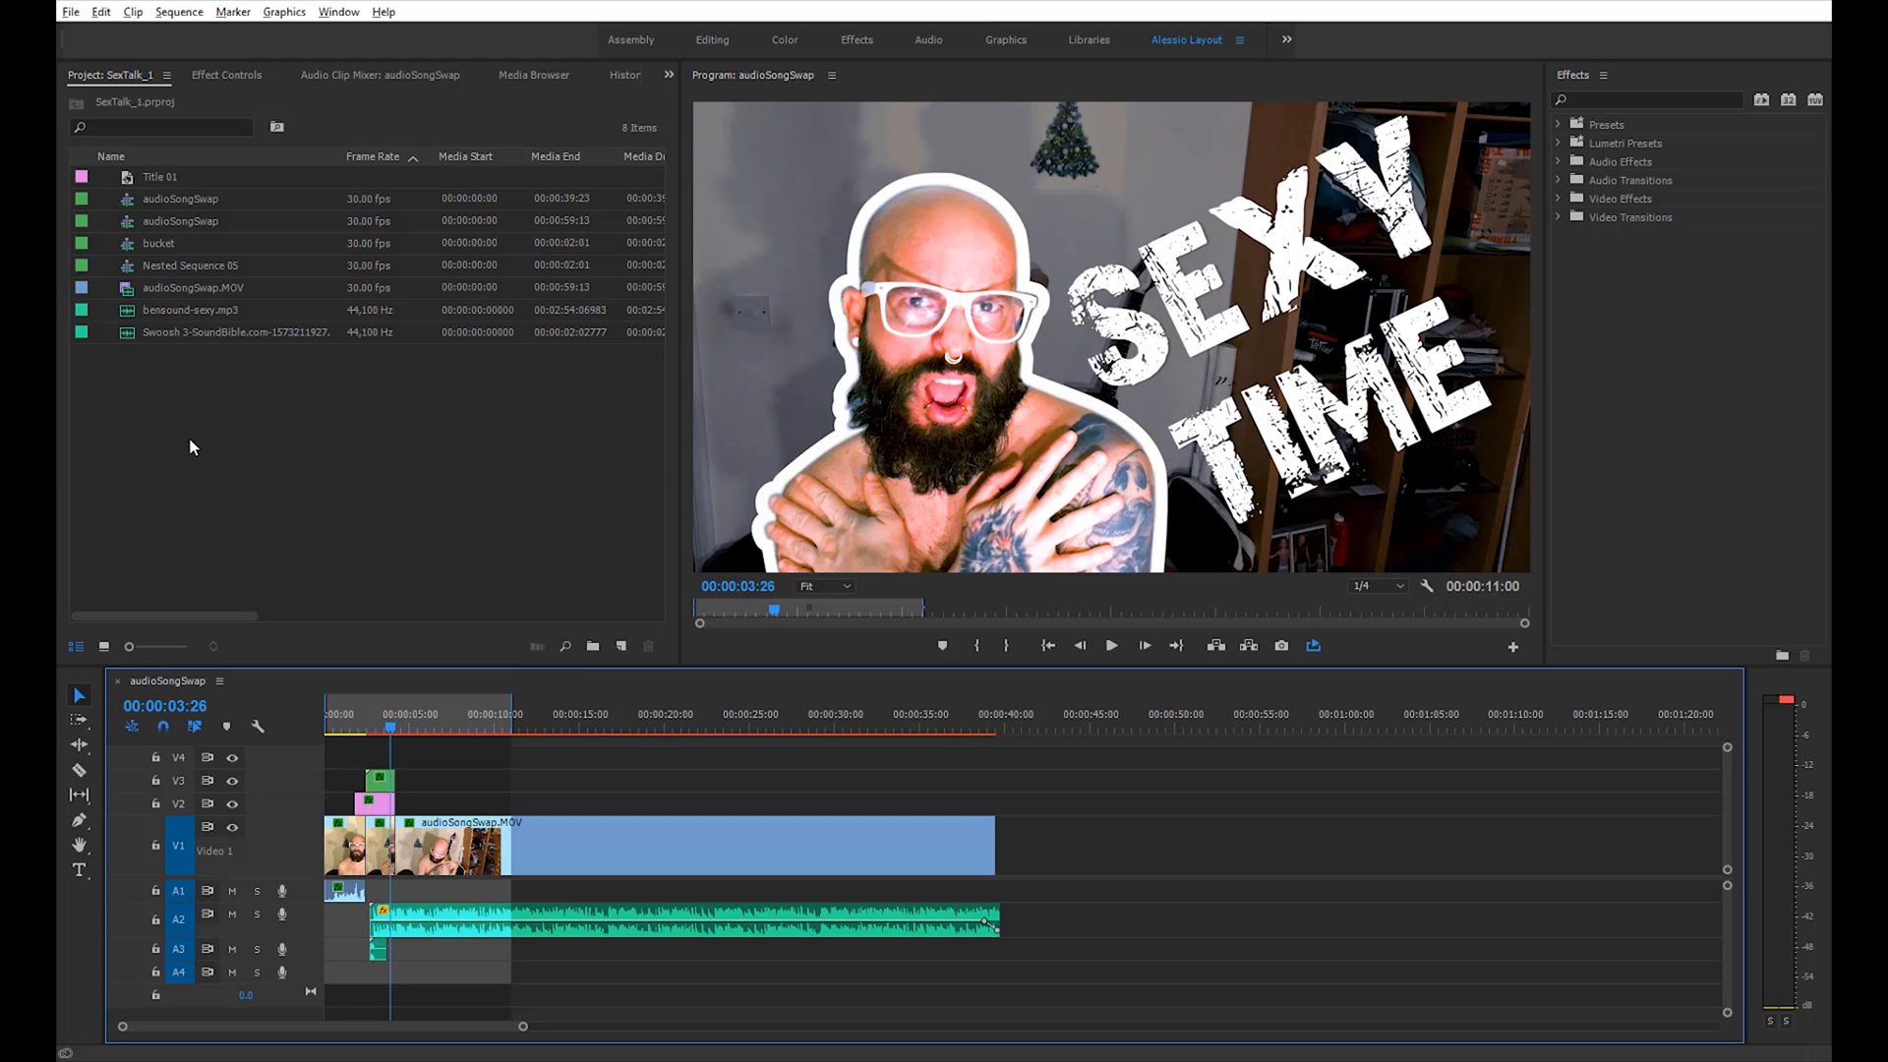
pyautogui.moveTo(192, 288)
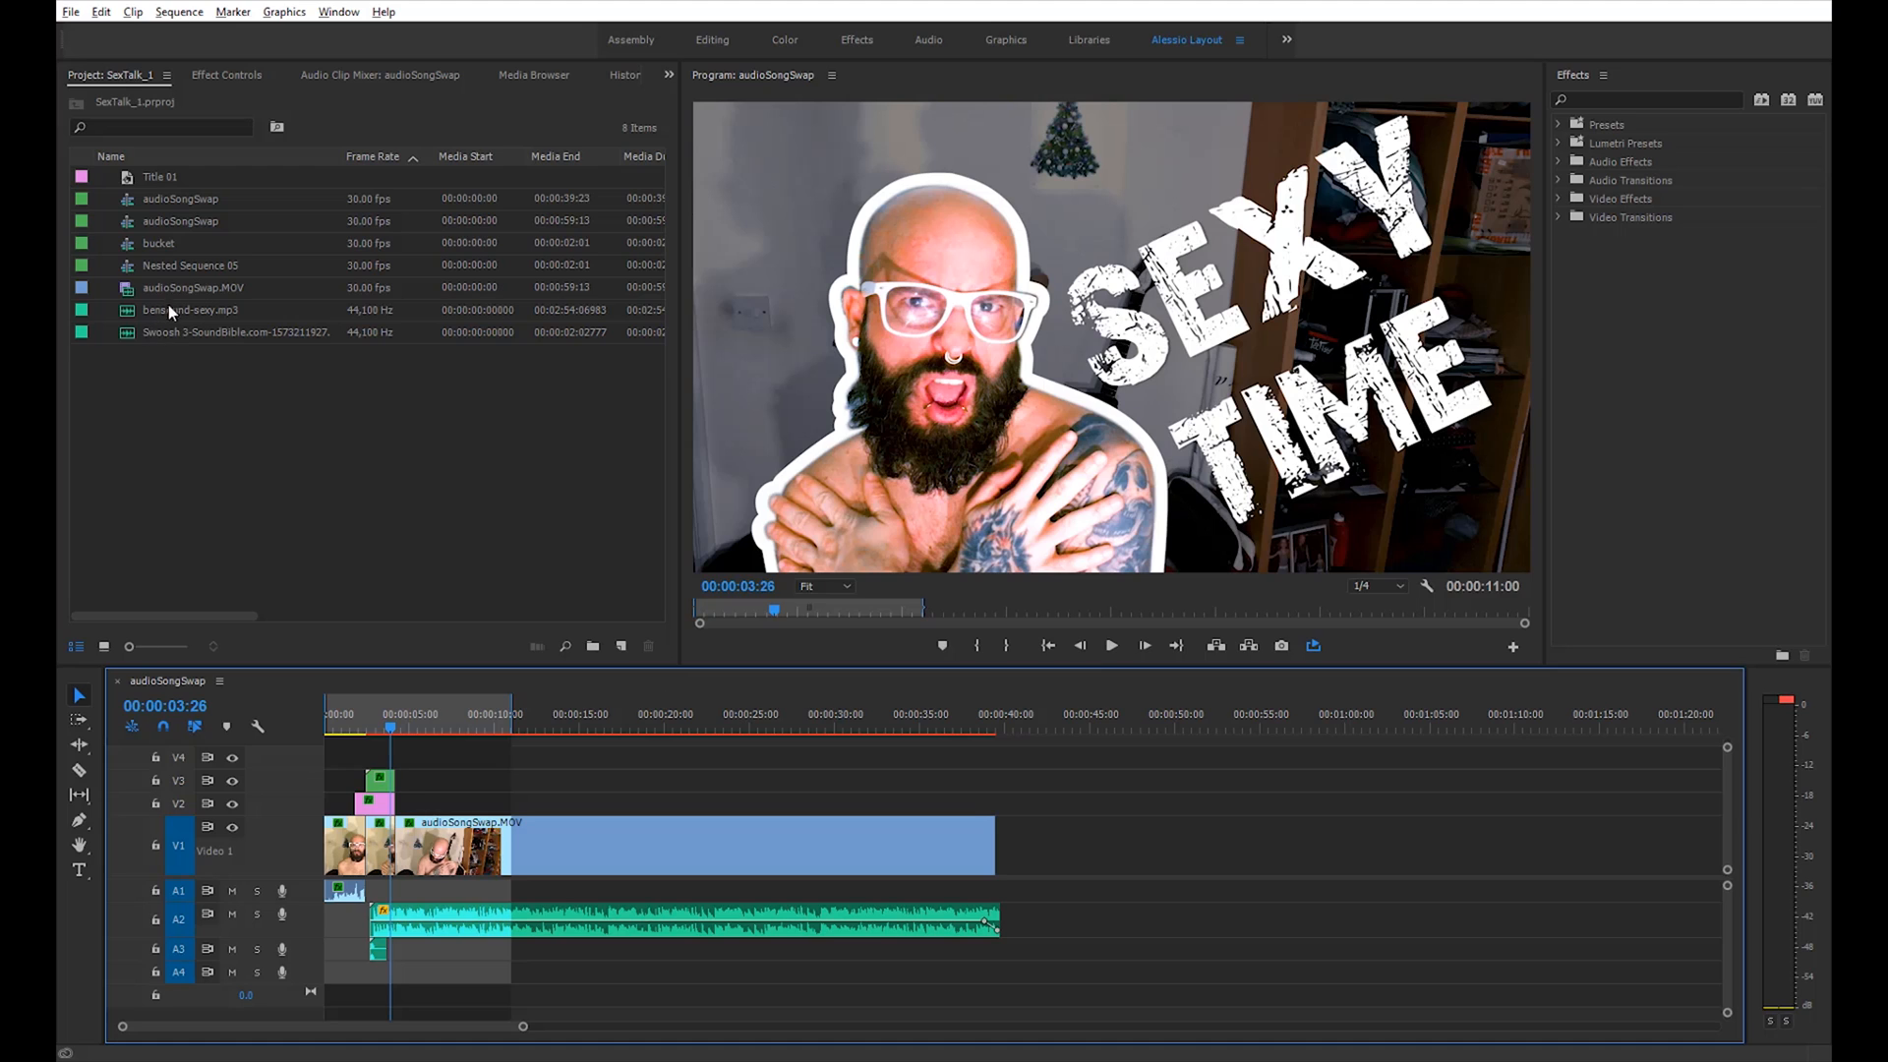
# Create a new sequence from audioSongSwap.MOV so it opens on the timeline
pyautogui.click(193, 287)
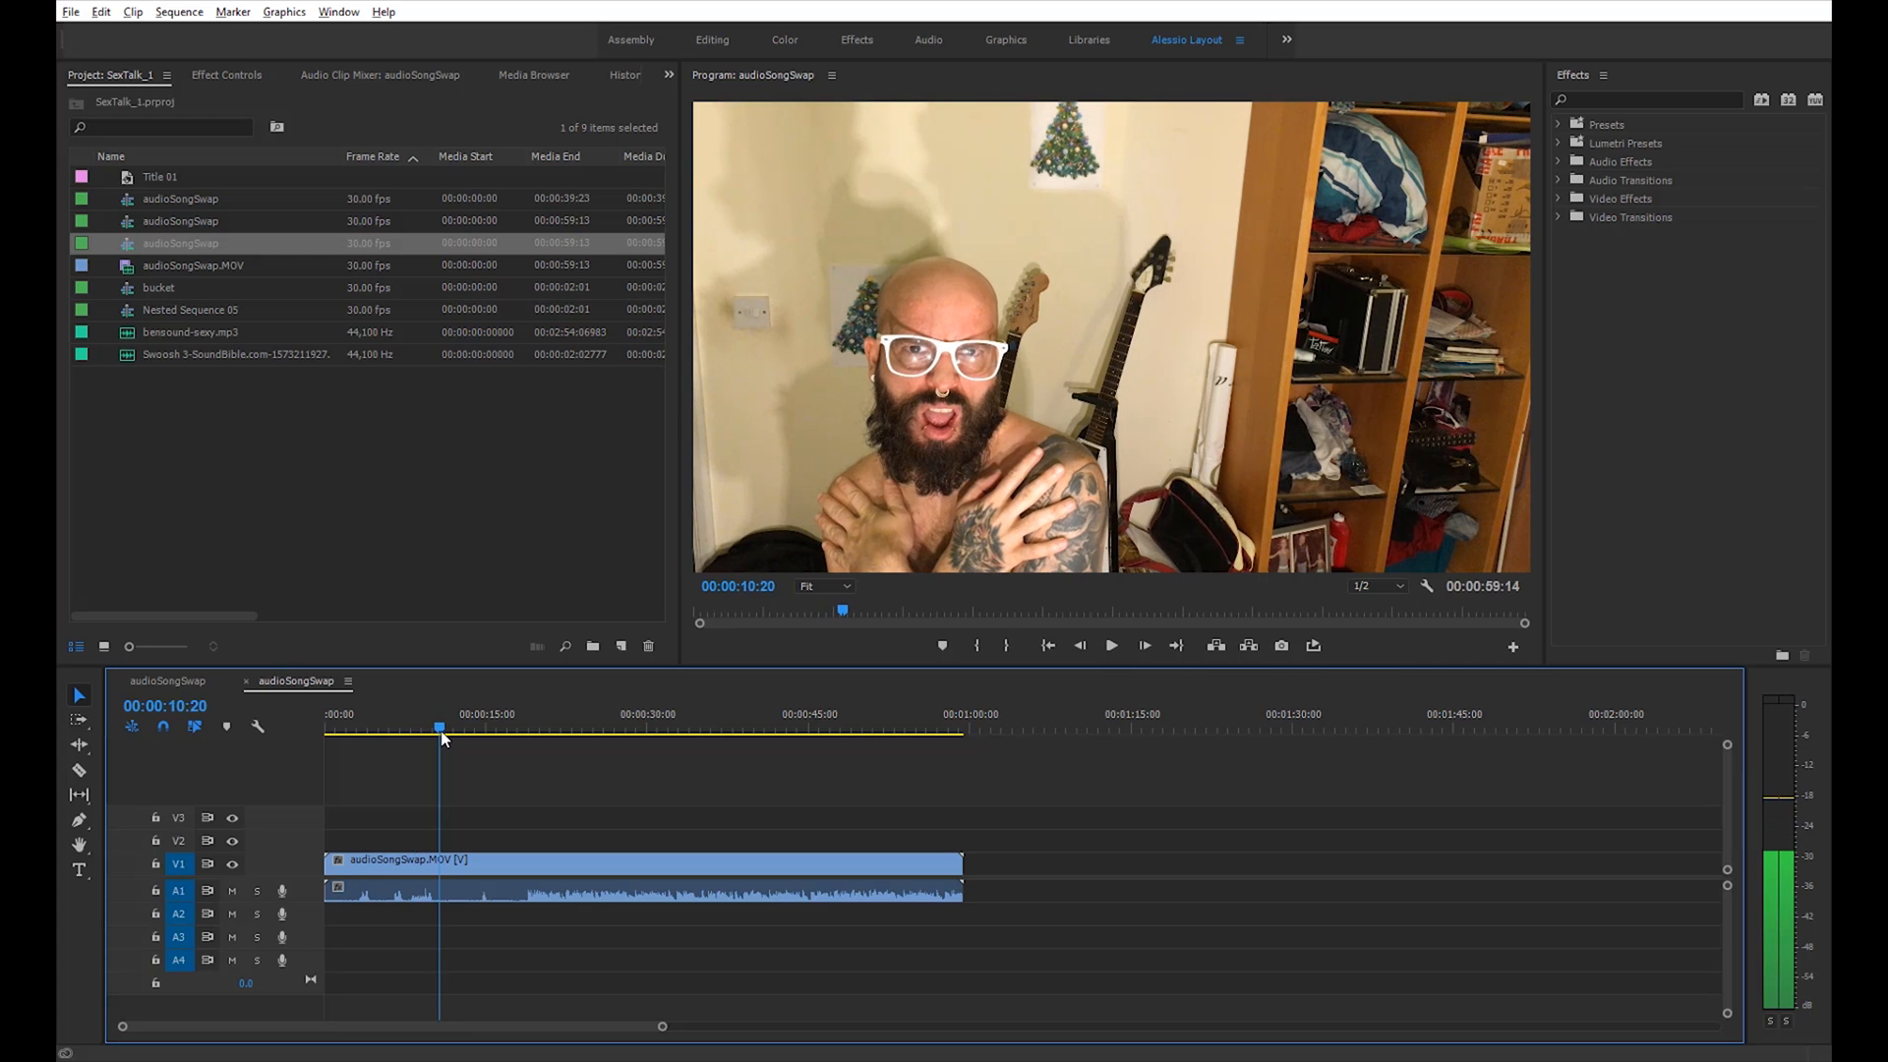
# Alt-drag a copy of the clip onto V2 and razor off its start near the crossed-arms moment
pyautogui.moveTo(439, 727); pyautogui.dragTo(422, 728)
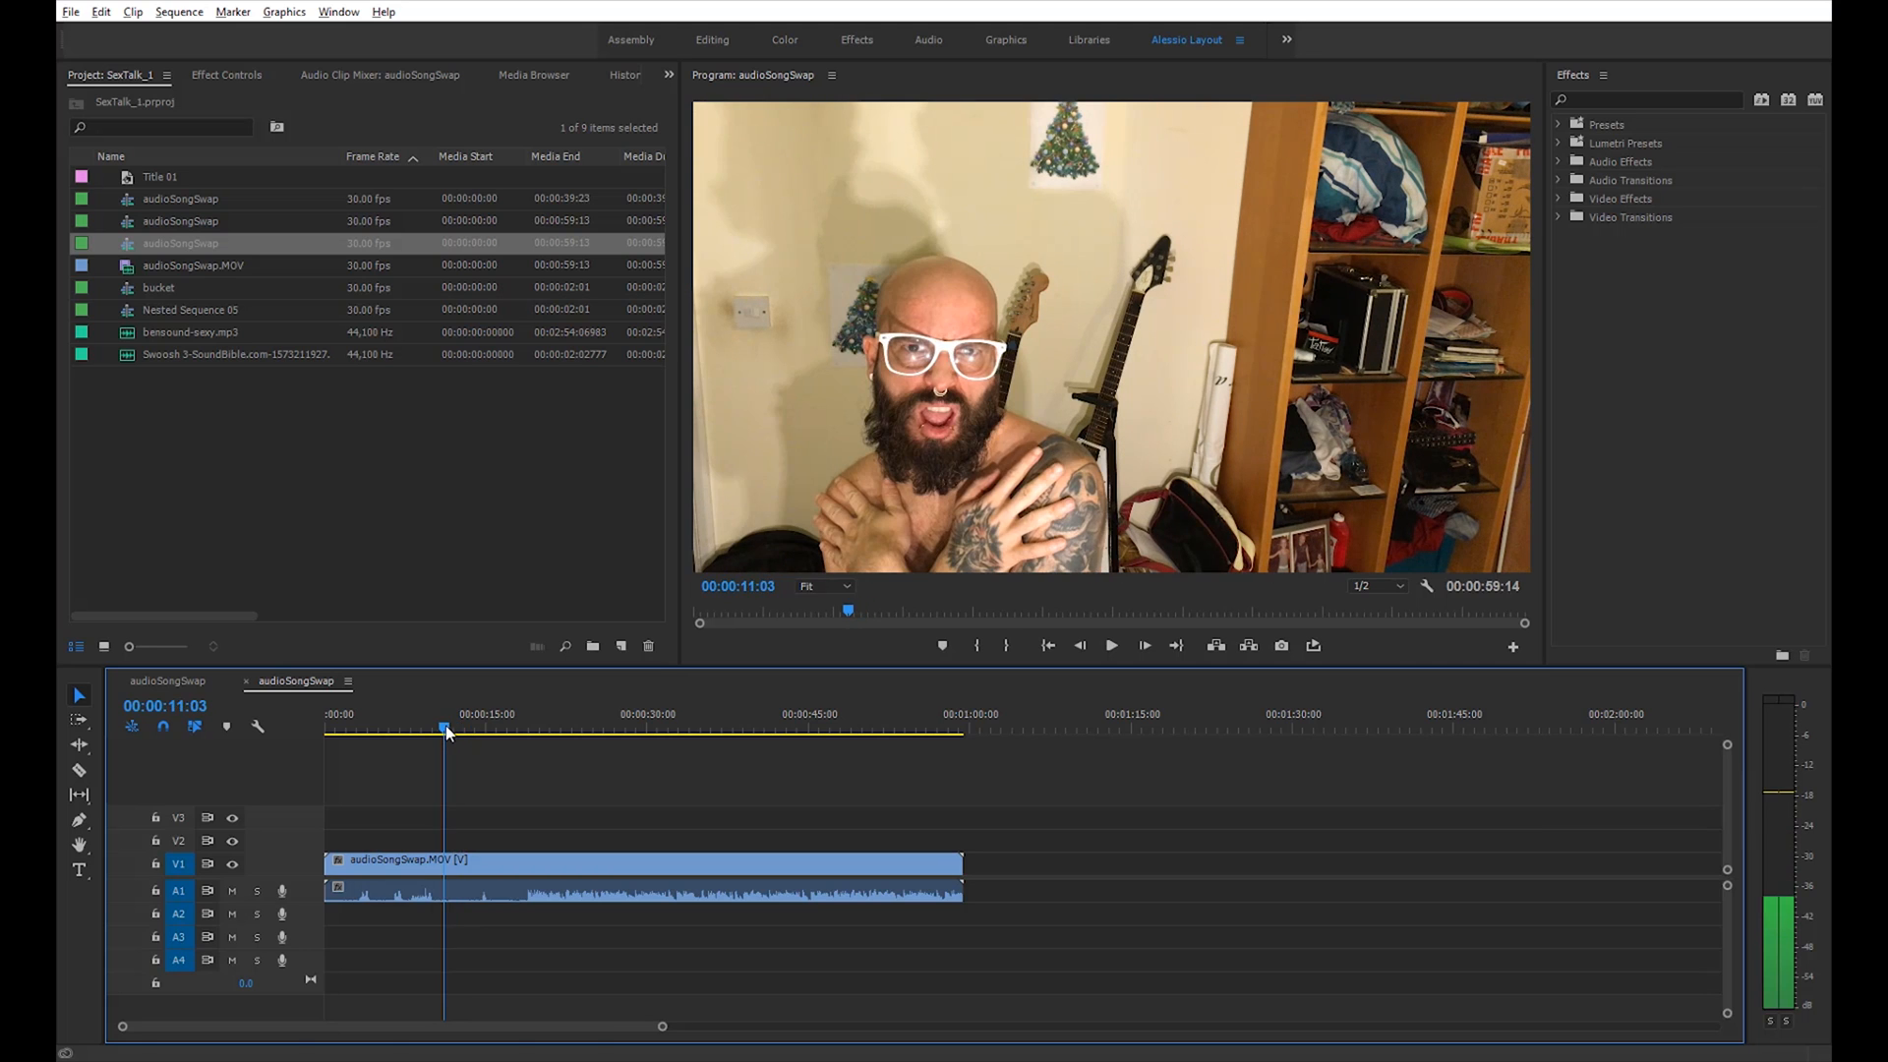
pyautogui.click(645, 859)
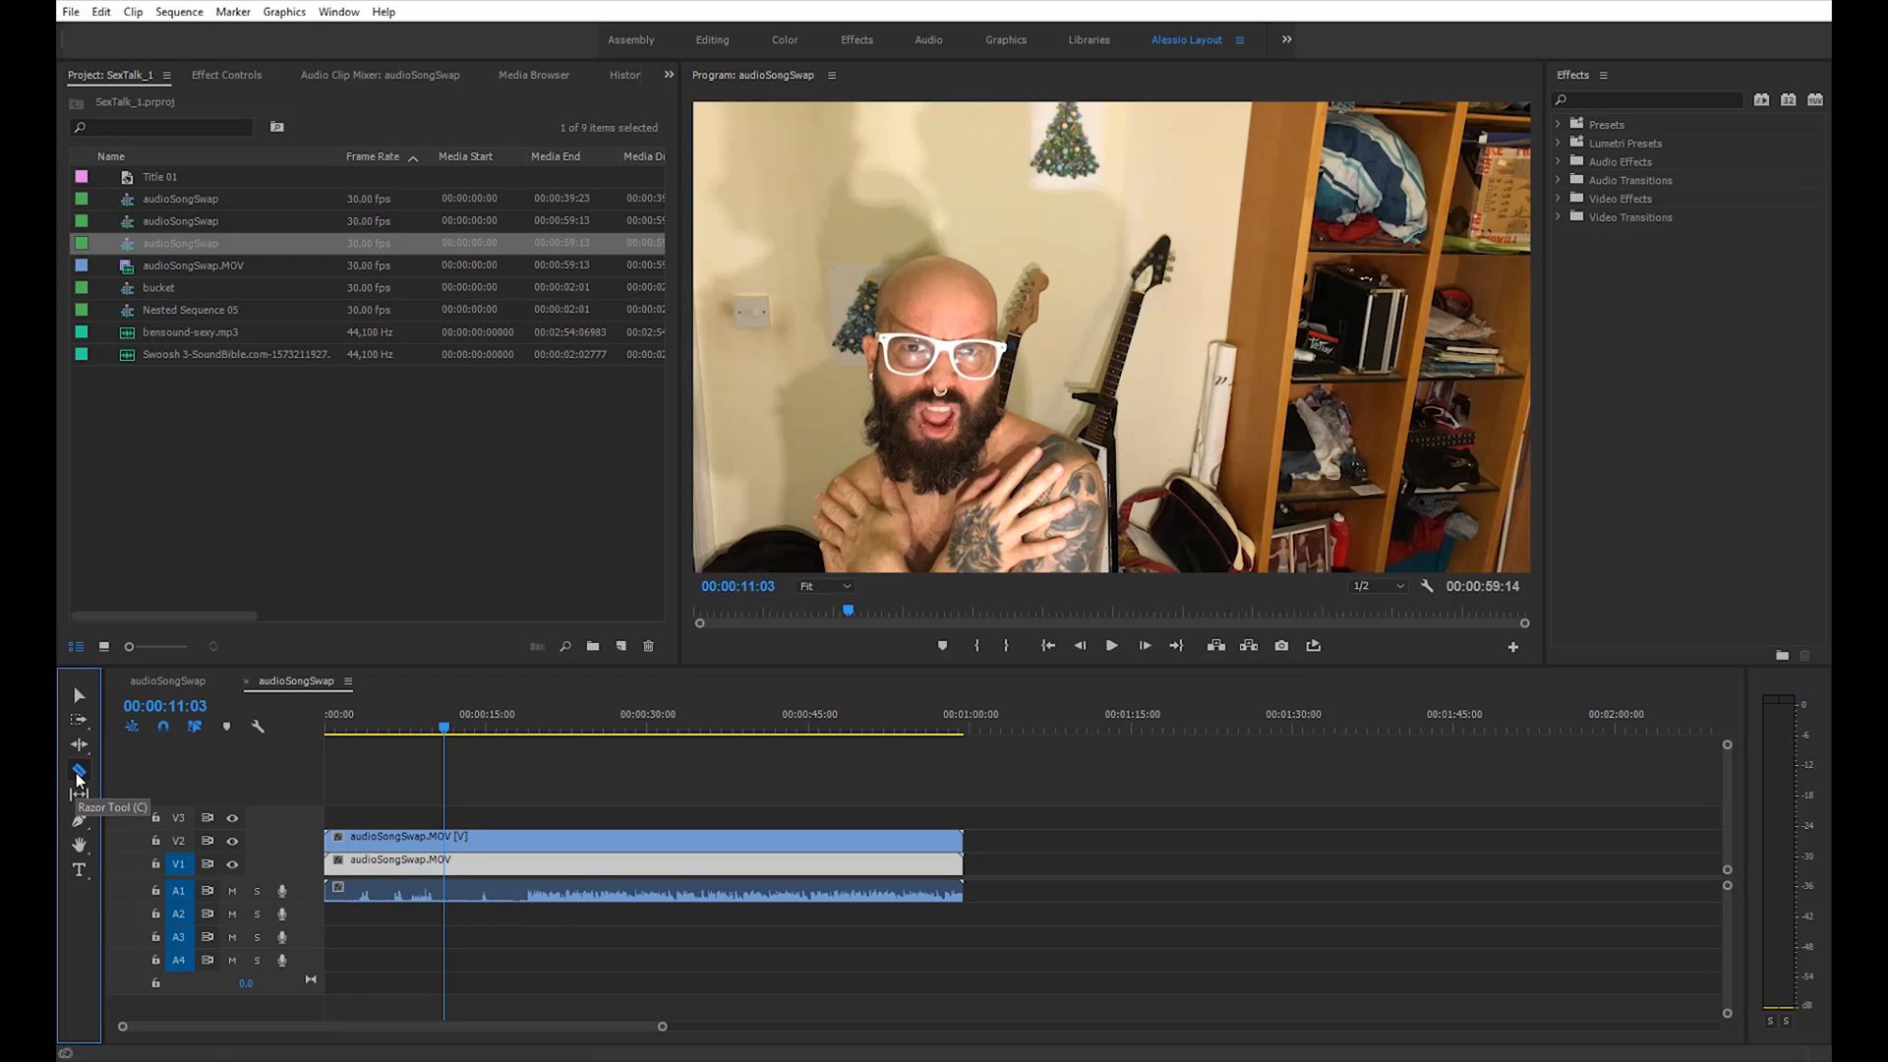
pyautogui.click(442, 838)
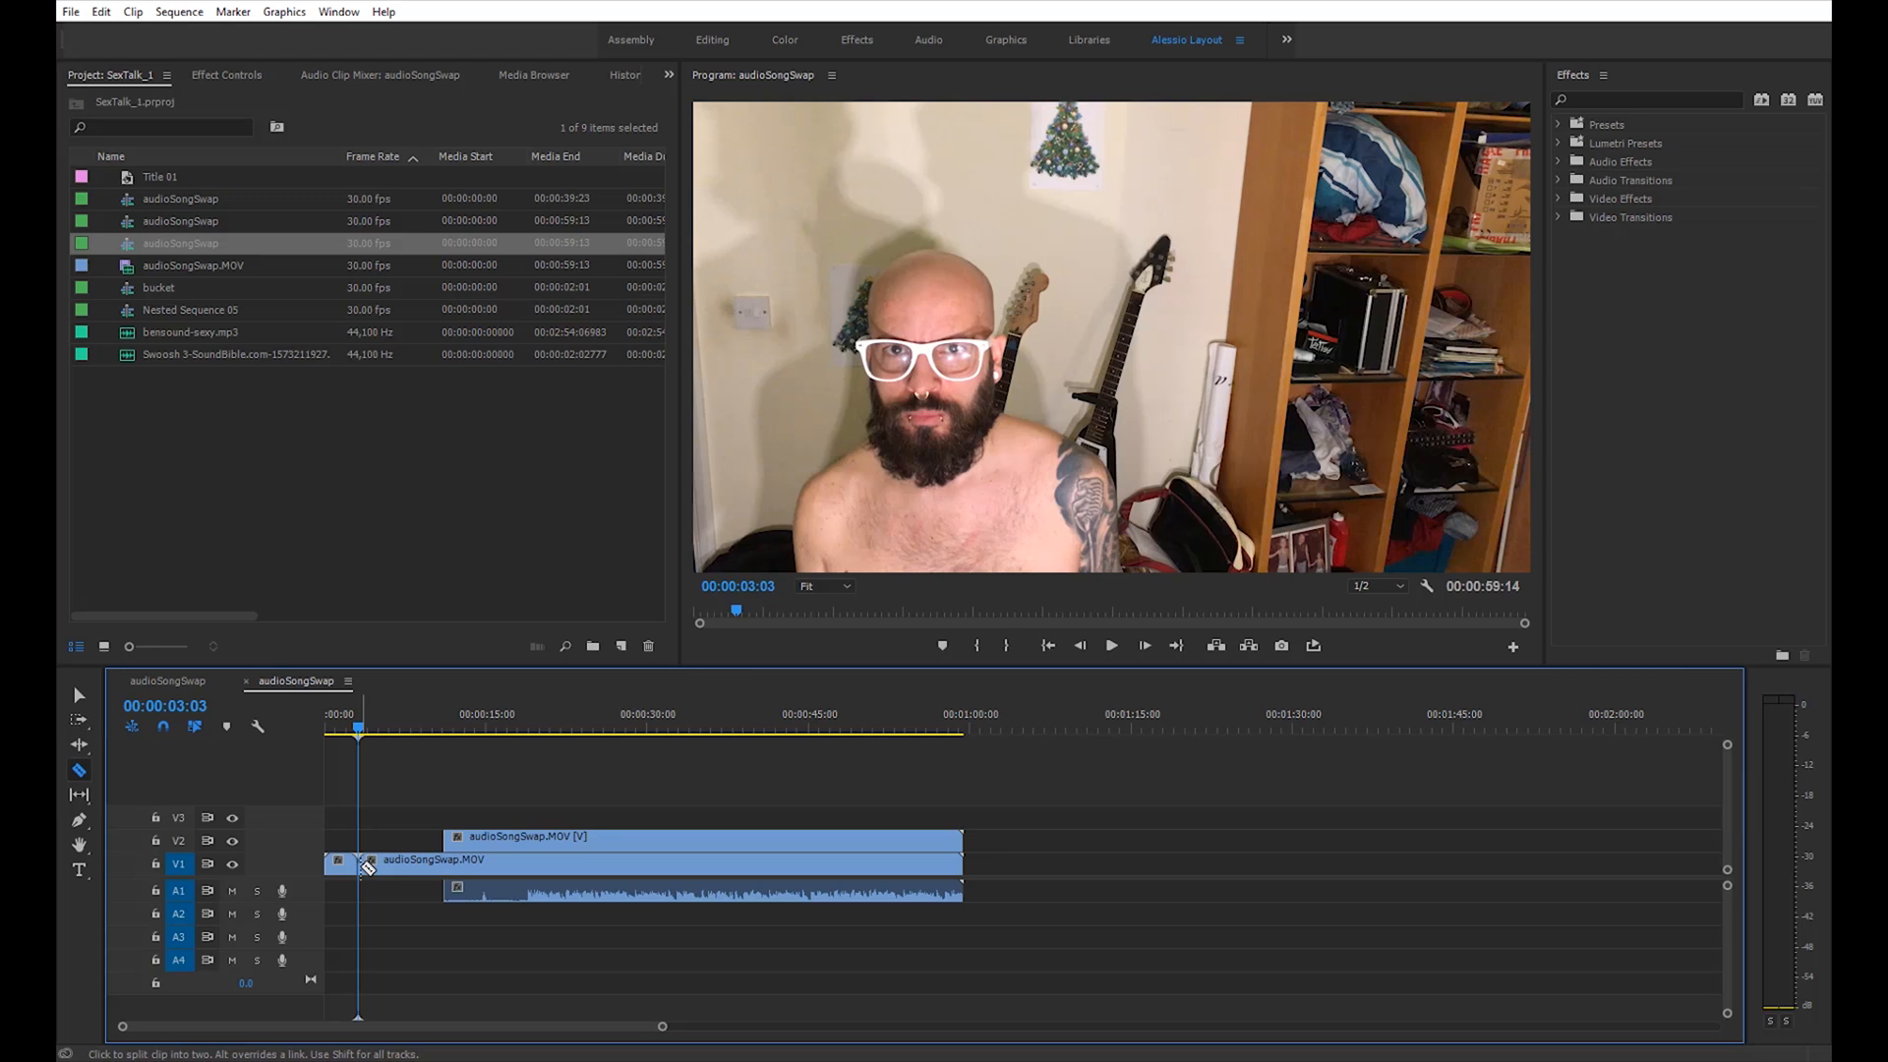
pyautogui.rightClick(368, 860)
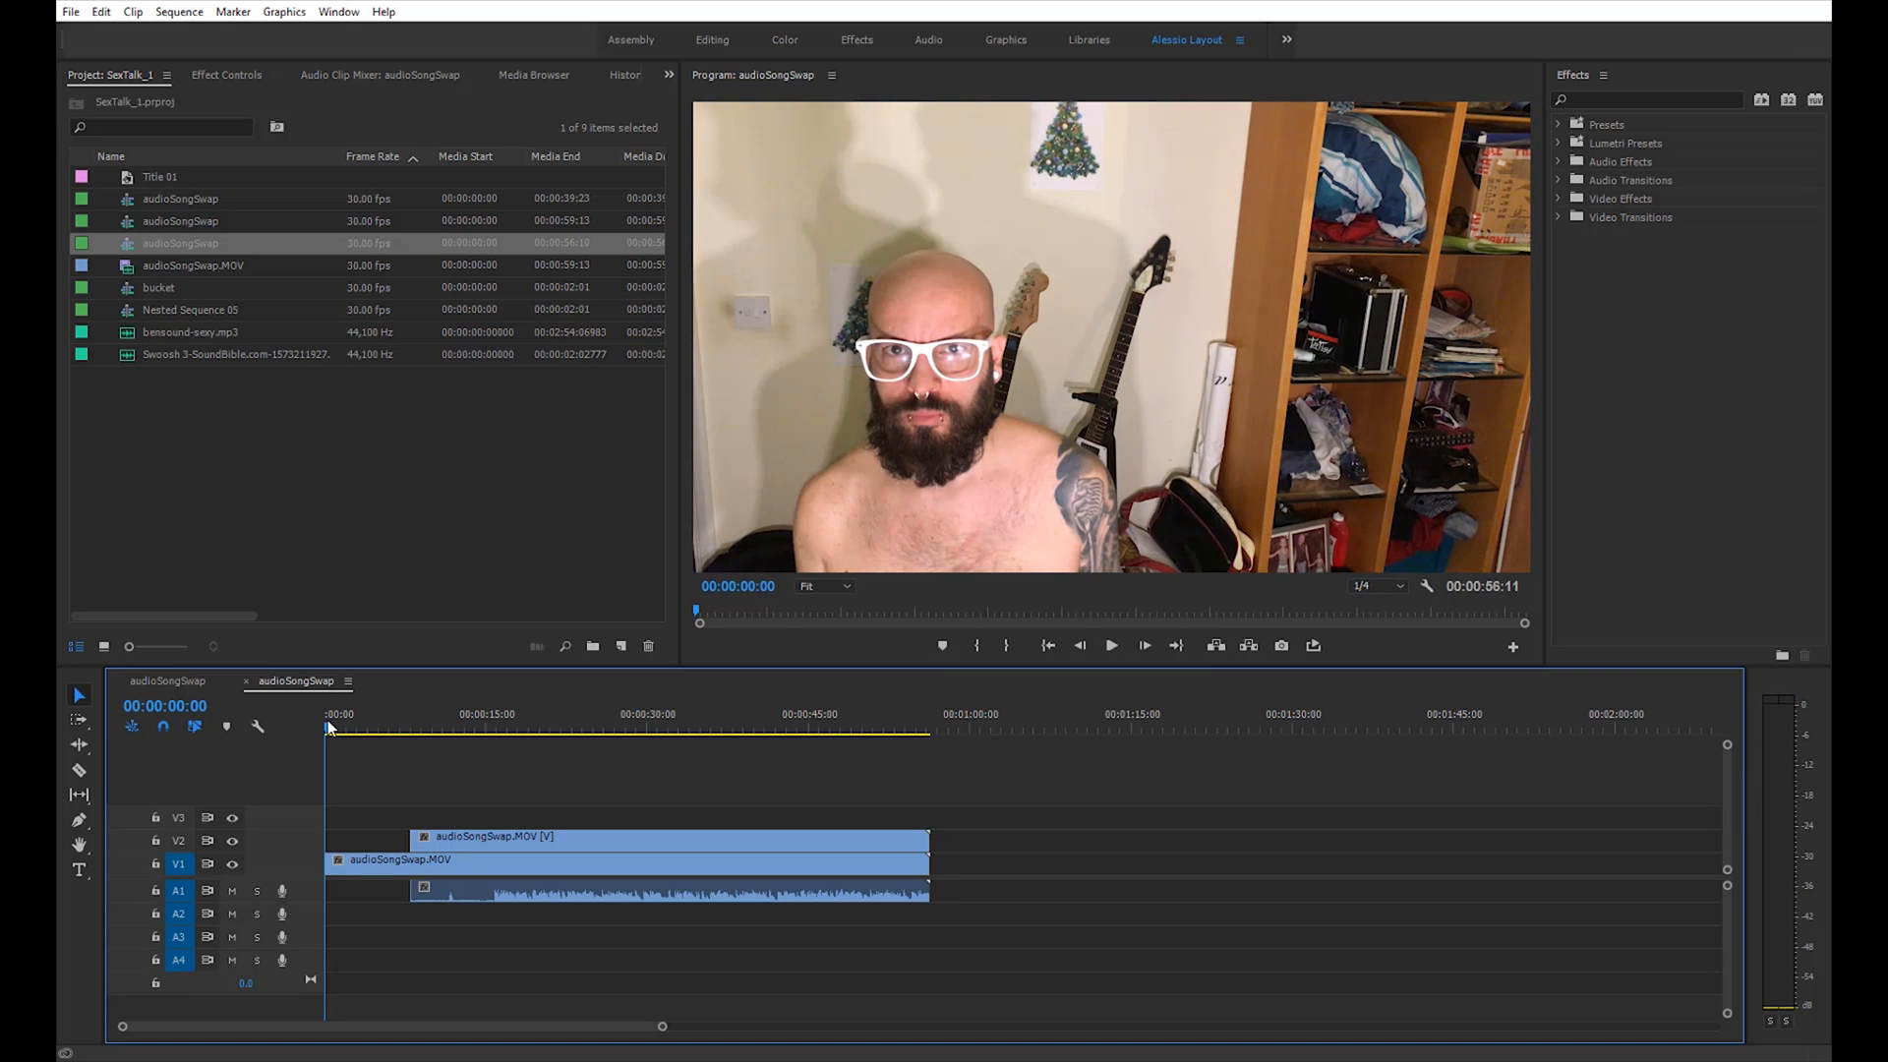
# Unlink and delete the copy's duplicate audio, leaving a video-only copy above the original
pyautogui.click(1109, 645)
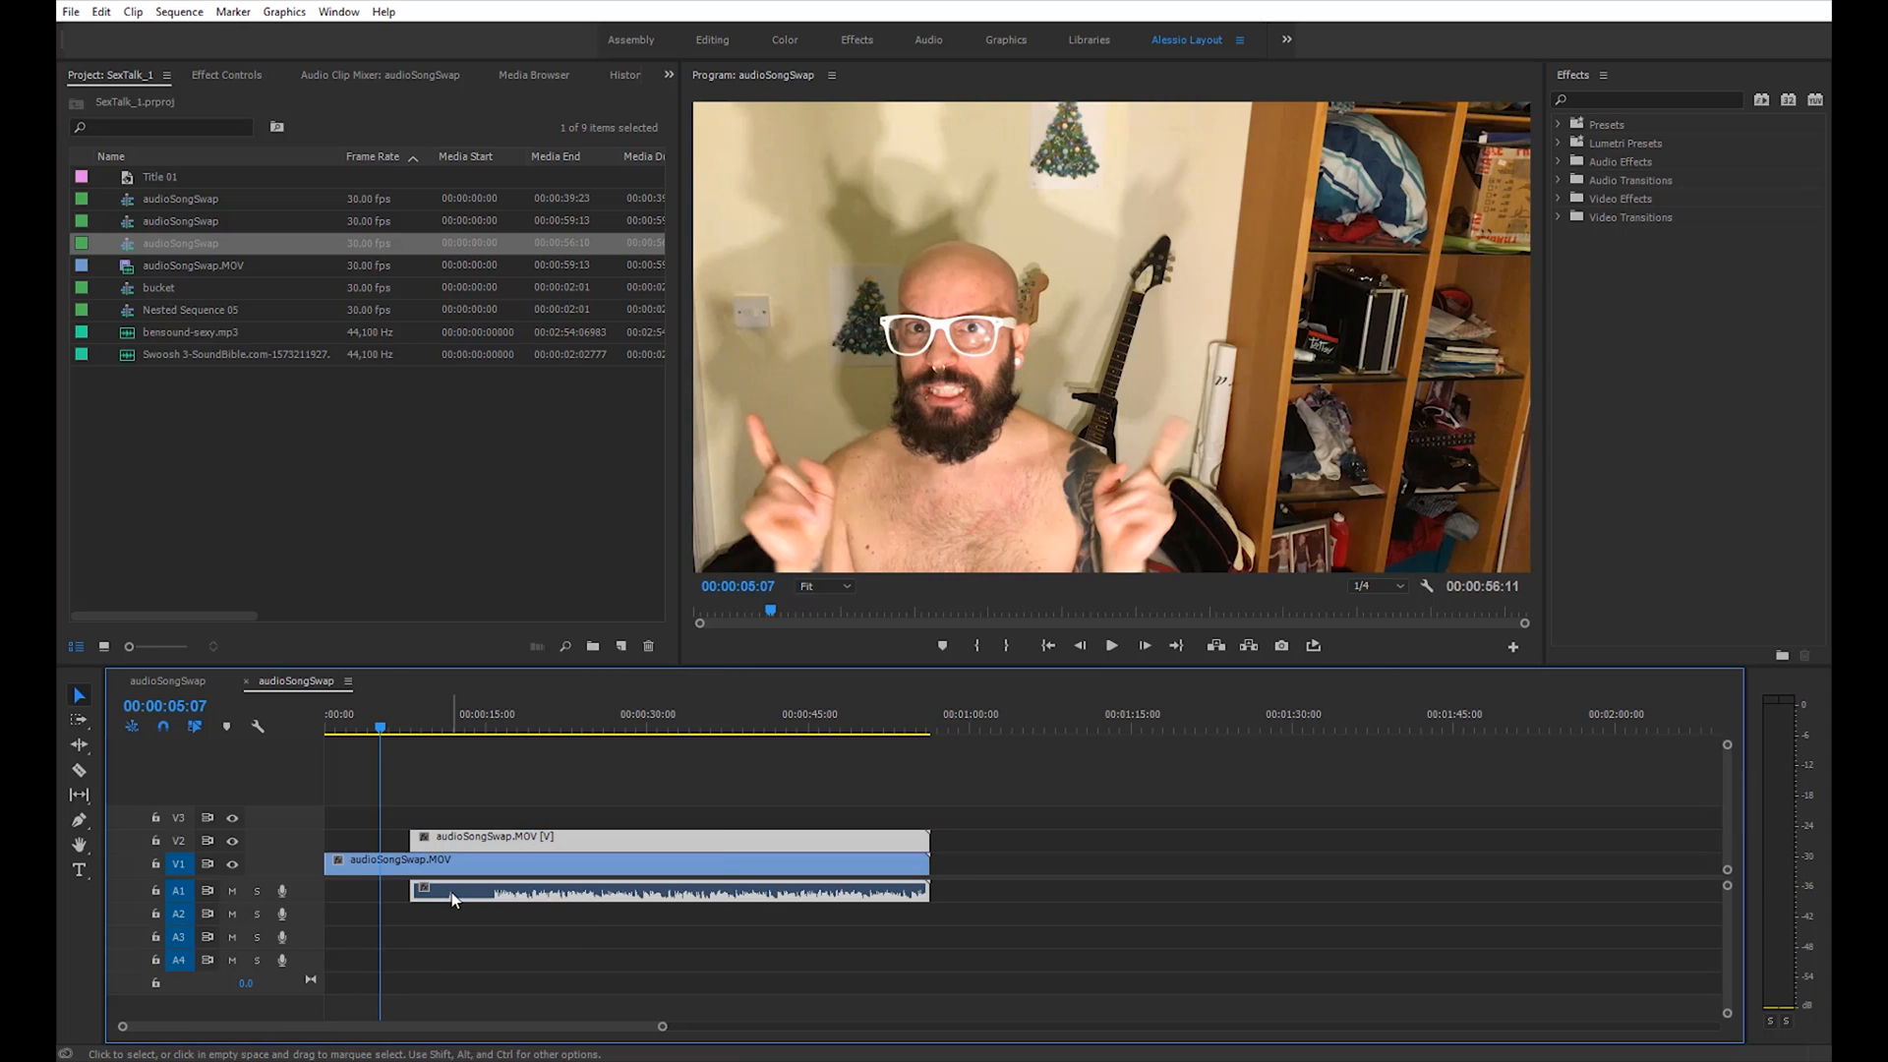
pyautogui.click(397, 859)
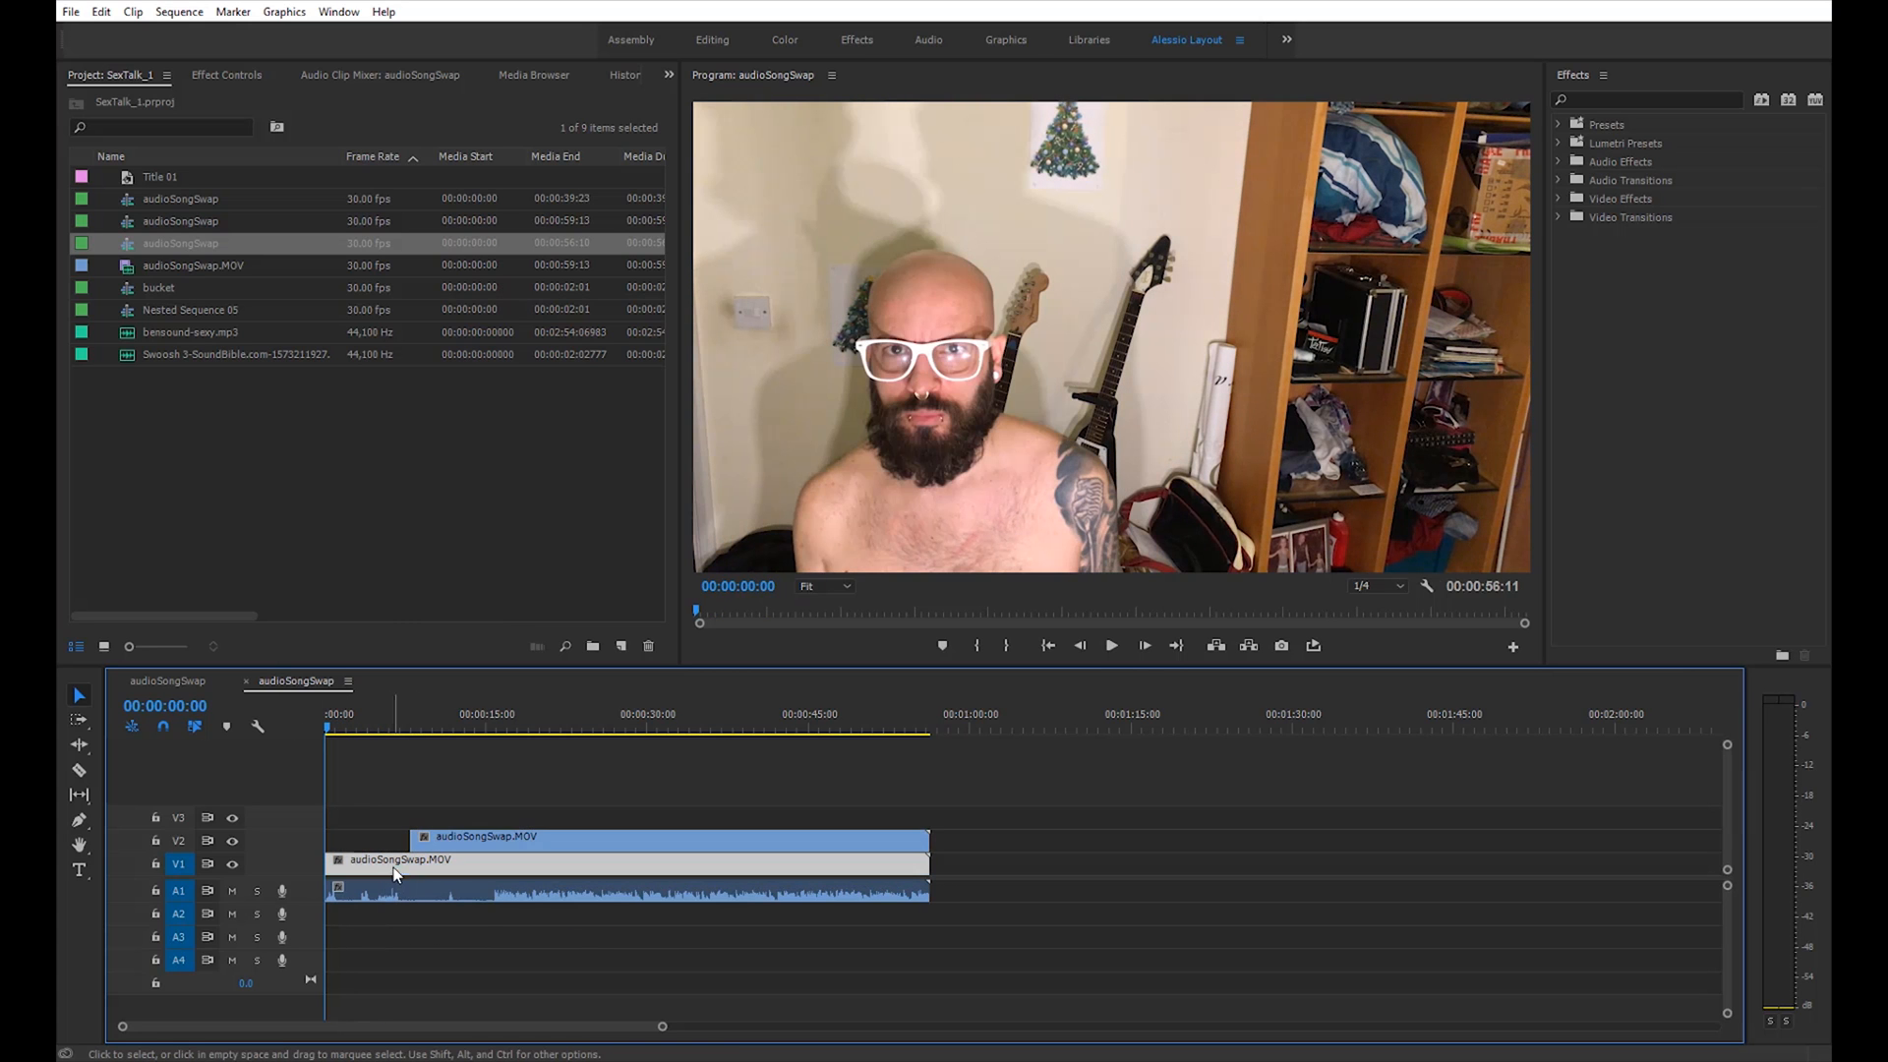
pyautogui.rightClick(392, 875)
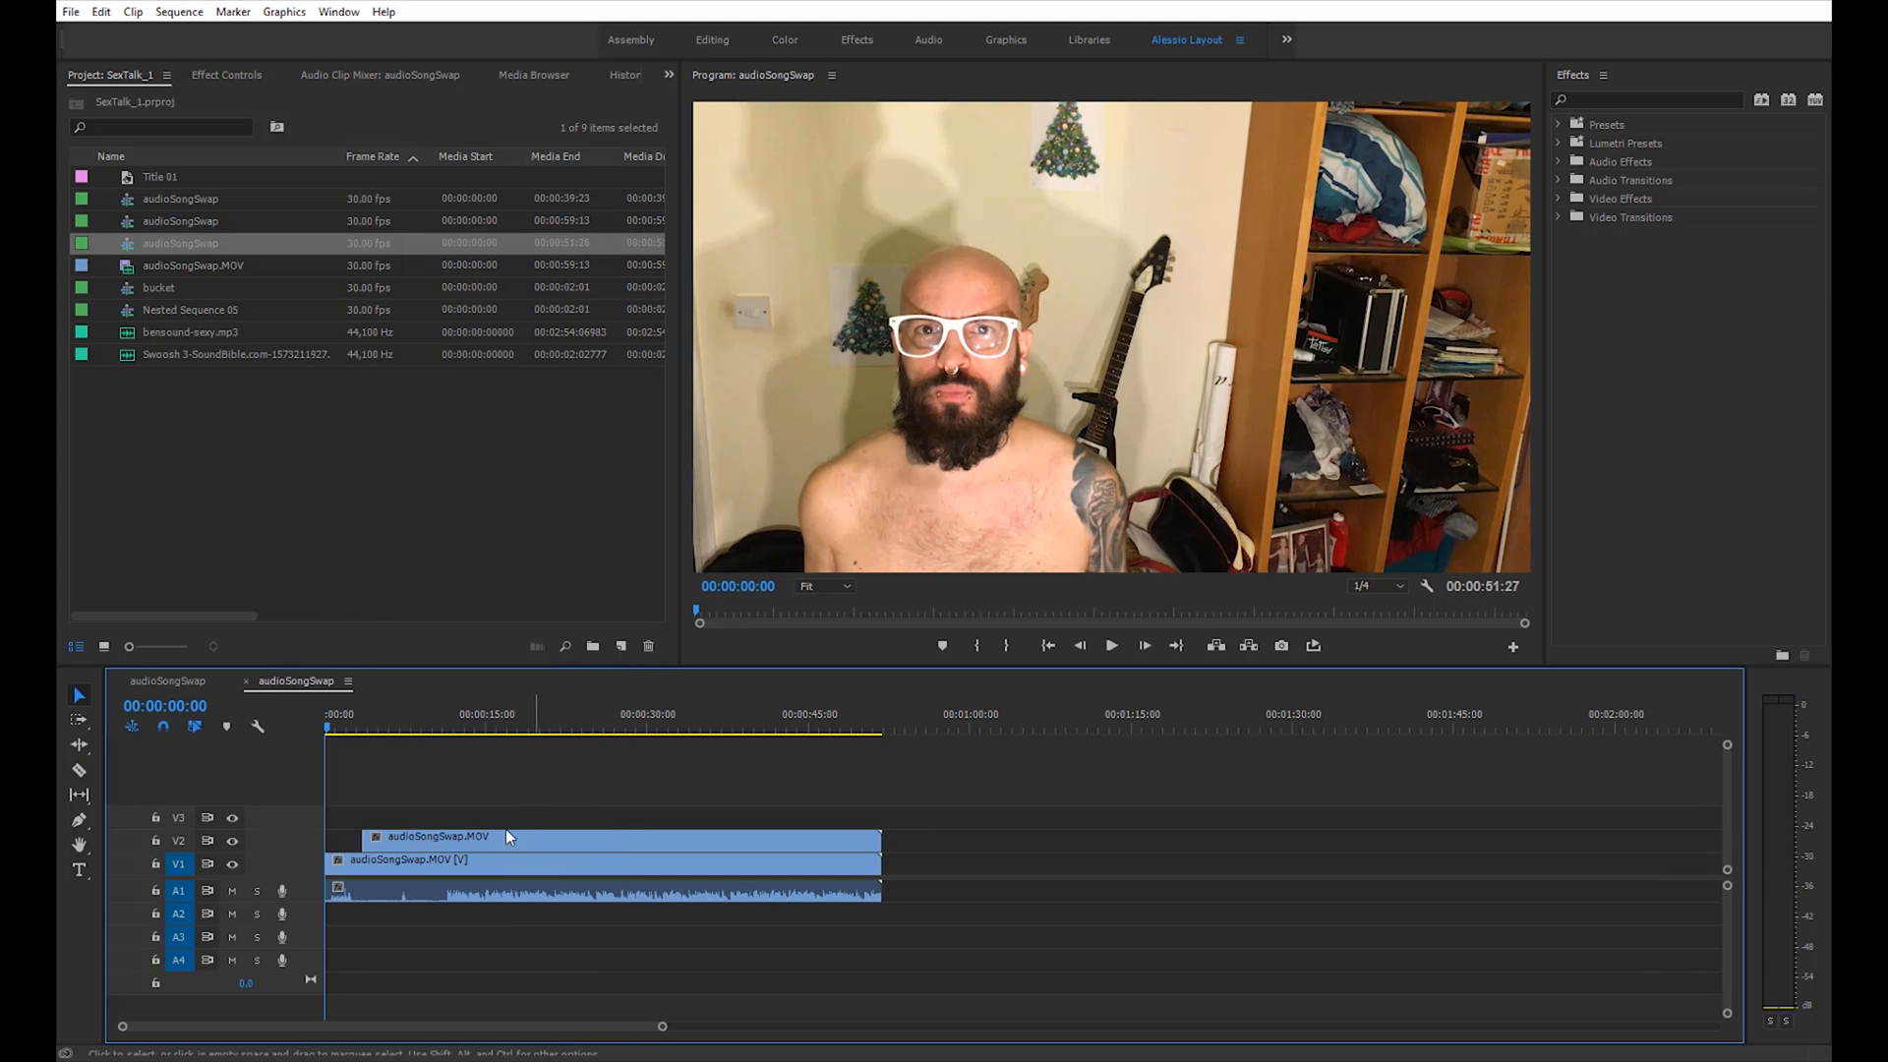
# Apply Frame Hold (Hold On, Source Timecode) so the V2 copy freezes on the crossed-arms pose
pyautogui.click(1109, 645)
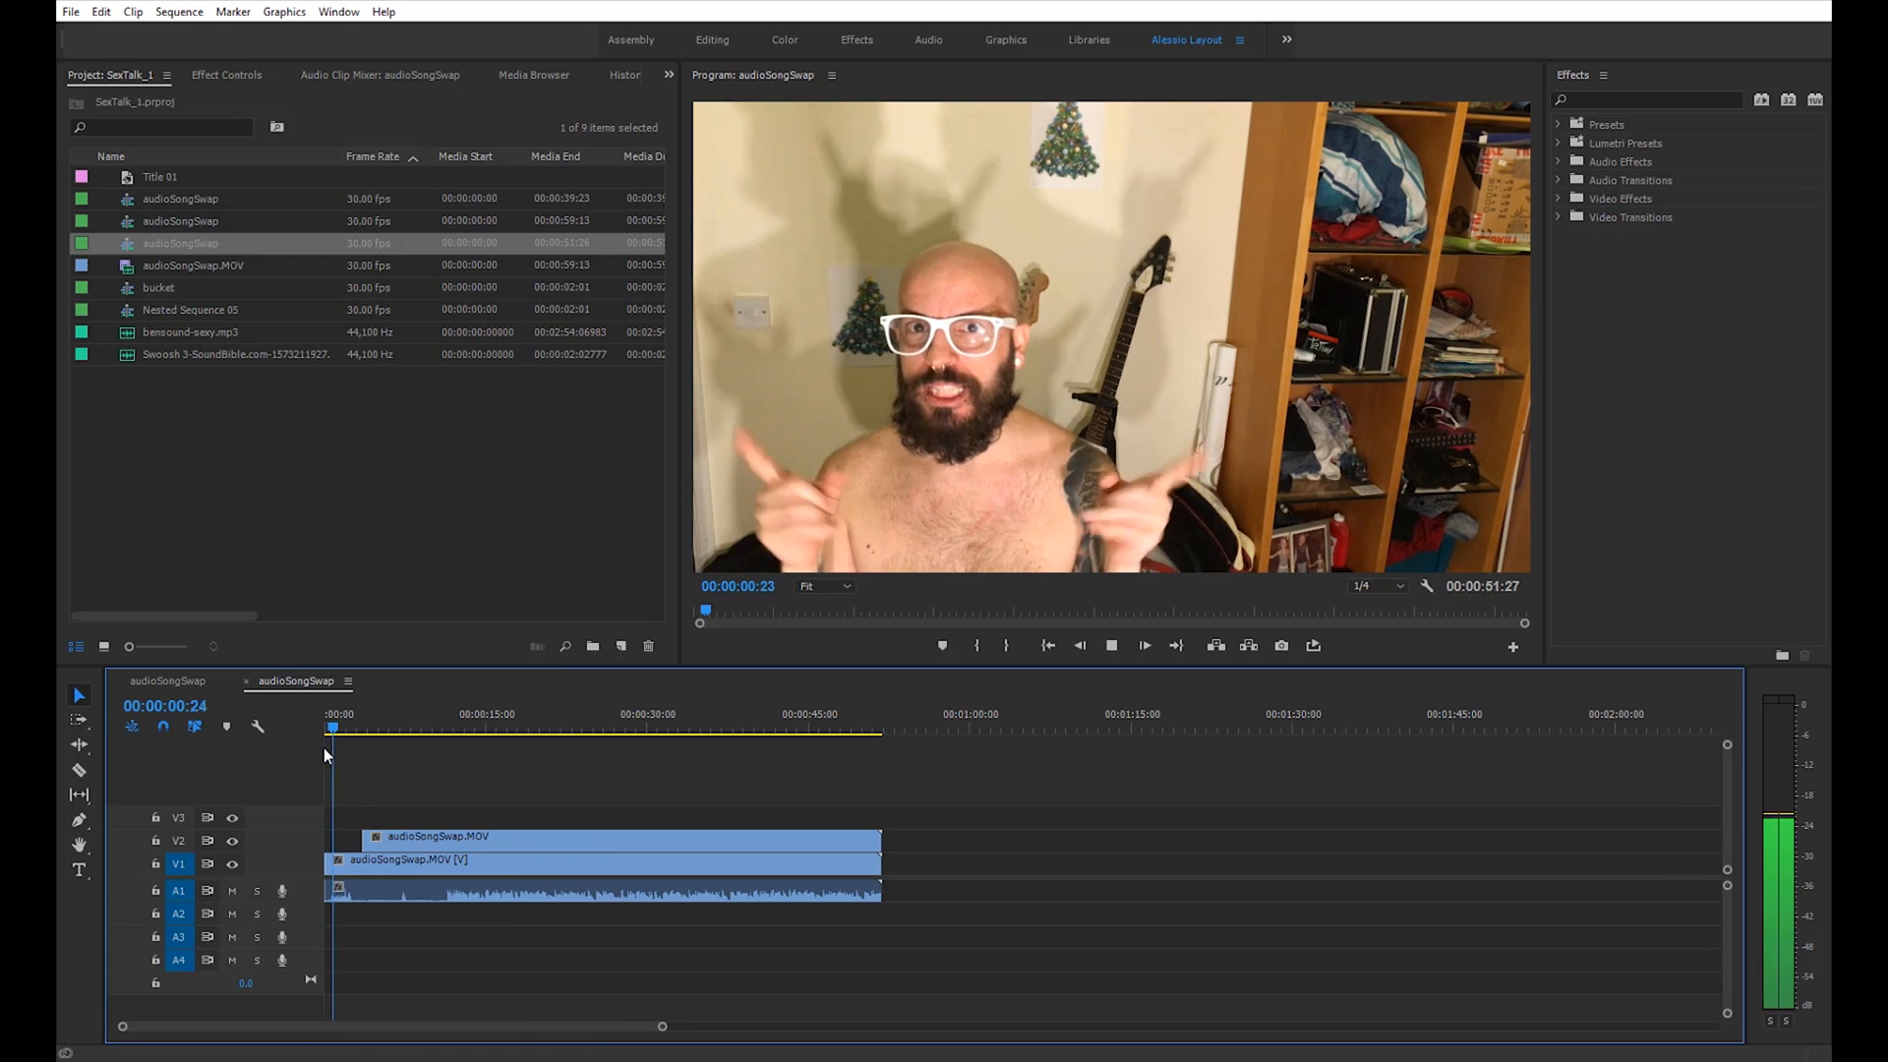
pyautogui.click(354, 728)
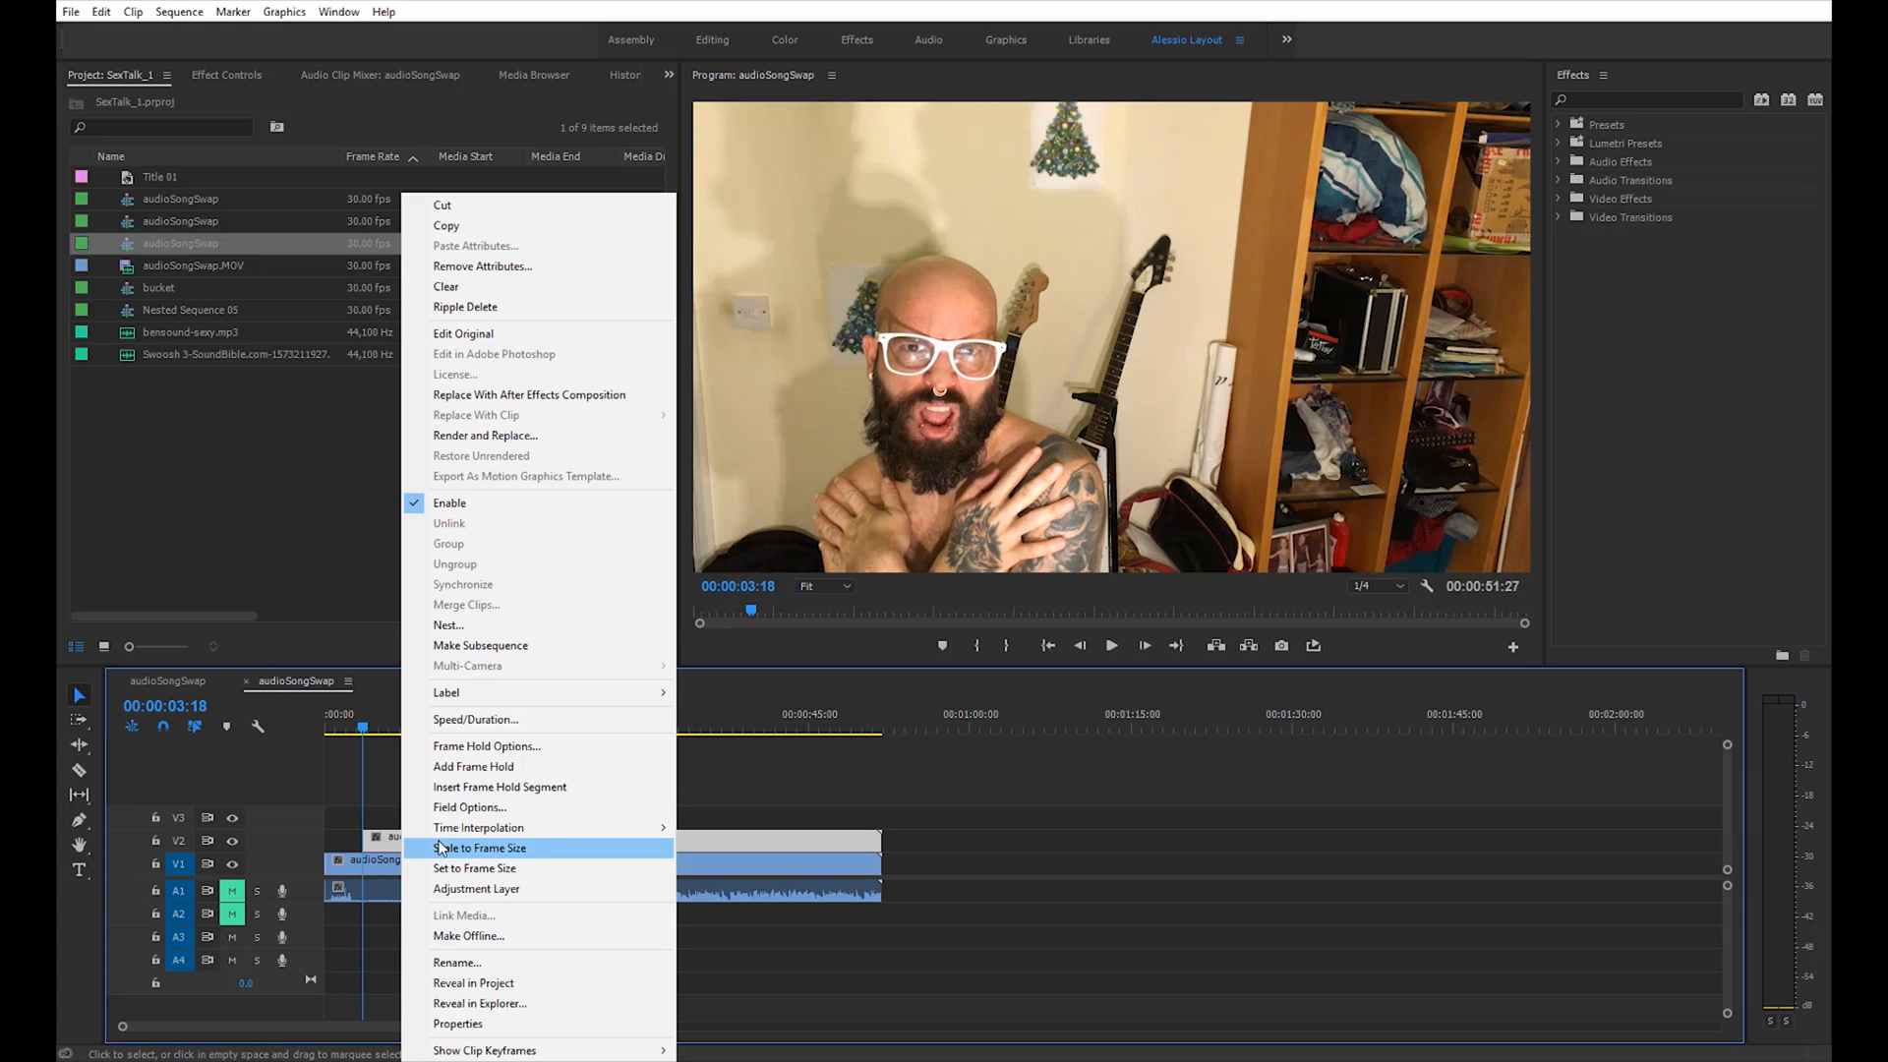
pyautogui.moveTo(474, 867)
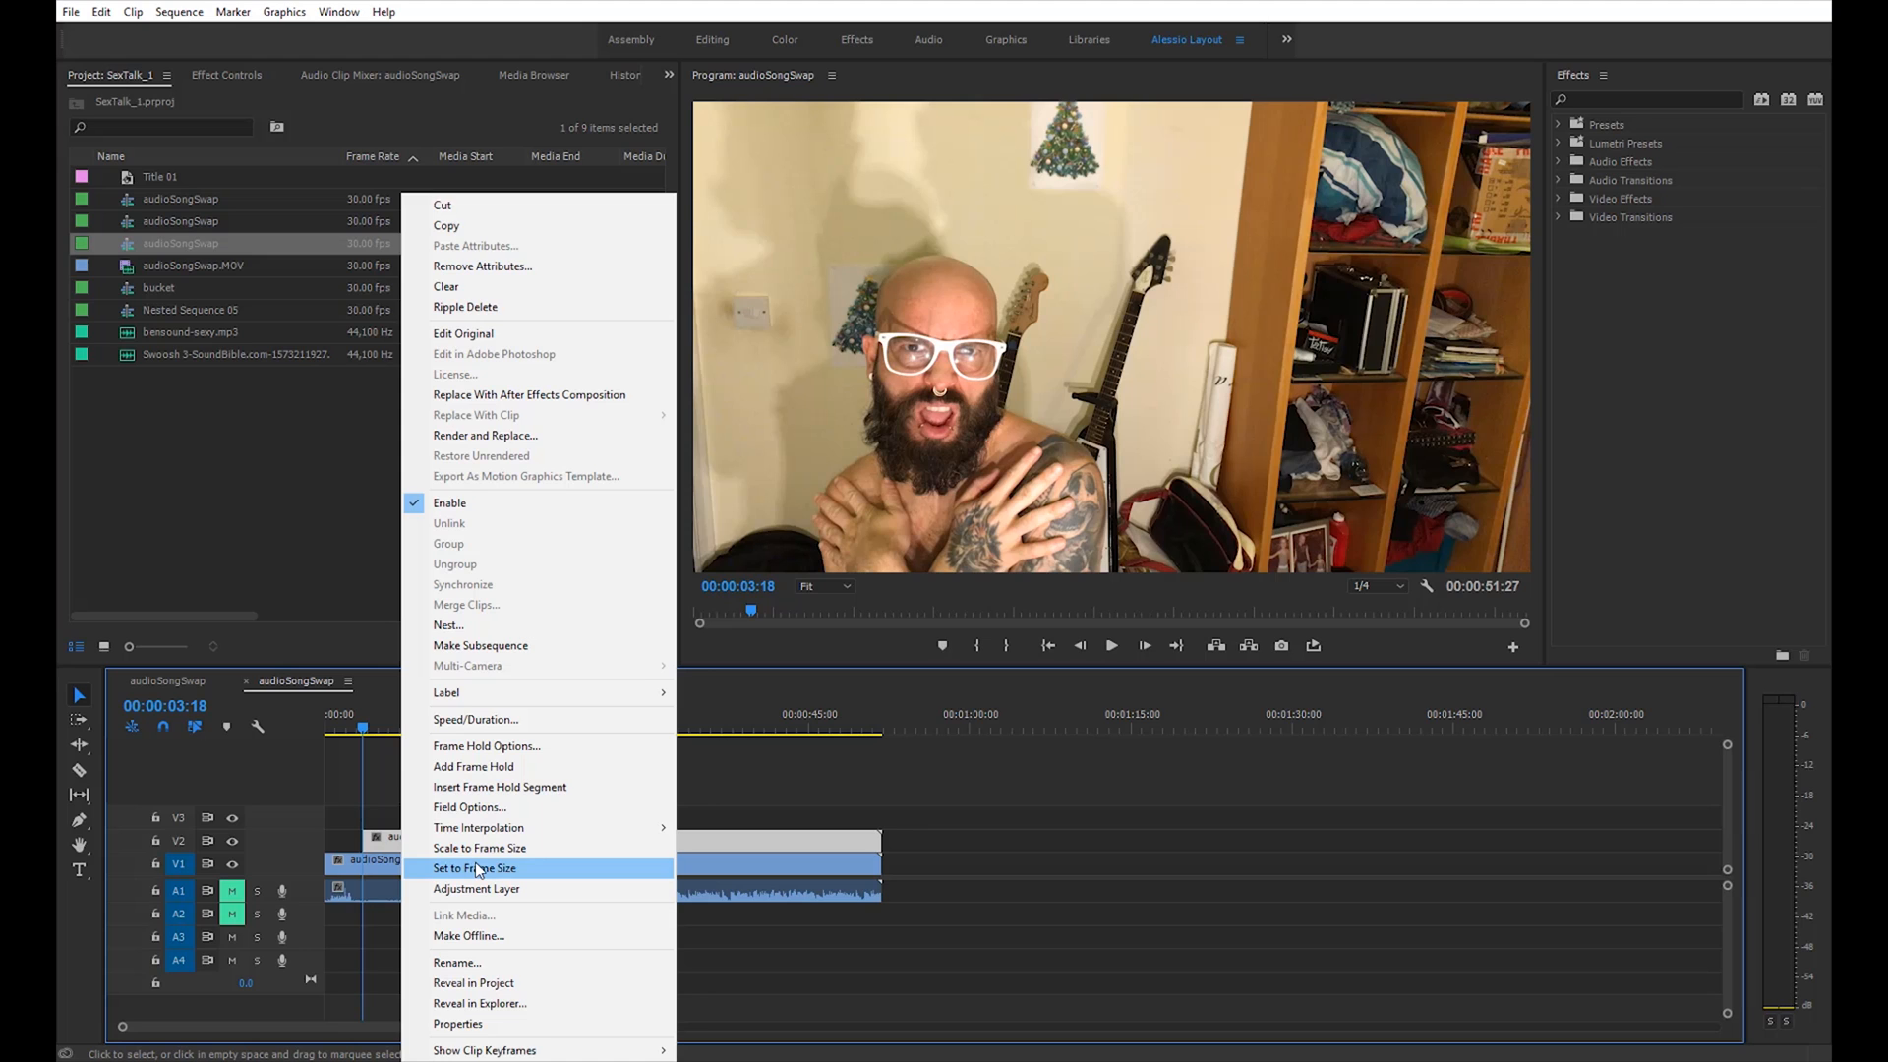
pyautogui.click(486, 745)
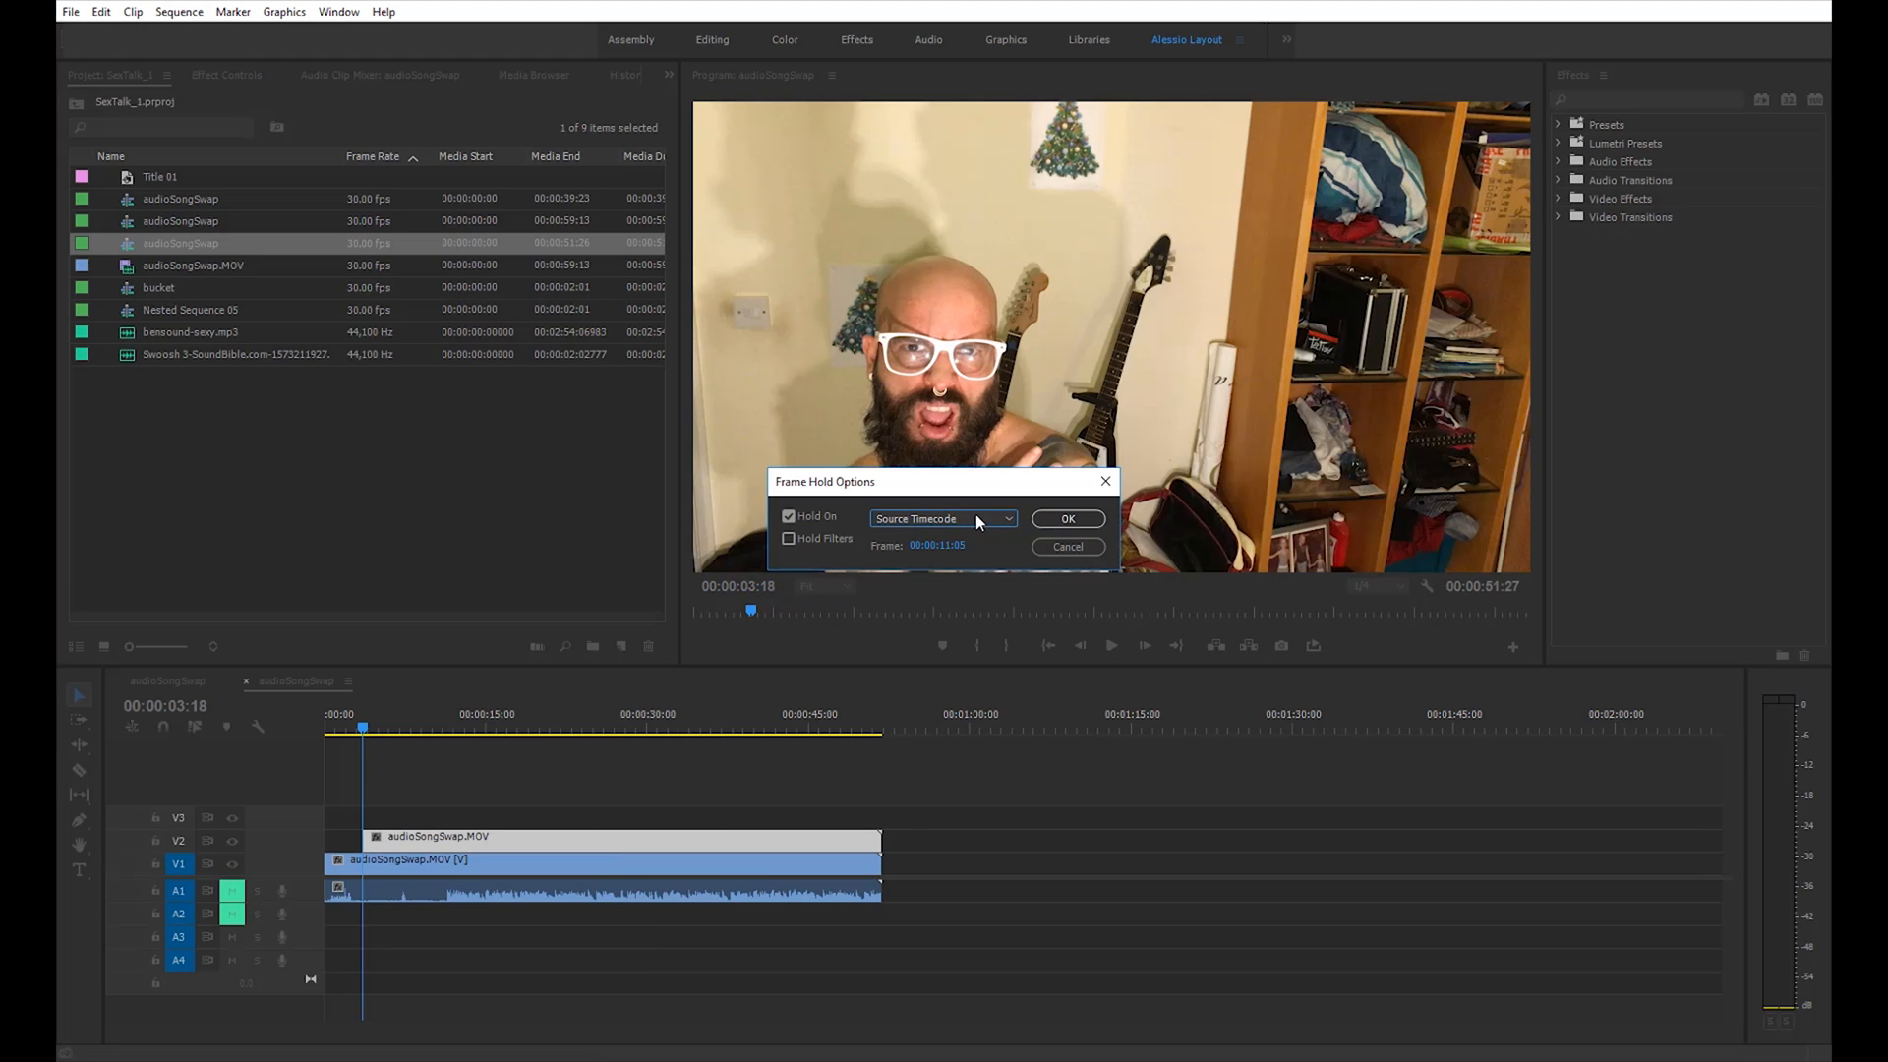
pyautogui.click(942, 520)
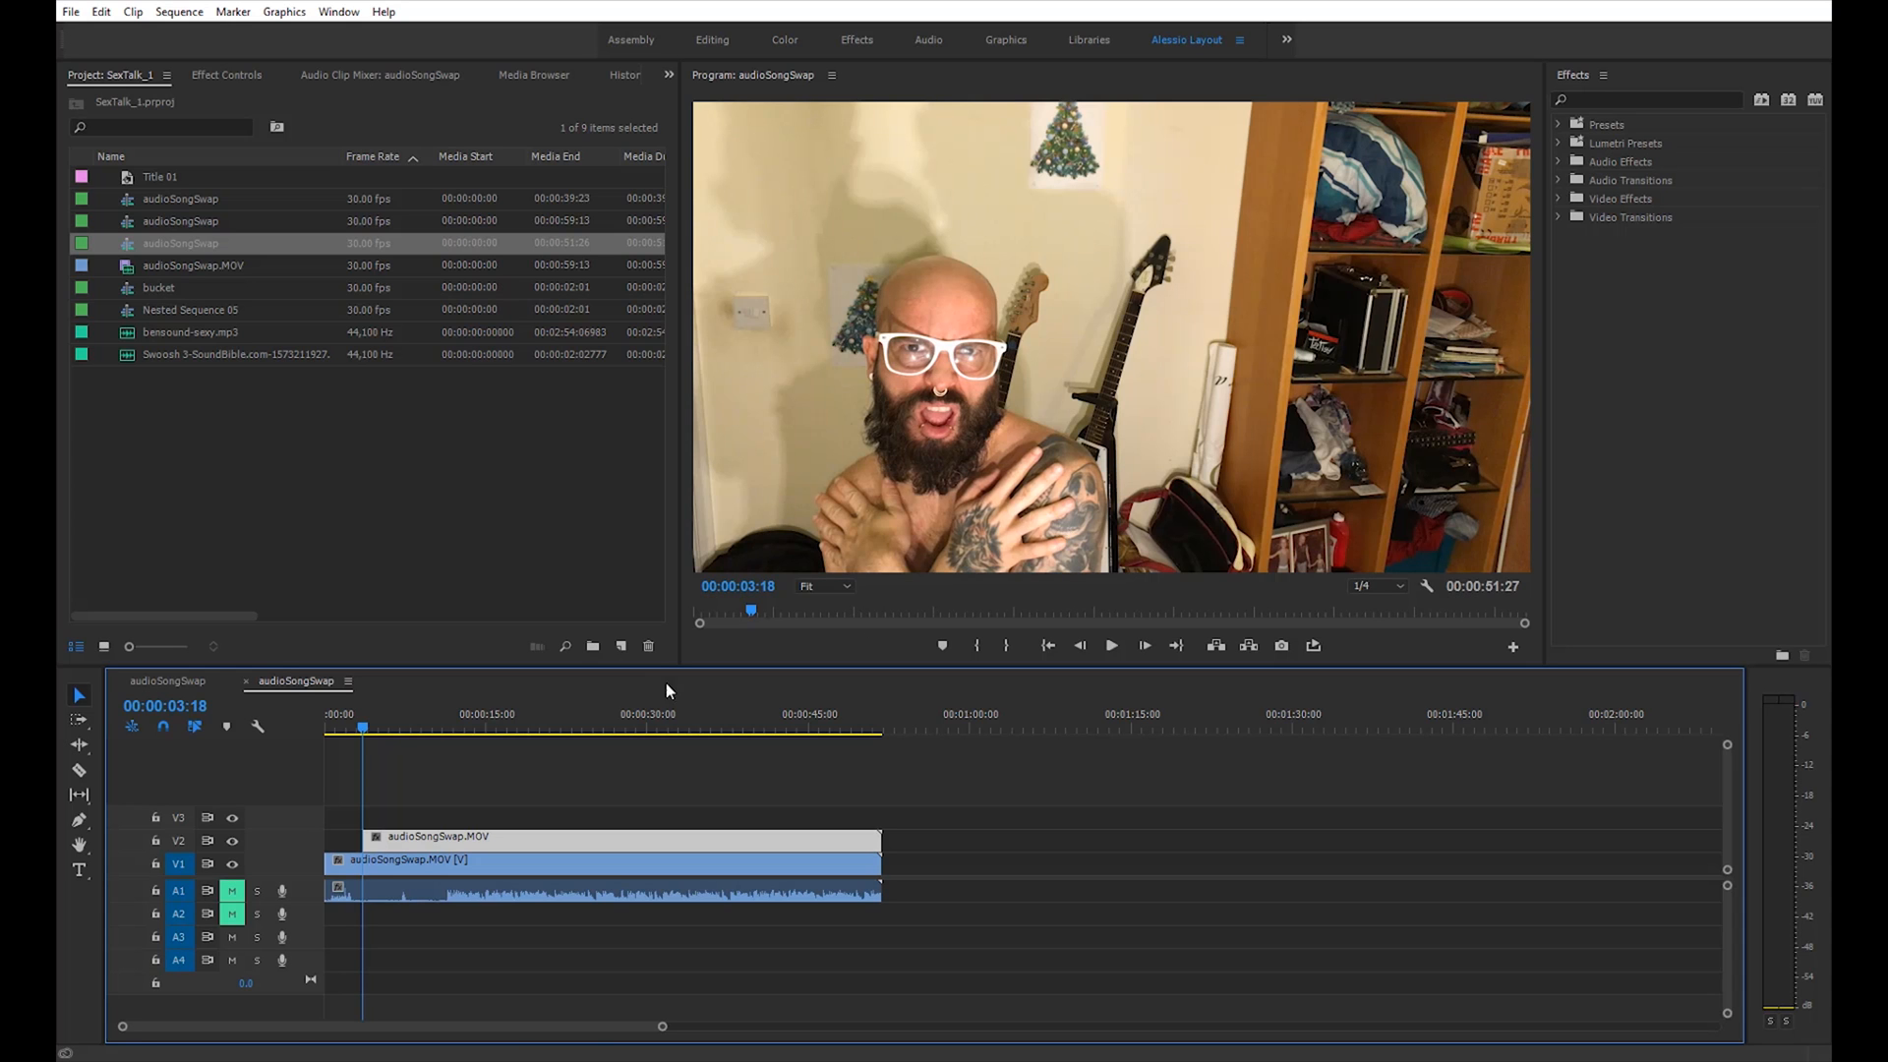
pyautogui.click(1109, 645)
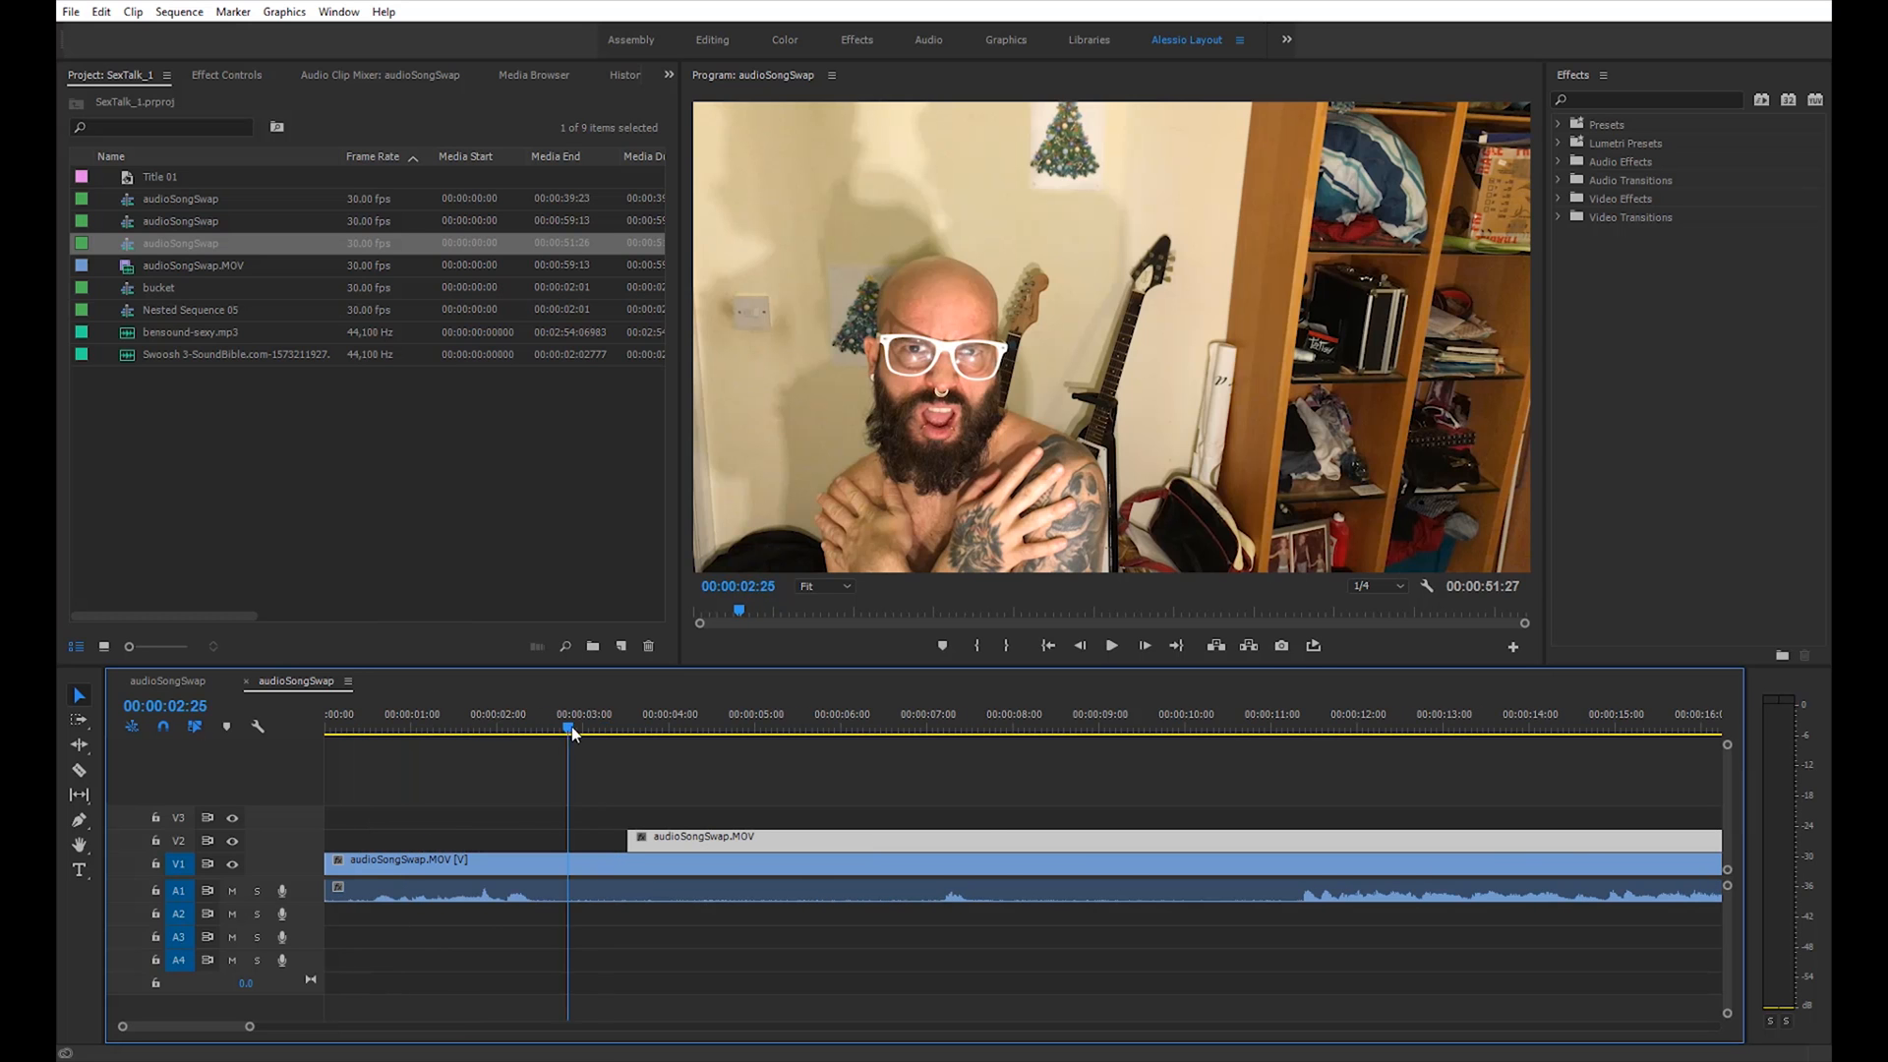
# Locate 00:00:02:14 in the sequence where the crossed-arms pose first appears
pyautogui.moveTo(571, 731); pyautogui.dragTo(541, 731)
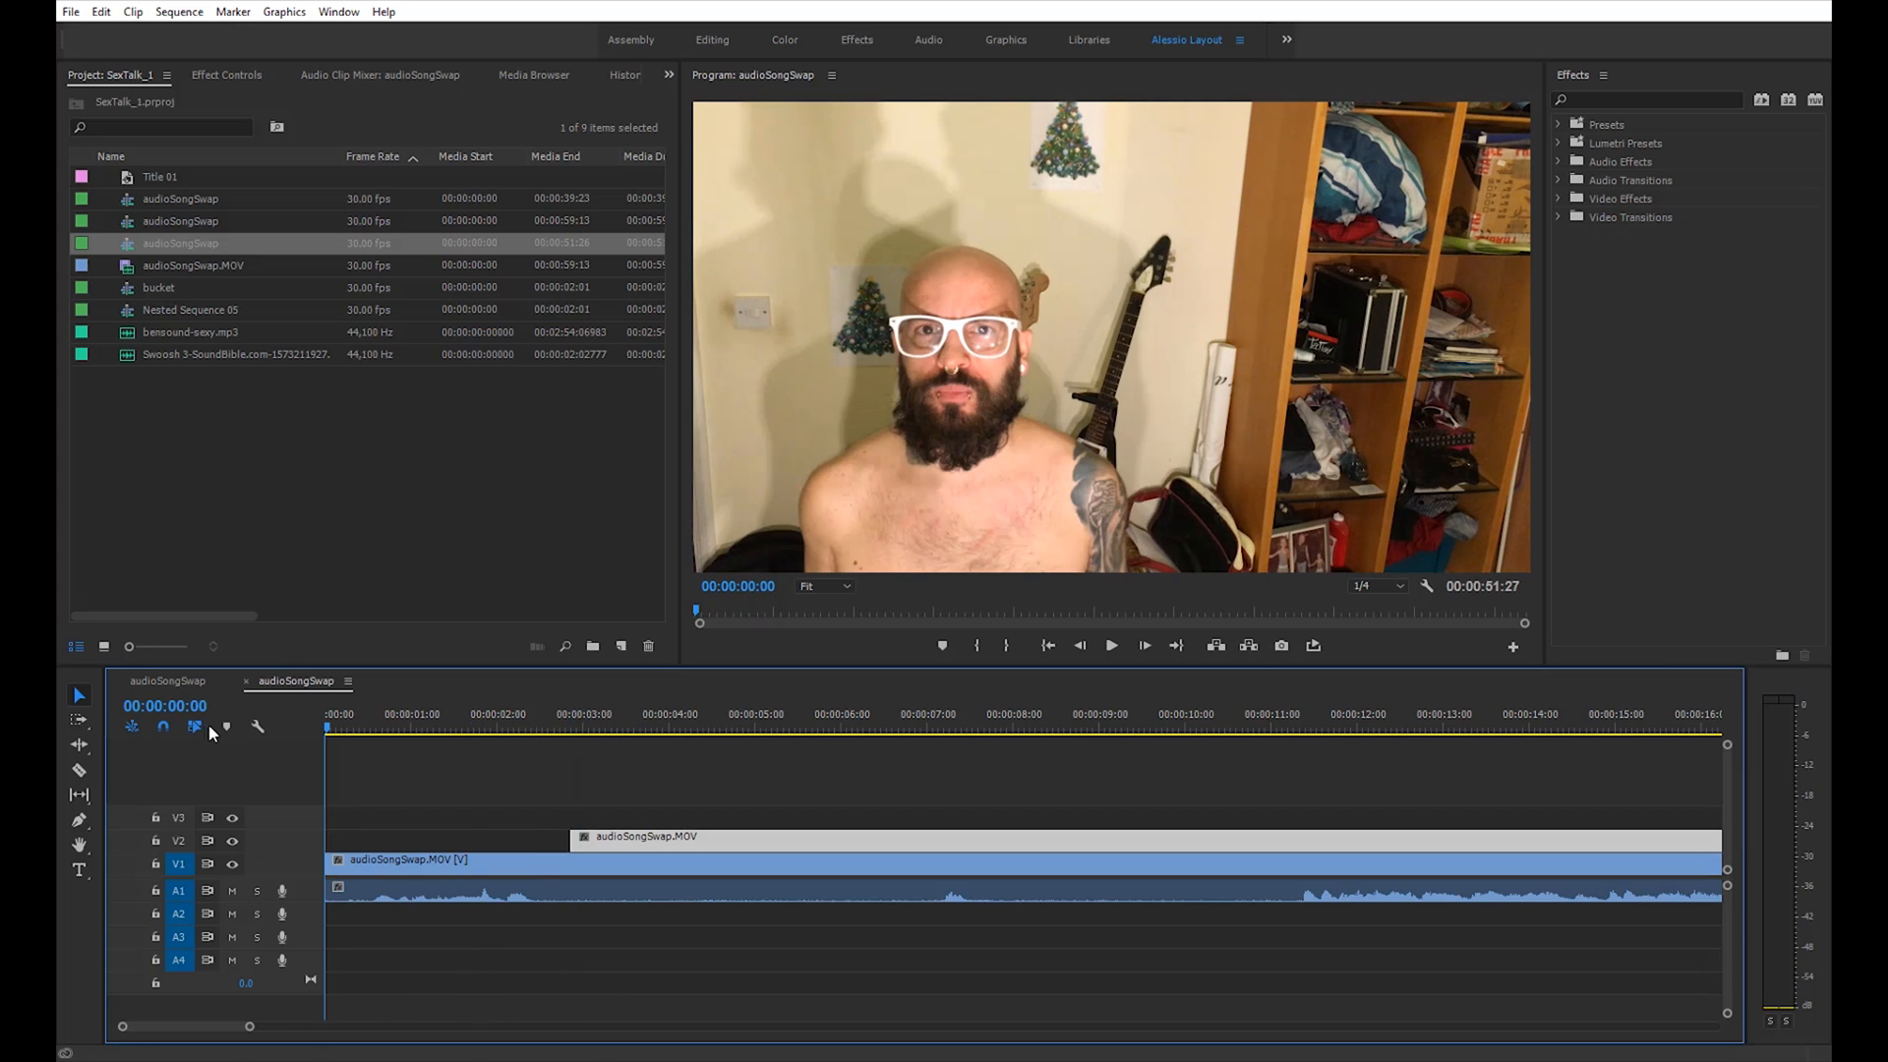
pyautogui.click(1109, 645)
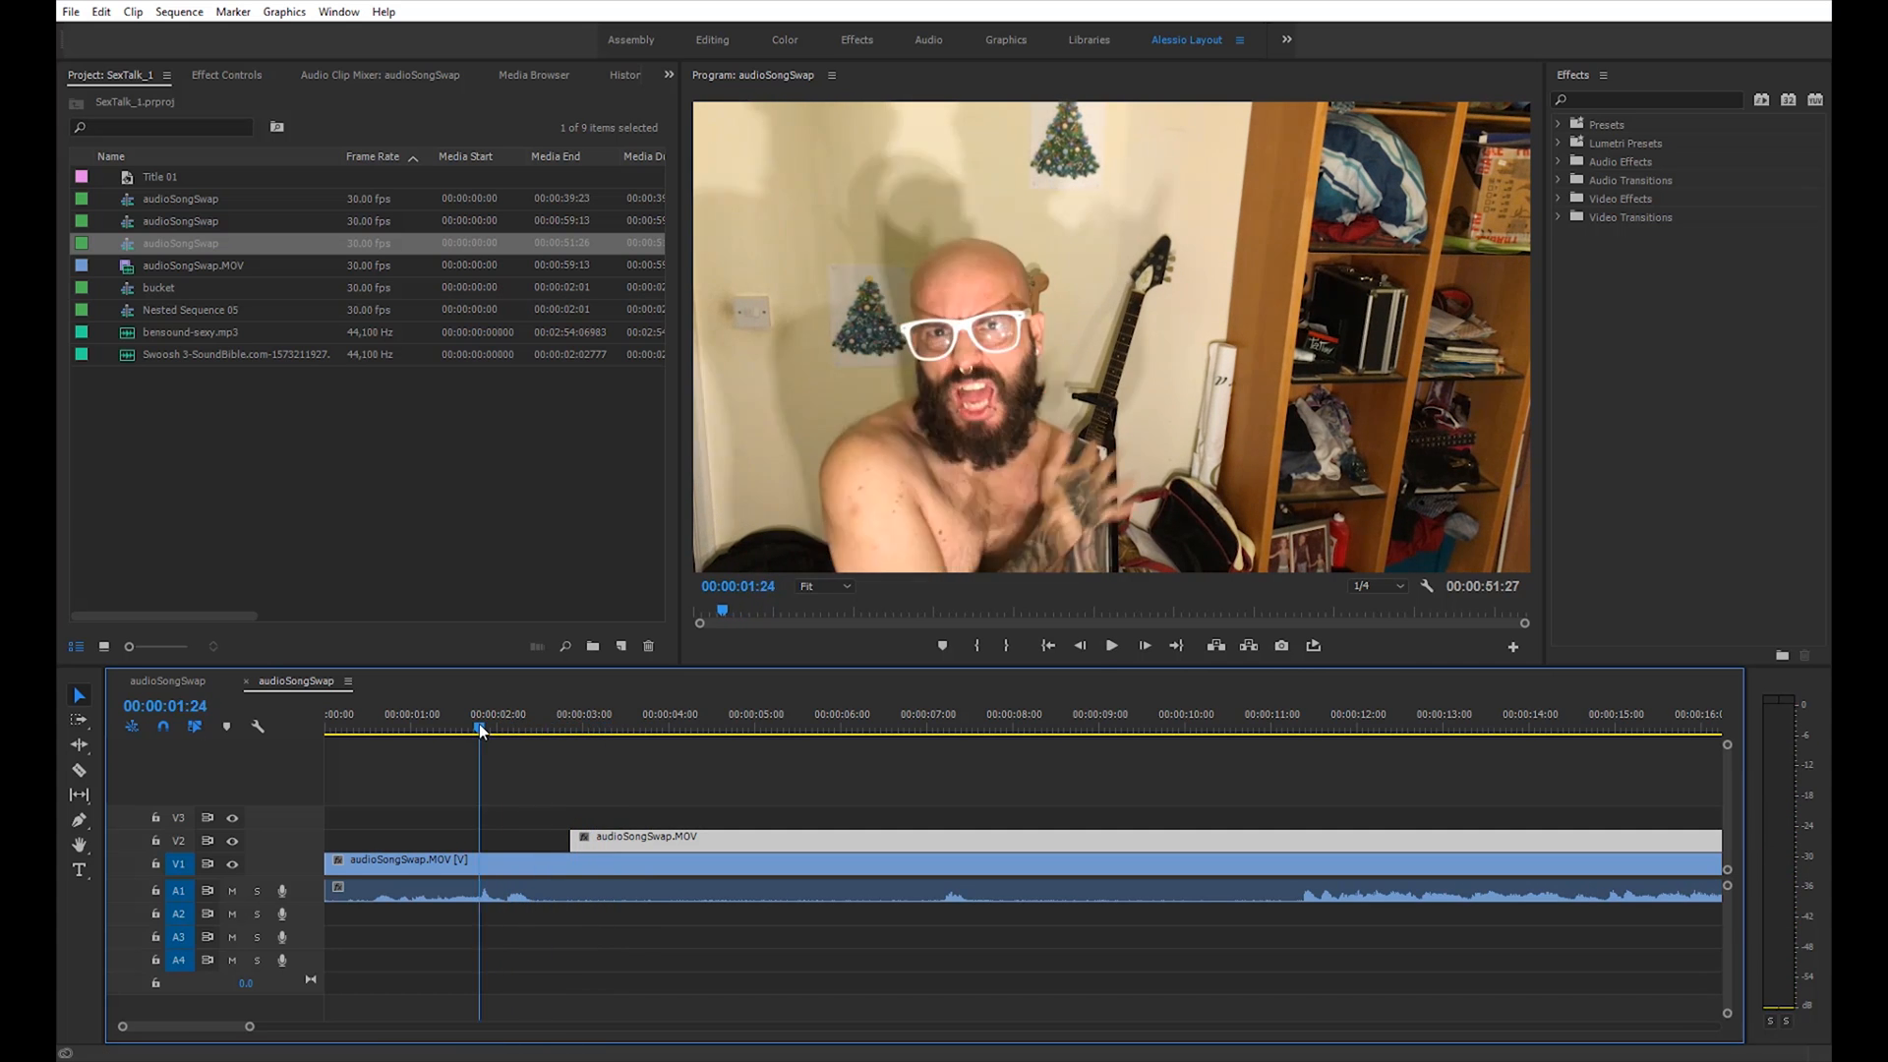
pyautogui.click(1109, 645)
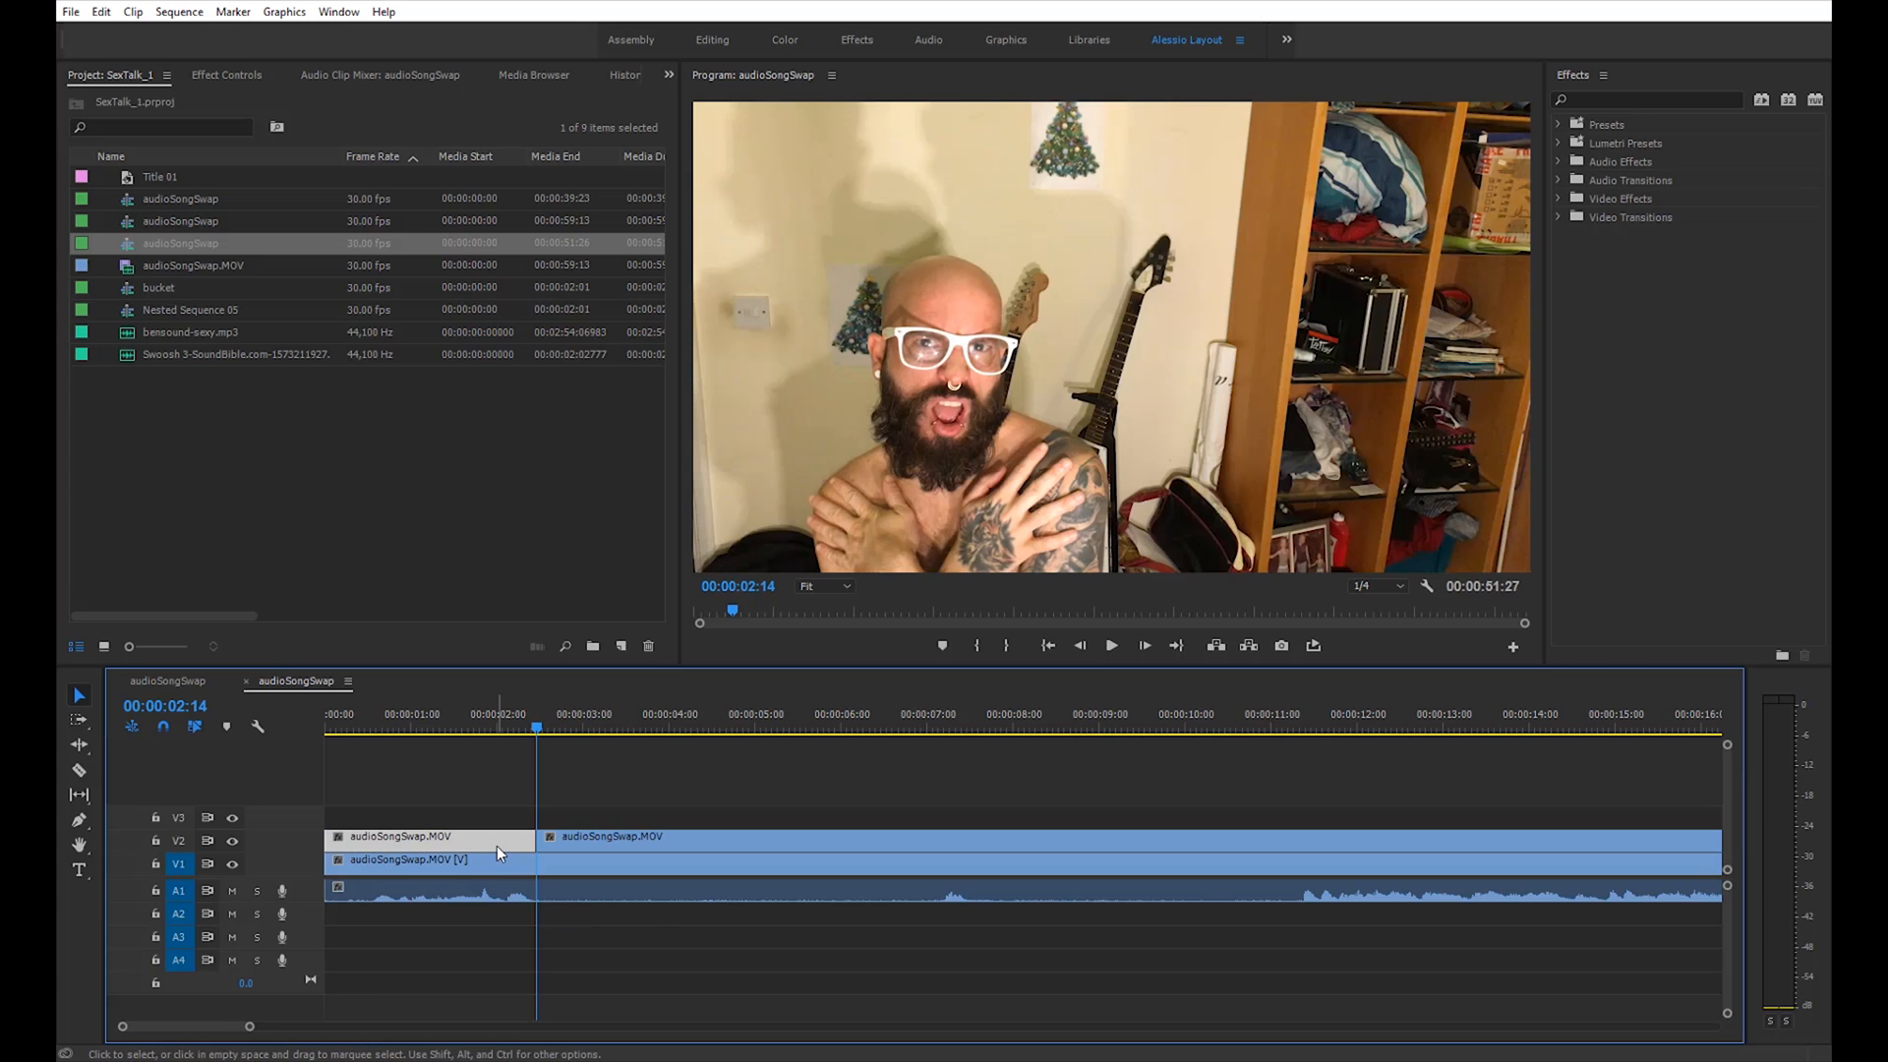
# Razor the V2 clip there, delete the unwanted piece and play back to check timing
pyautogui.rightClick(470, 836)
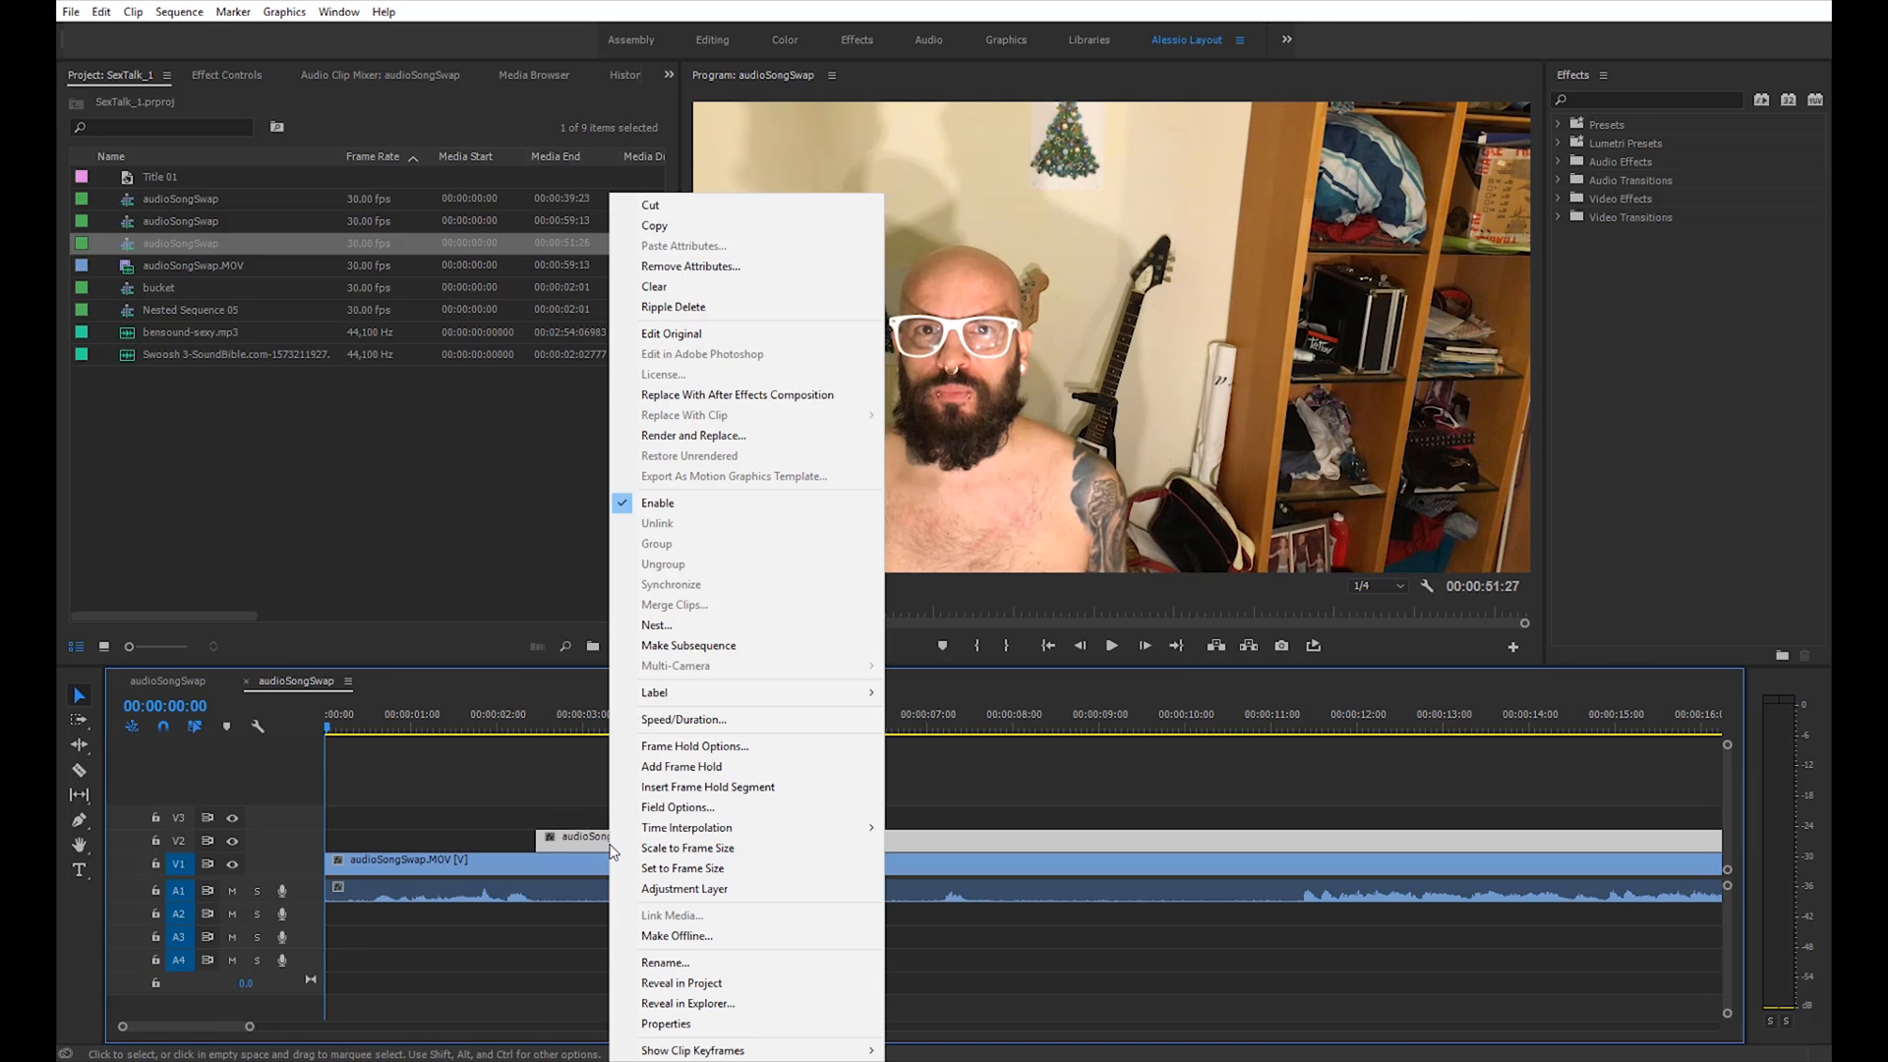
pyautogui.click(694, 745)
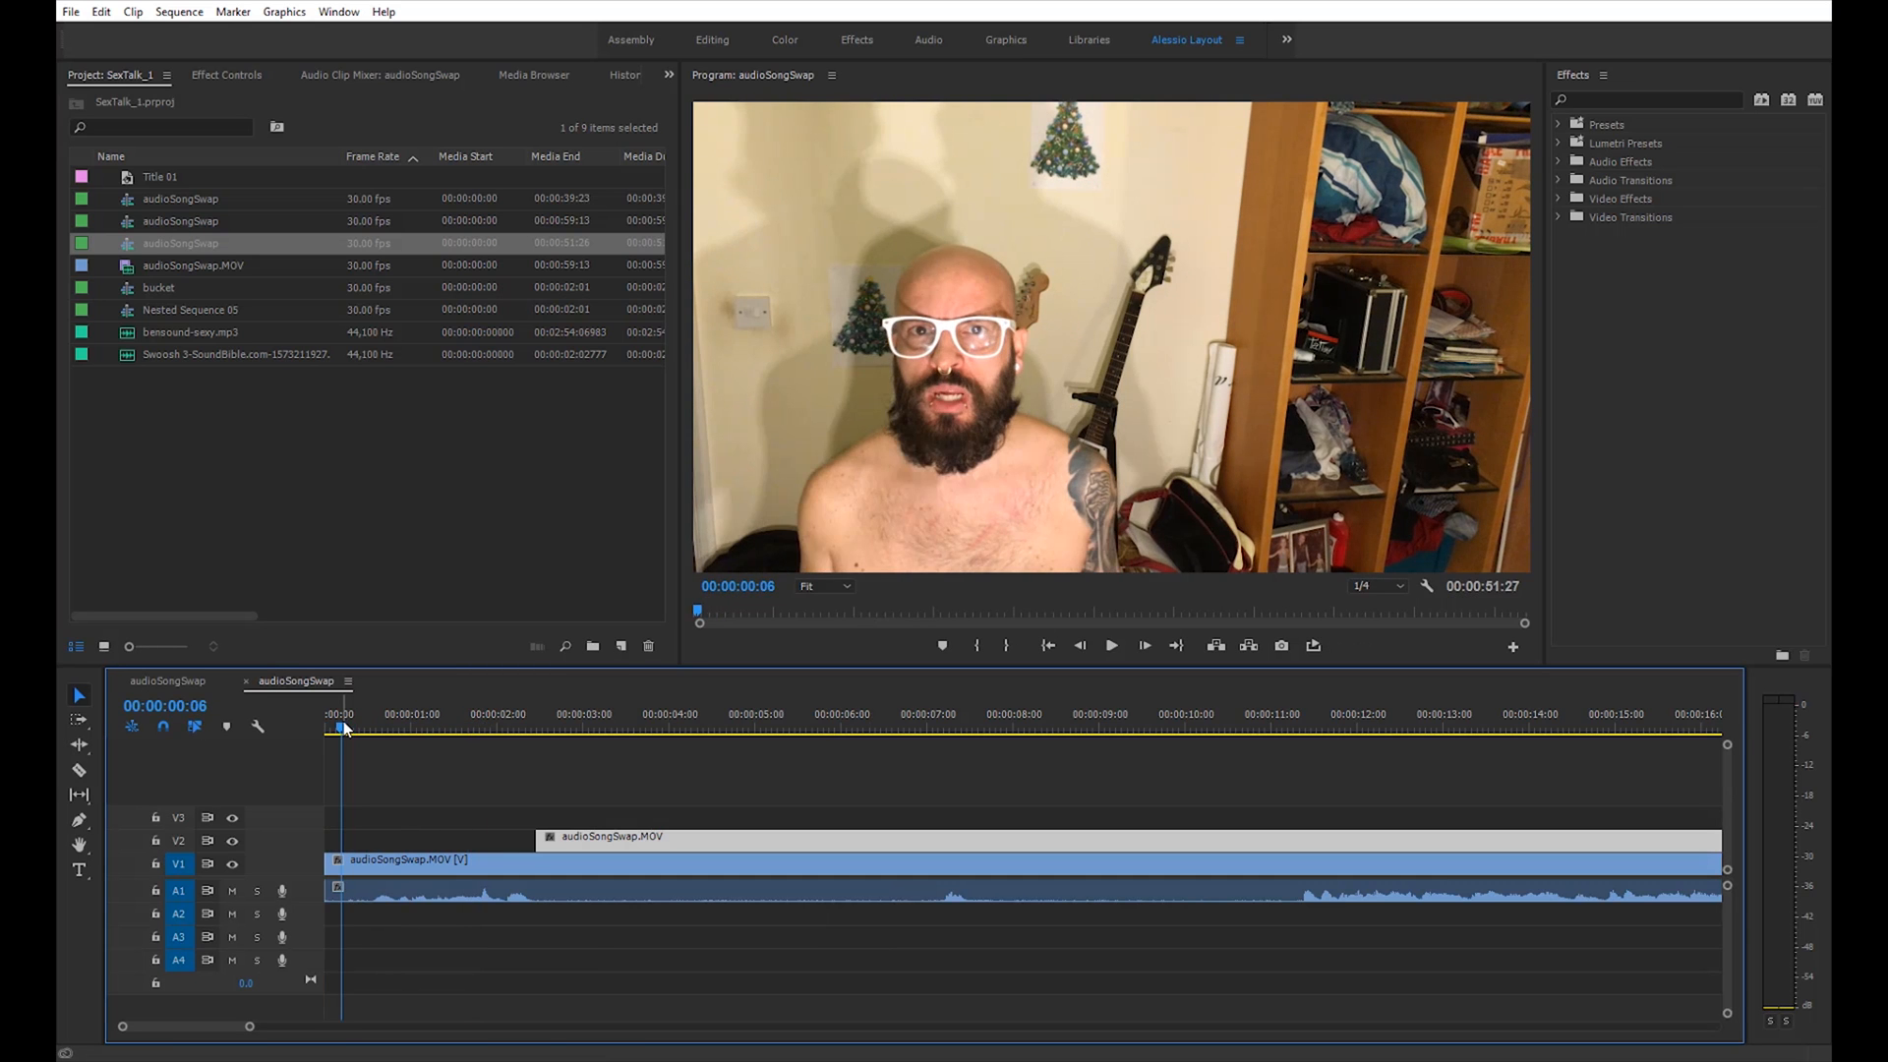
pyautogui.click(1109, 645)
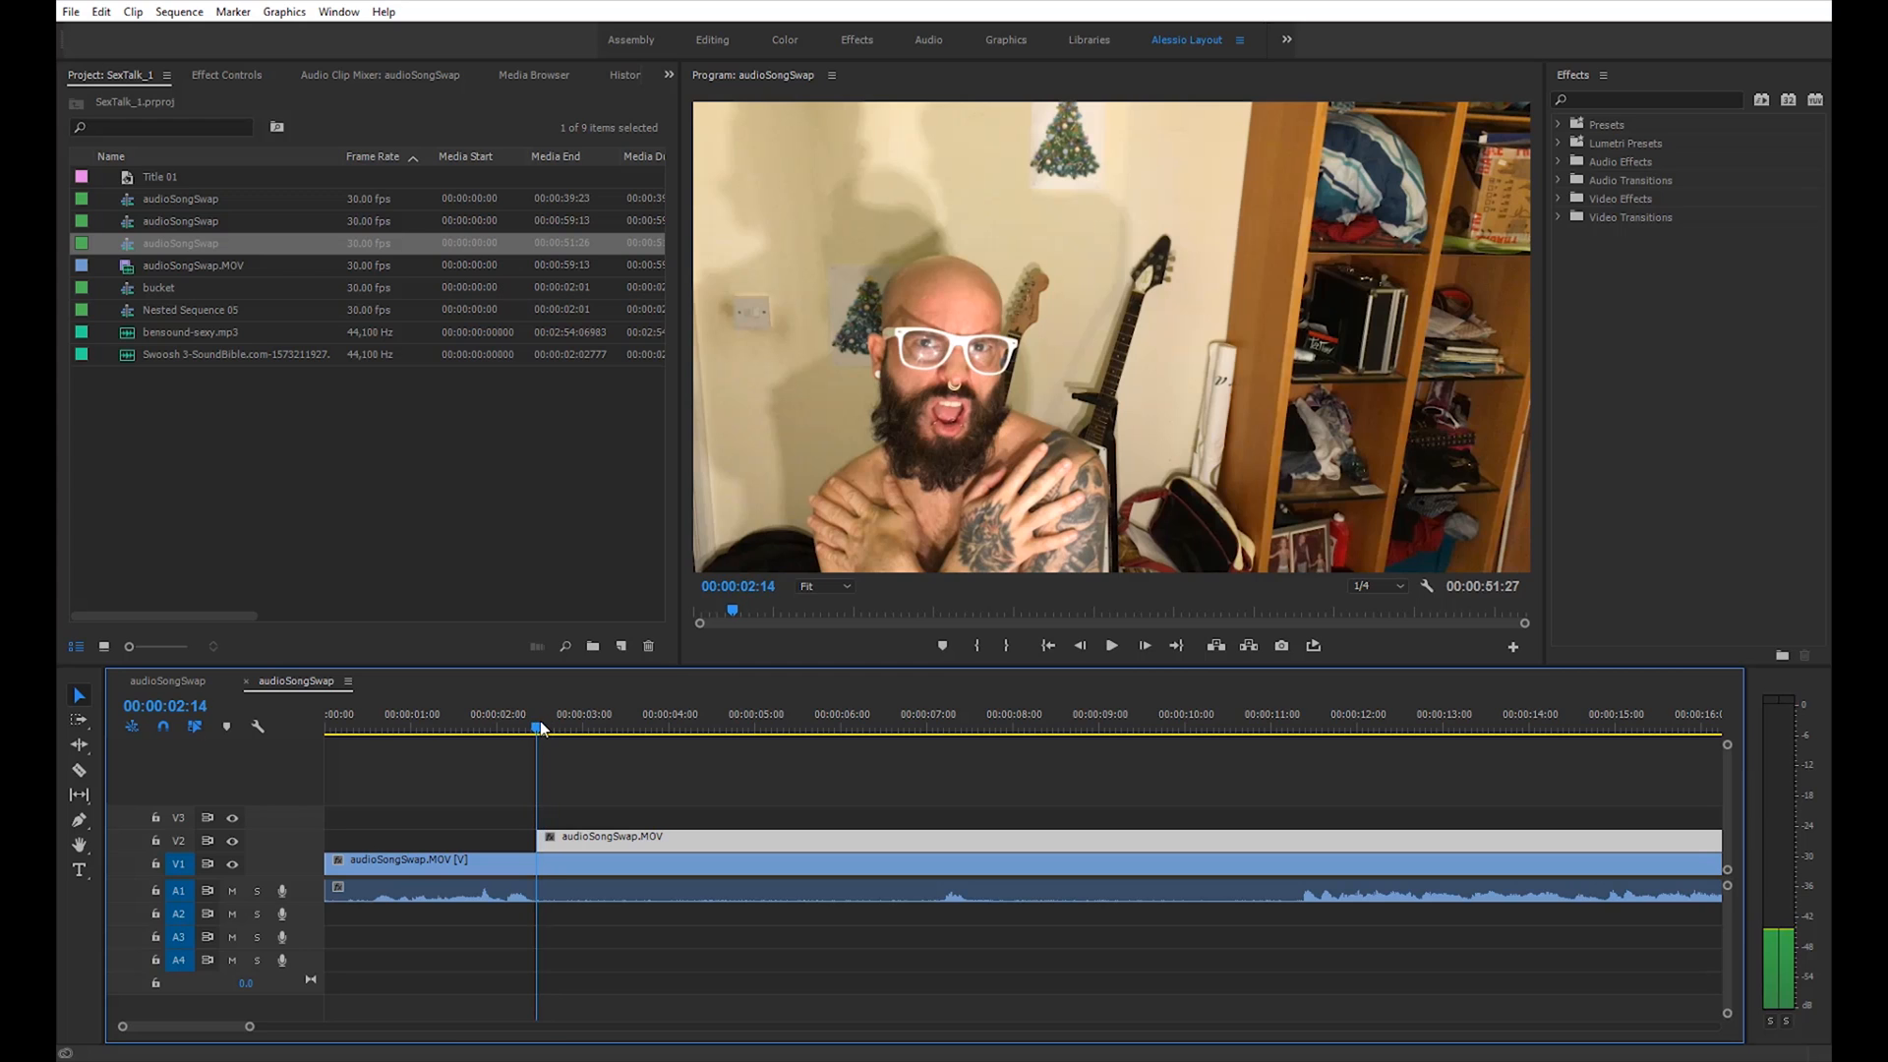
# Draw a freehand Opacity mask around the man's head and upper body in Effect Controls
pyautogui.click(226, 74)
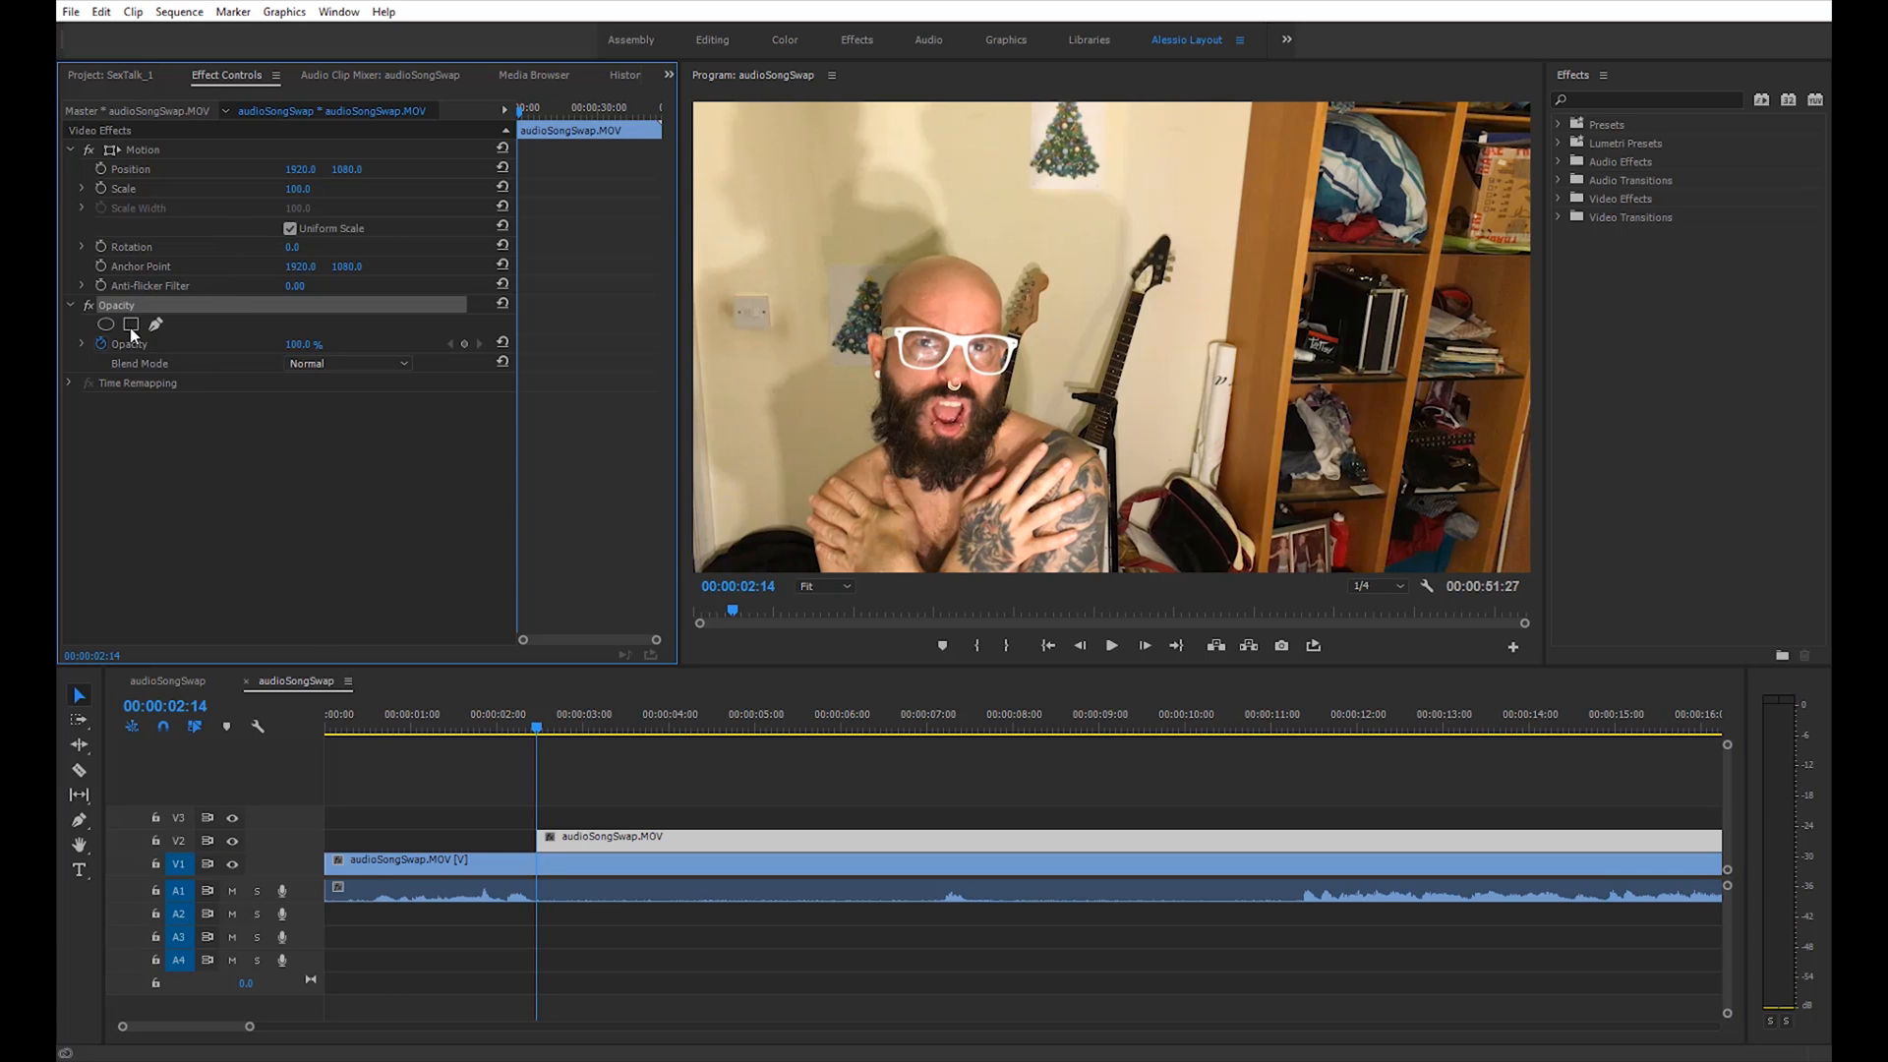
pyautogui.moveTo(155, 326)
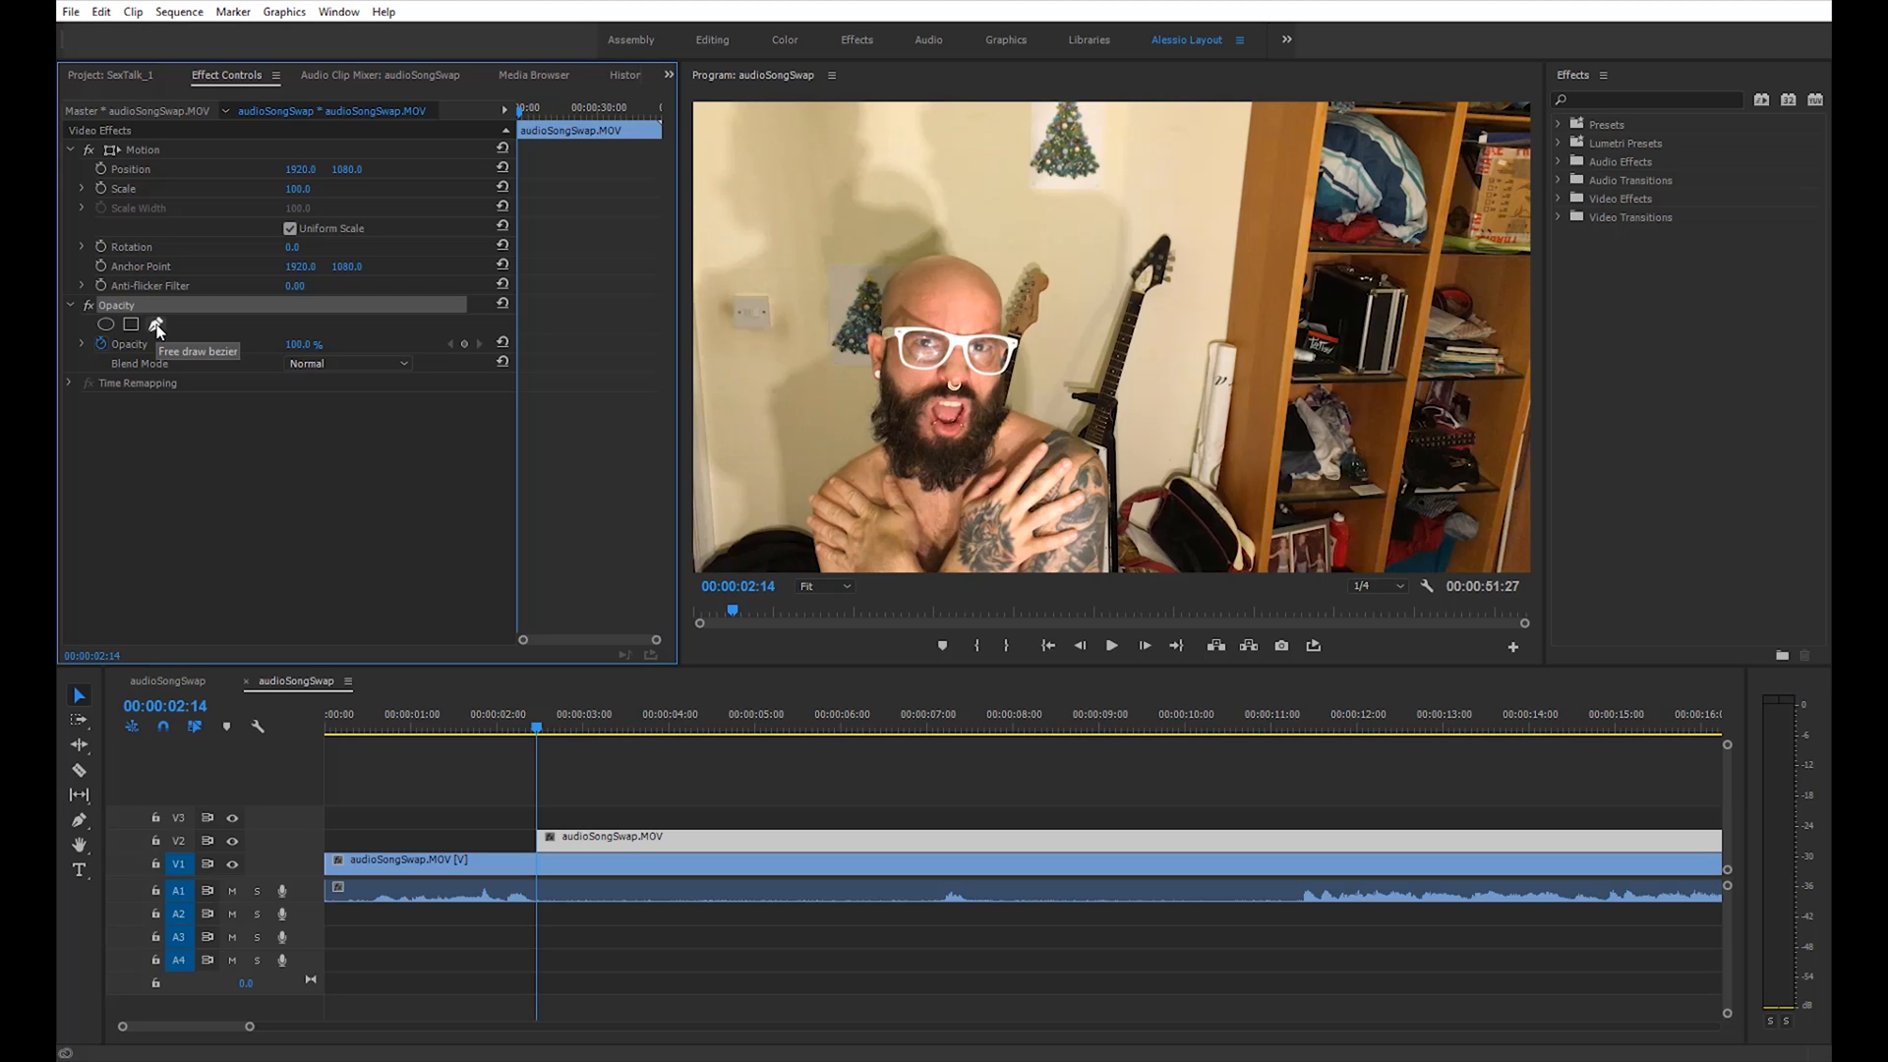
pyautogui.click(155, 325)
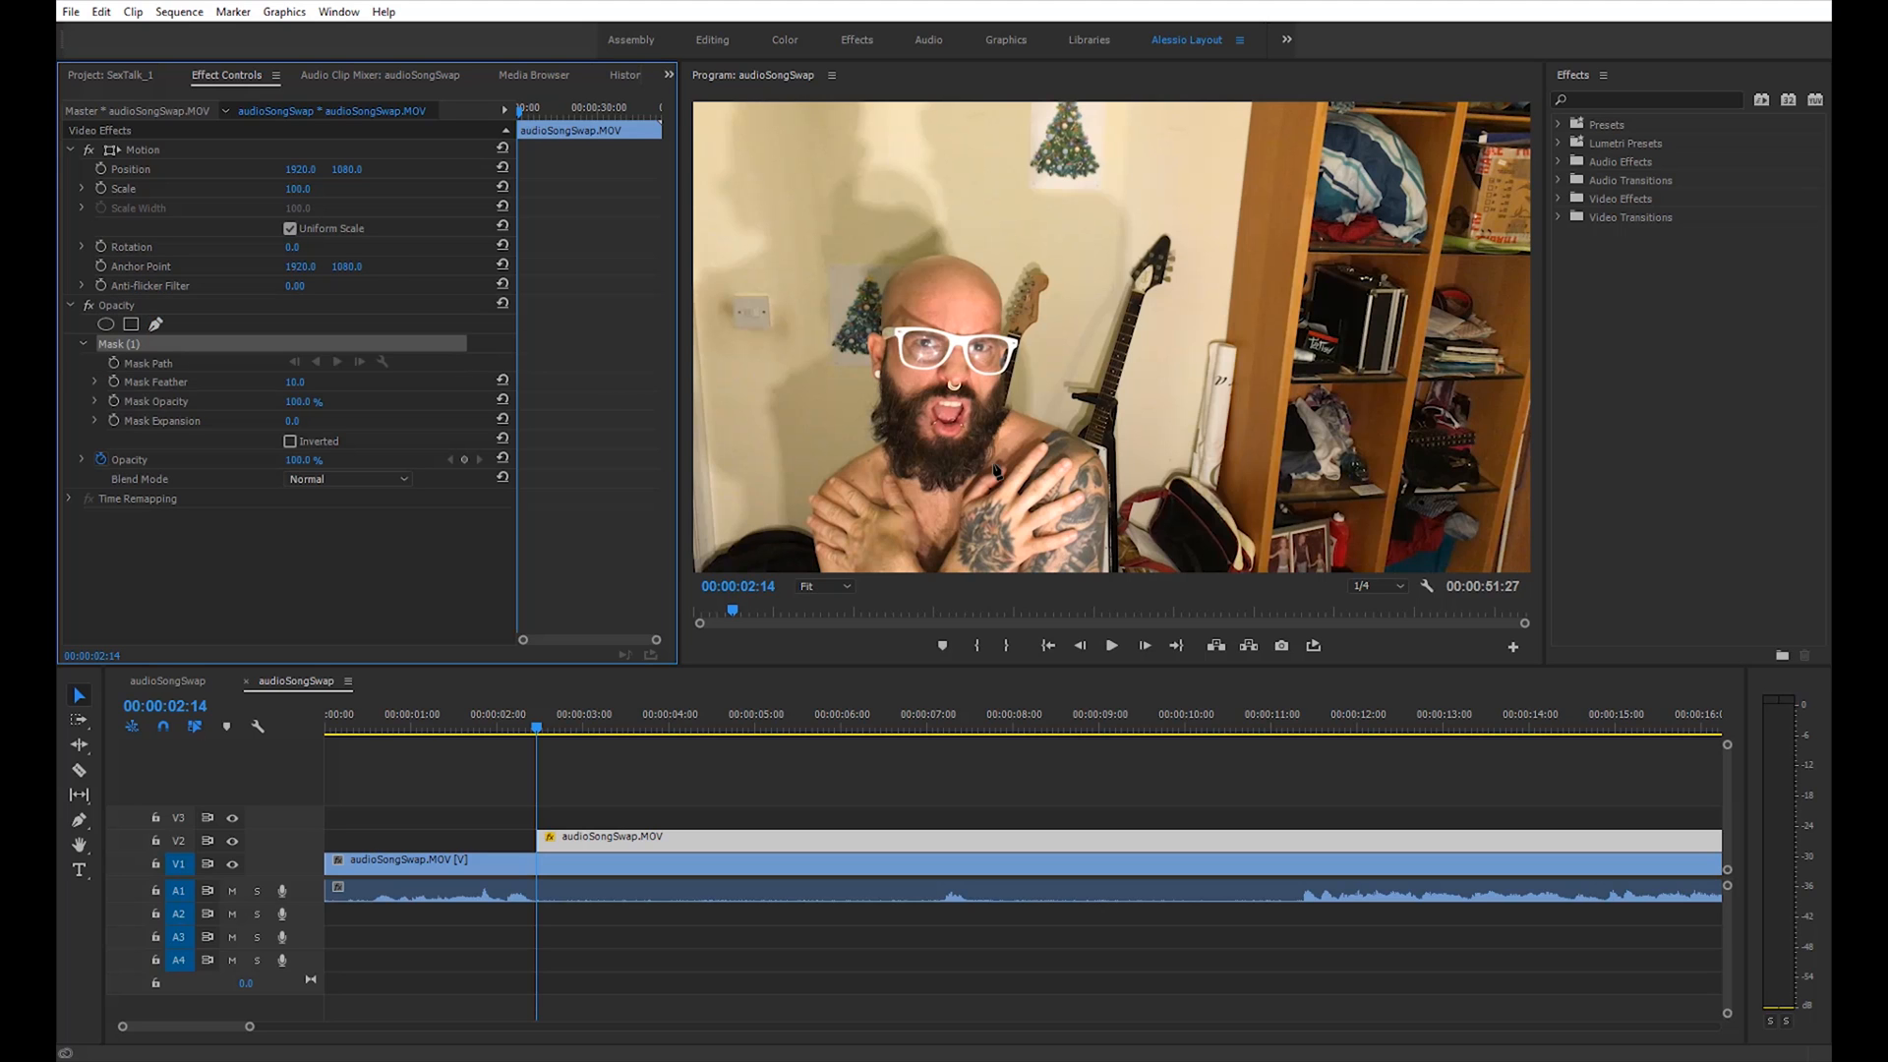
pyautogui.click(824, 586)
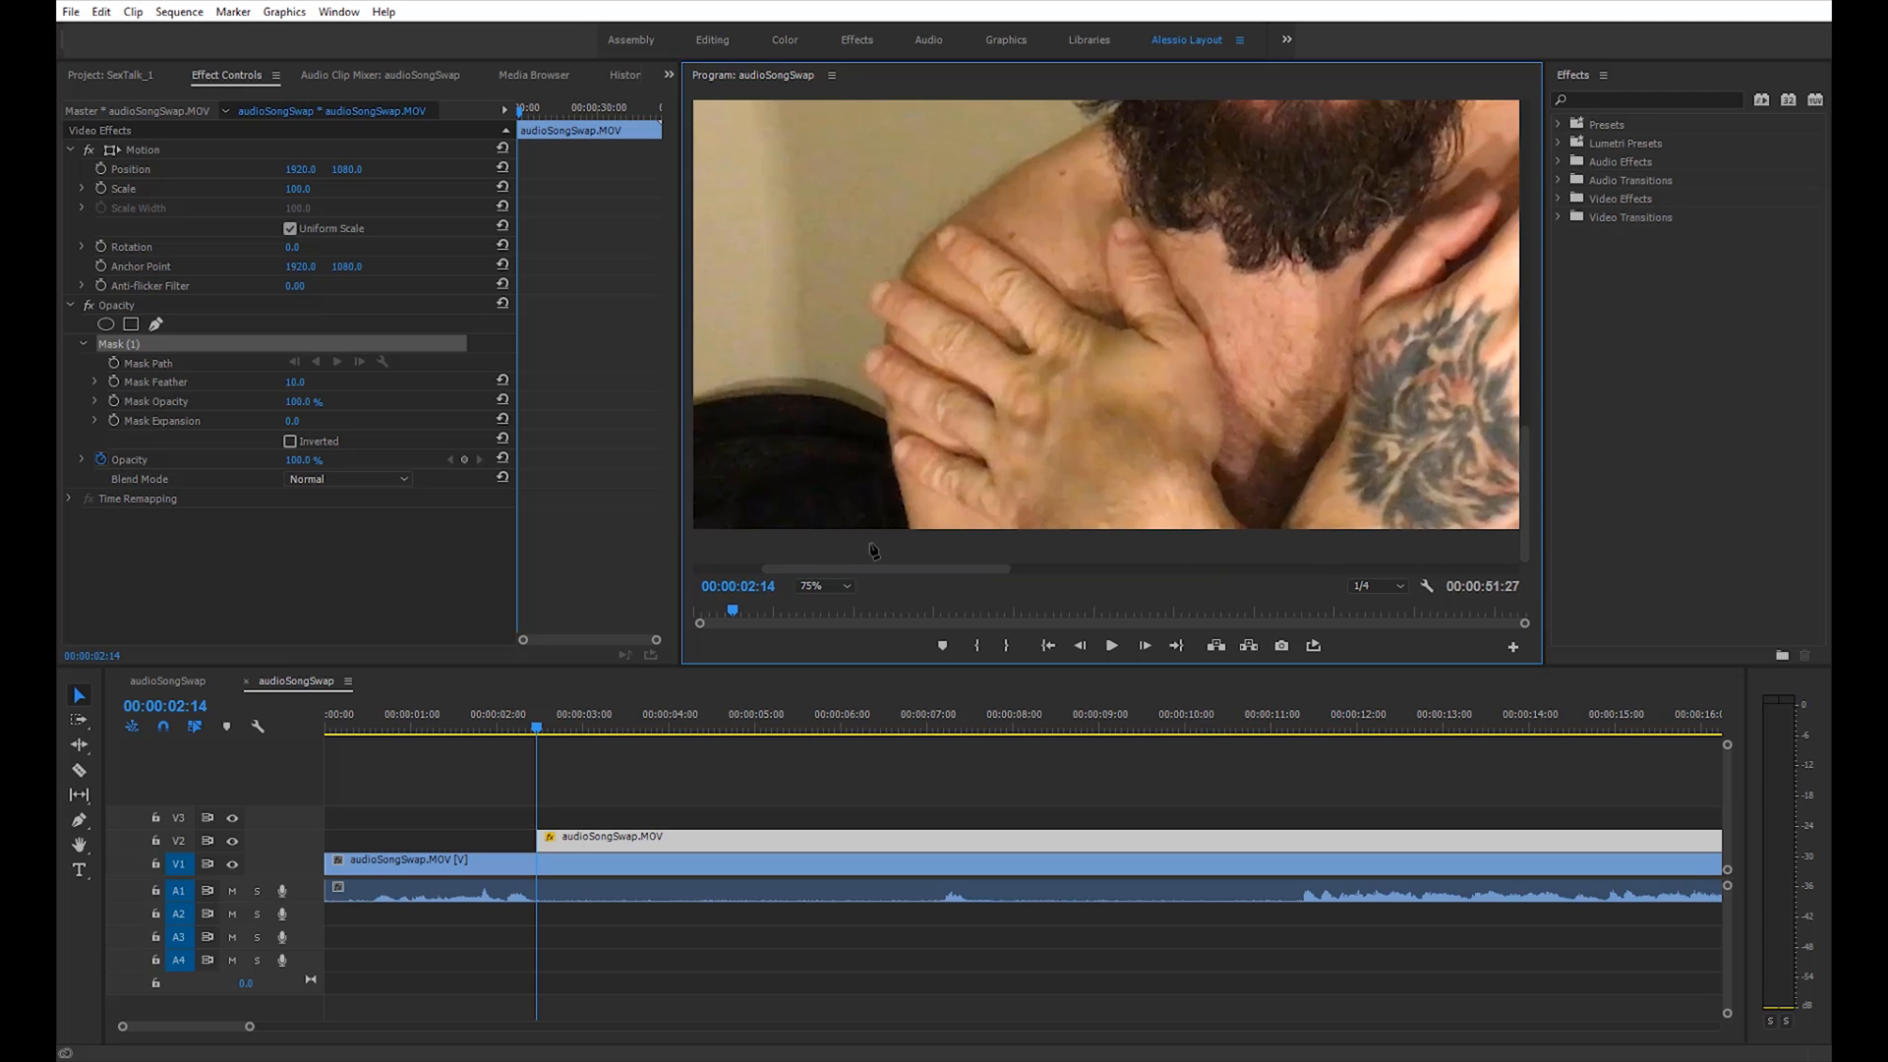
pyautogui.moveTo(891, 515)
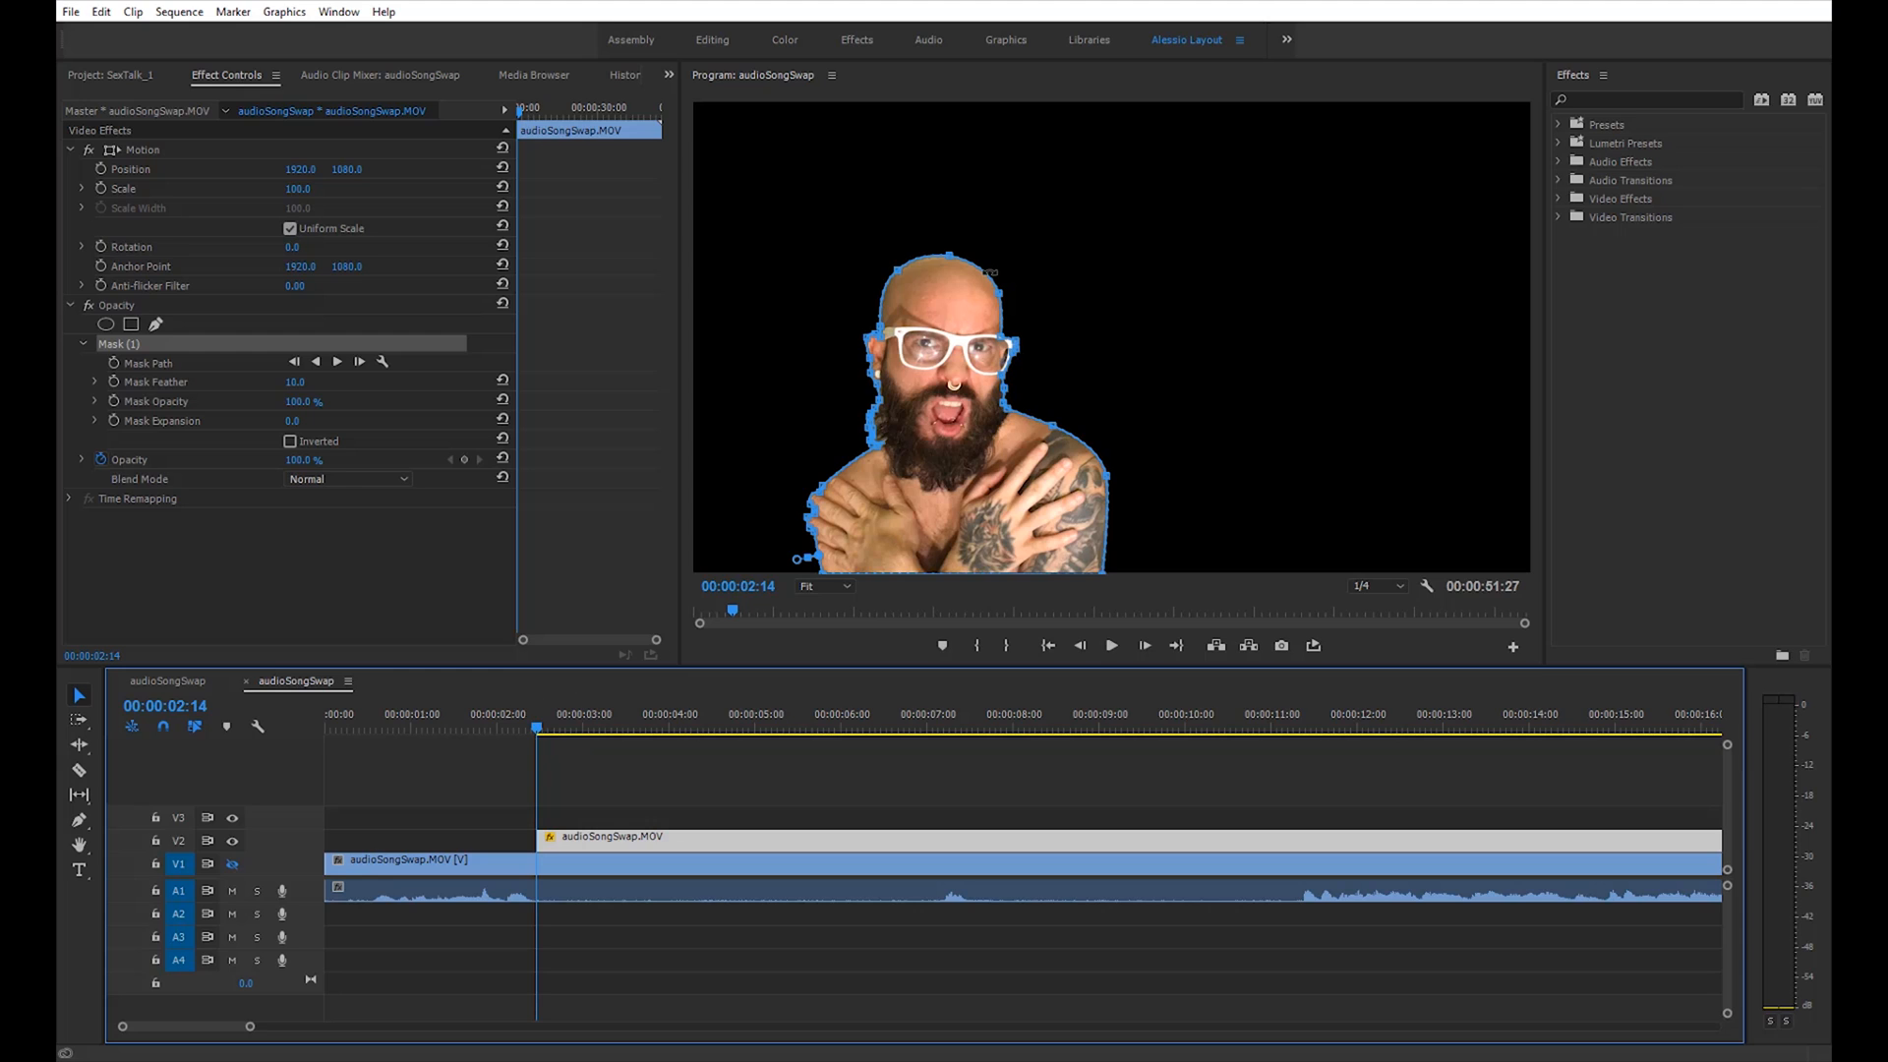
pyautogui.moveTo(1005, 262)
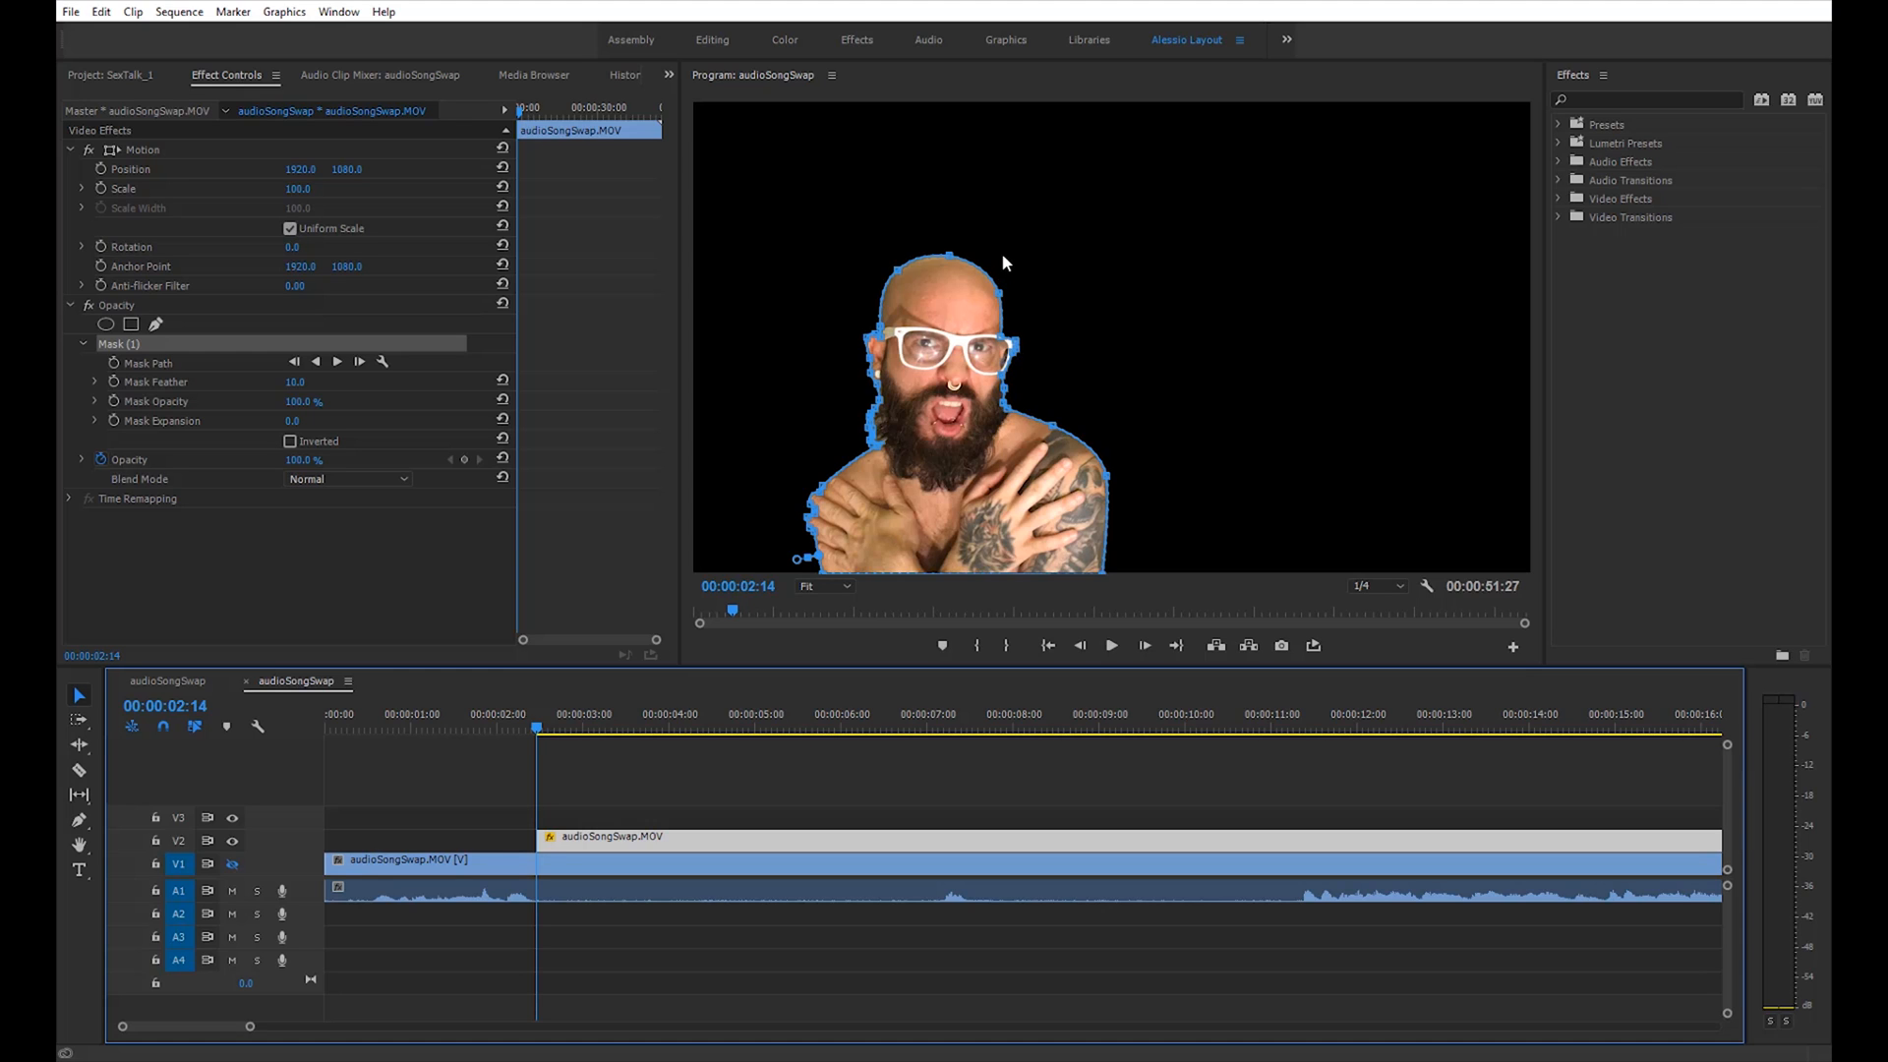
pyautogui.moveTo(1005, 262)
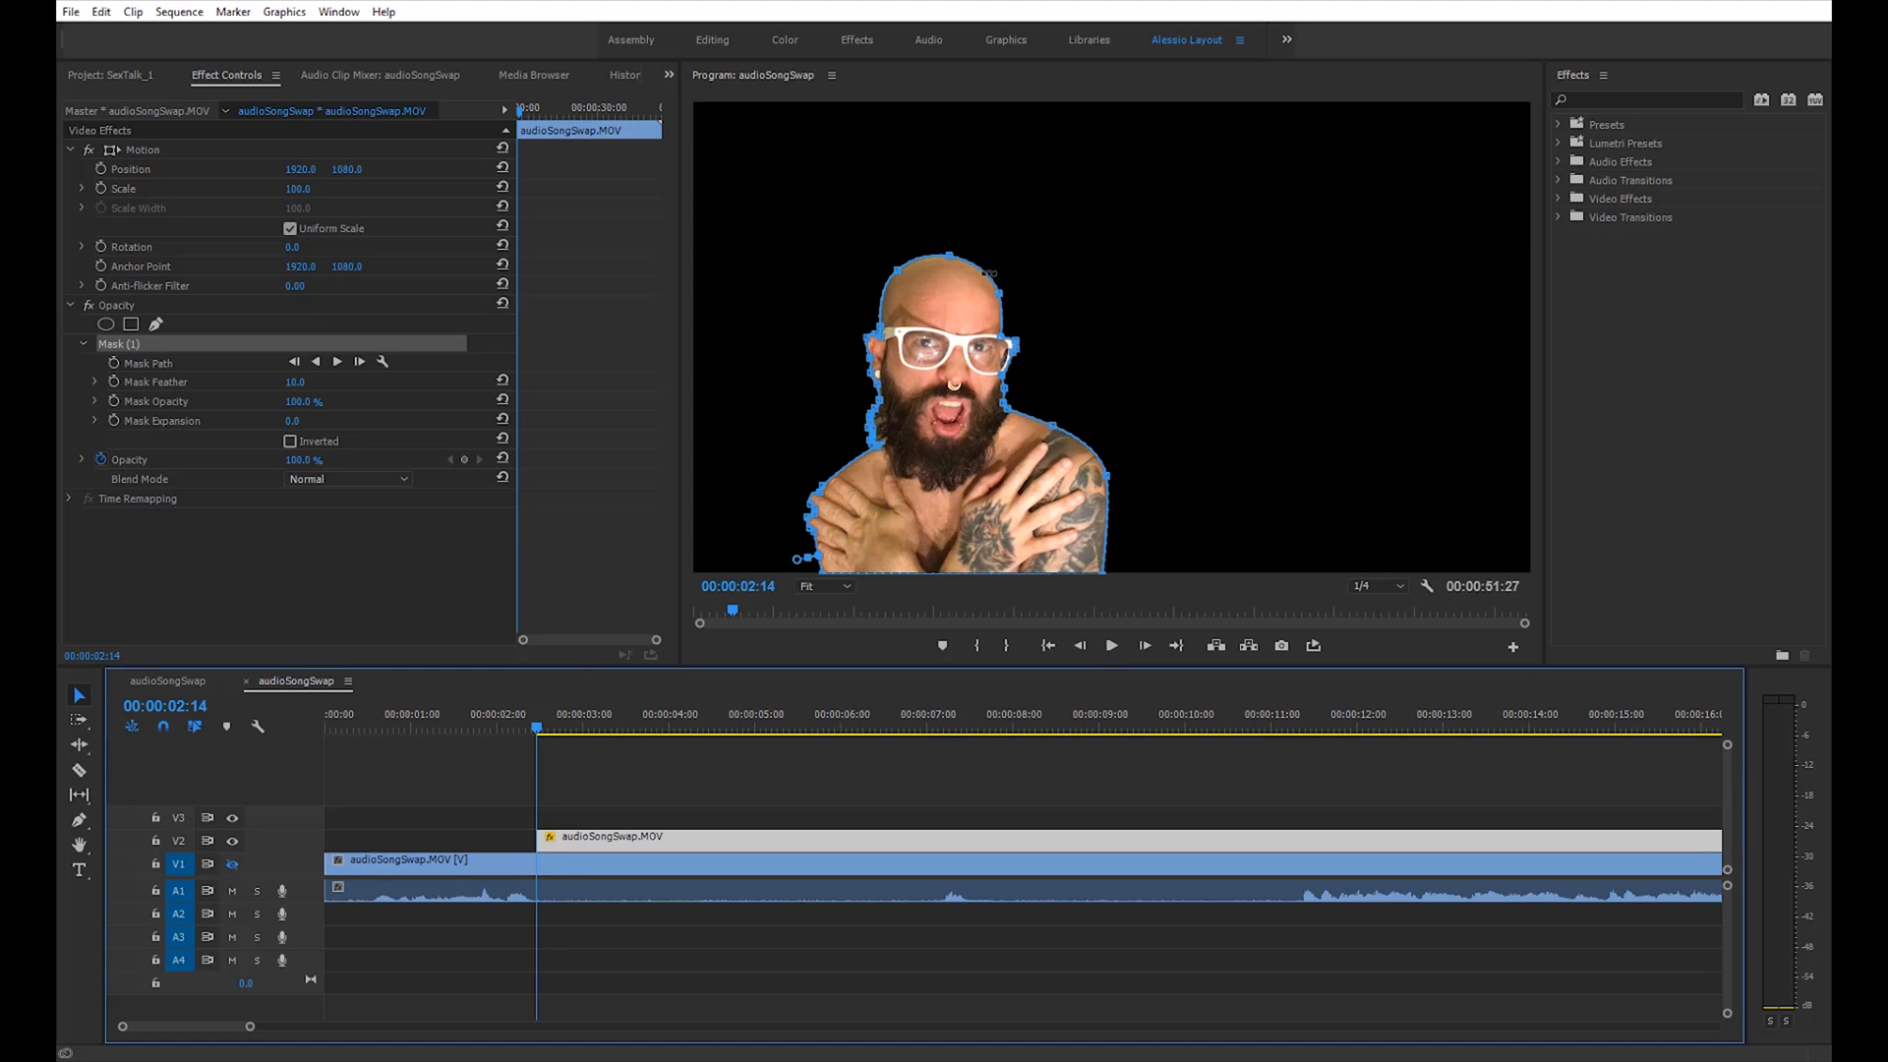
pyautogui.click(592, 712)
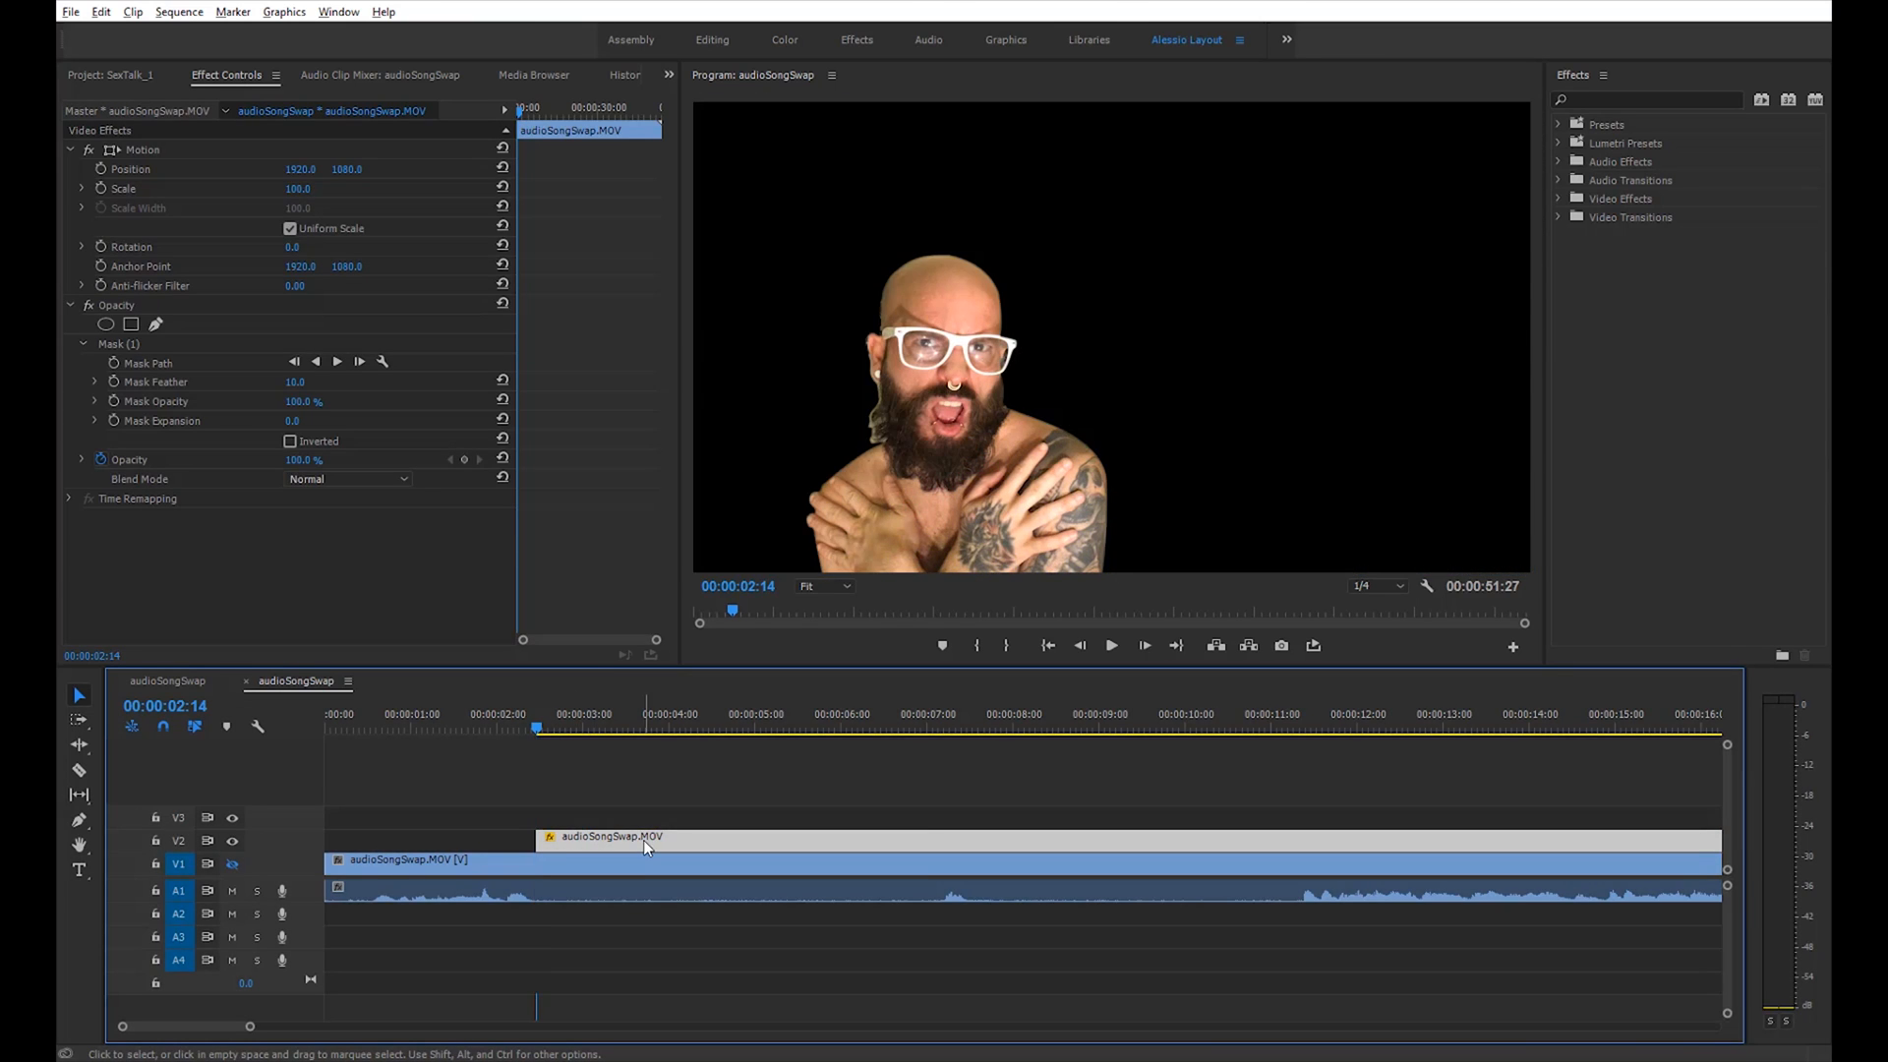
# Nest the masked V2 clip into its own sequence named painBucket
pyautogui.rightClick(645, 843)
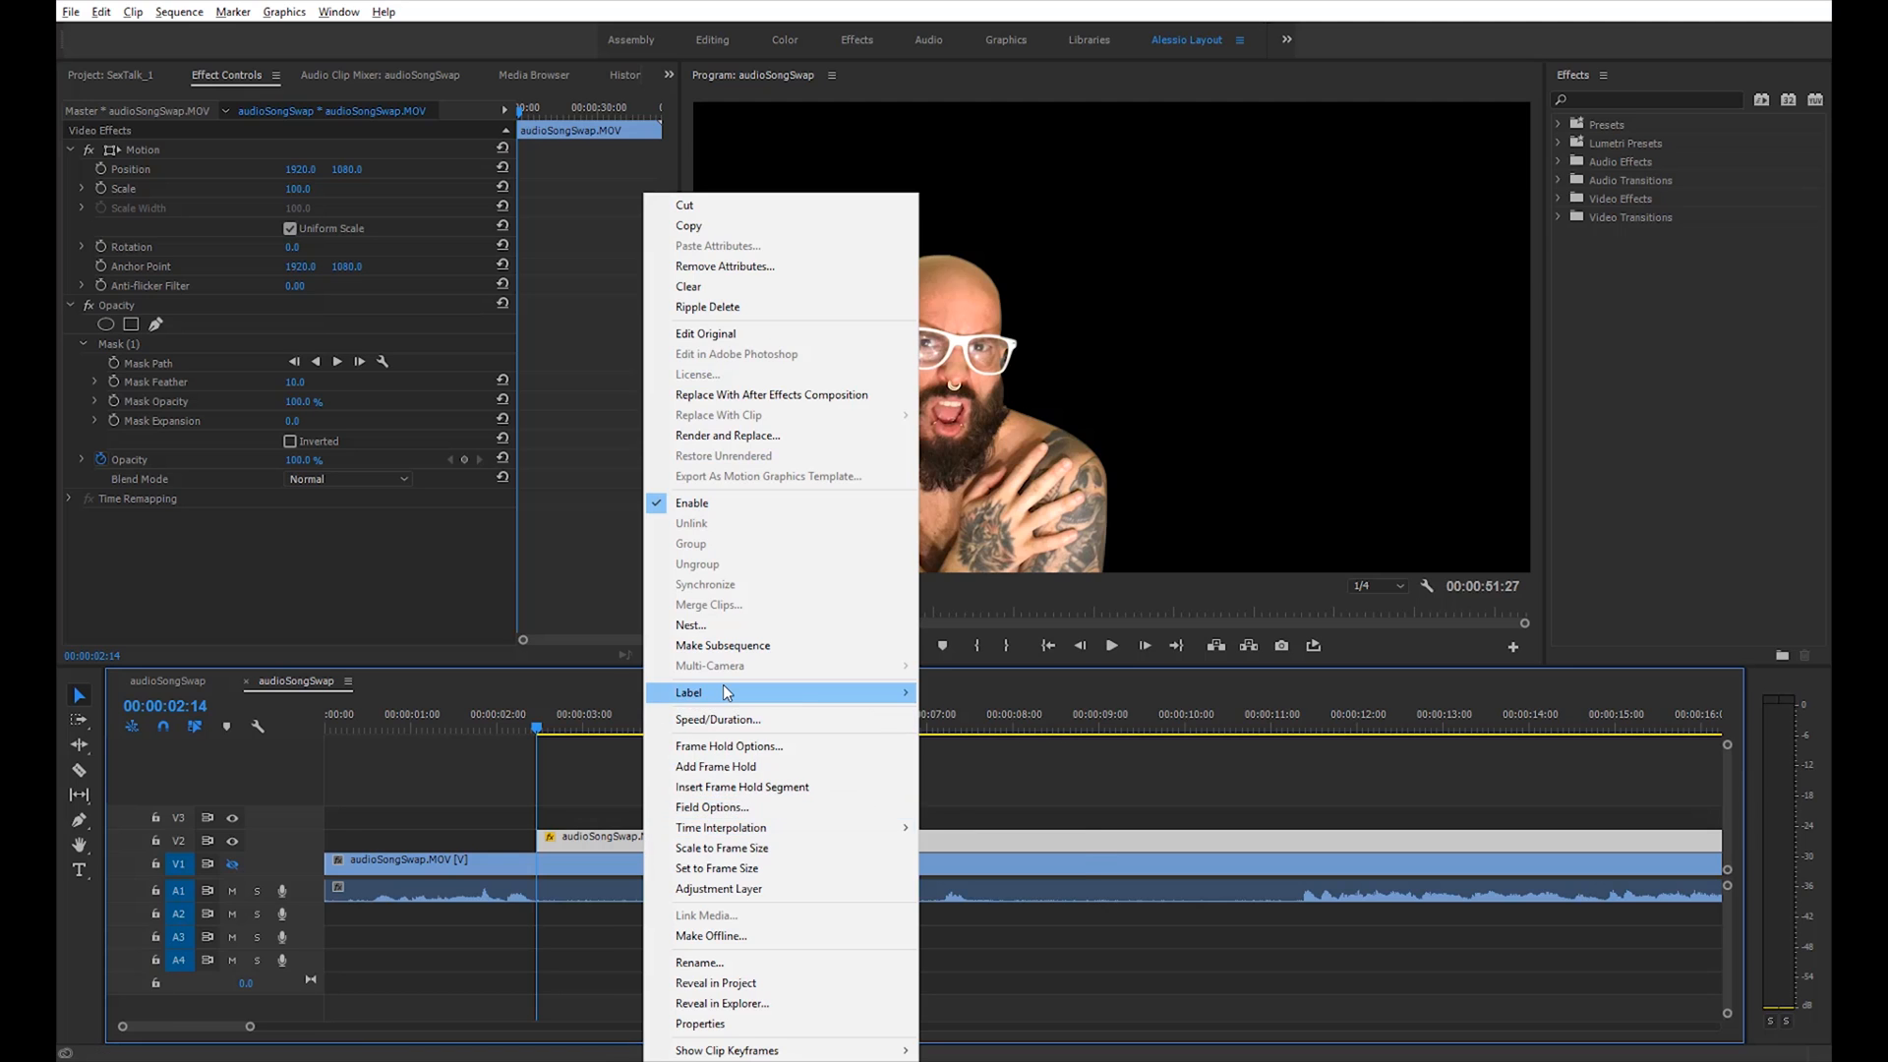
pyautogui.click(691, 626)
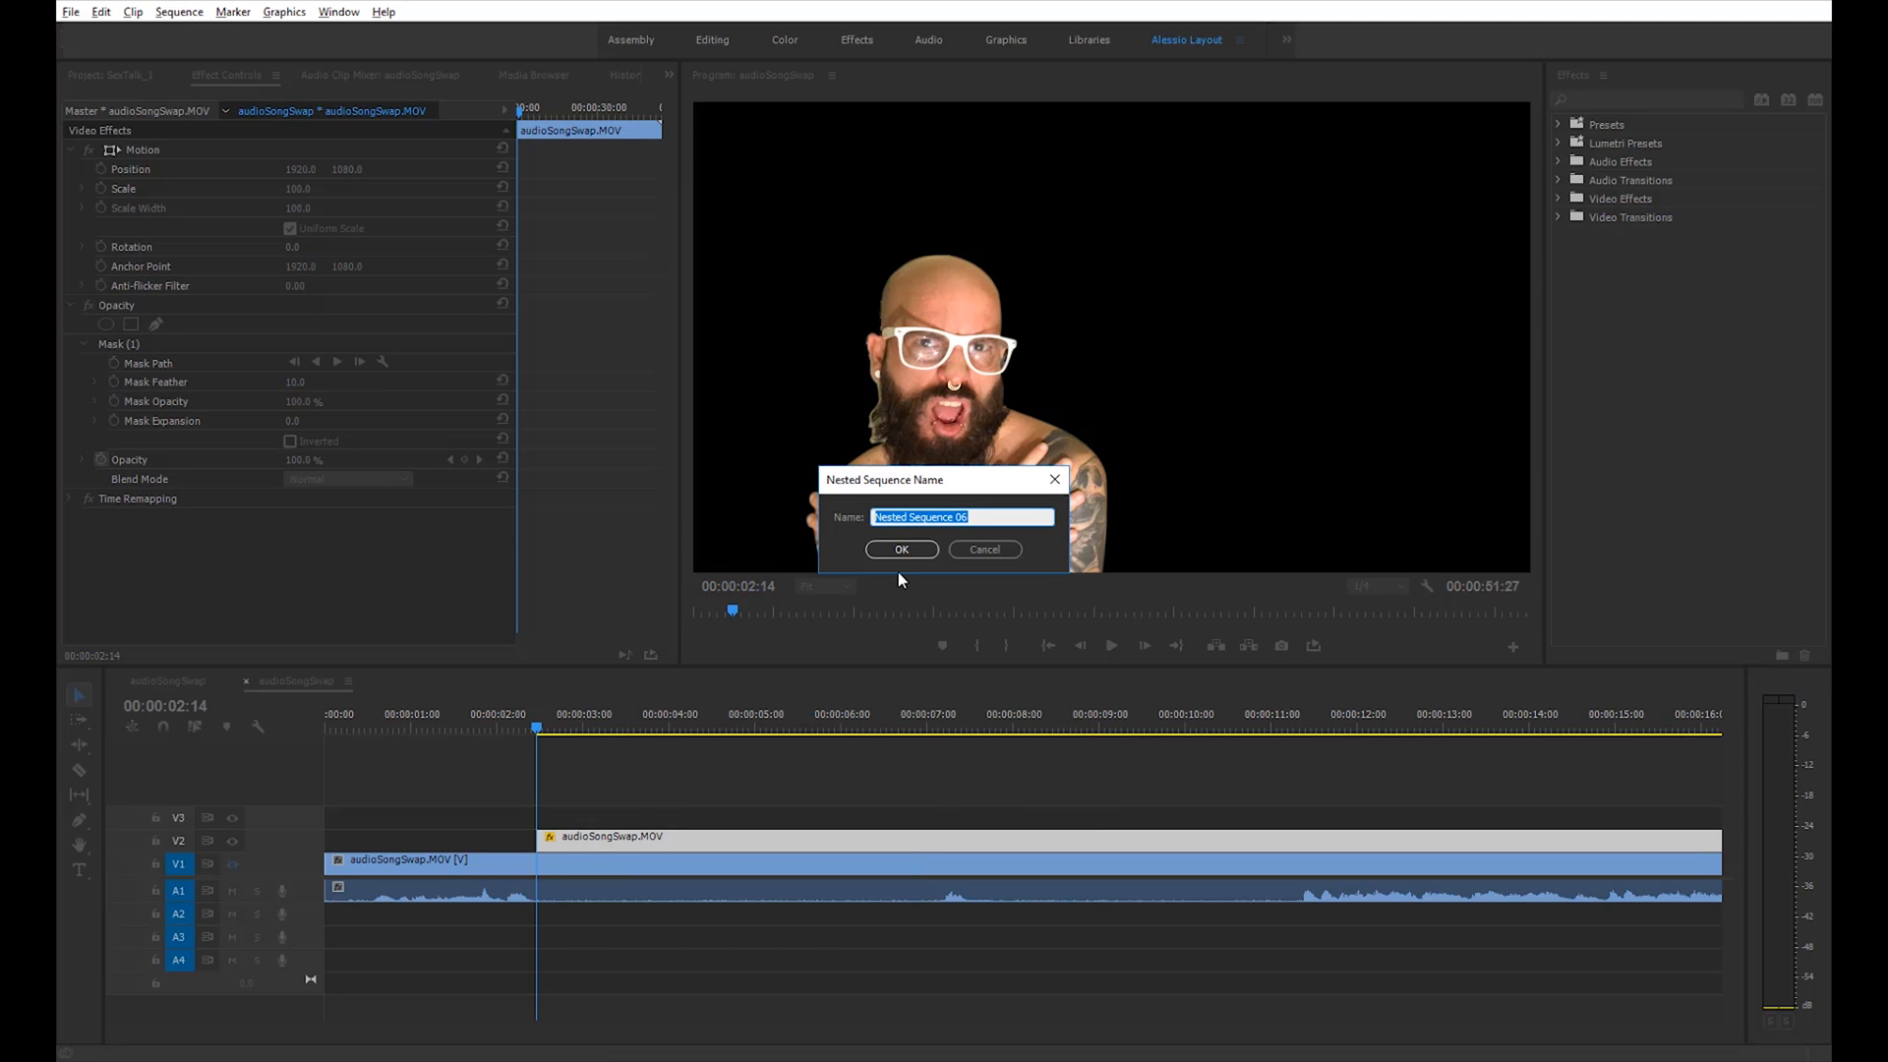
pyautogui.write('painB')
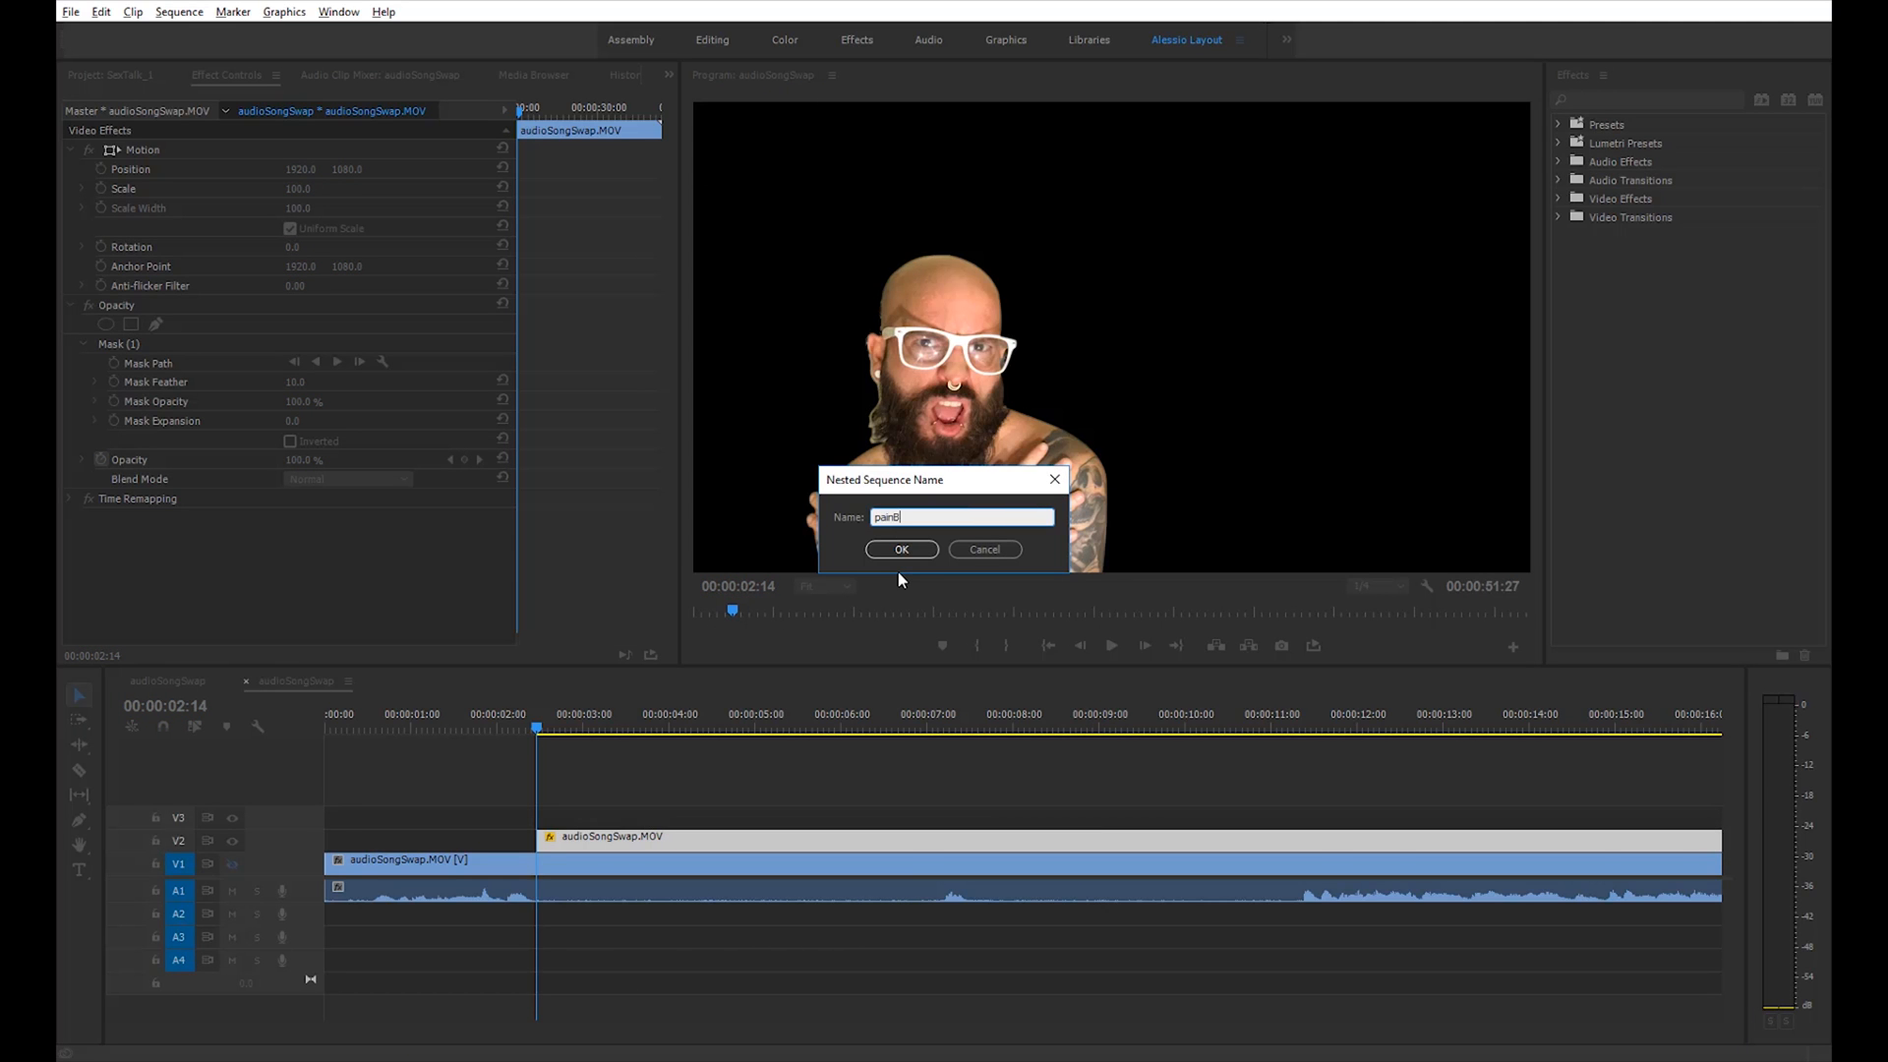
pyautogui.write('ucket')
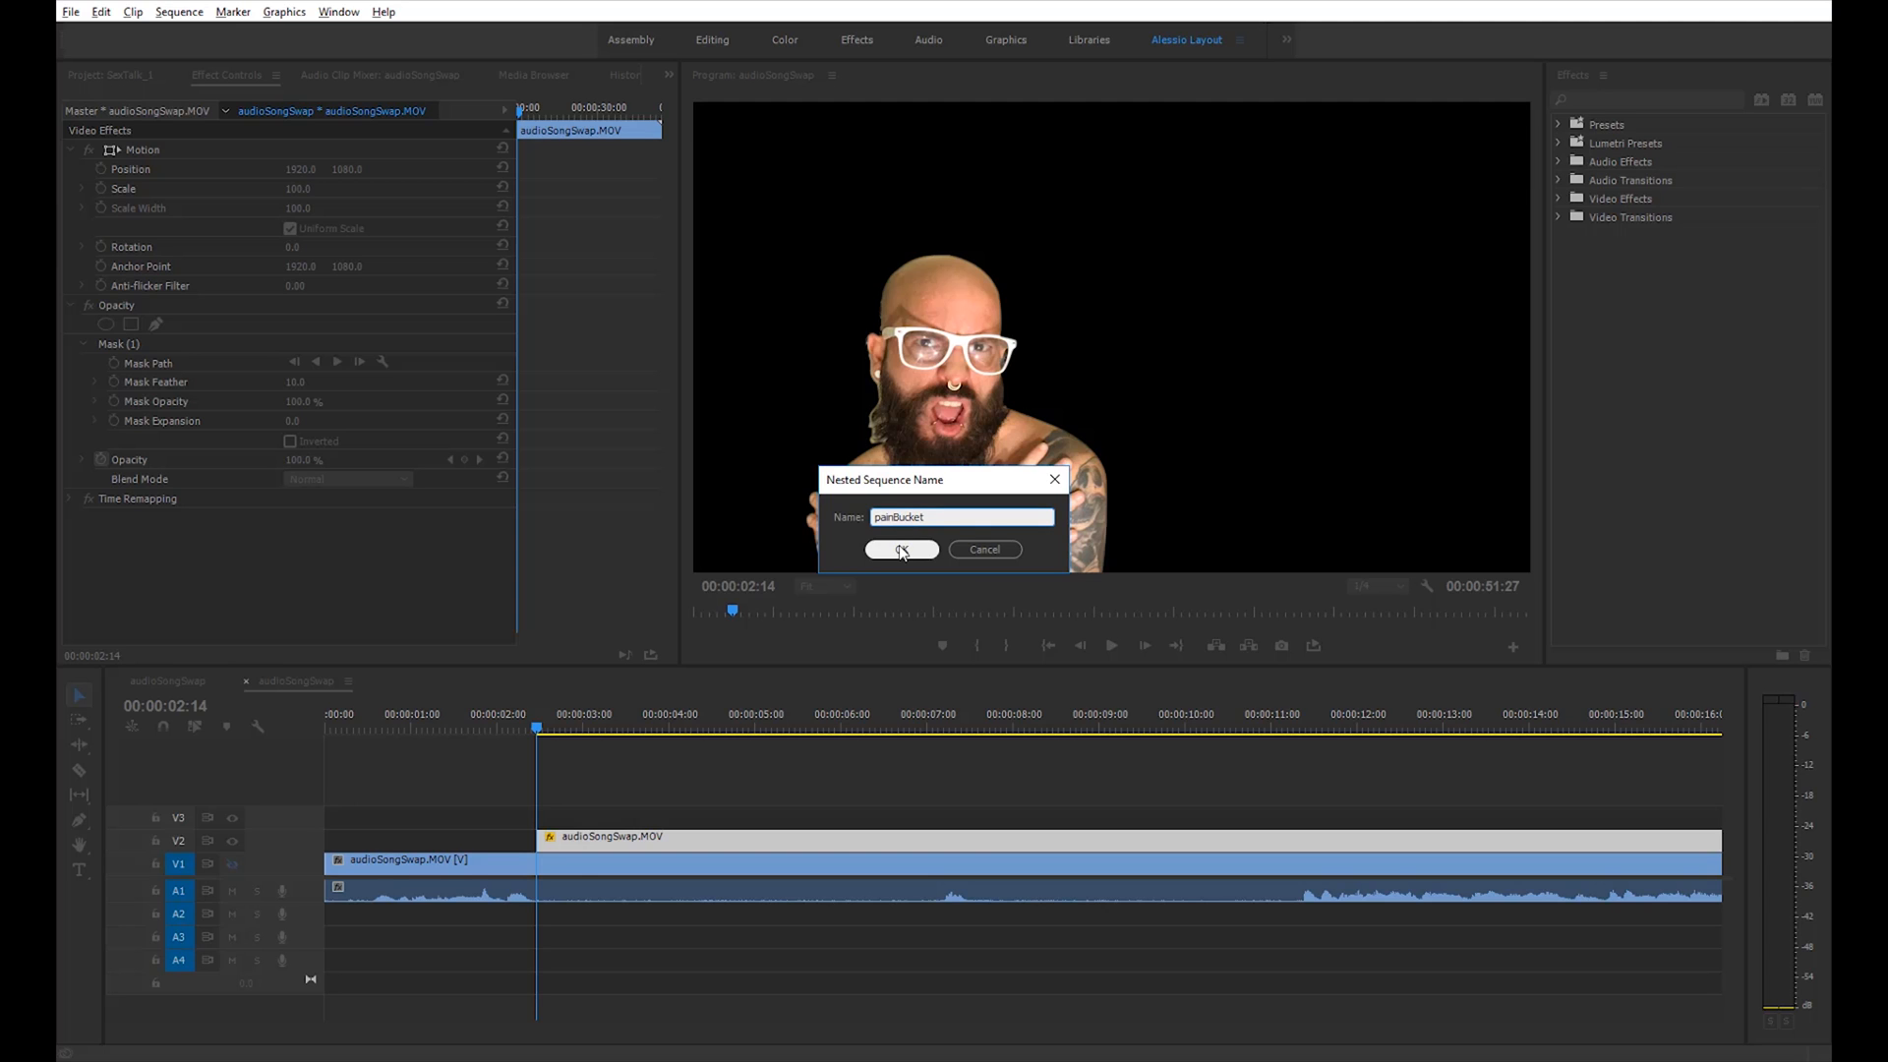
pyautogui.click(901, 549)
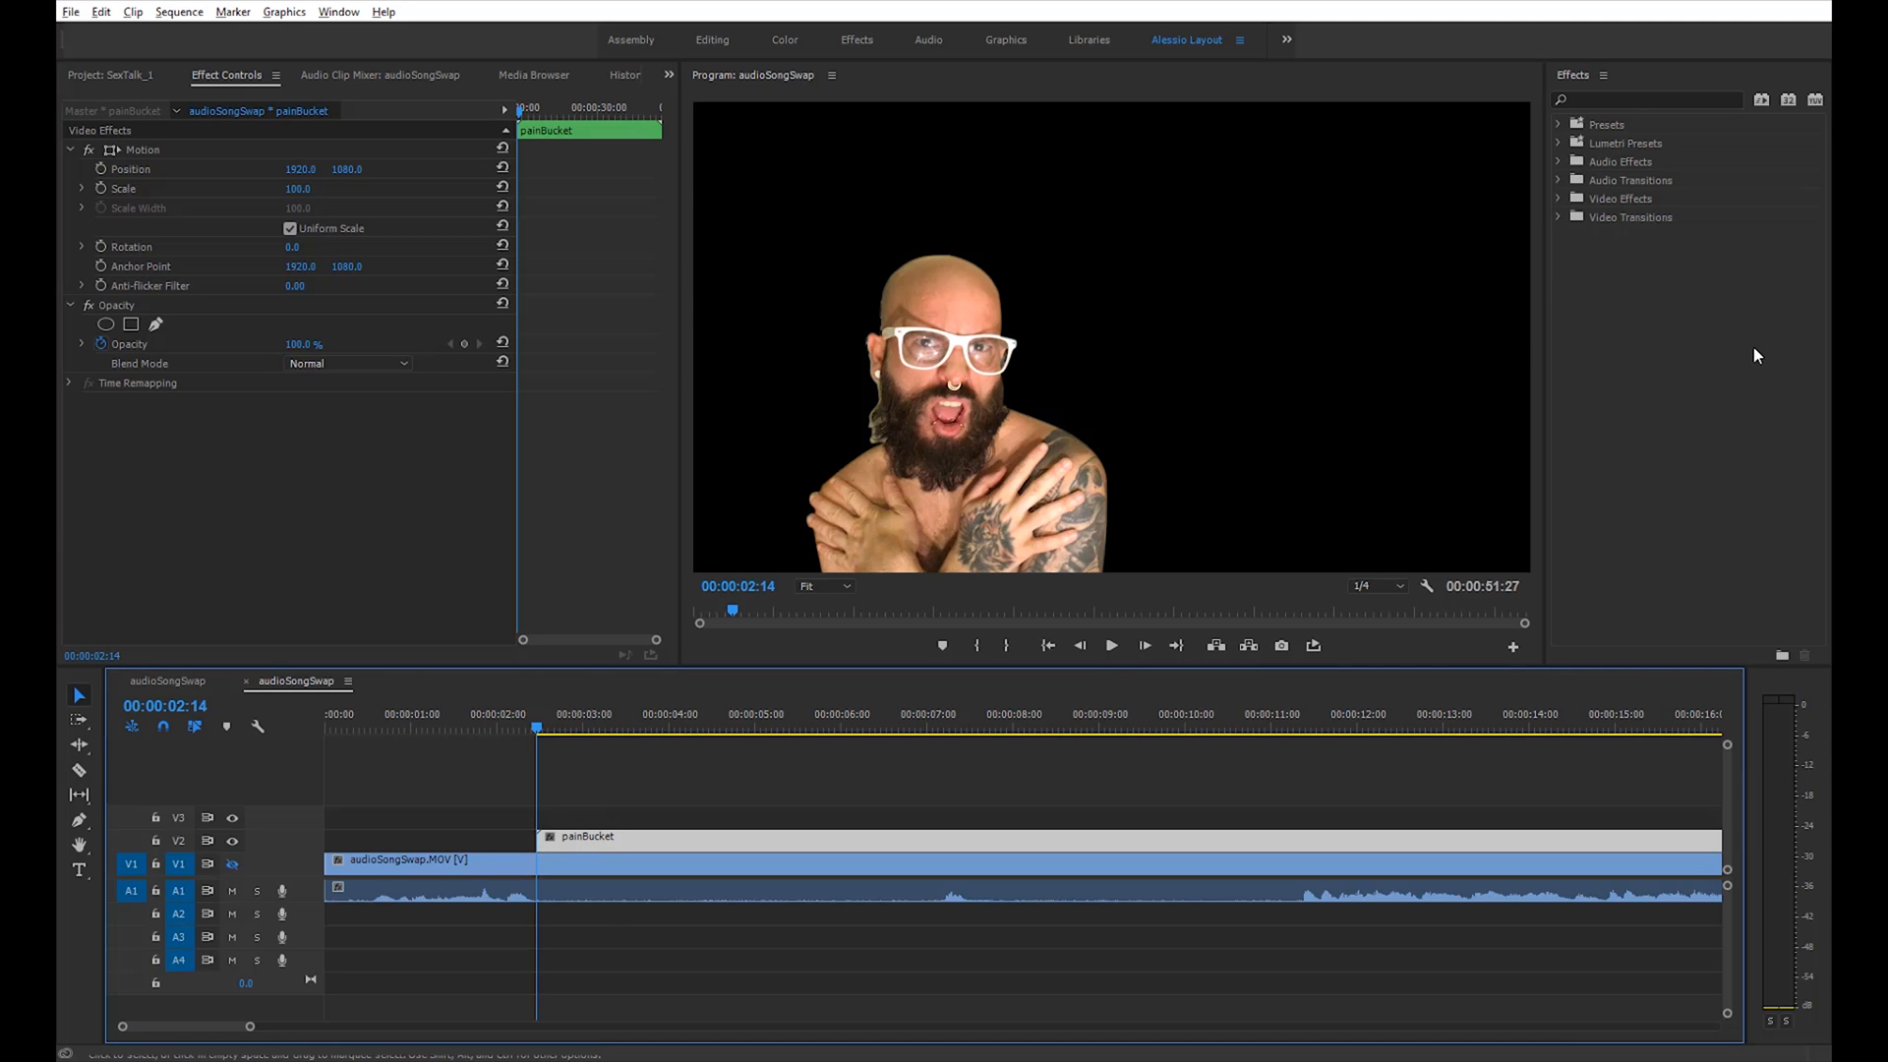
# Apply Paint Bucket to the nest with Fill Selector Transparency and Stroke set to Stroke
pyautogui.write('paint')
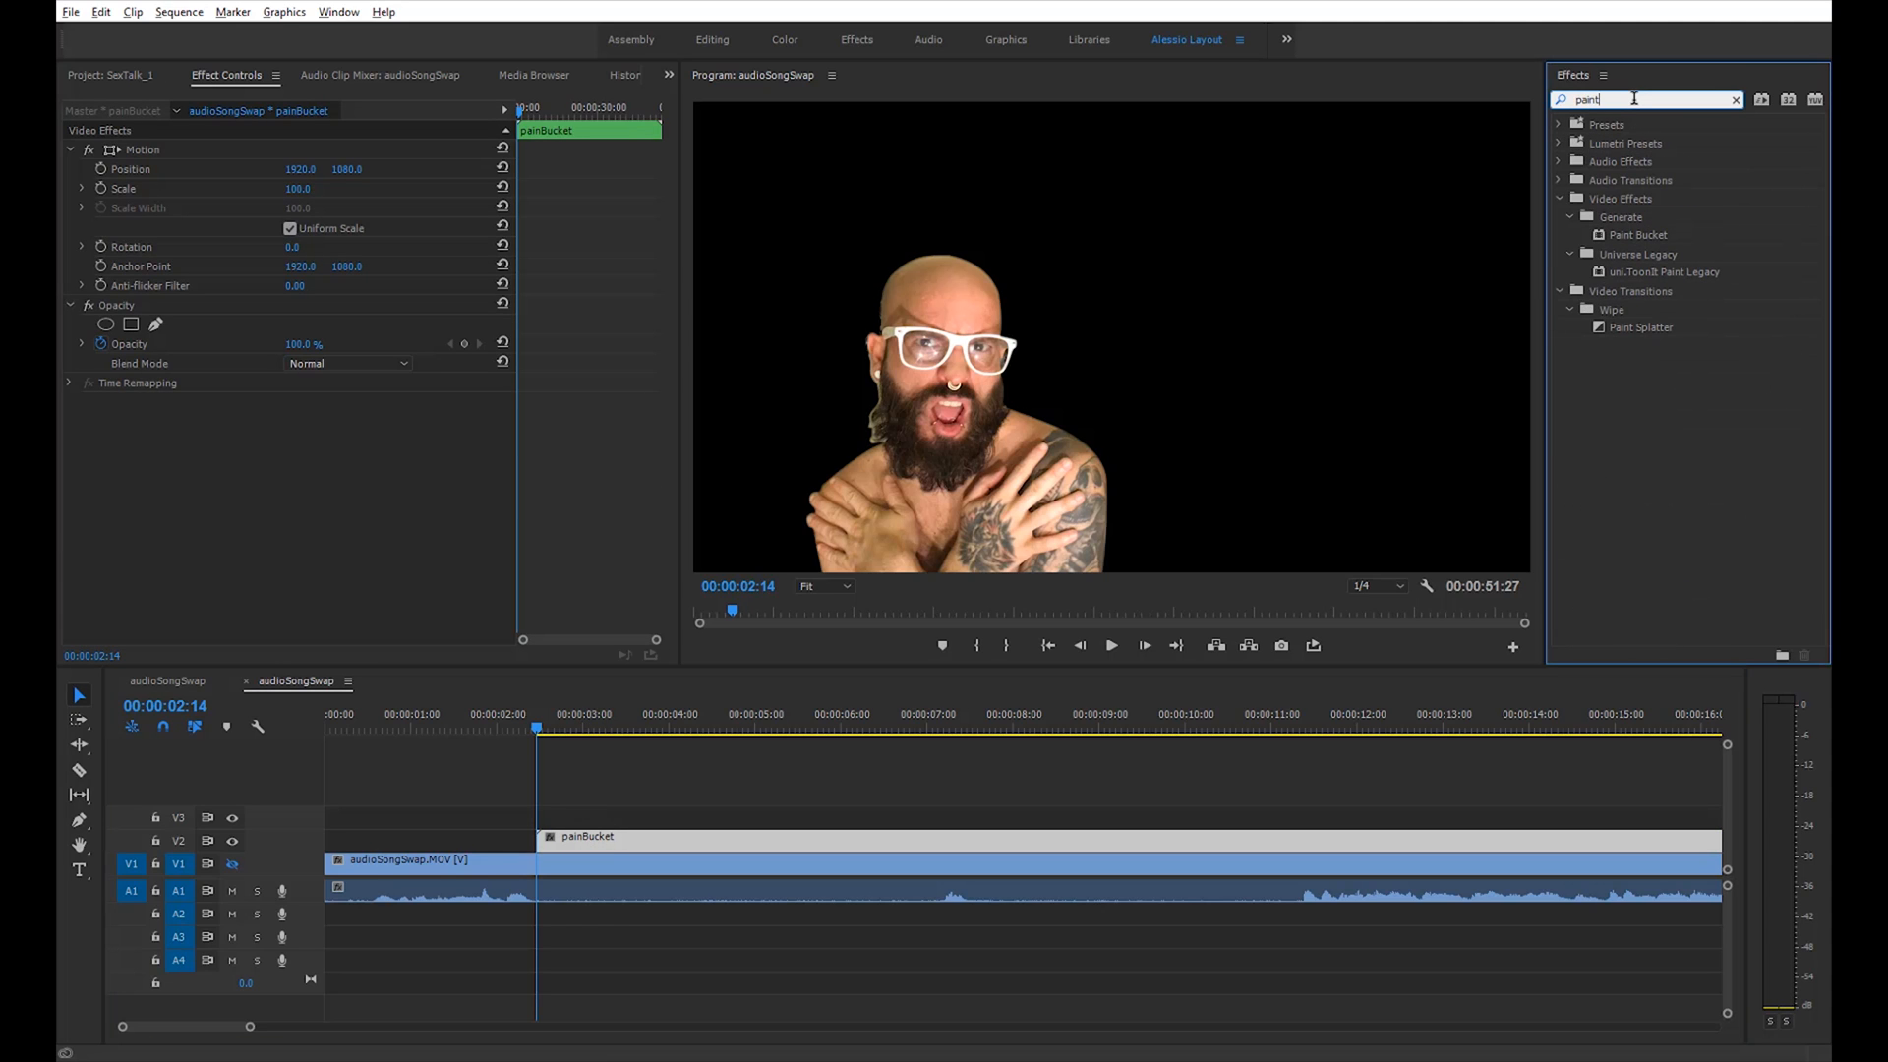
pyautogui.moveTo(1626, 357)
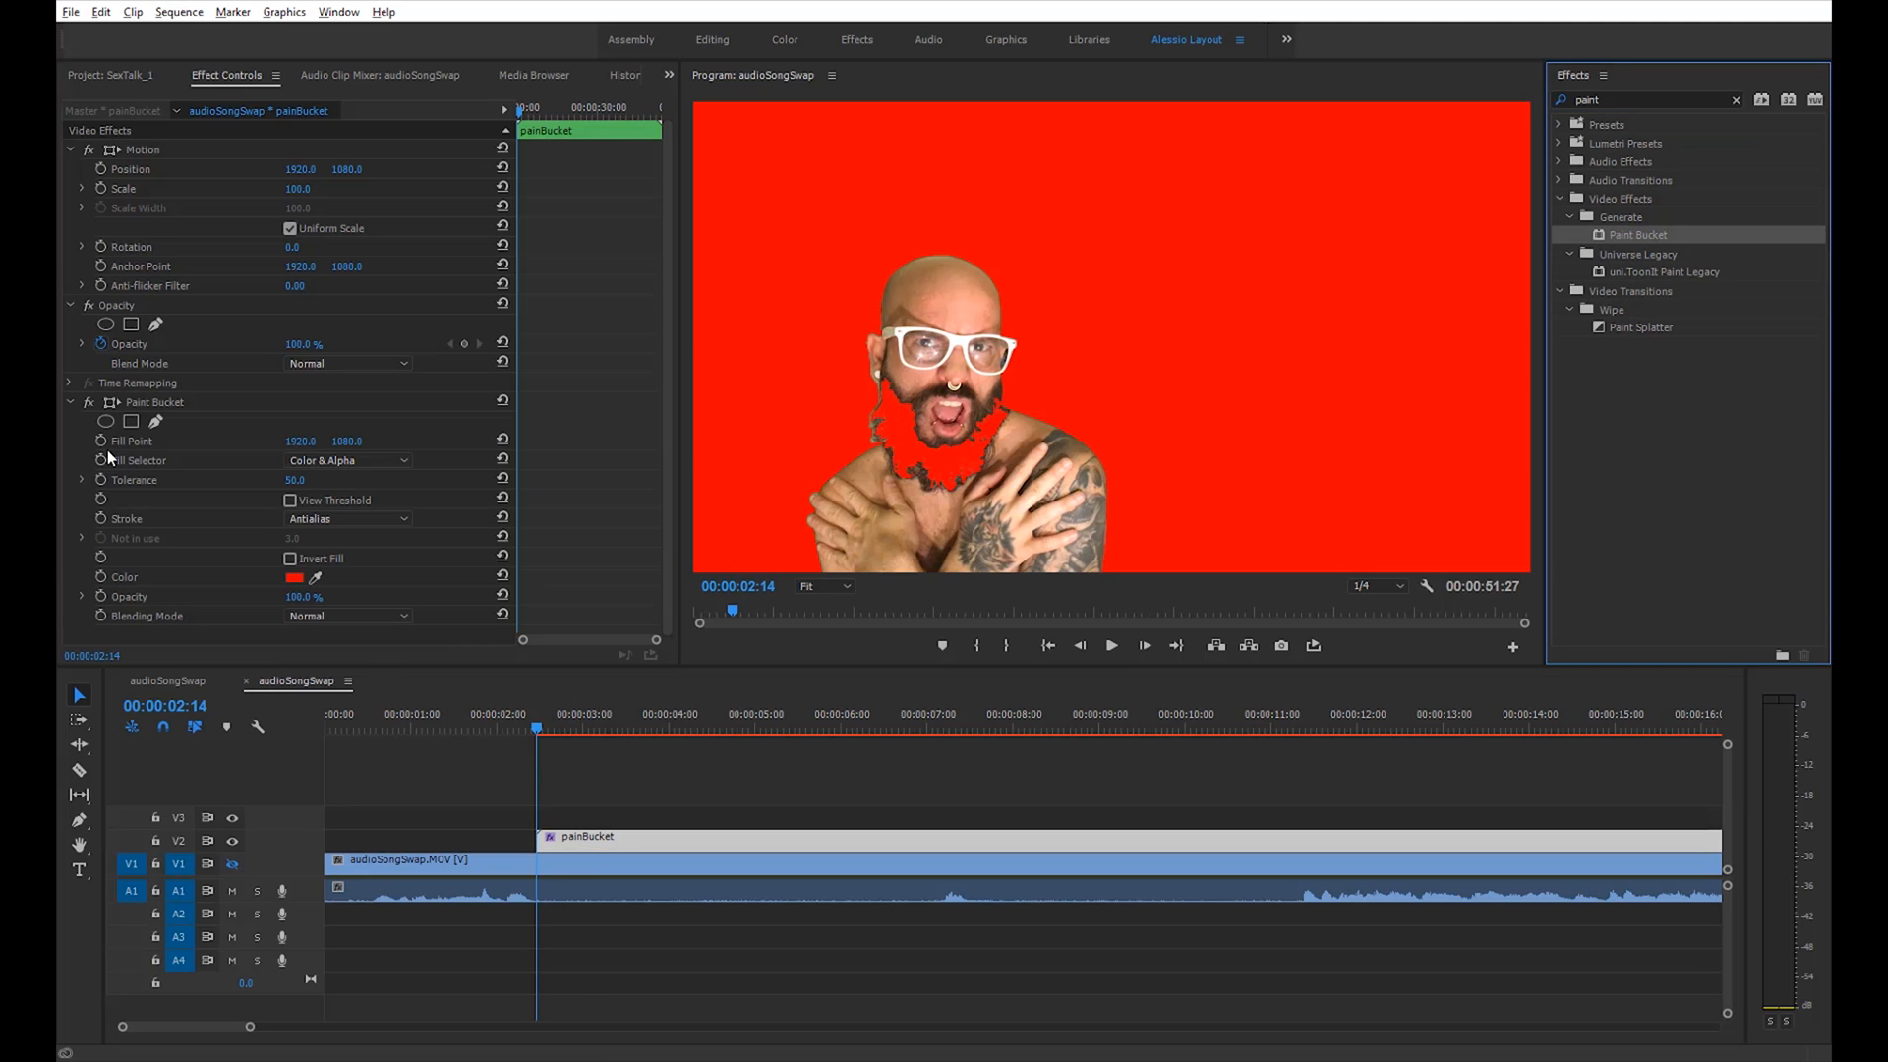
pyautogui.click(346, 460)
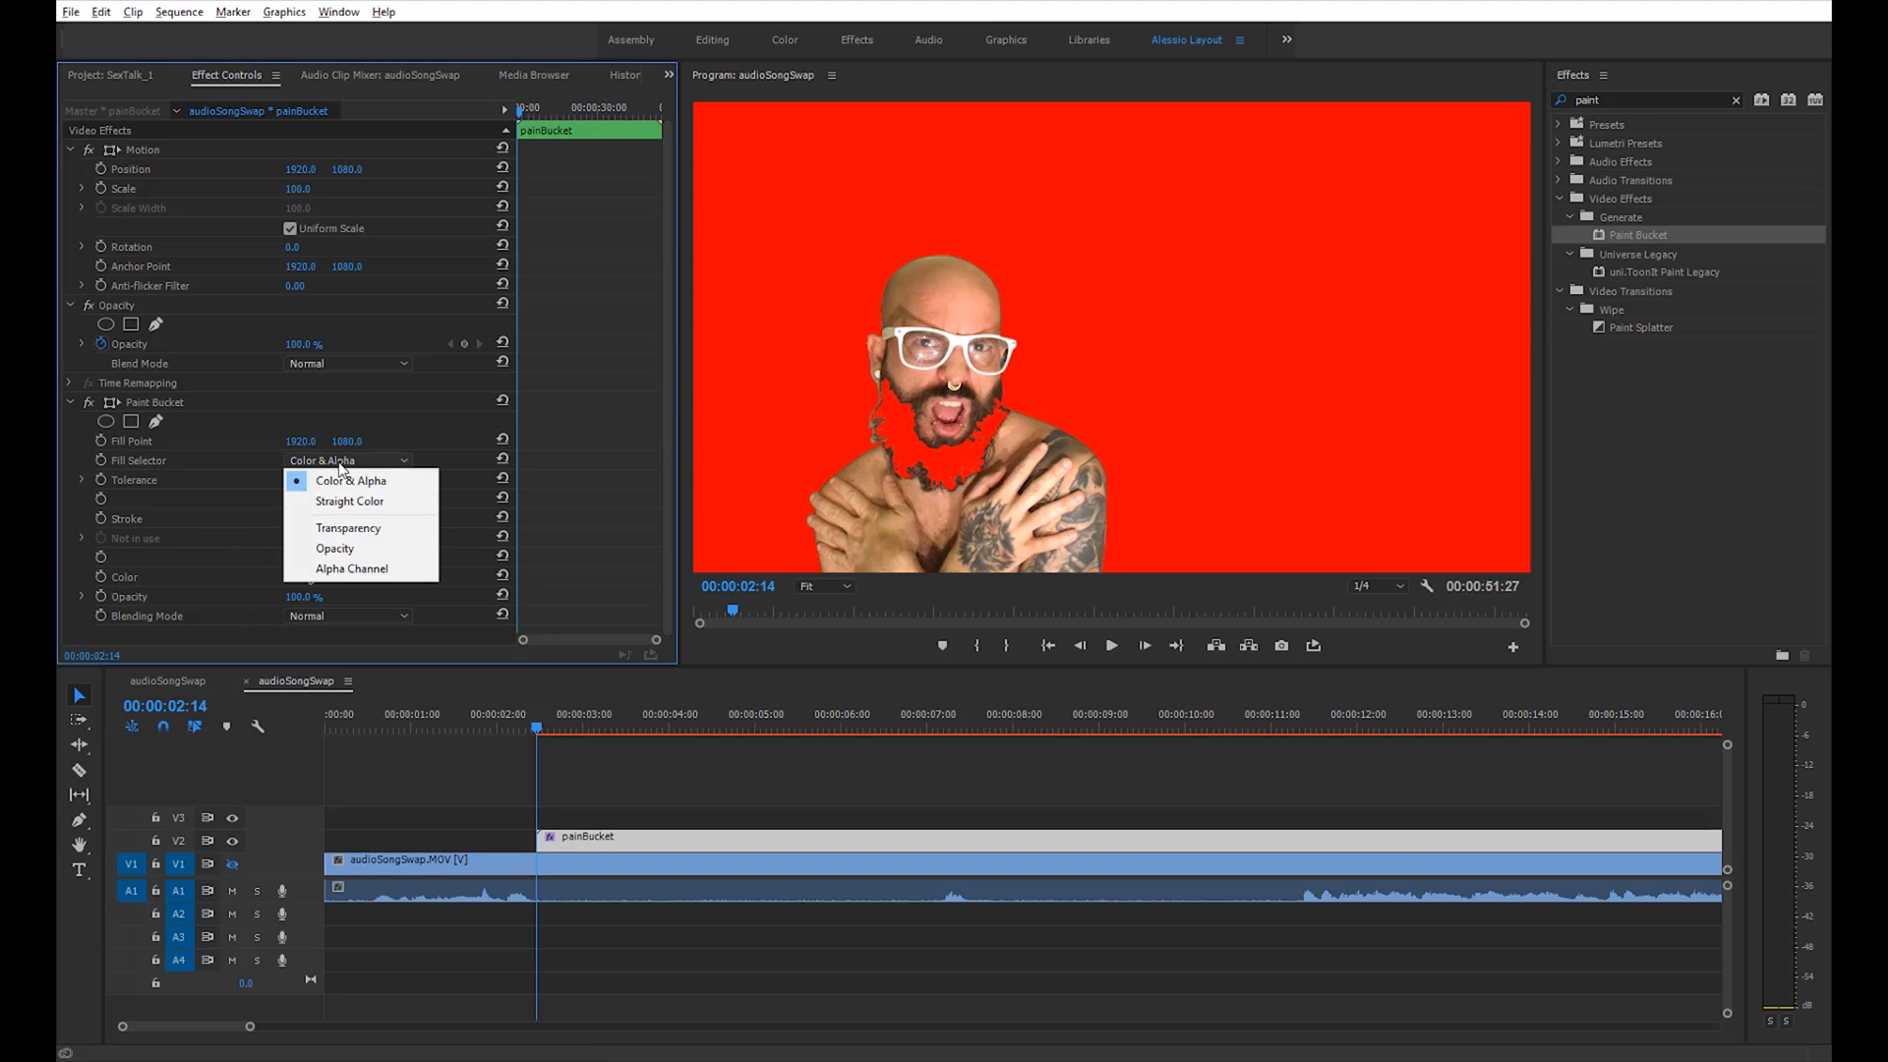
pyautogui.click(348, 527)
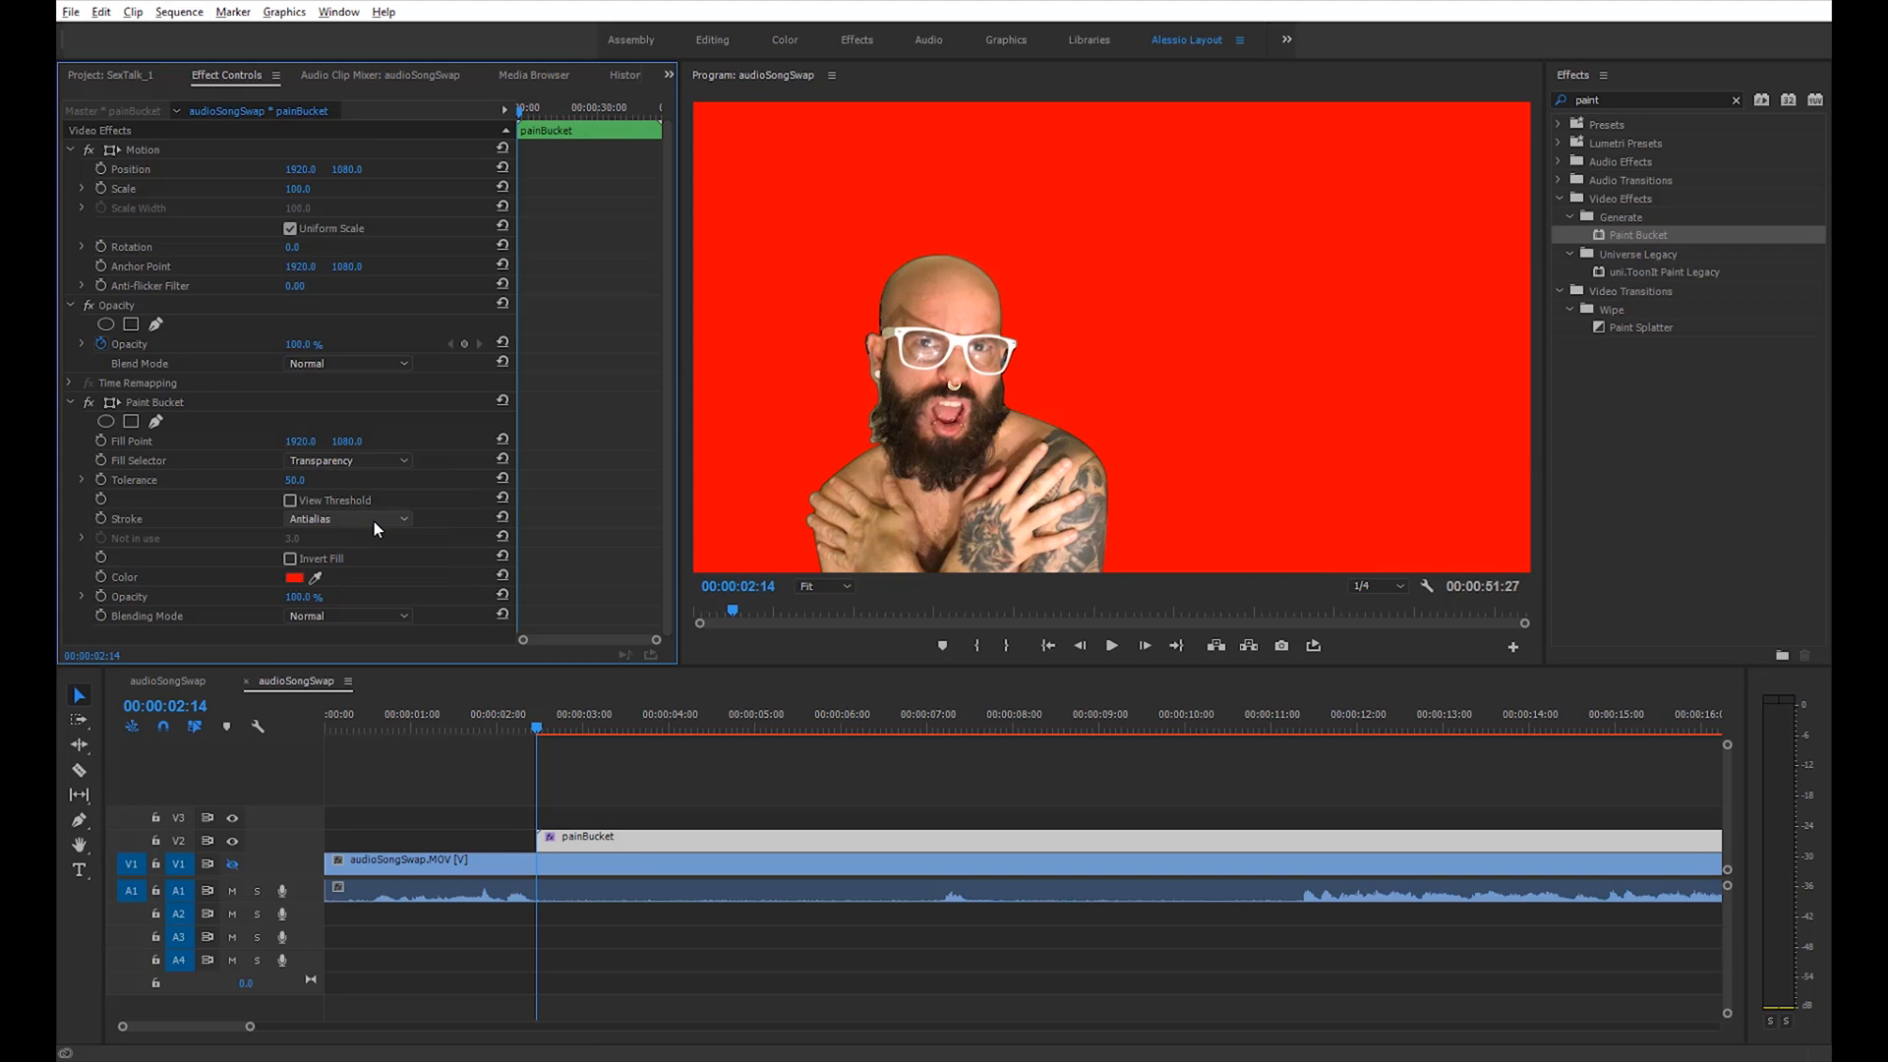
pyautogui.click(346, 518)
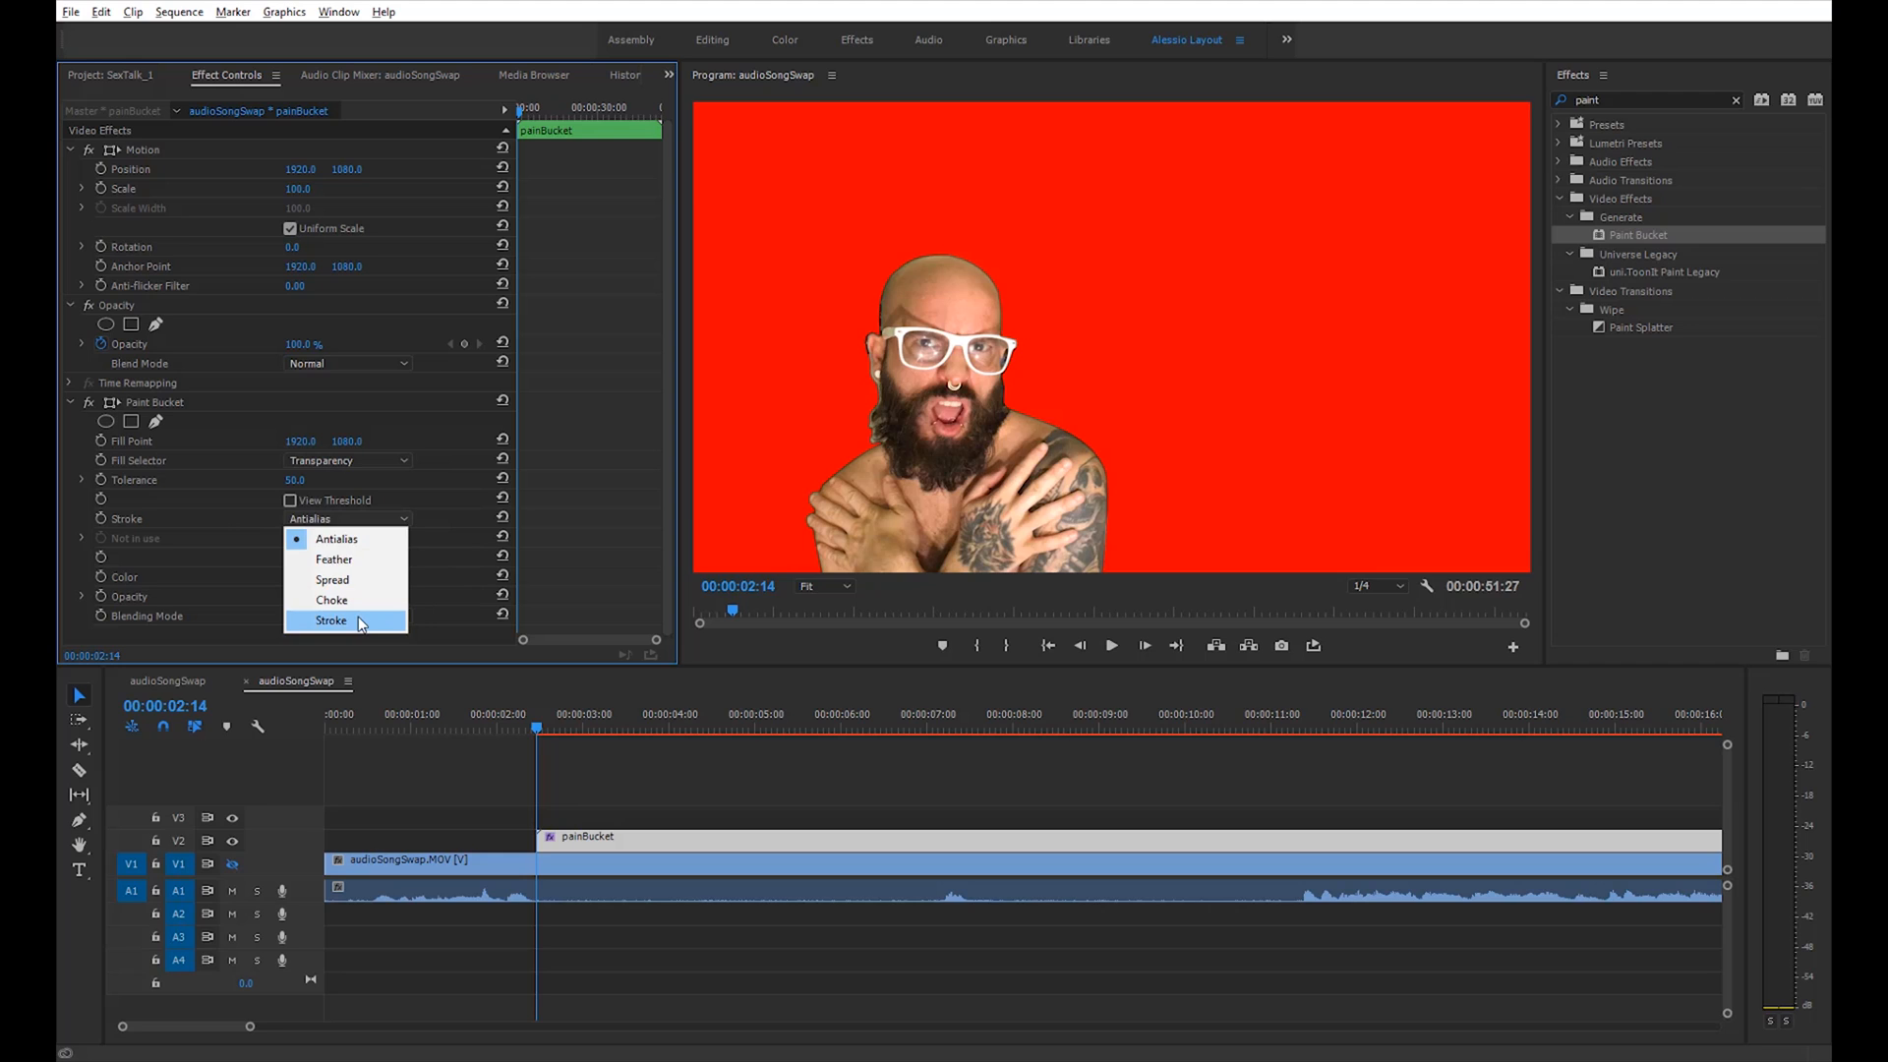
pyautogui.click(331, 619)
pyautogui.write('40')
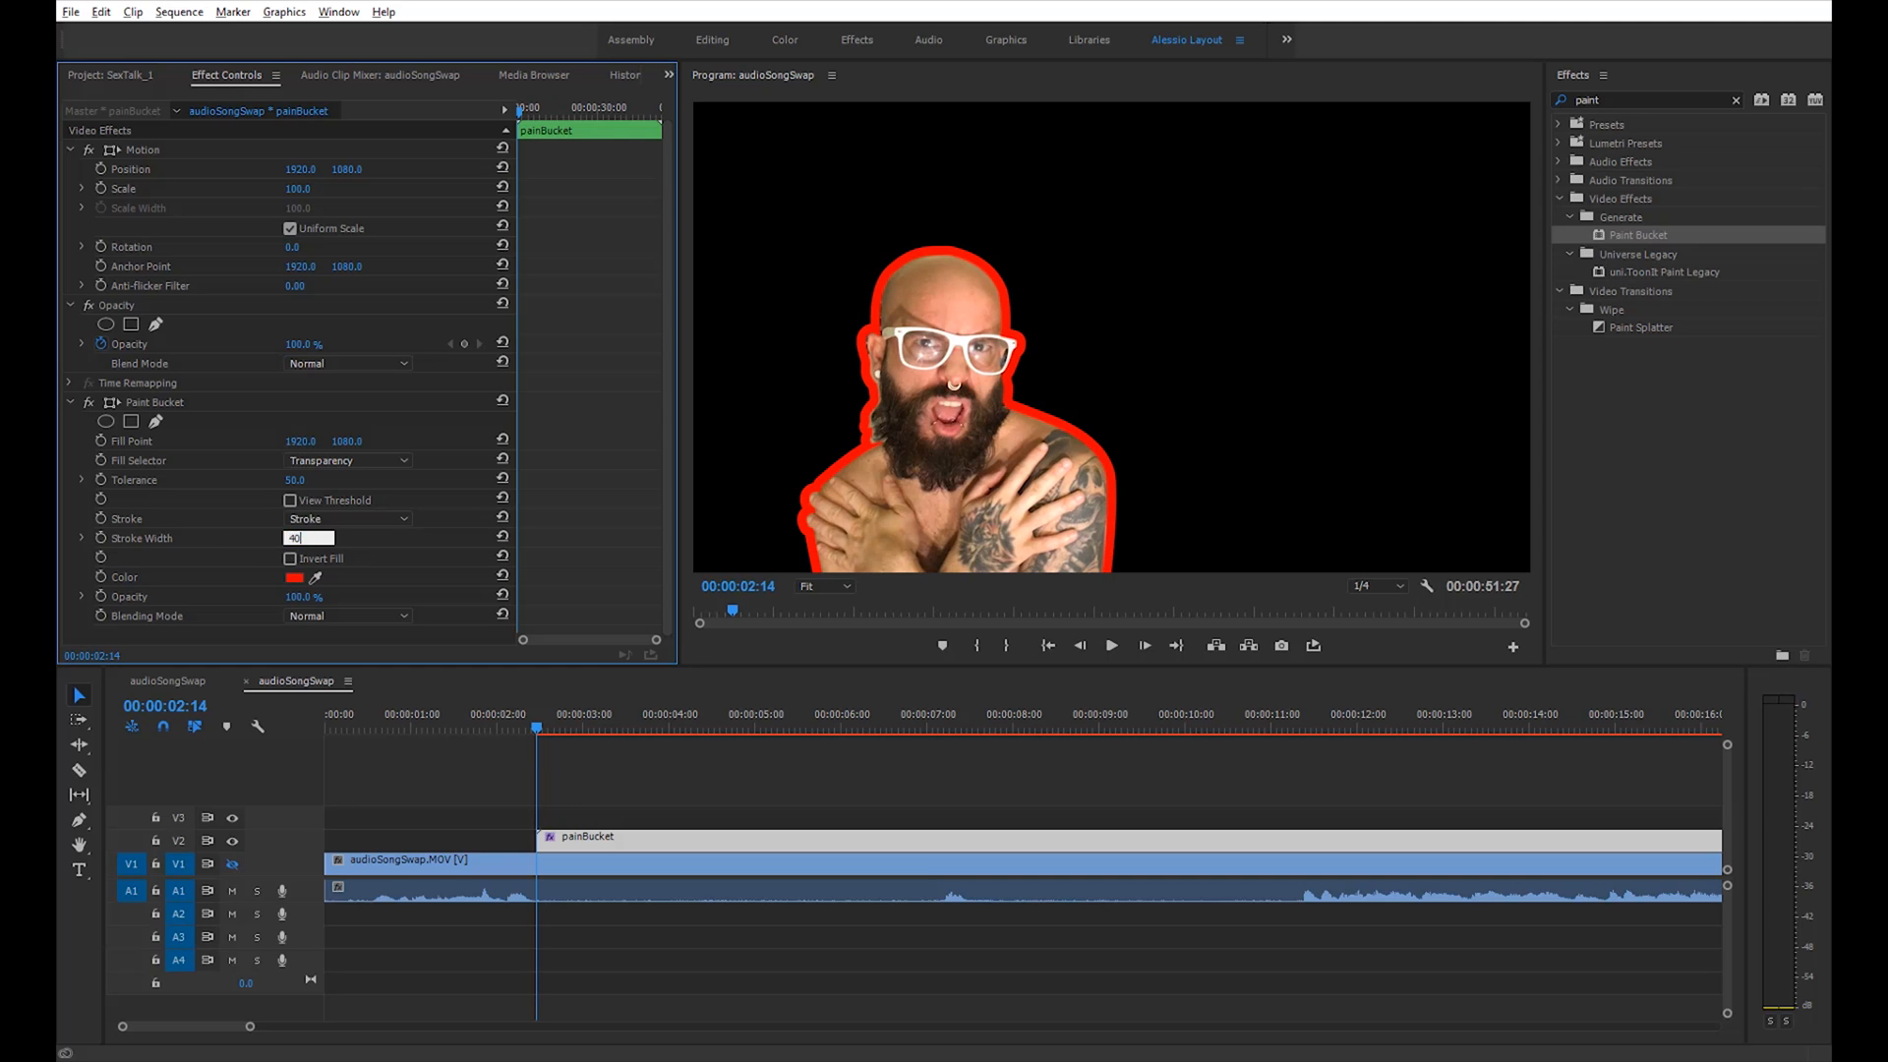
# Set the Paint Bucket stroke width to 40 and its colour to white
pyautogui.click(293, 577)
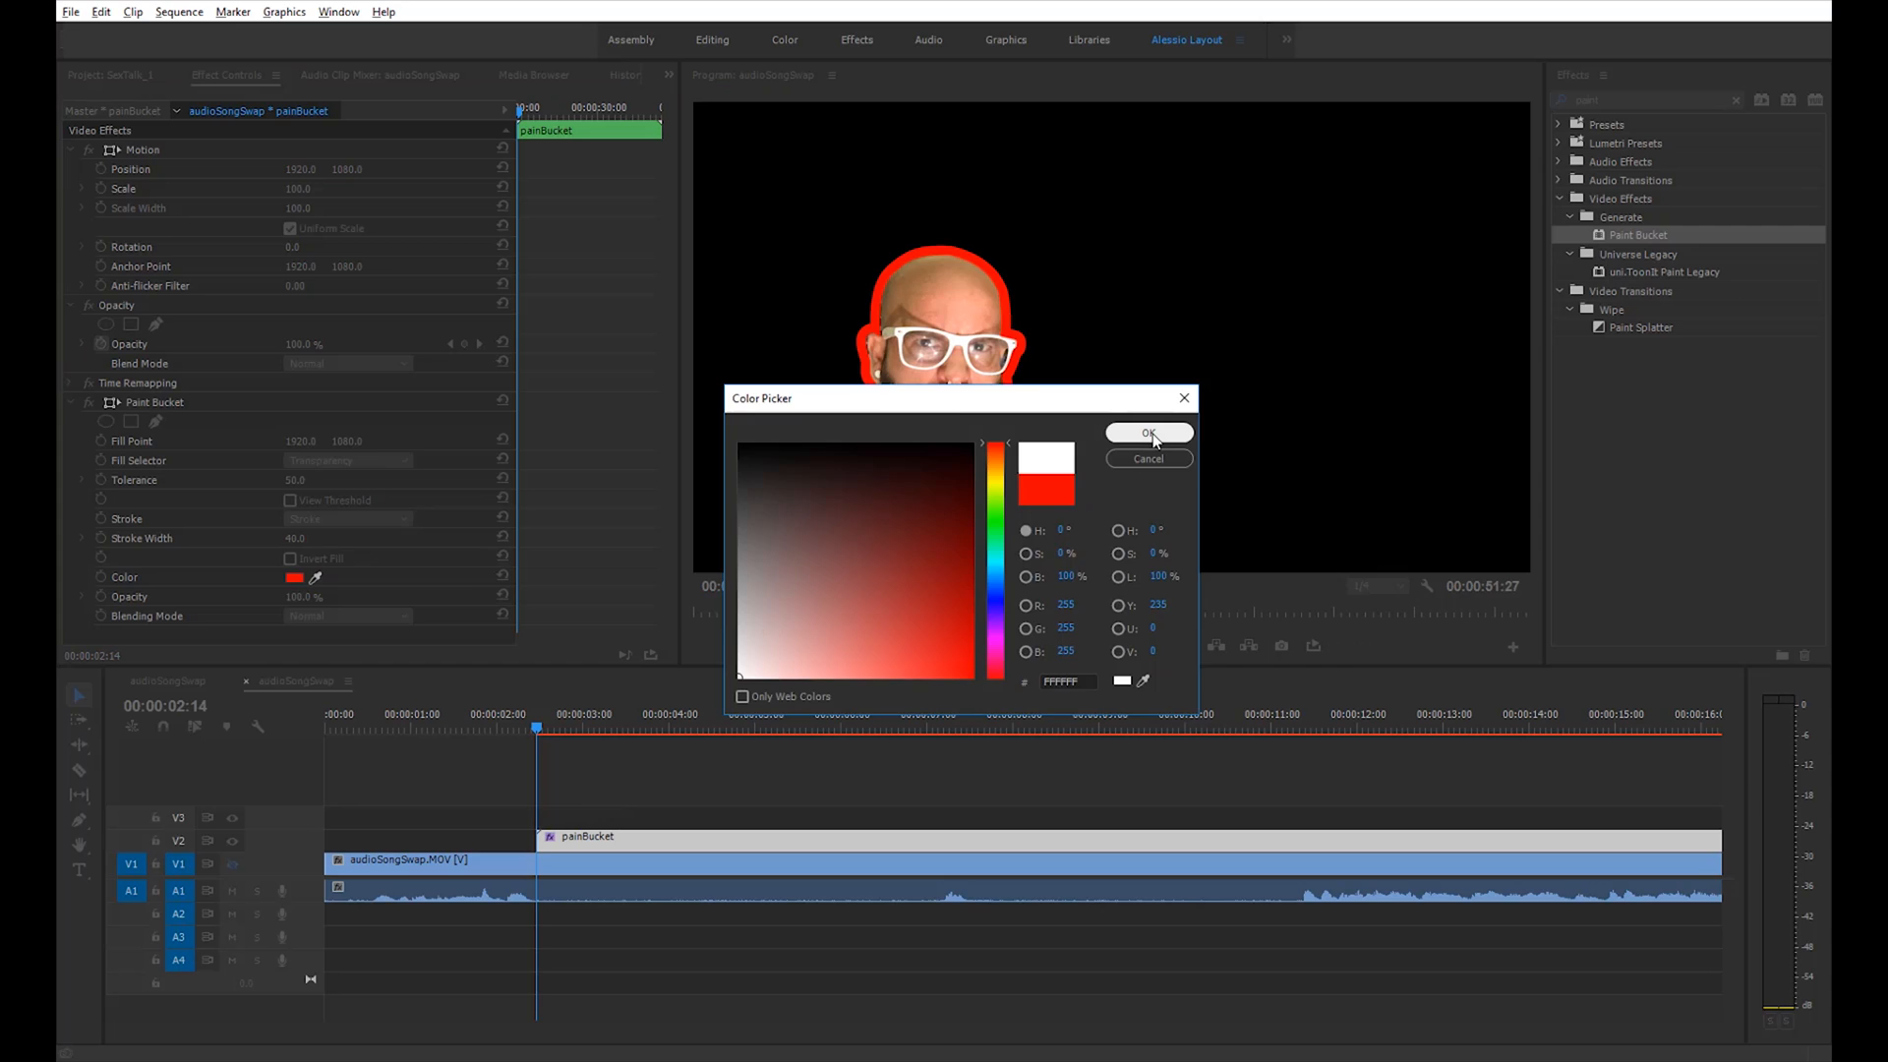
pyautogui.click(1147, 433)
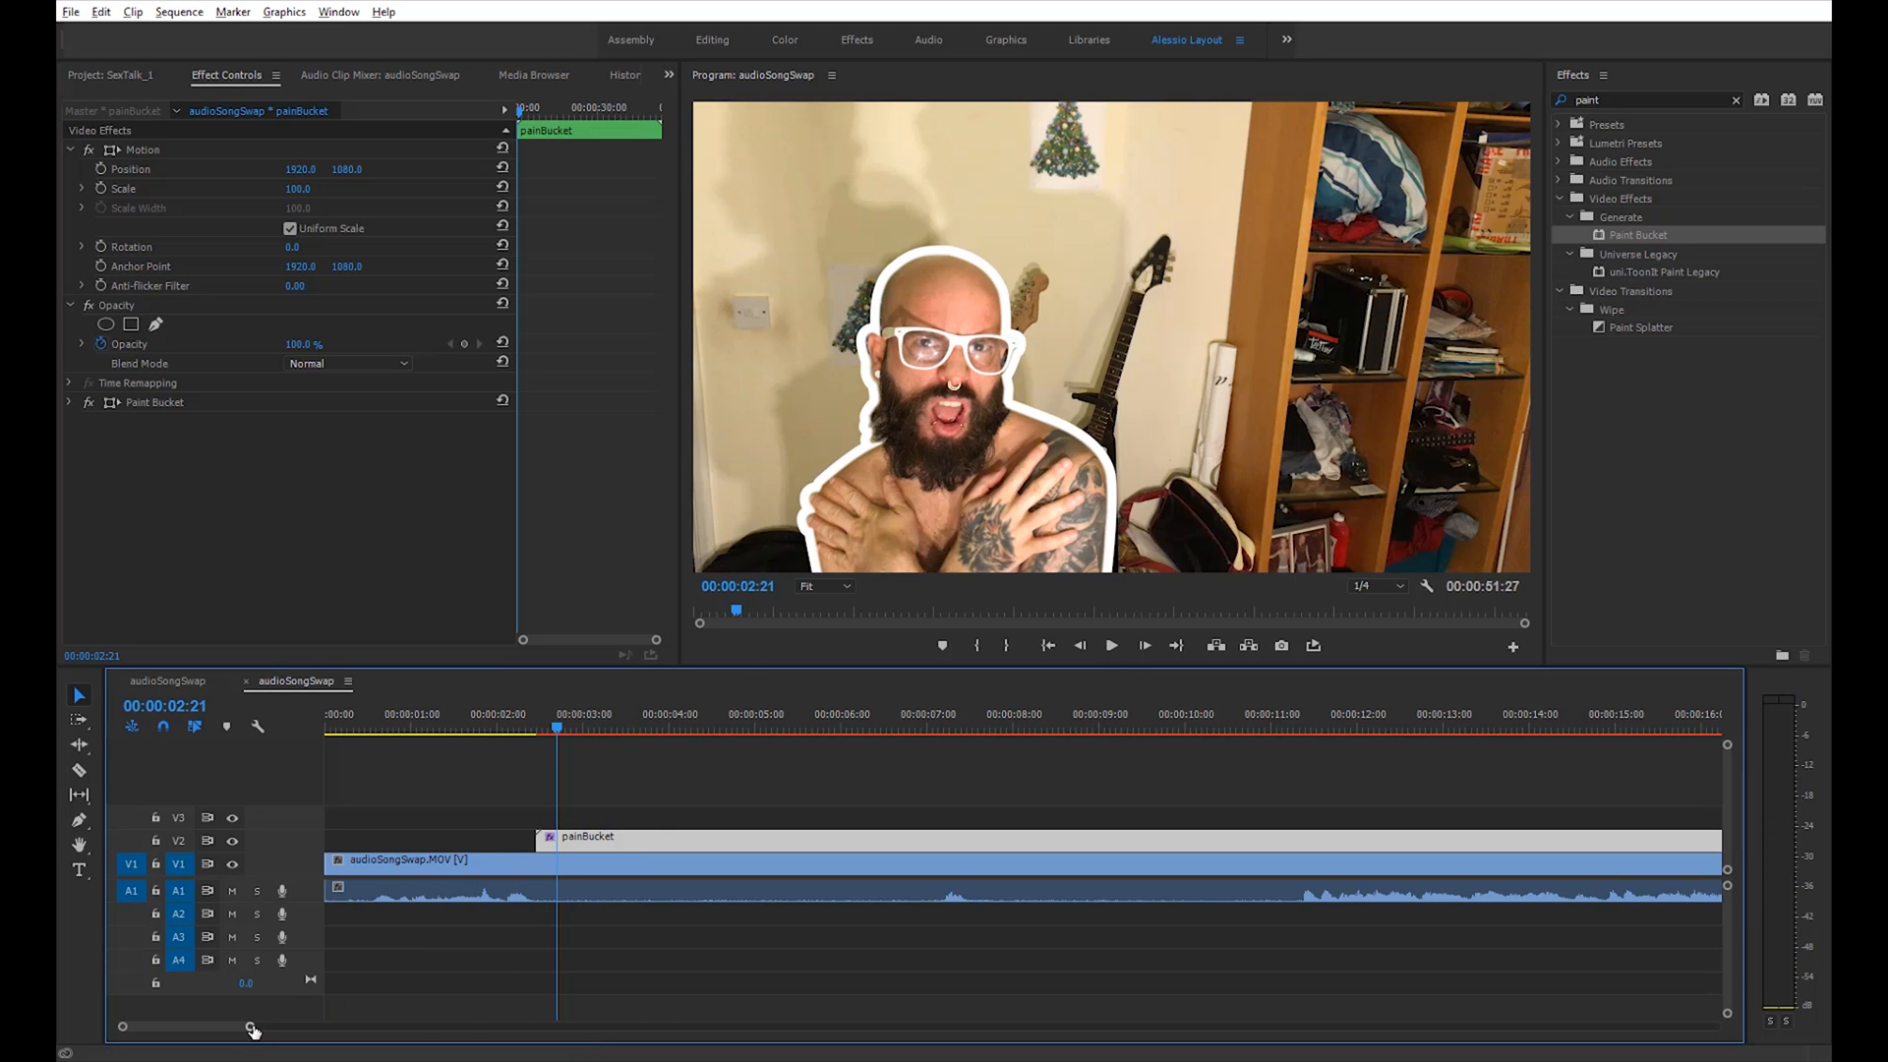
# Zoom the timeline out and move to about 00:00:12:07 in the original clip
pyautogui.moveTo(254, 1026); pyautogui.dragTo(425, 1027)
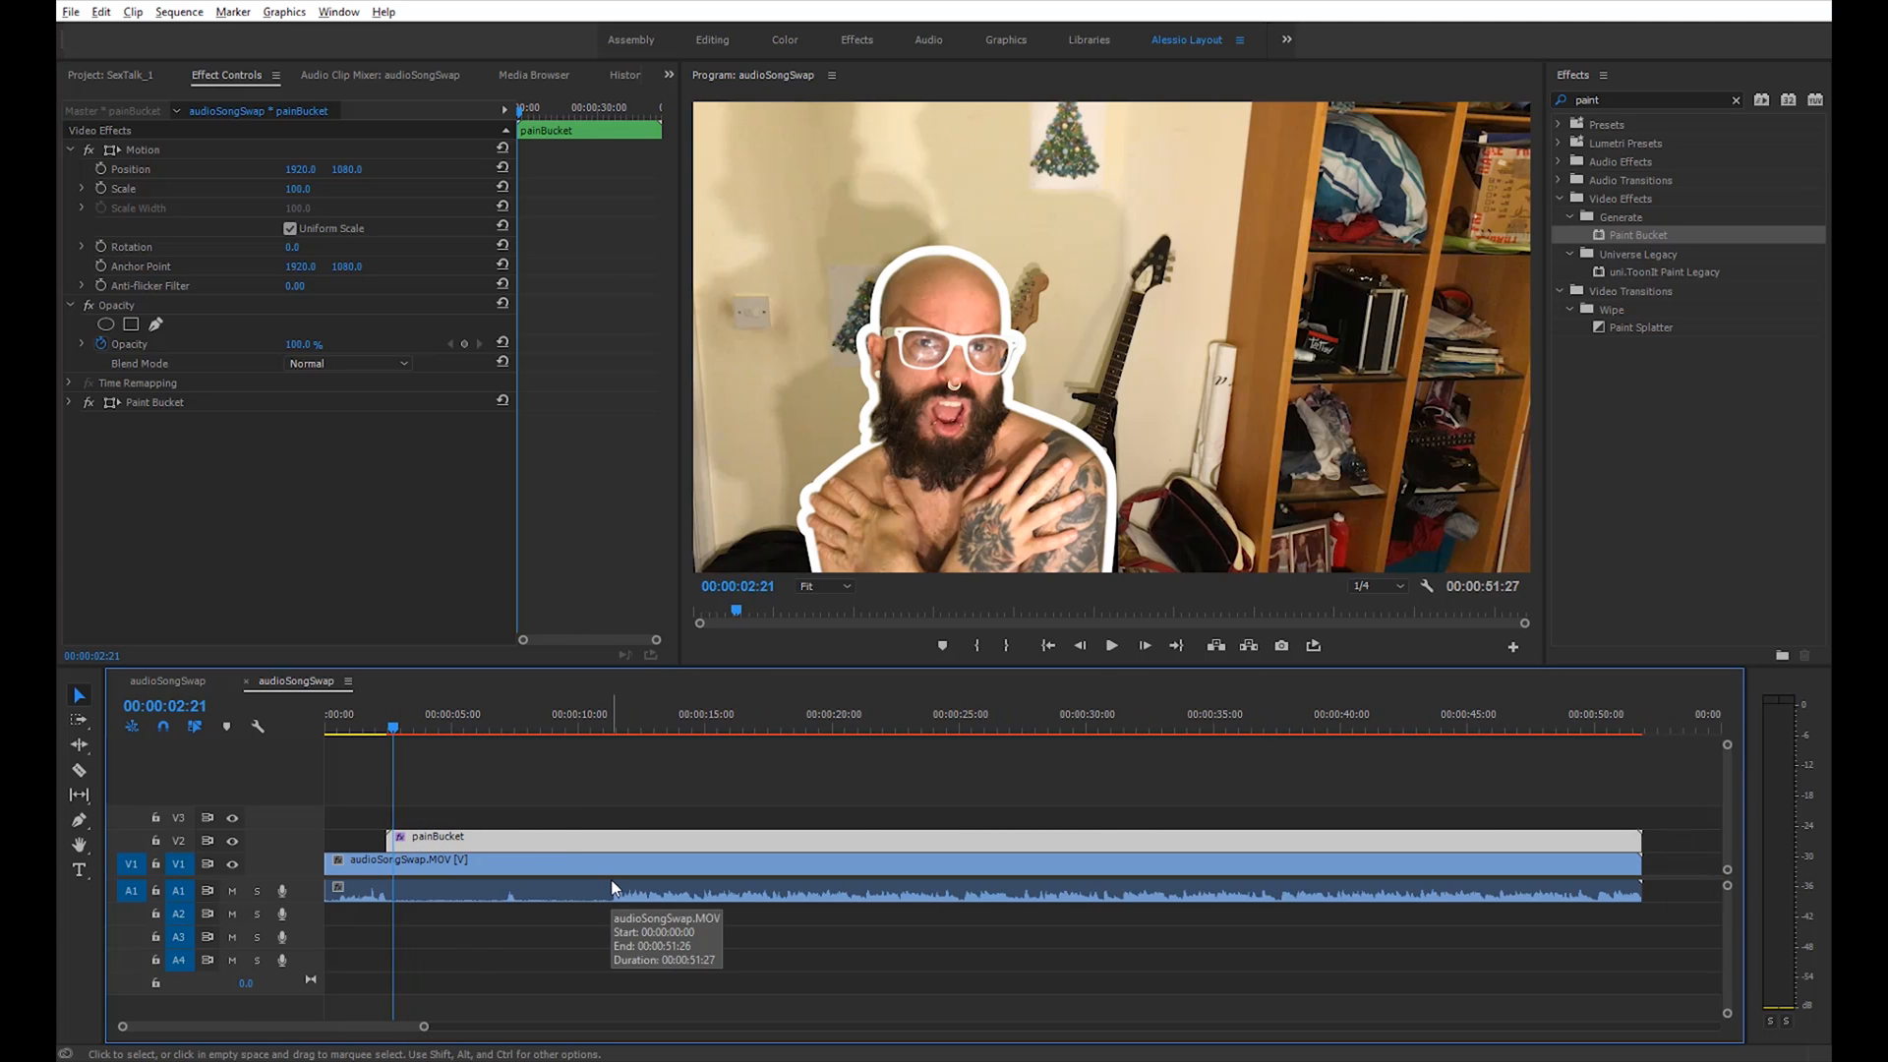
pyautogui.moveTo(607, 840)
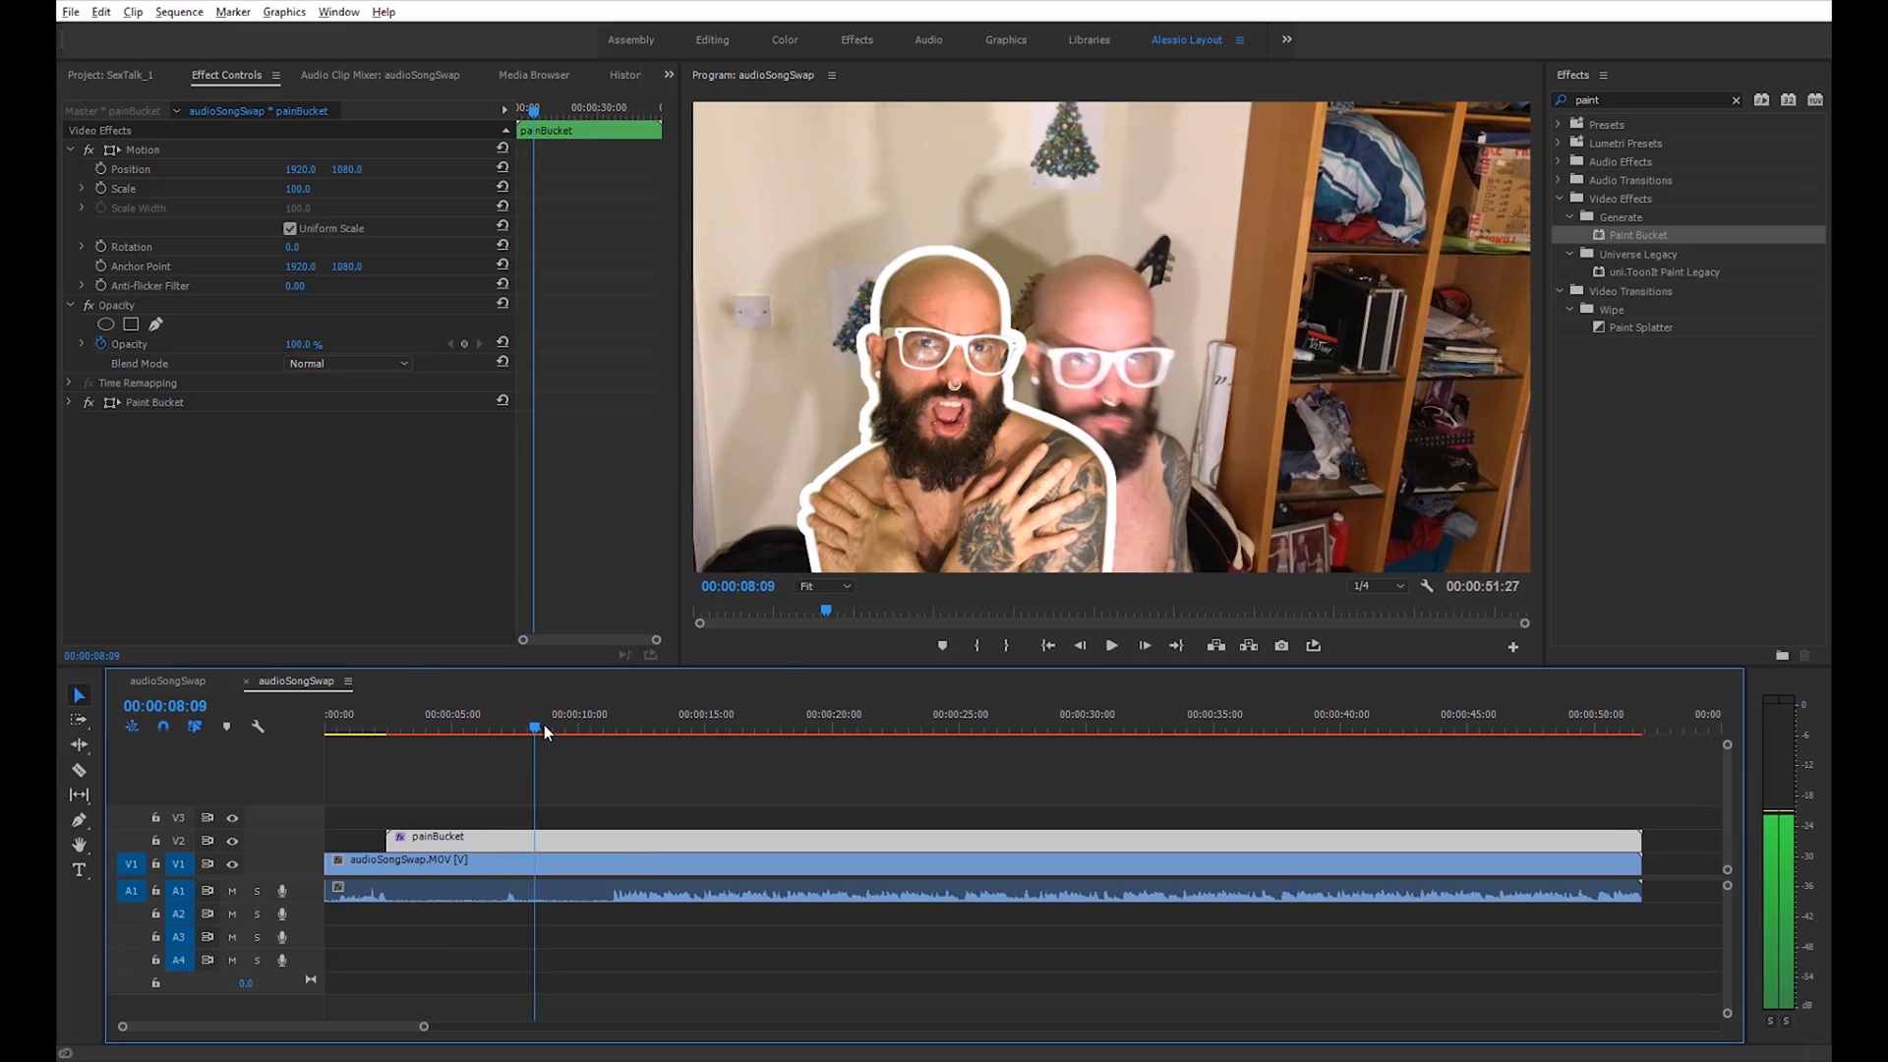
pyautogui.click(637, 727)
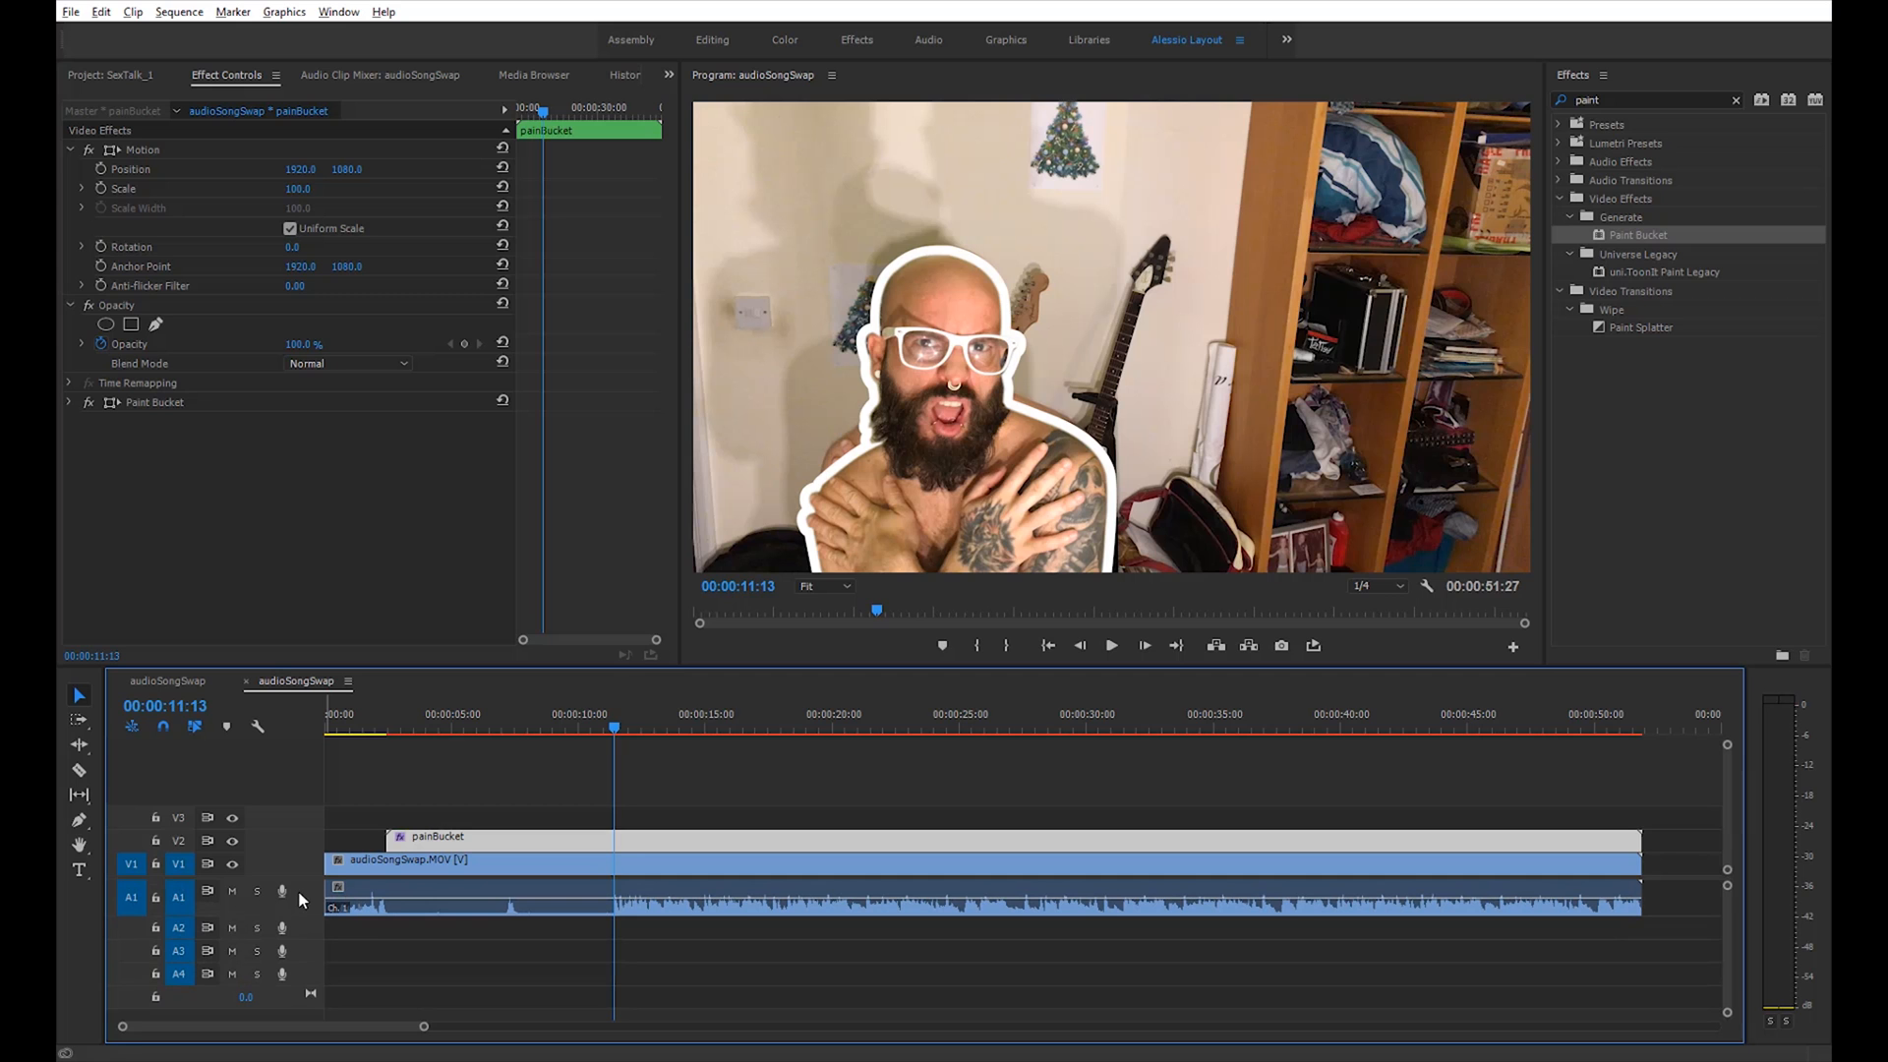
pyautogui.click(1109, 645)
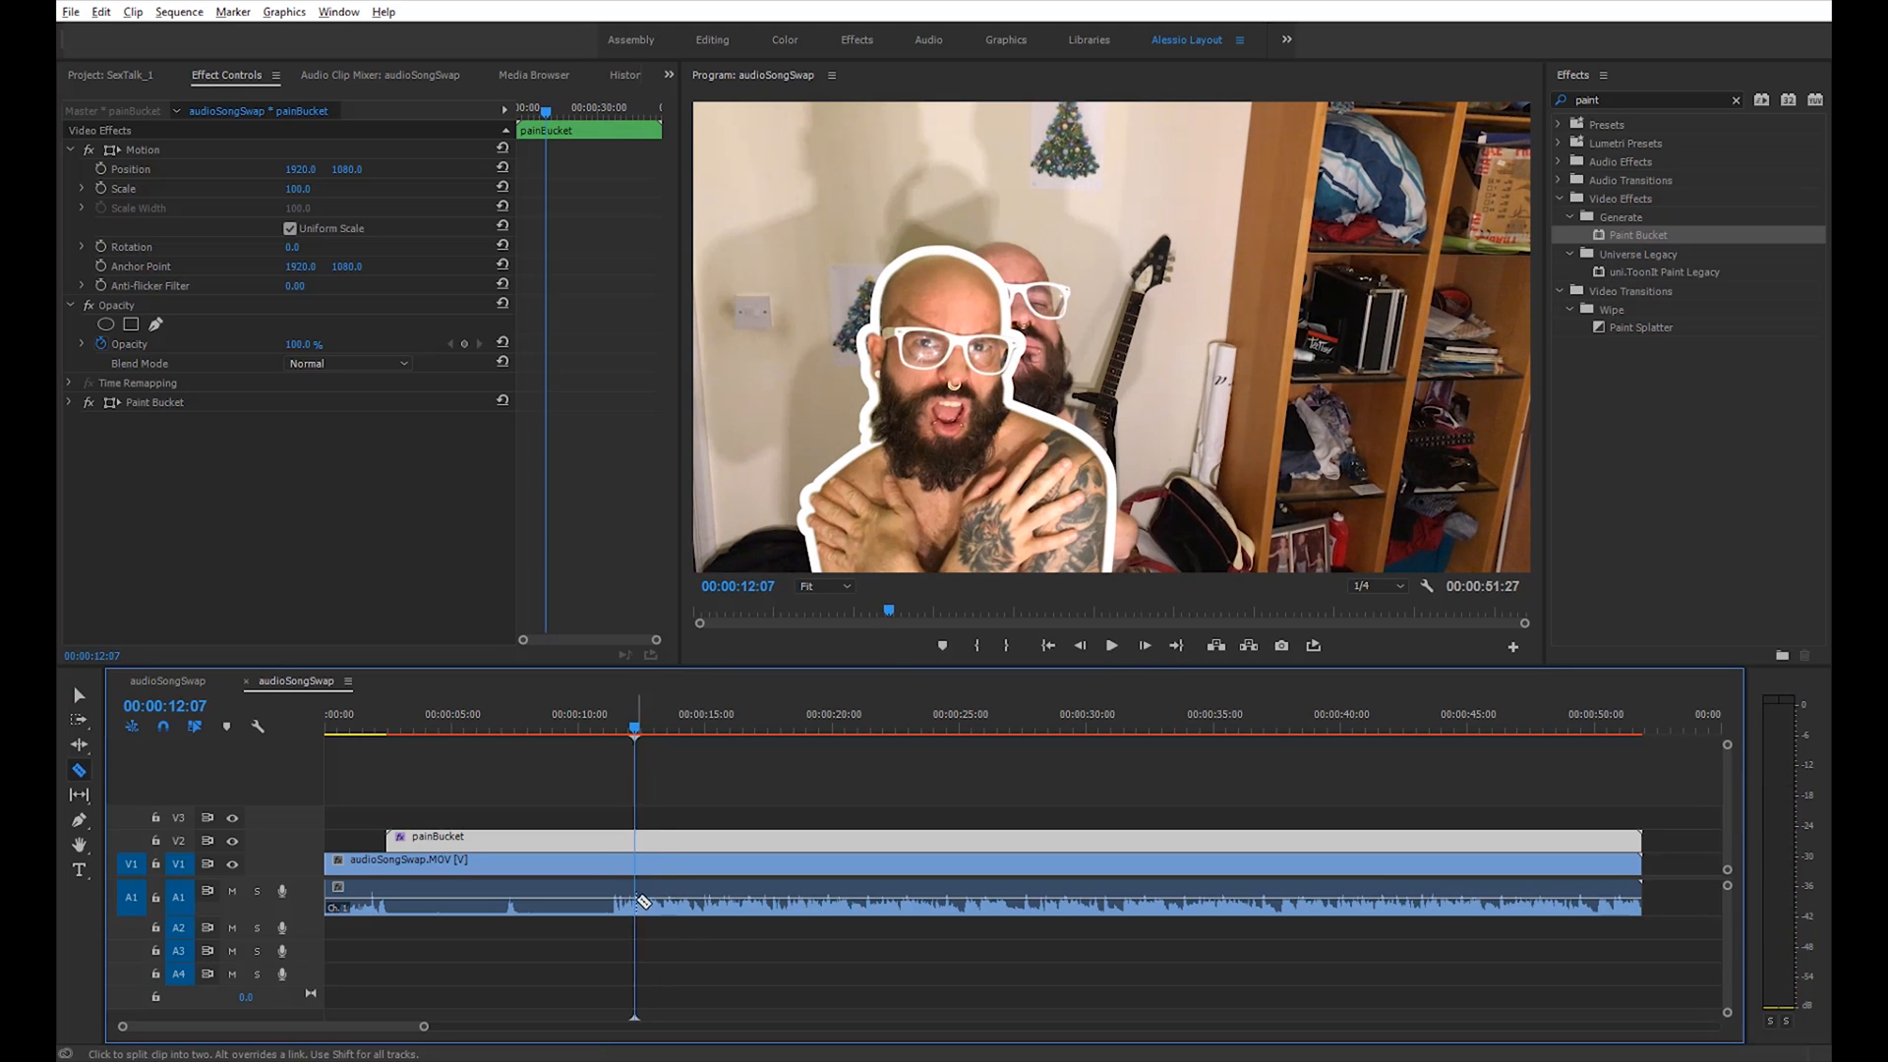
# Razor the V1 clip at 00:00:12:07 and trim the painBucket nest down to a brief moment
pyautogui.click(639, 903)
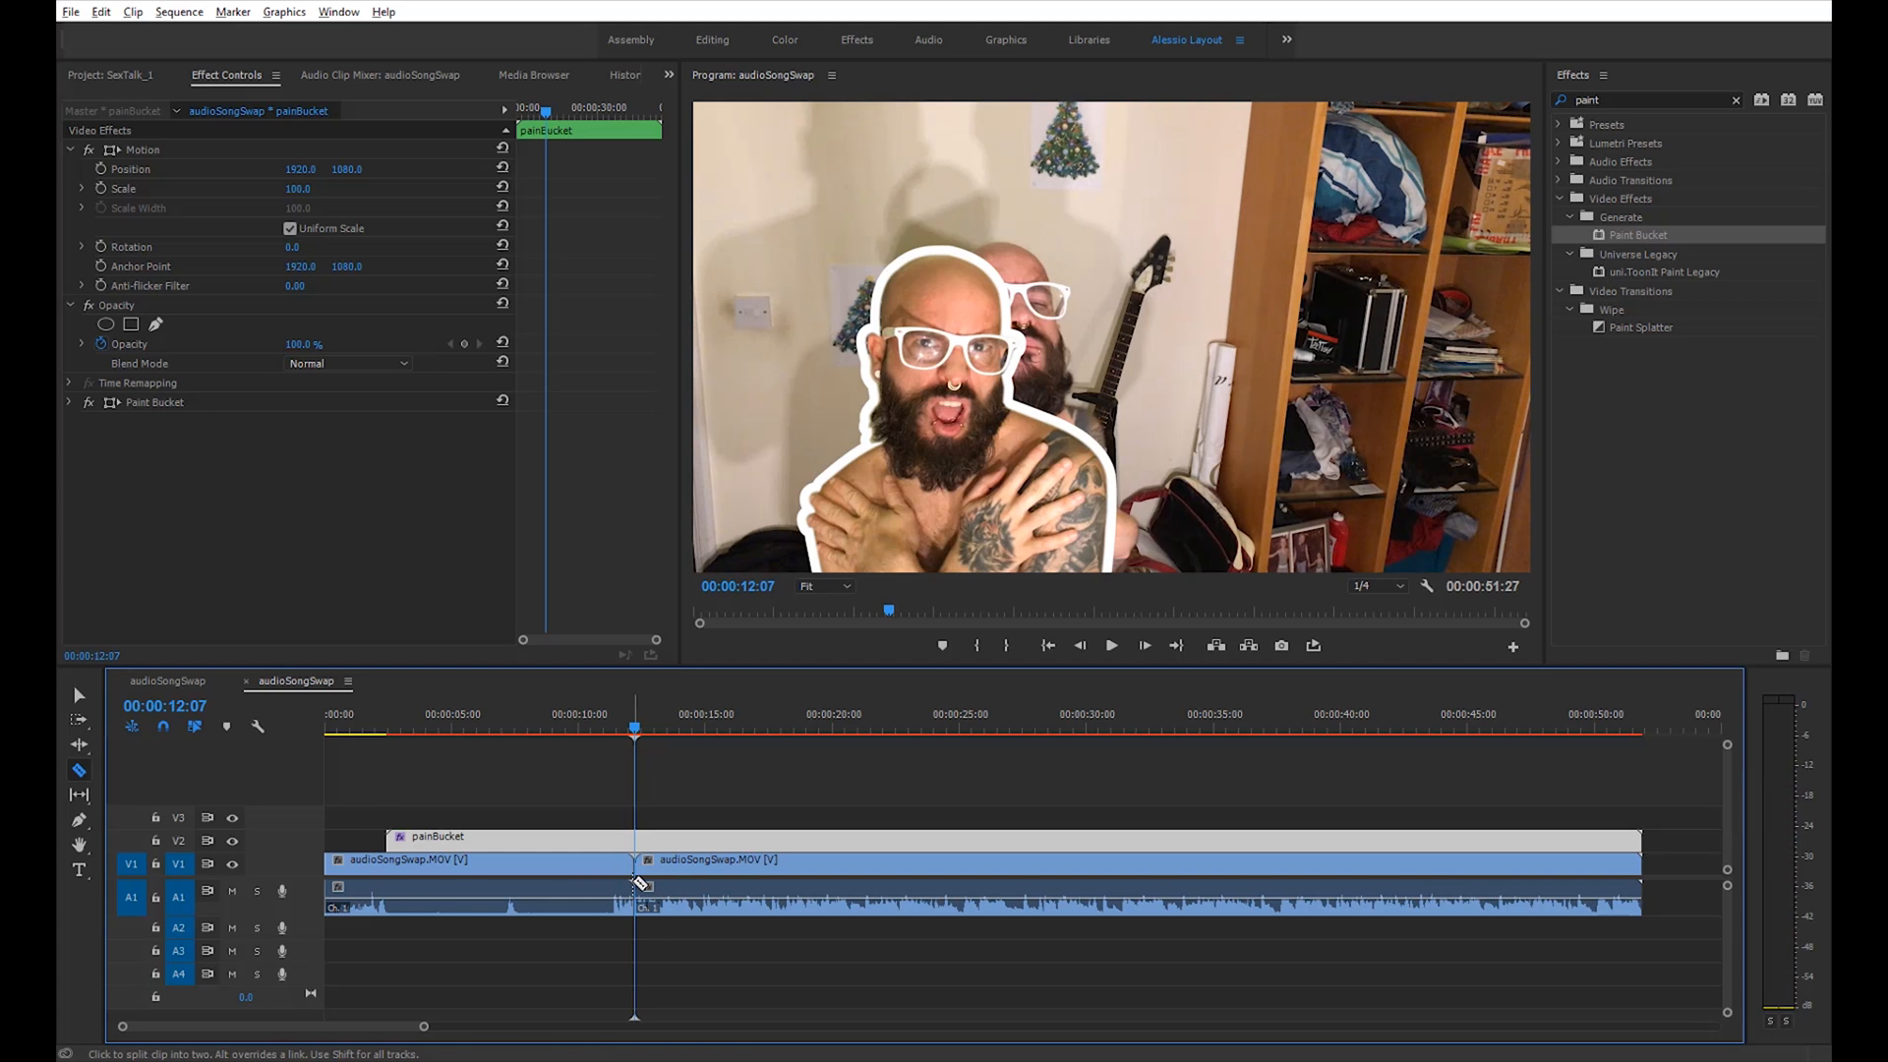
pyautogui.click(425, 728)
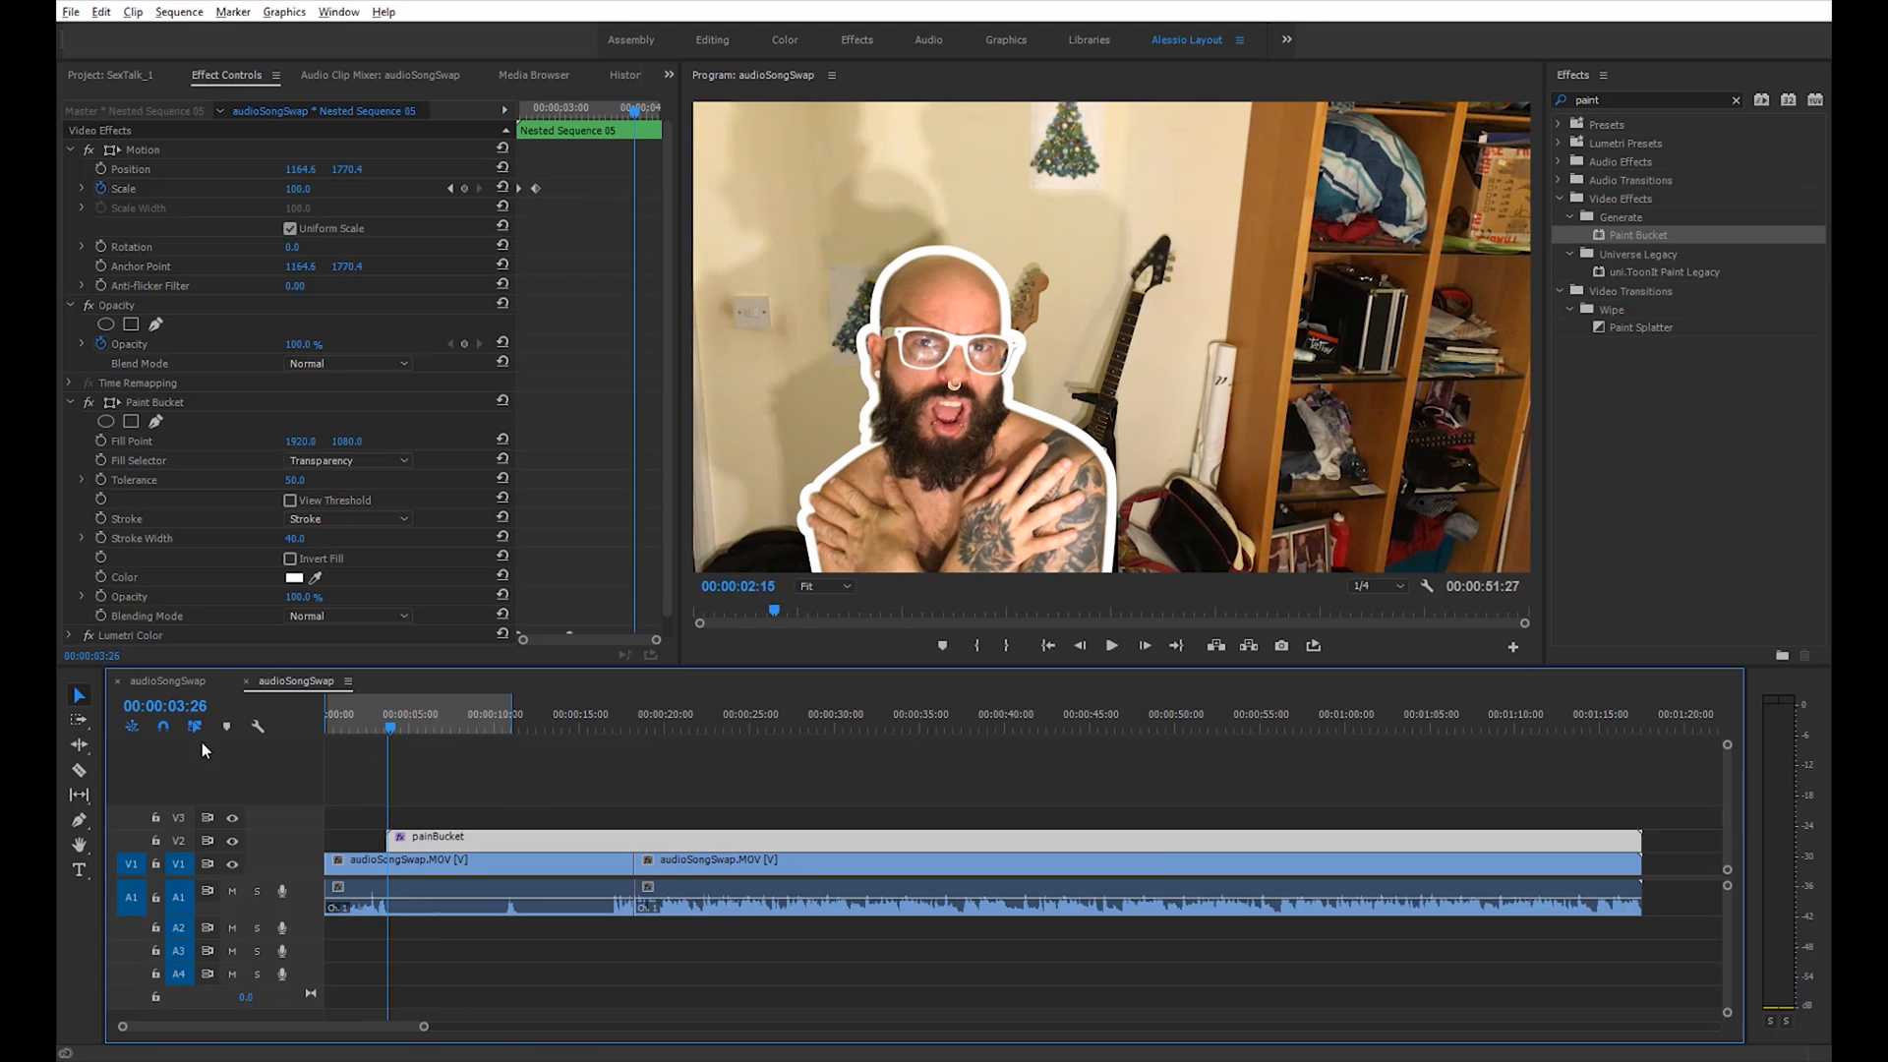
pyautogui.click(1110, 645)
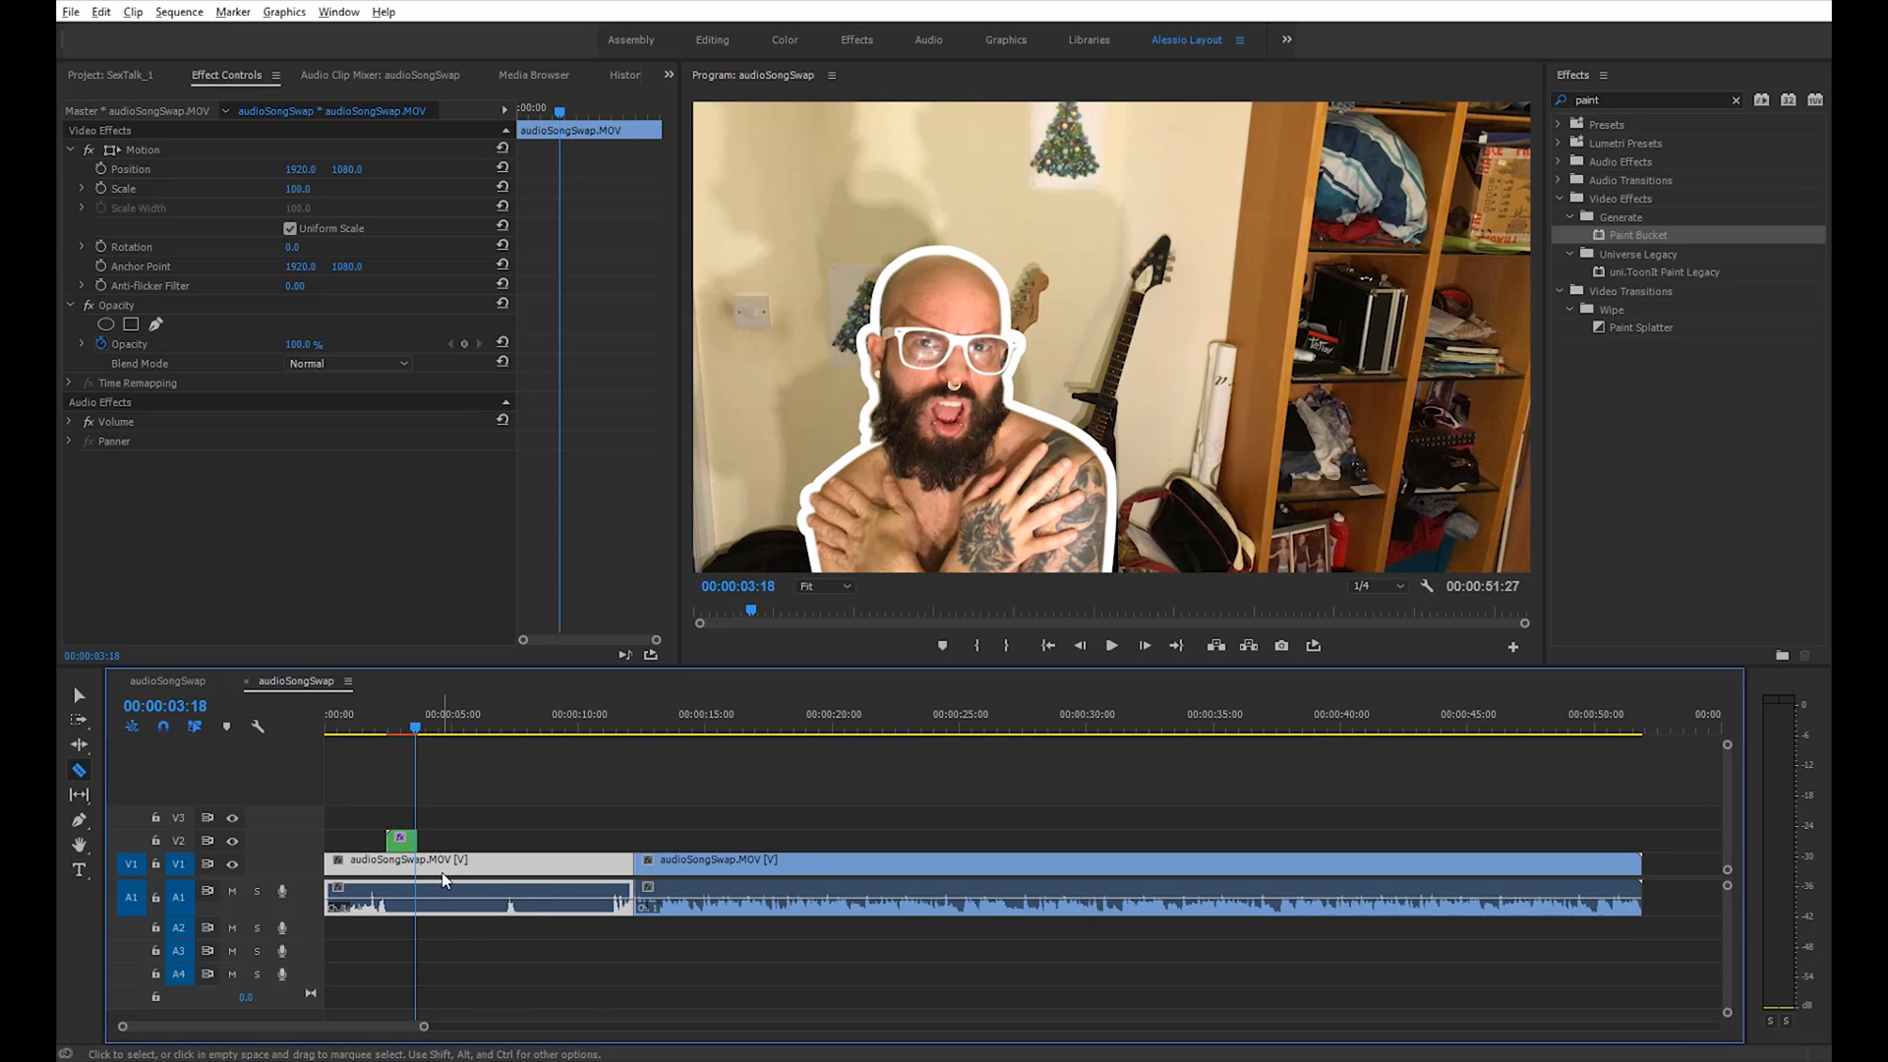
# Shorten the first footage piece and close the gap, bringing the sequence to about 43 seconds
pyautogui.click(377, 727)
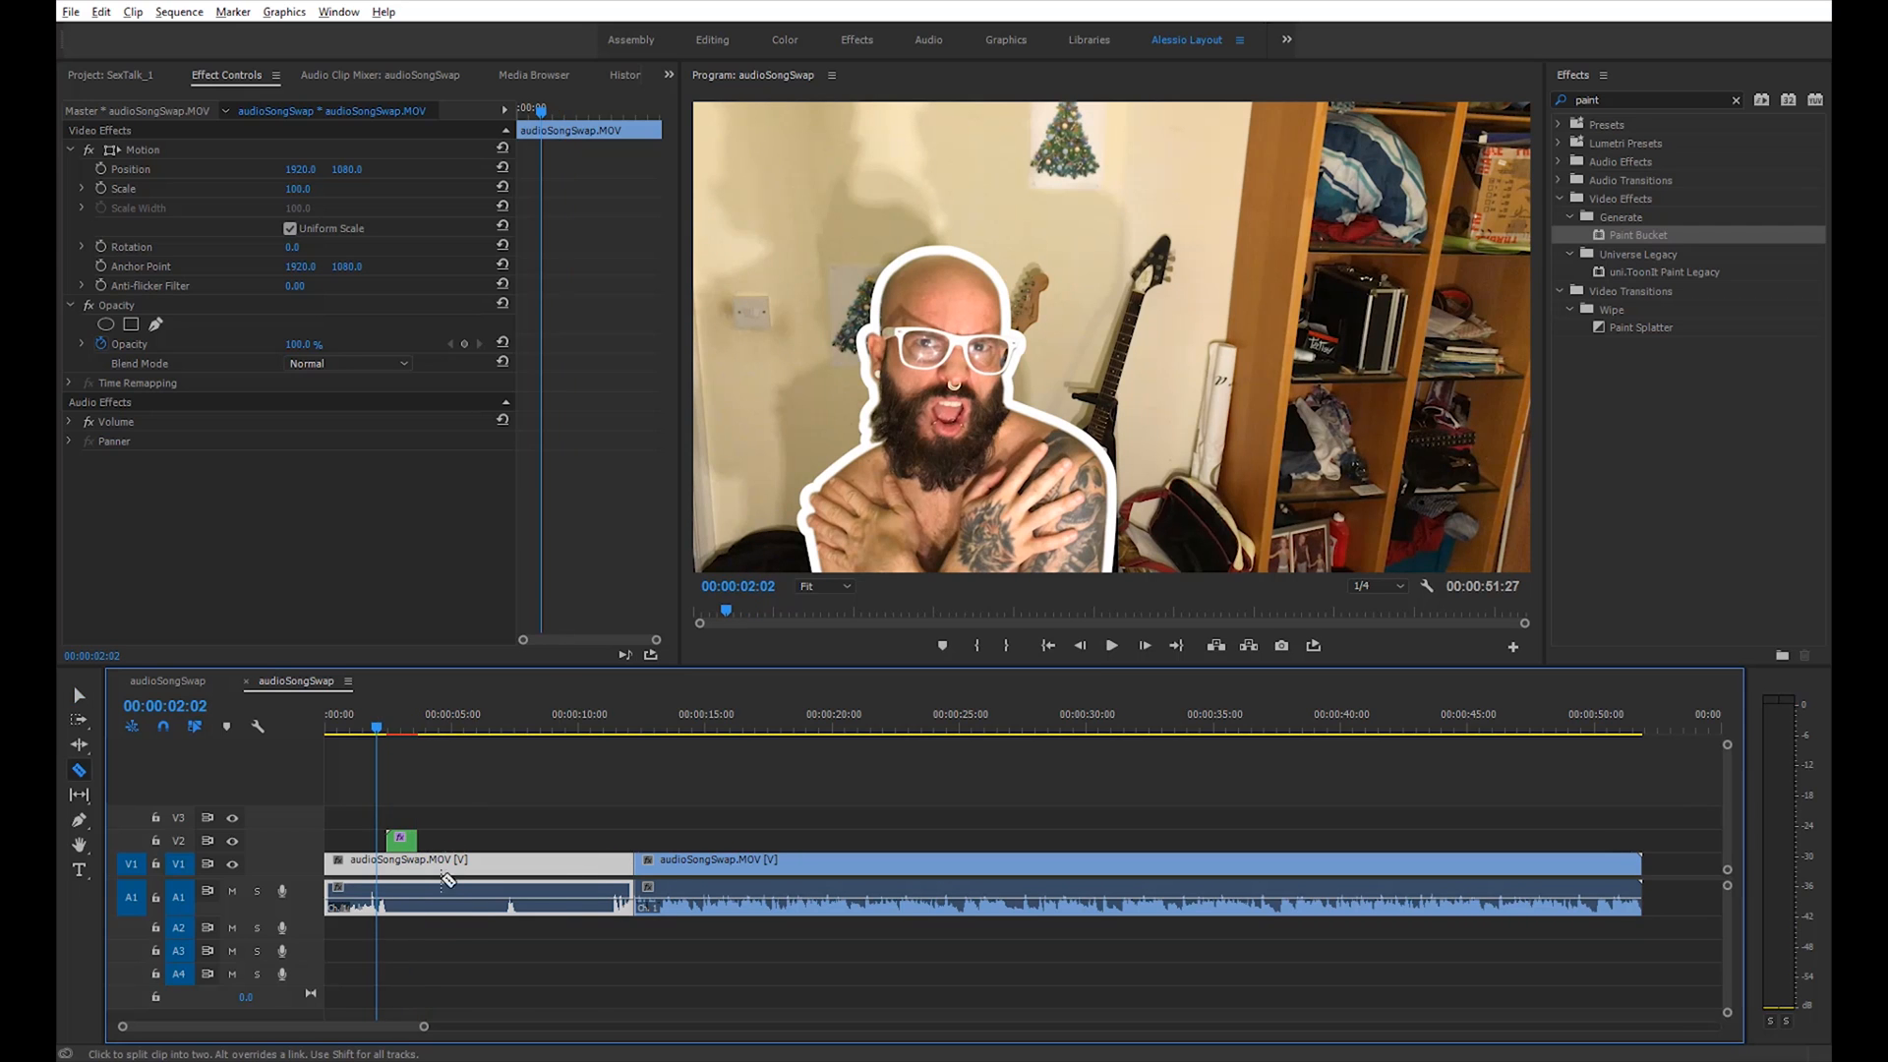
pyautogui.click(488, 867)
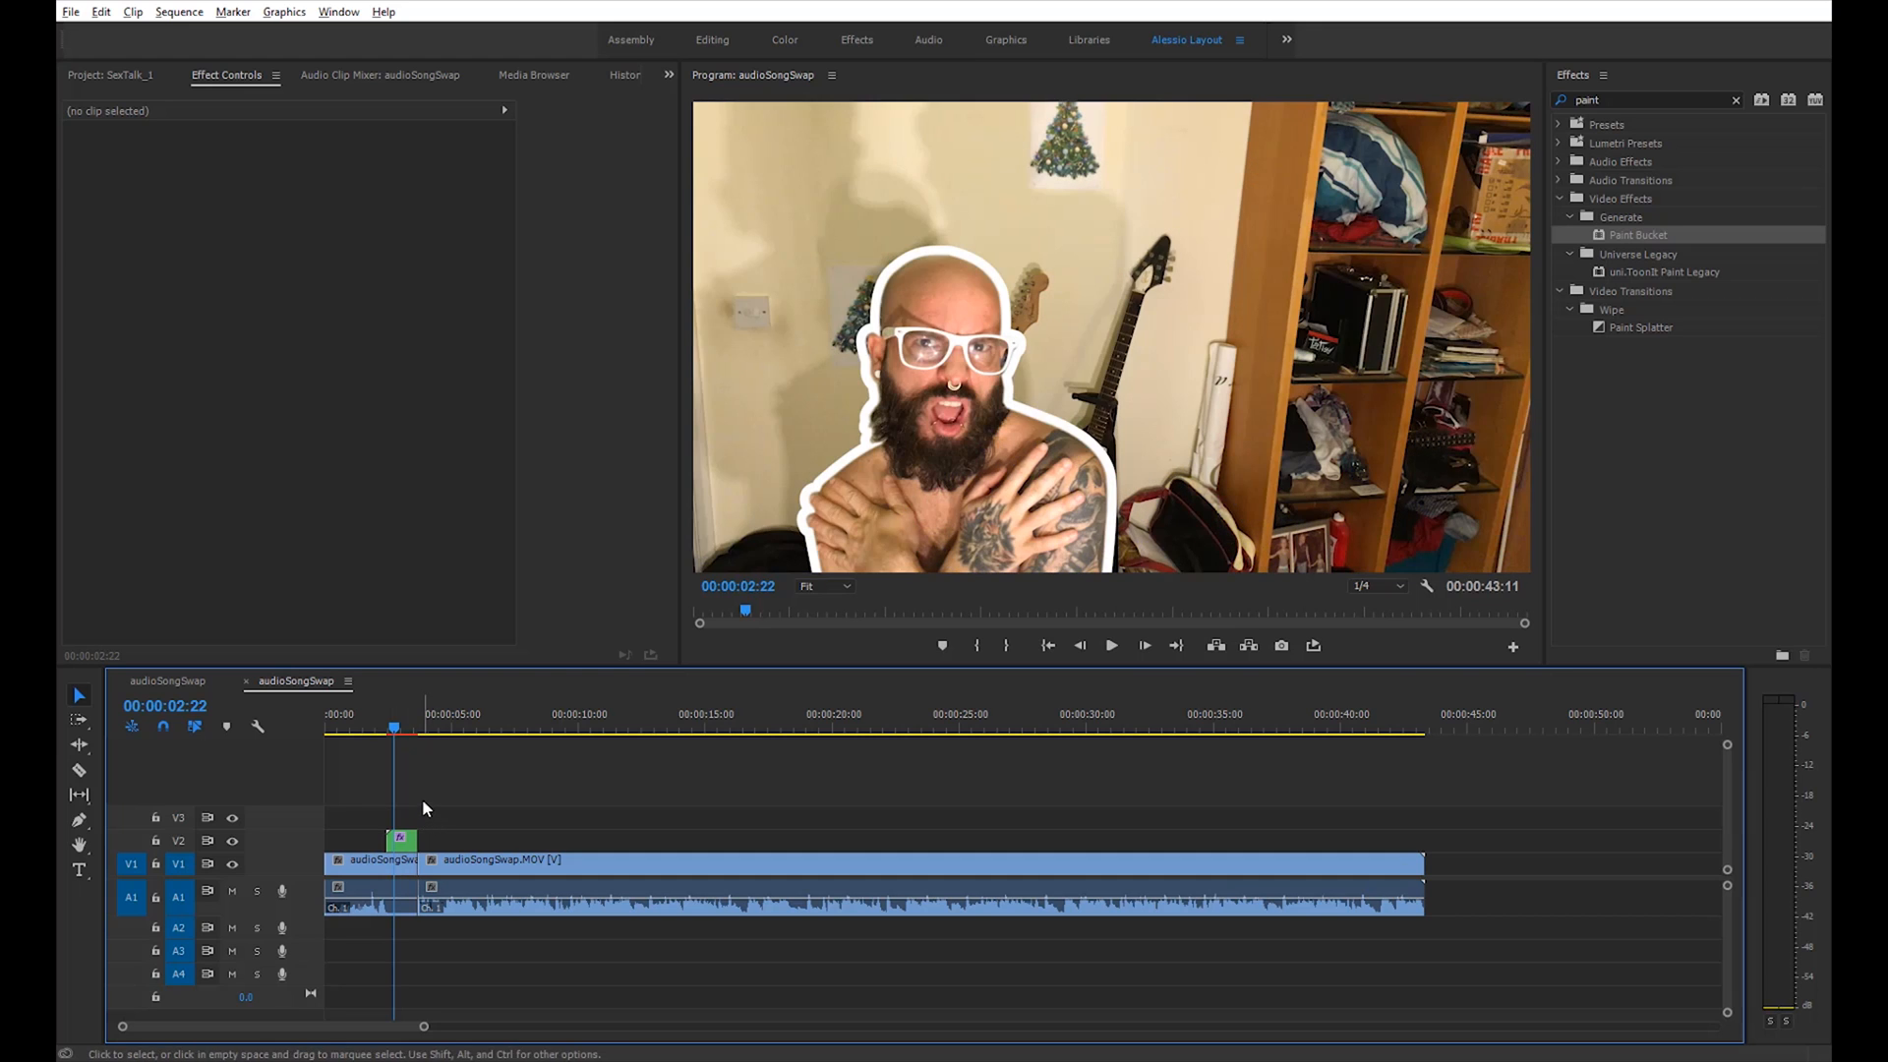
# Move the painBucket Motion anchor point down onto his body and set a starting Scale keyframe of 100
pyautogui.click(402, 840)
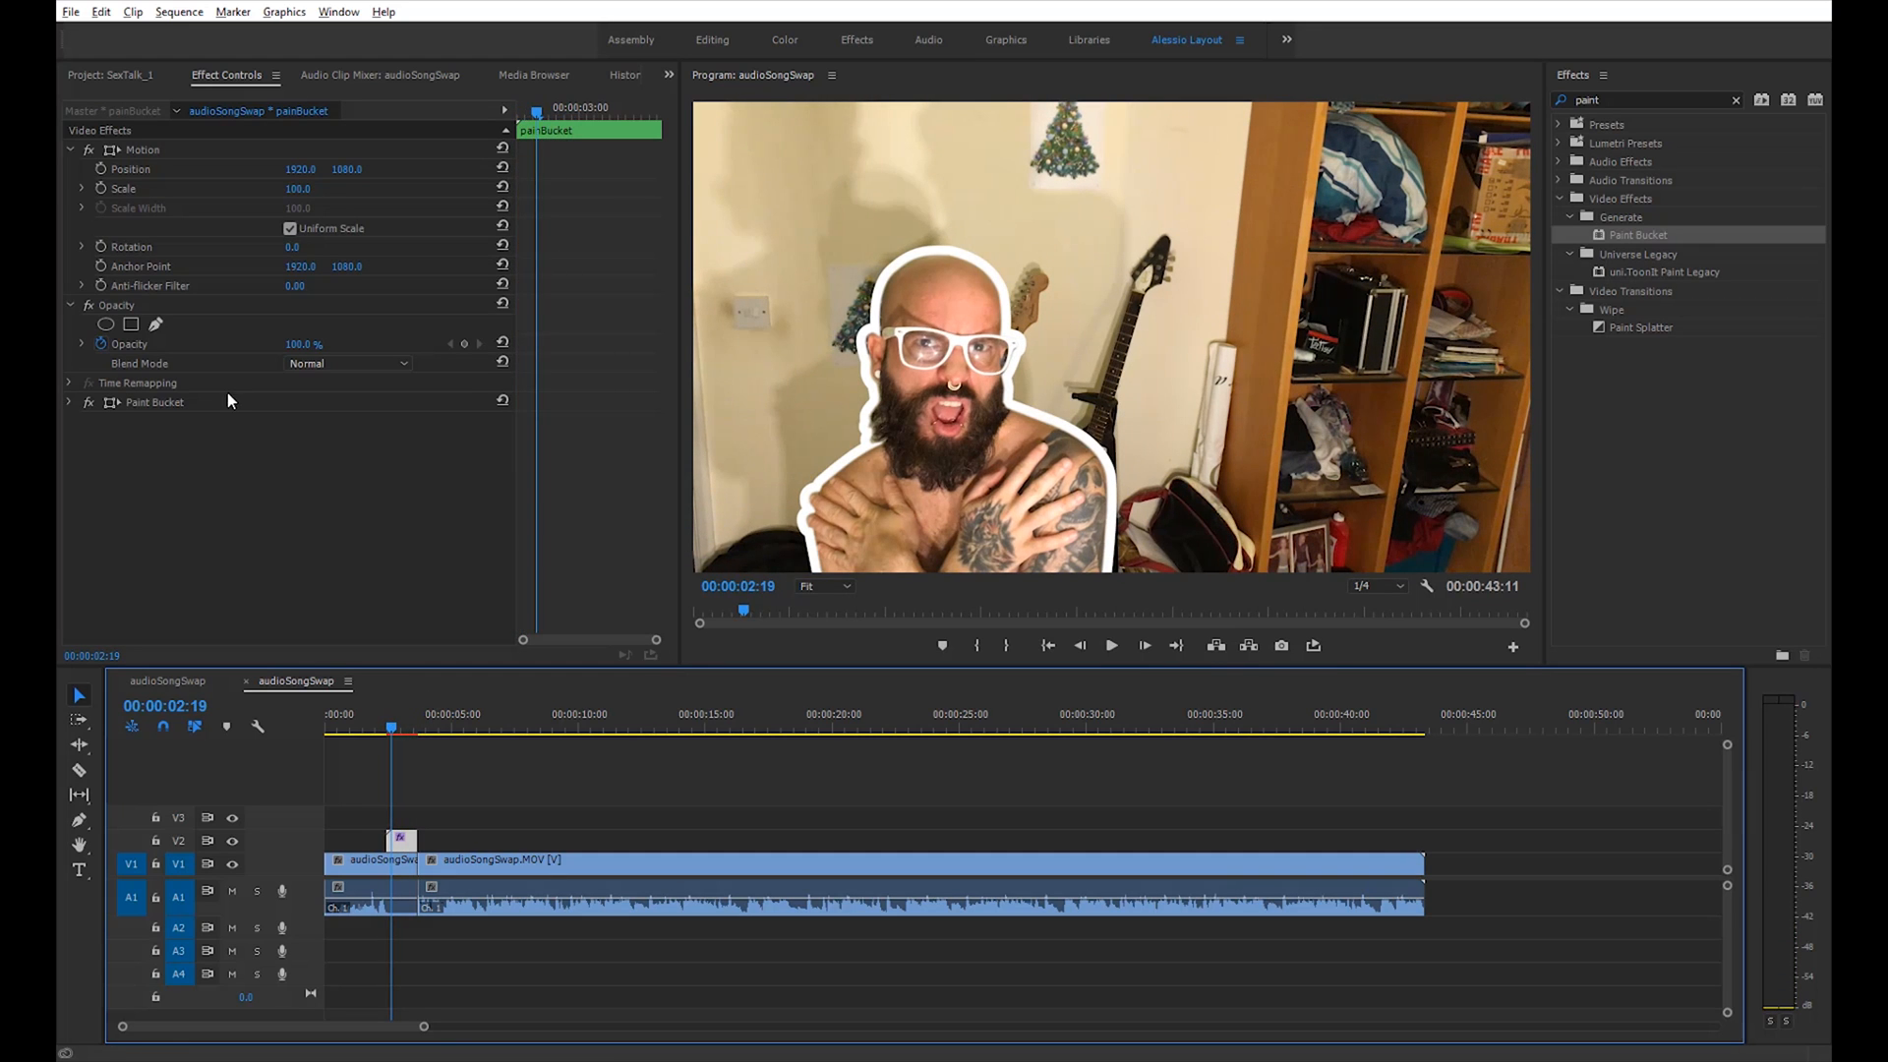
pyautogui.moveTo(100, 189)
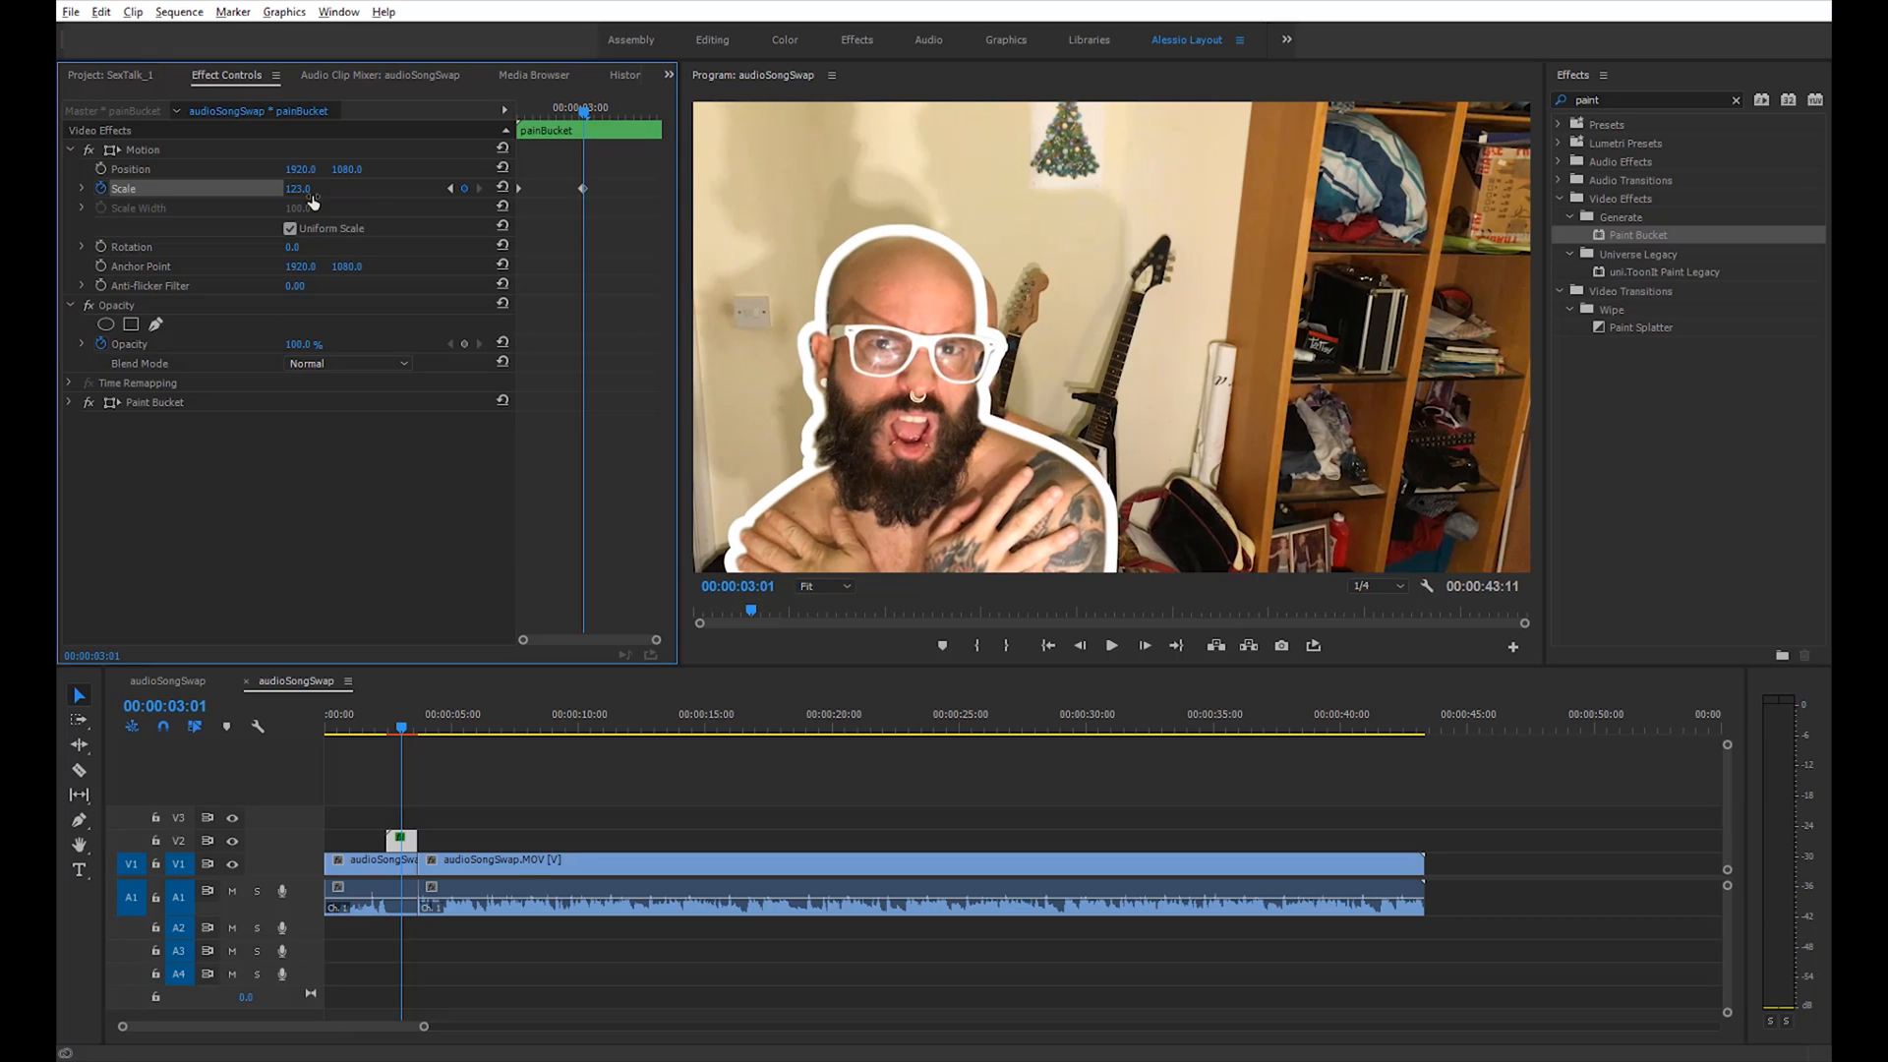
pyautogui.write('100.0')
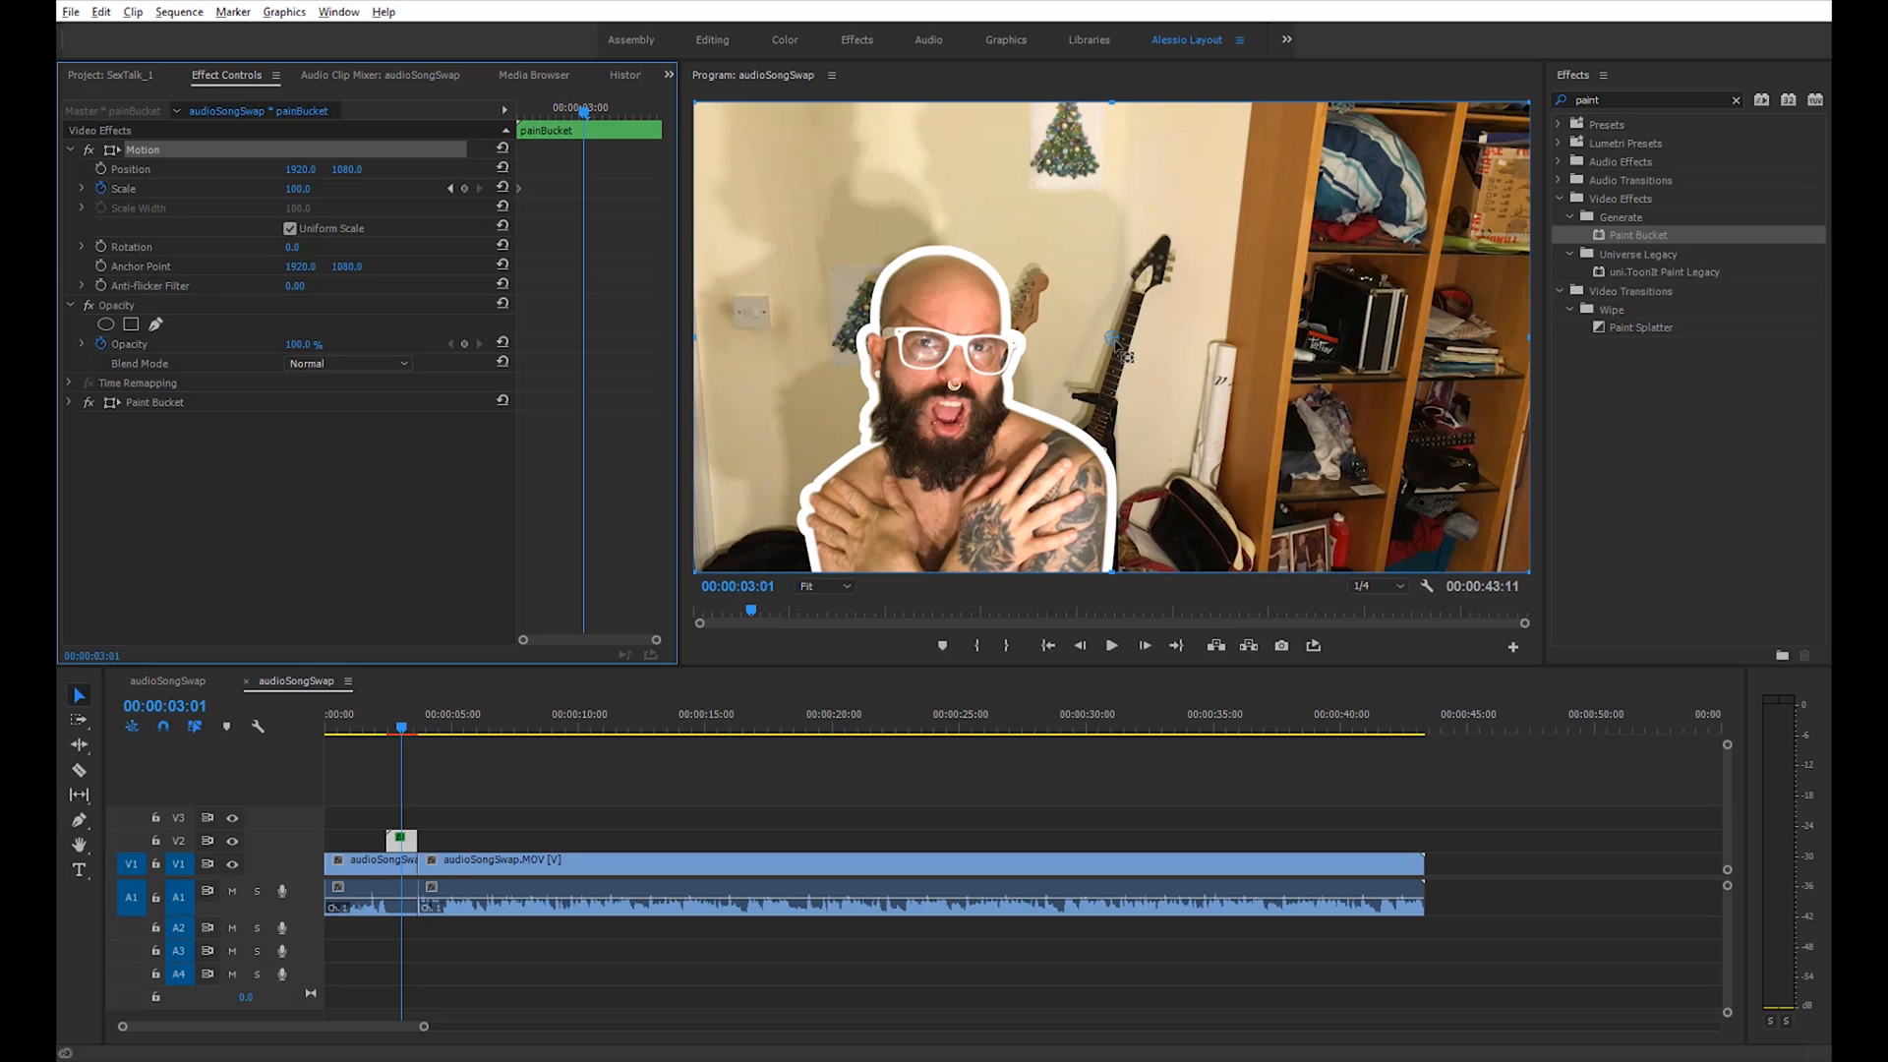
pyautogui.moveTo(1113, 342); pyautogui.dragTo(951, 454)
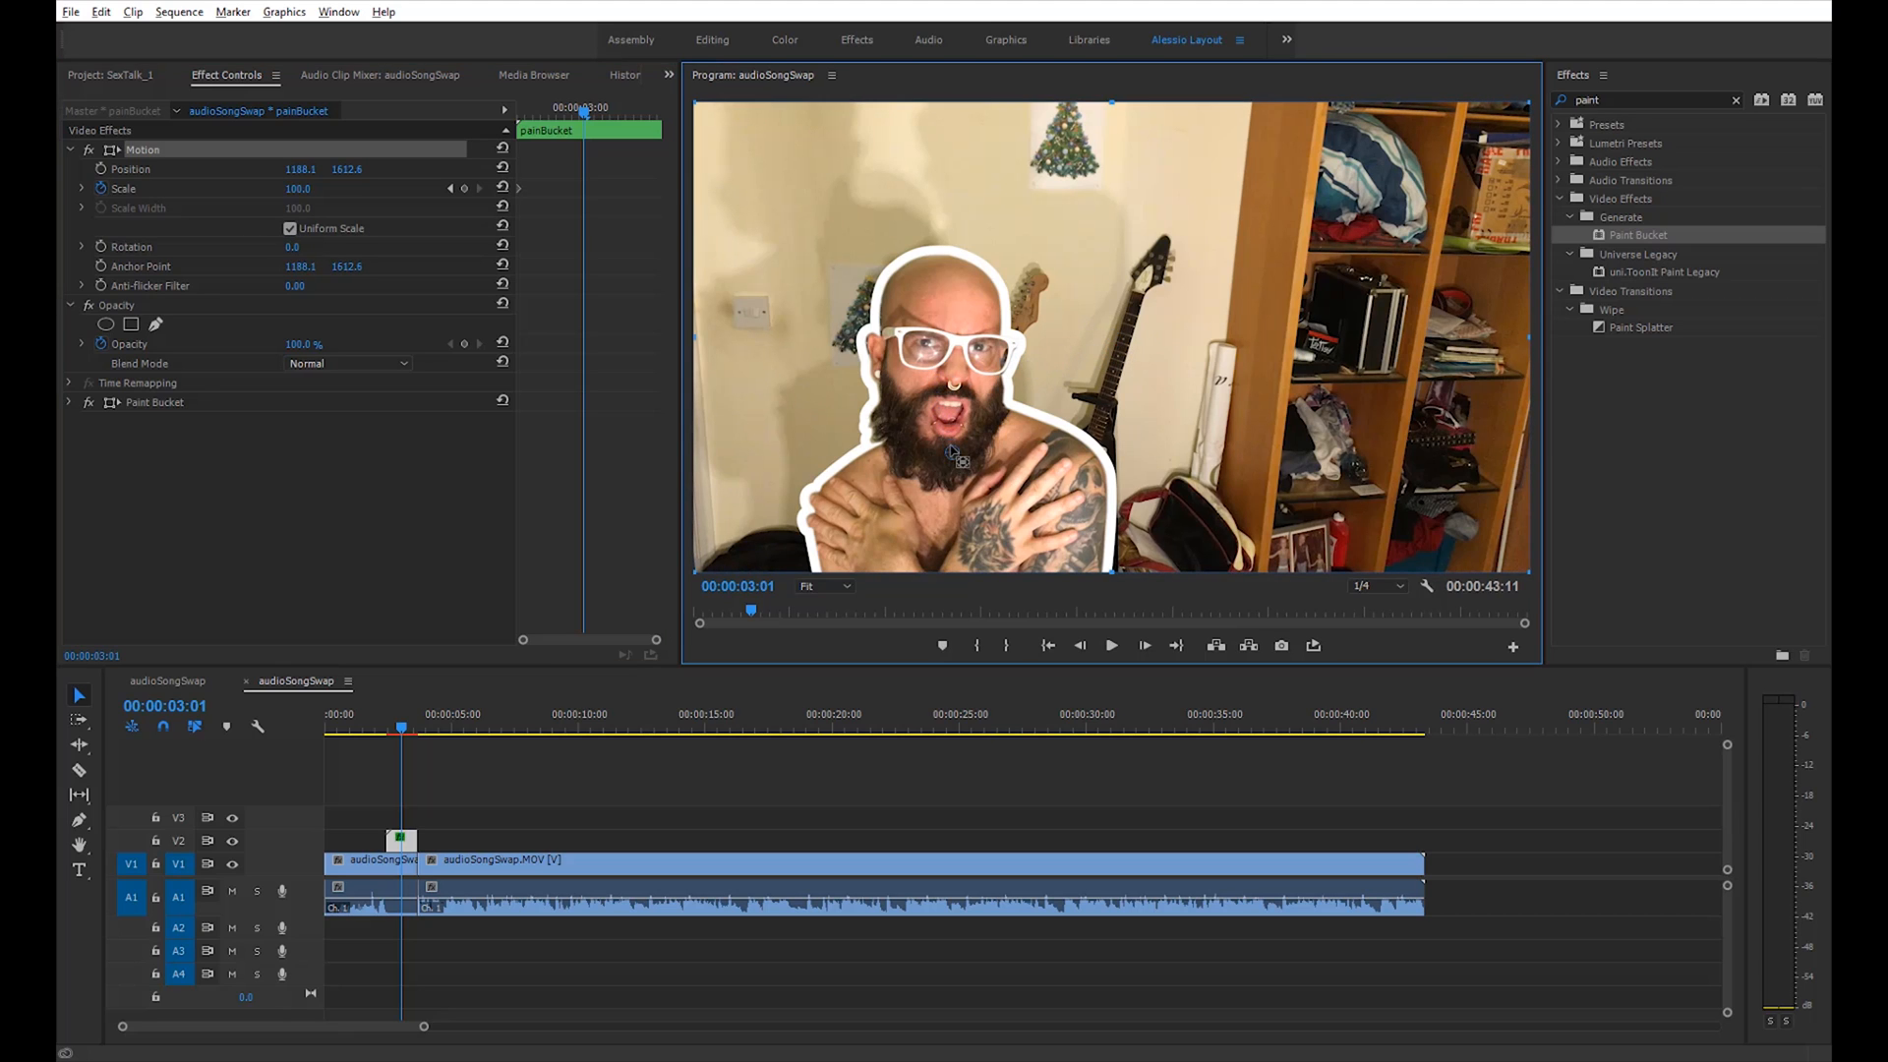
pyautogui.moveTo(959, 448); pyautogui.dragTo(952, 464)
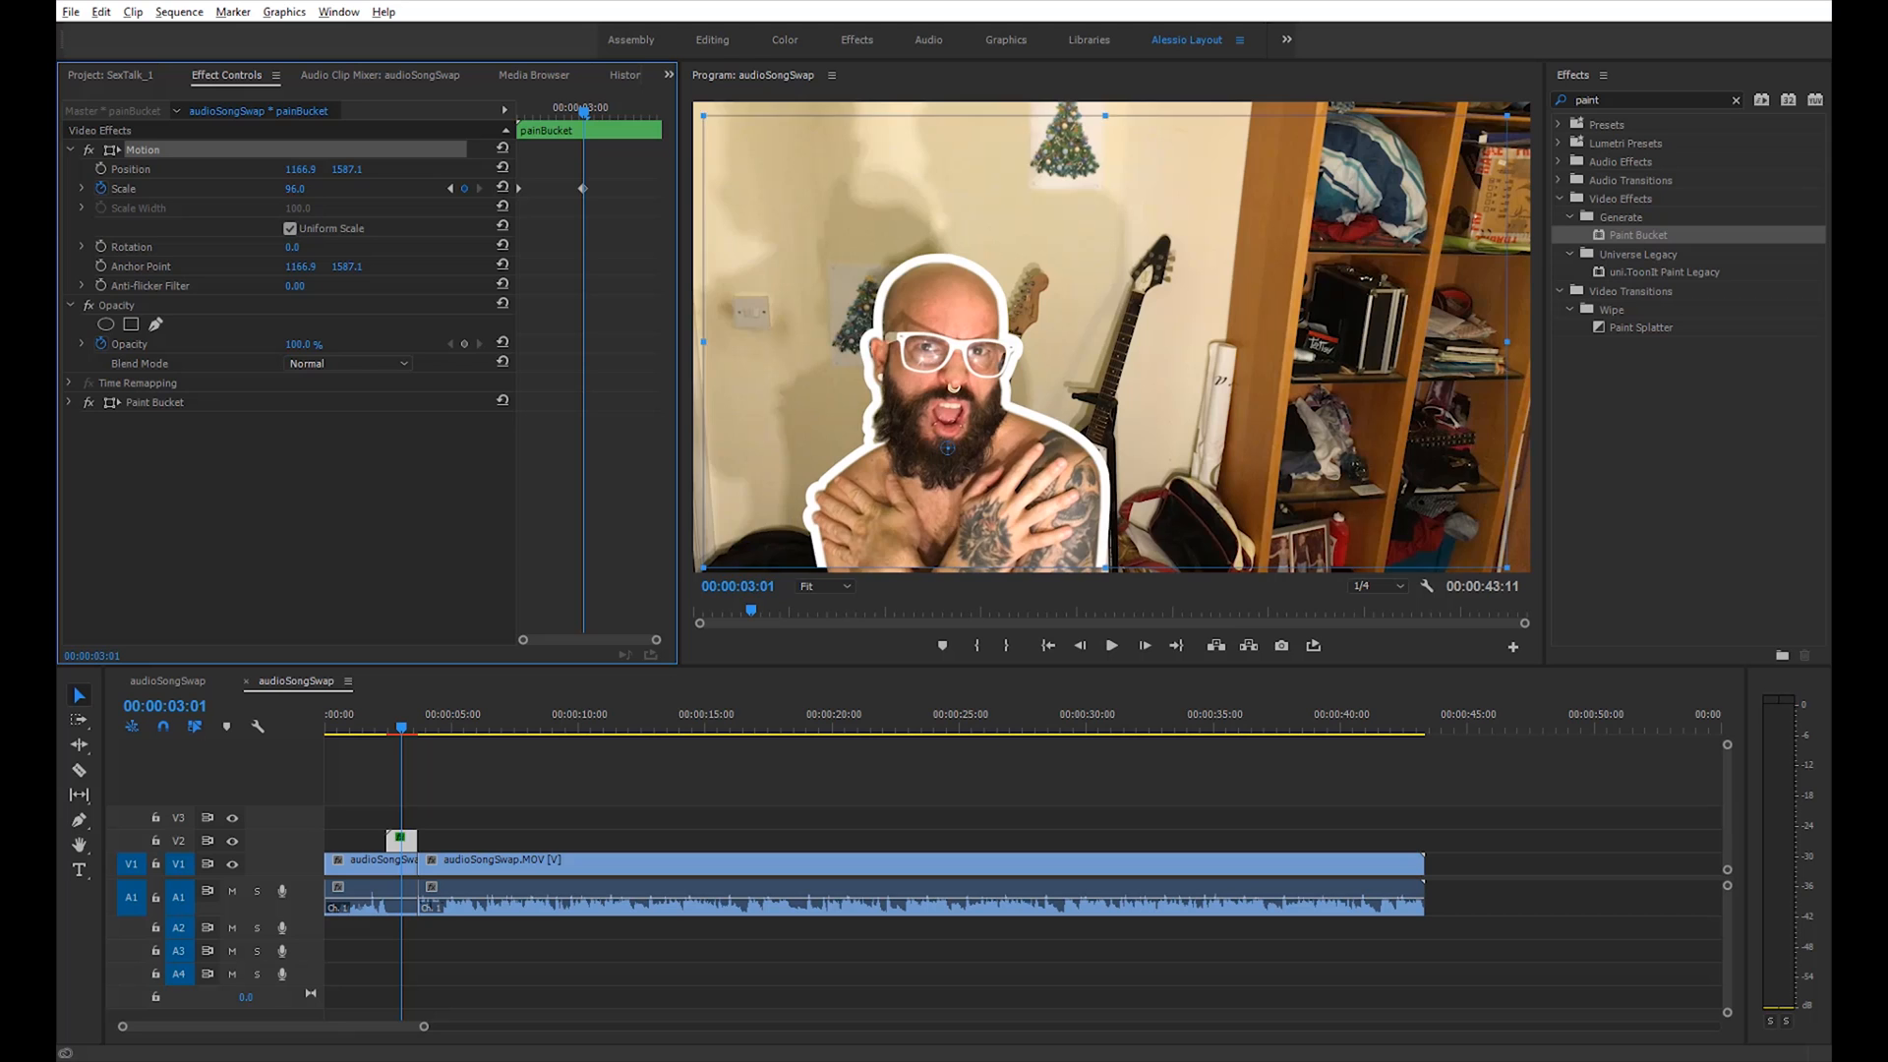
pyautogui.moveTo(295, 189); pyautogui.dragTo(297, 189)
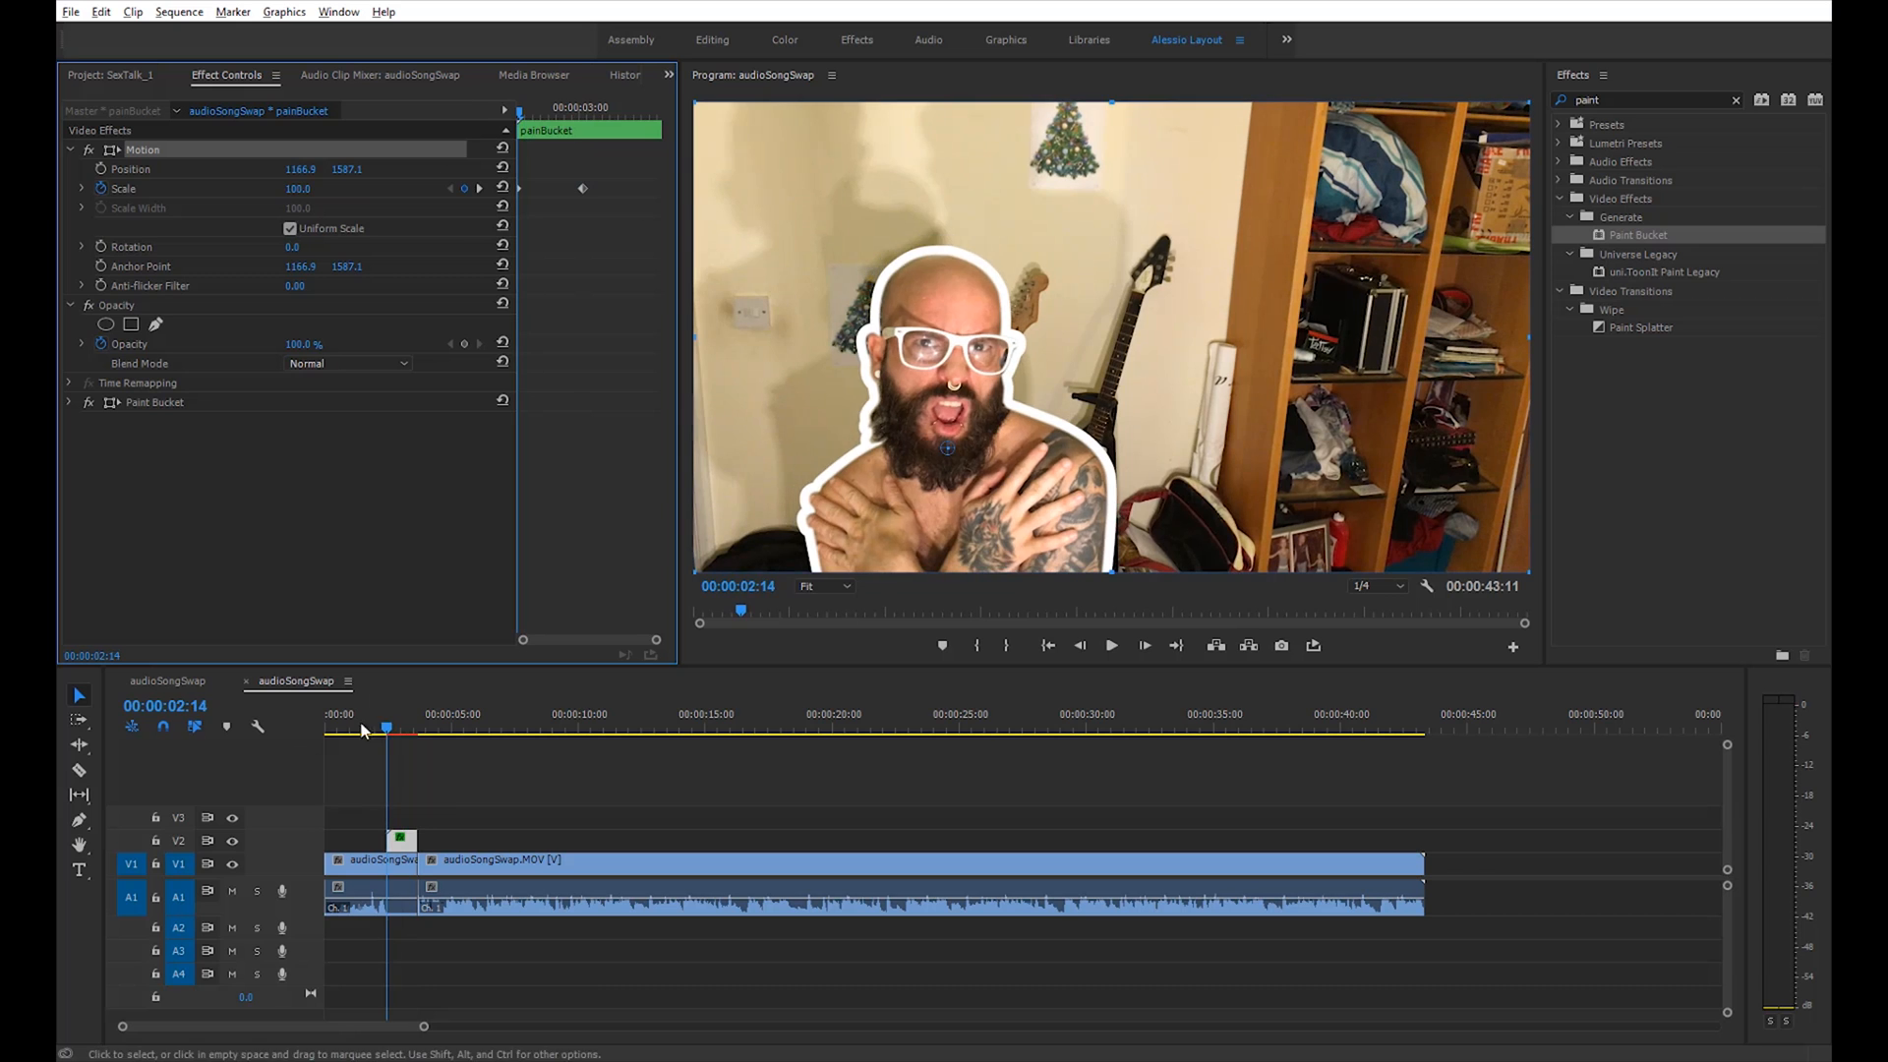
# Add an ending Scale keyframe of 120 so the cutout zooms in around his upper body
pyautogui.click(1110, 645)
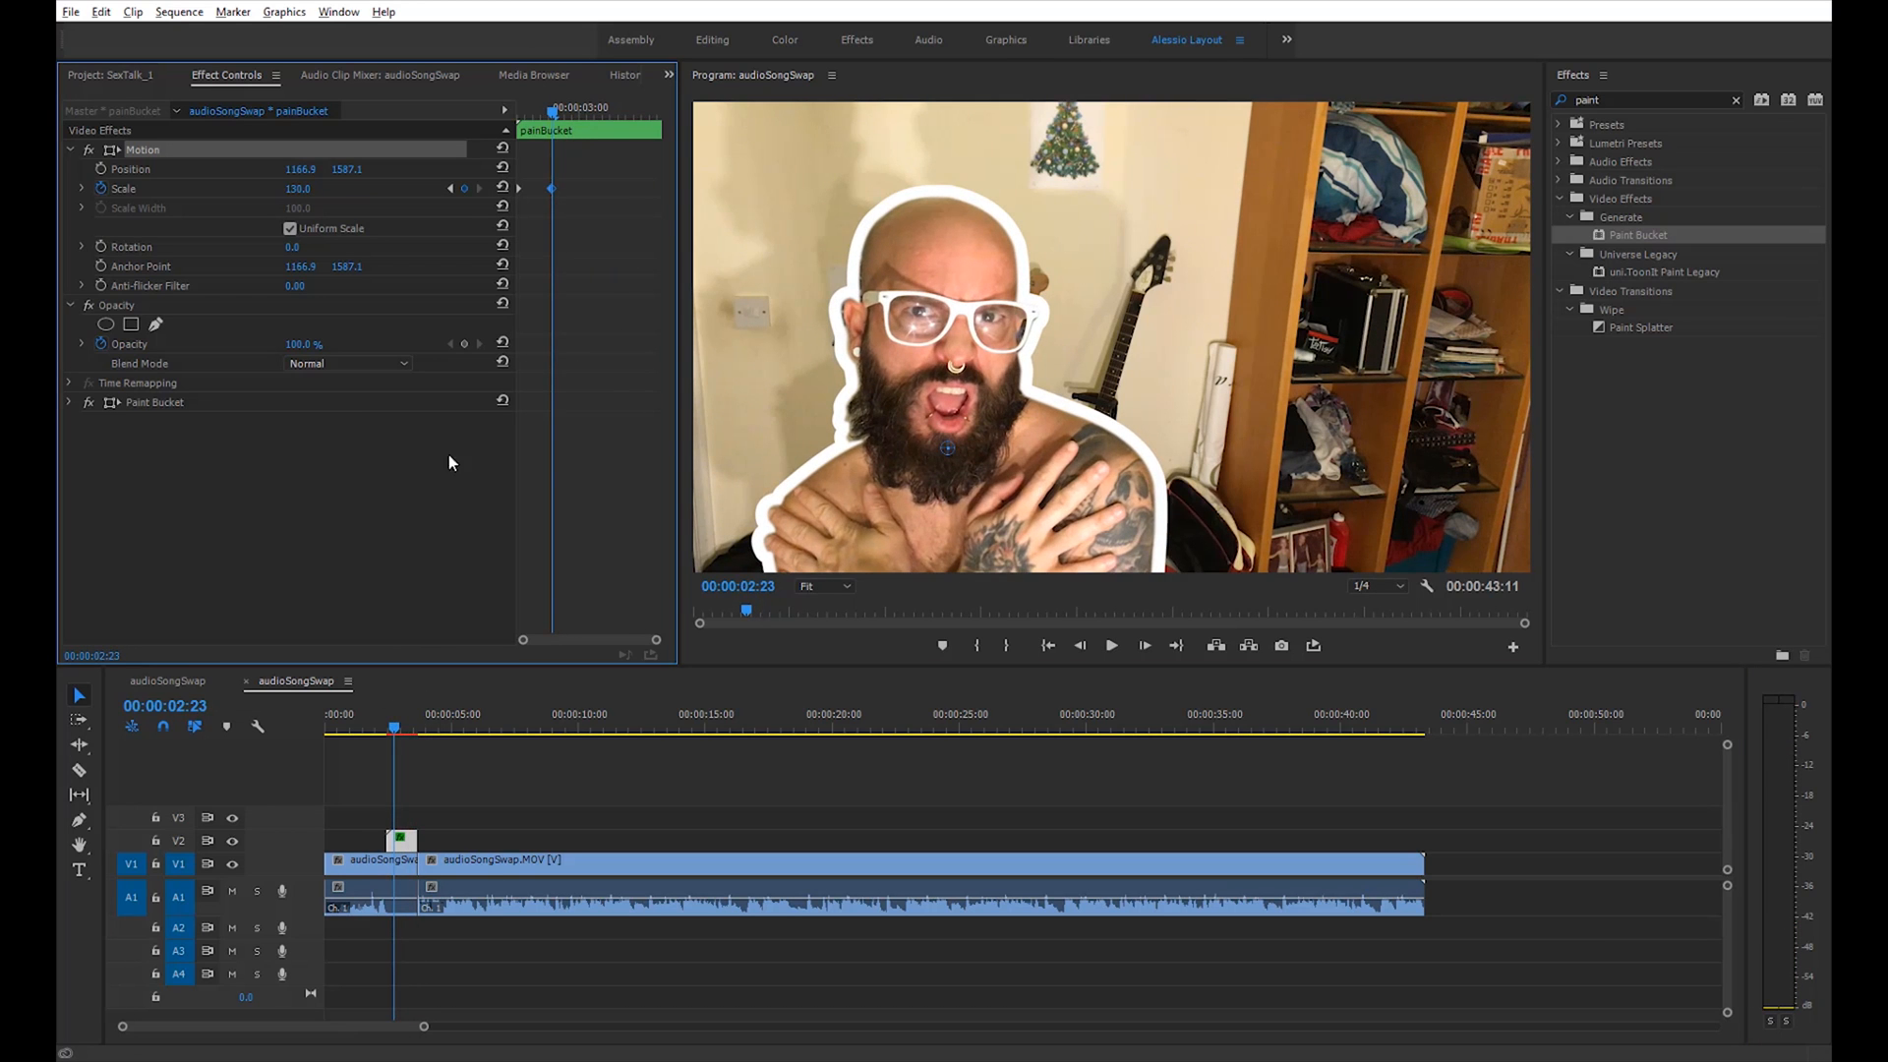
pyautogui.click(1111, 645)
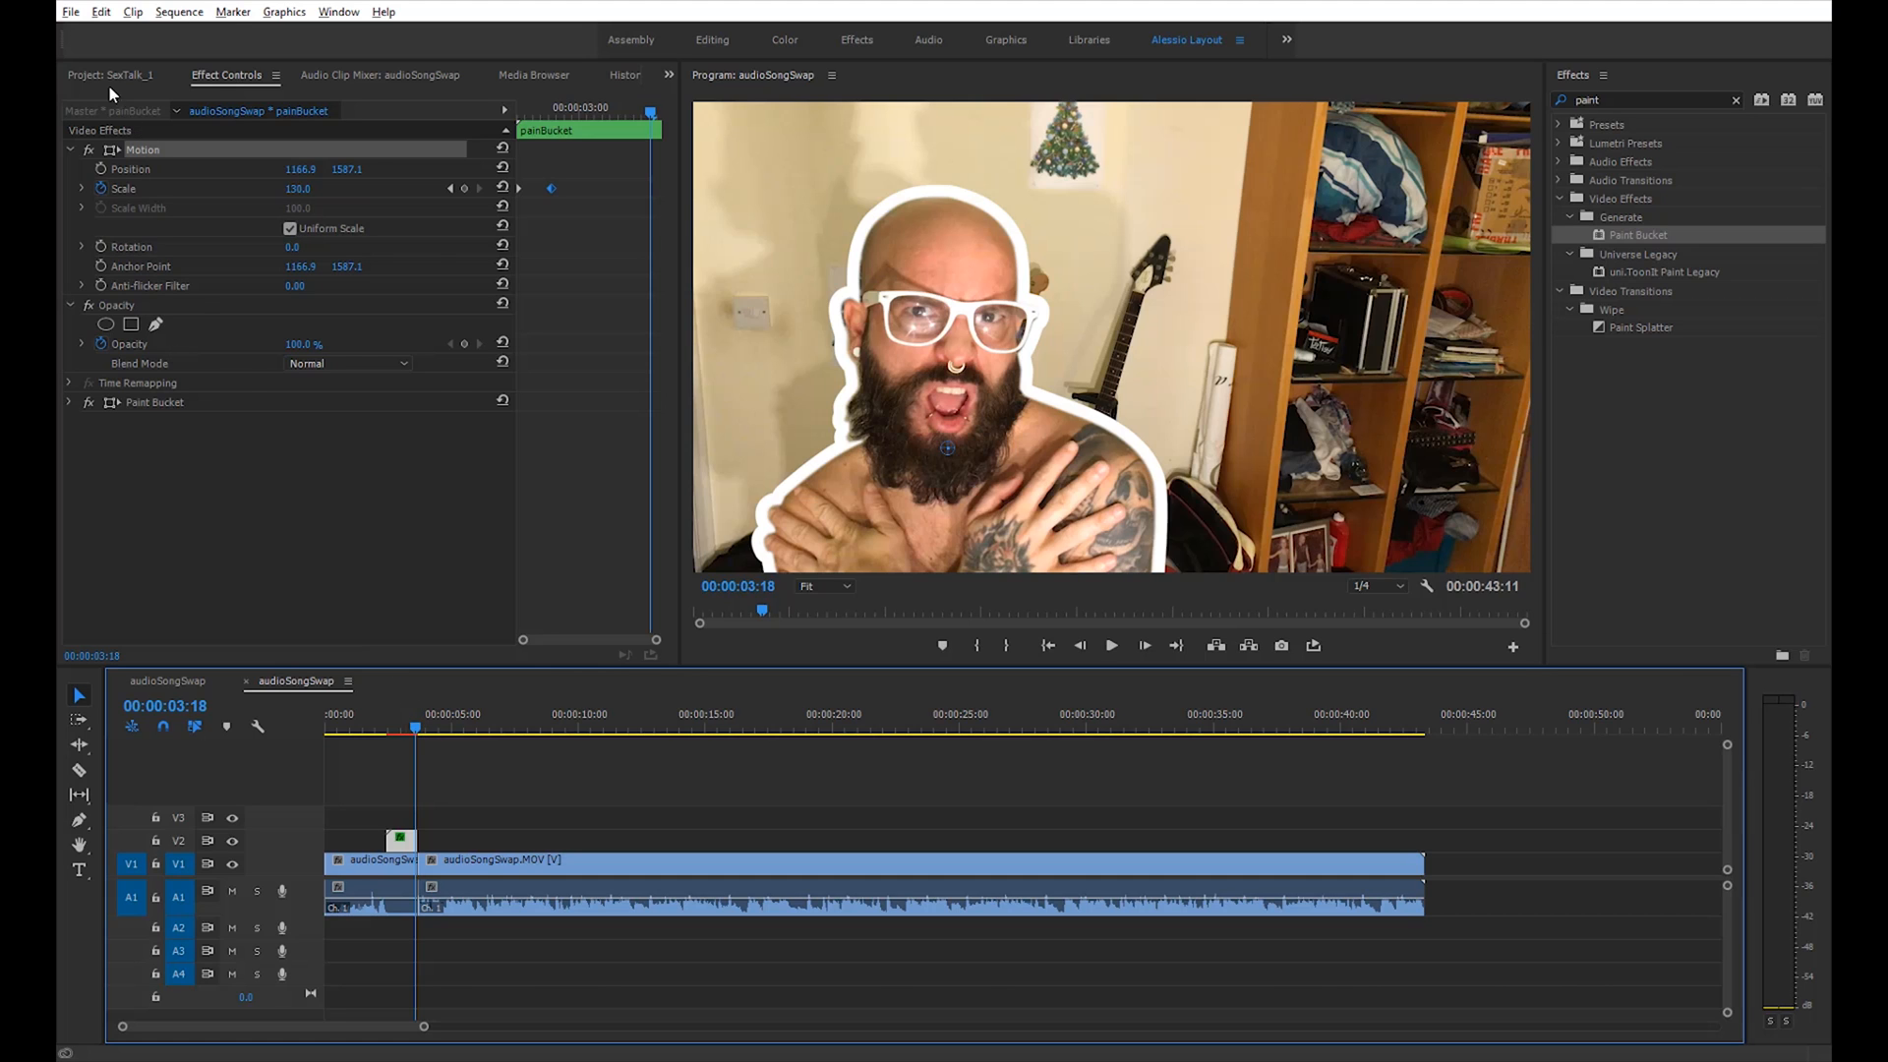
# Place the Swoosh sound file on audio track A2 beneath the painBucket cutout's start
pyautogui.click(108, 74)
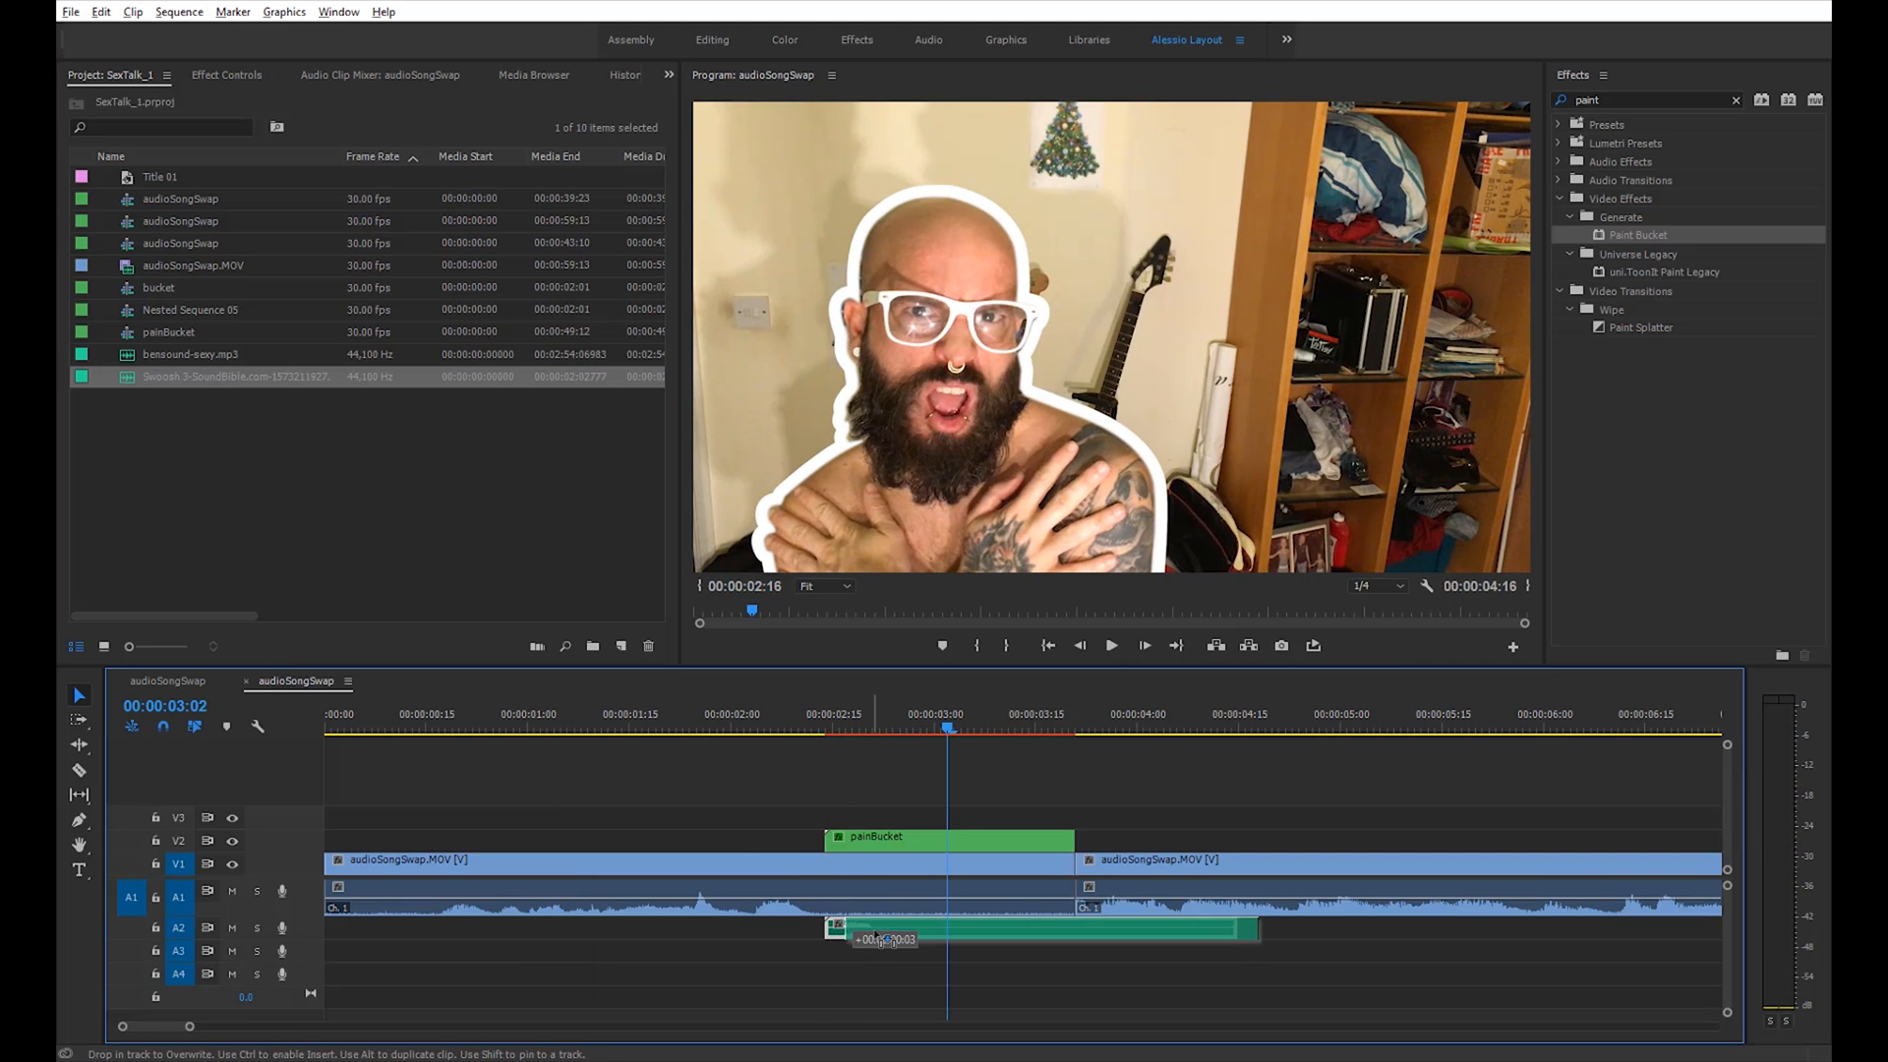
pyautogui.click(1109, 645)
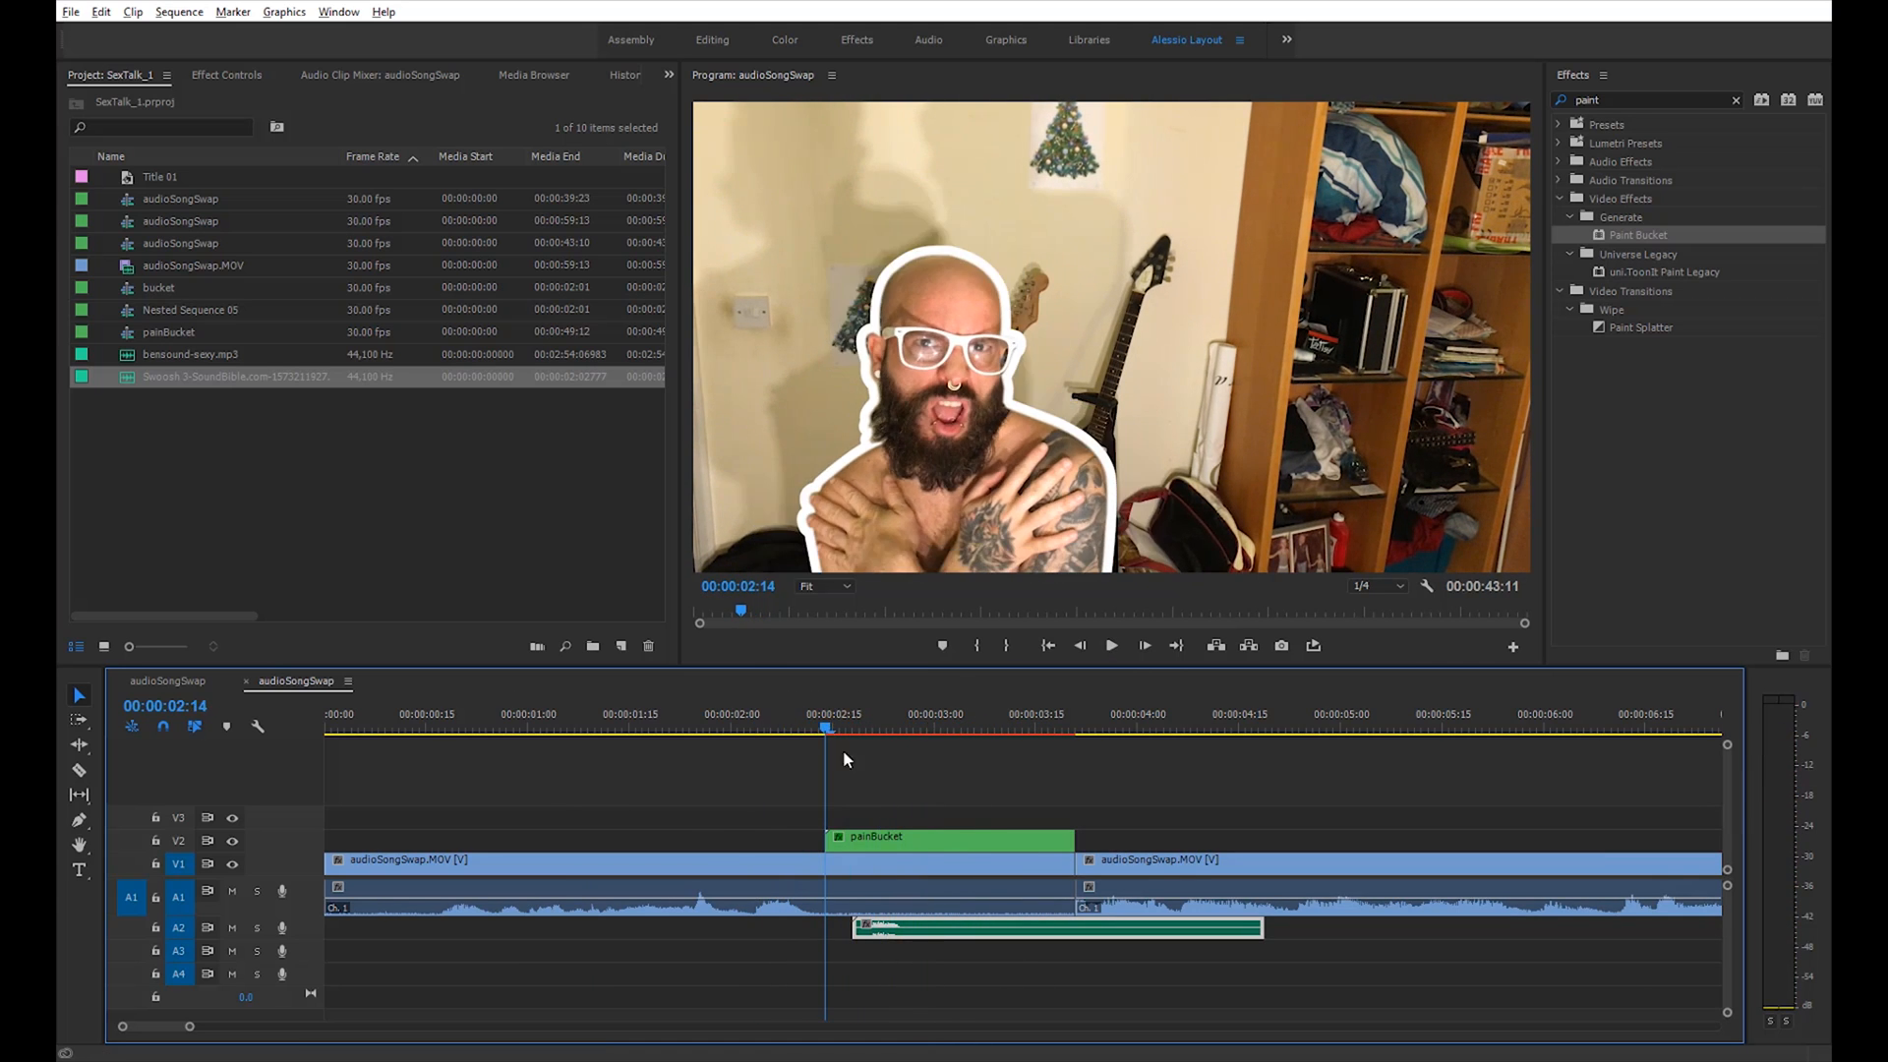
pyautogui.click(948, 836)
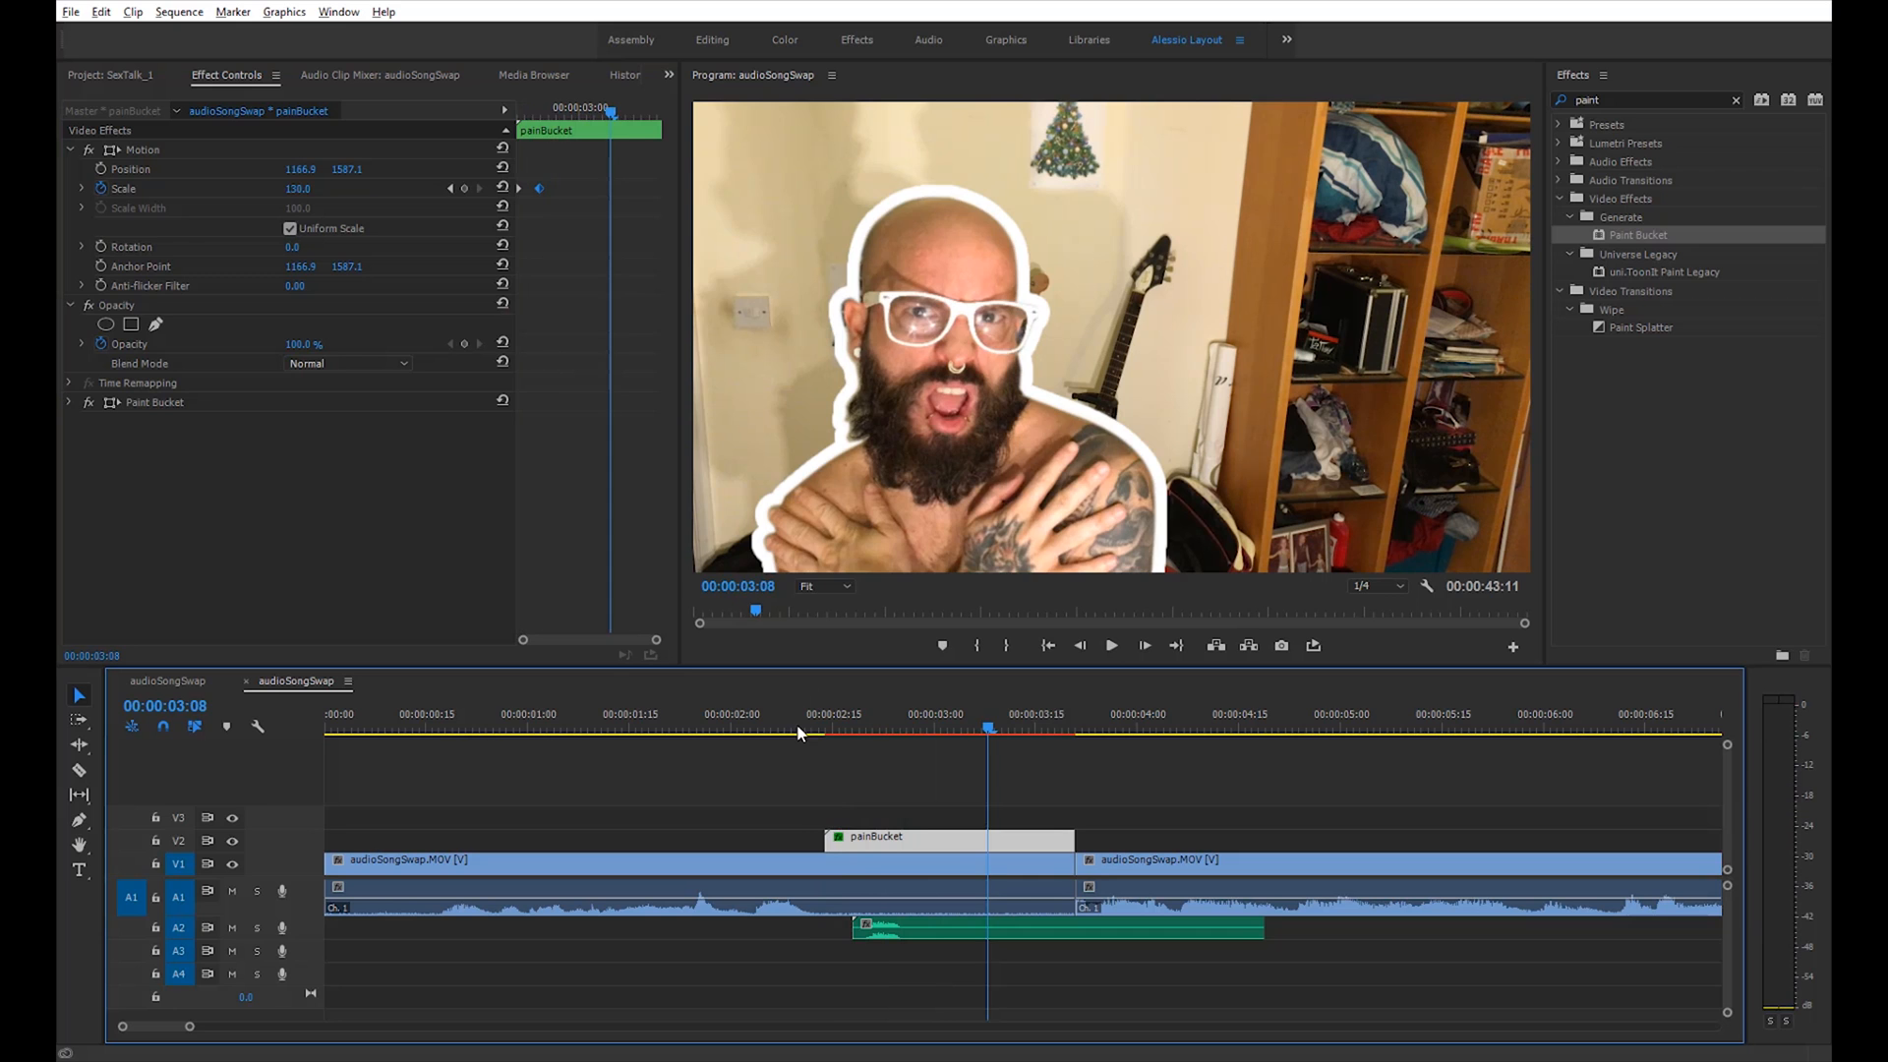
pyautogui.click(1109, 645)
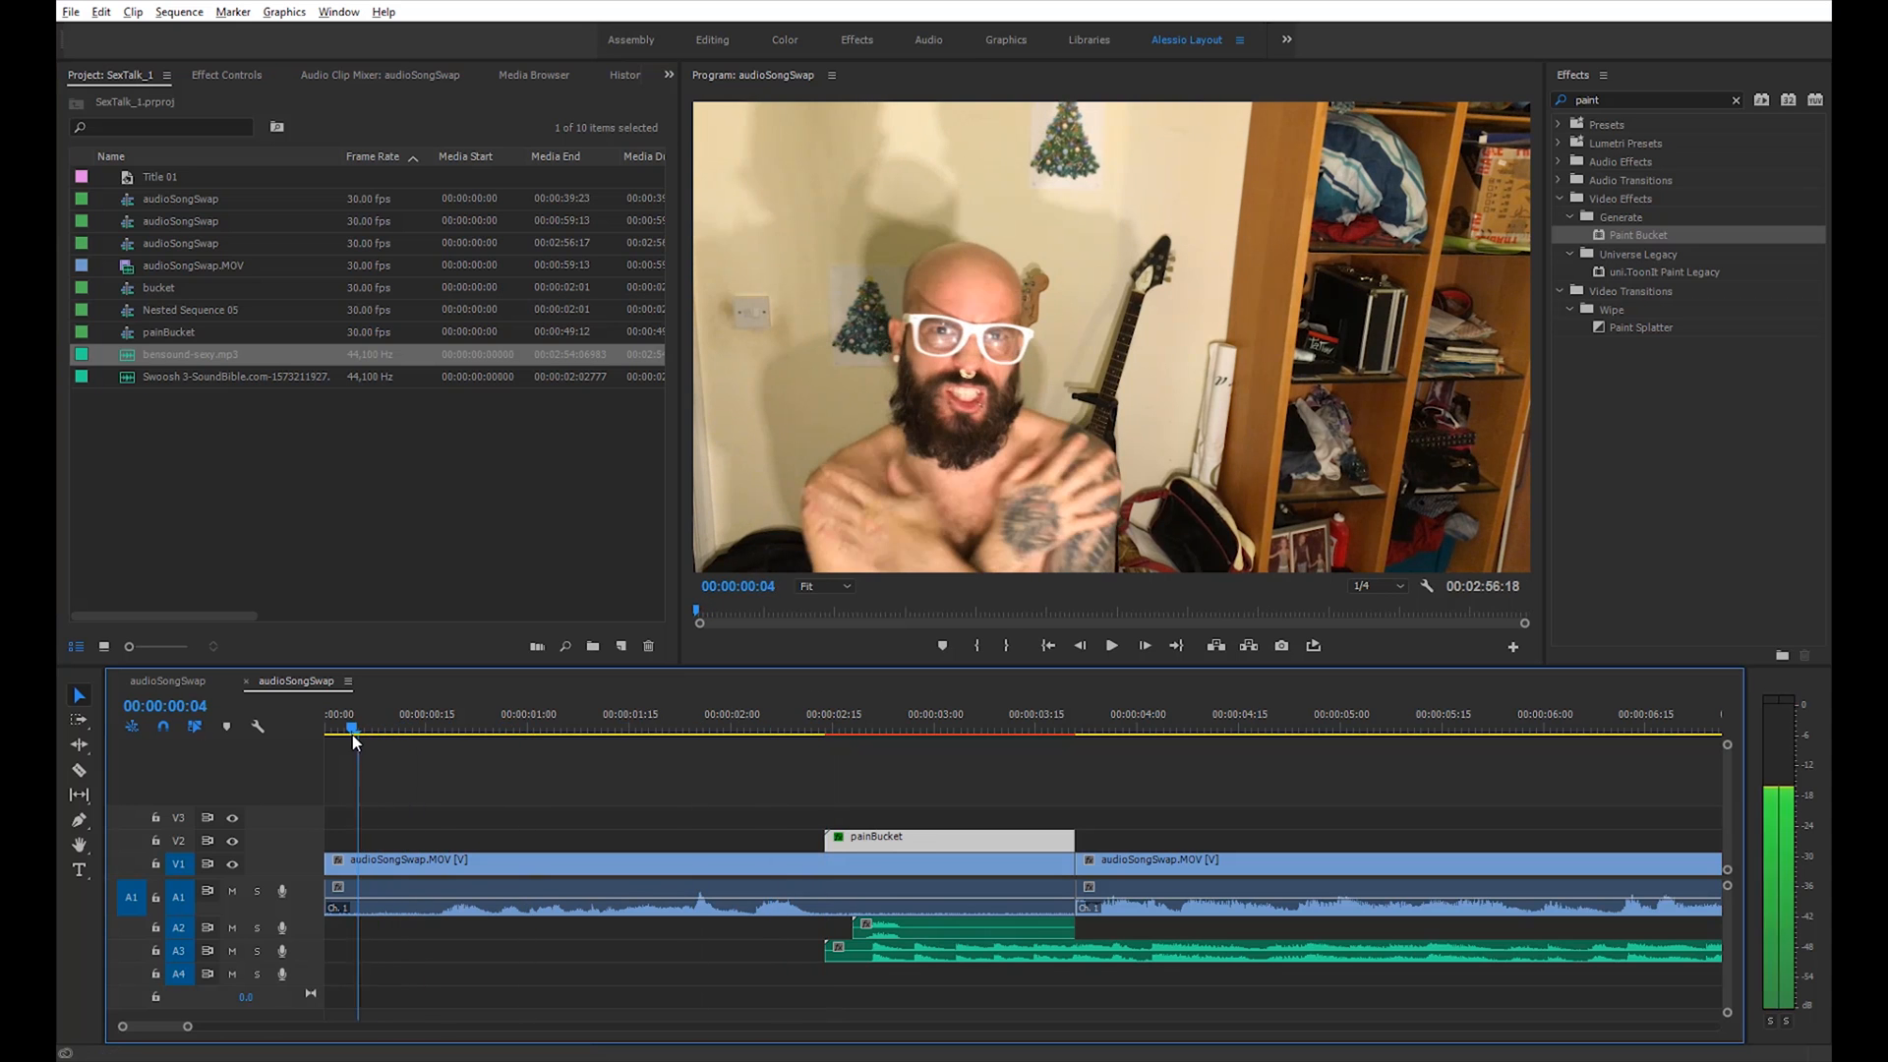
# Lay the soundtrack mp3 on A3 from the cutout and unlink the later clip's audio from its video
pyautogui.click(1109, 645)
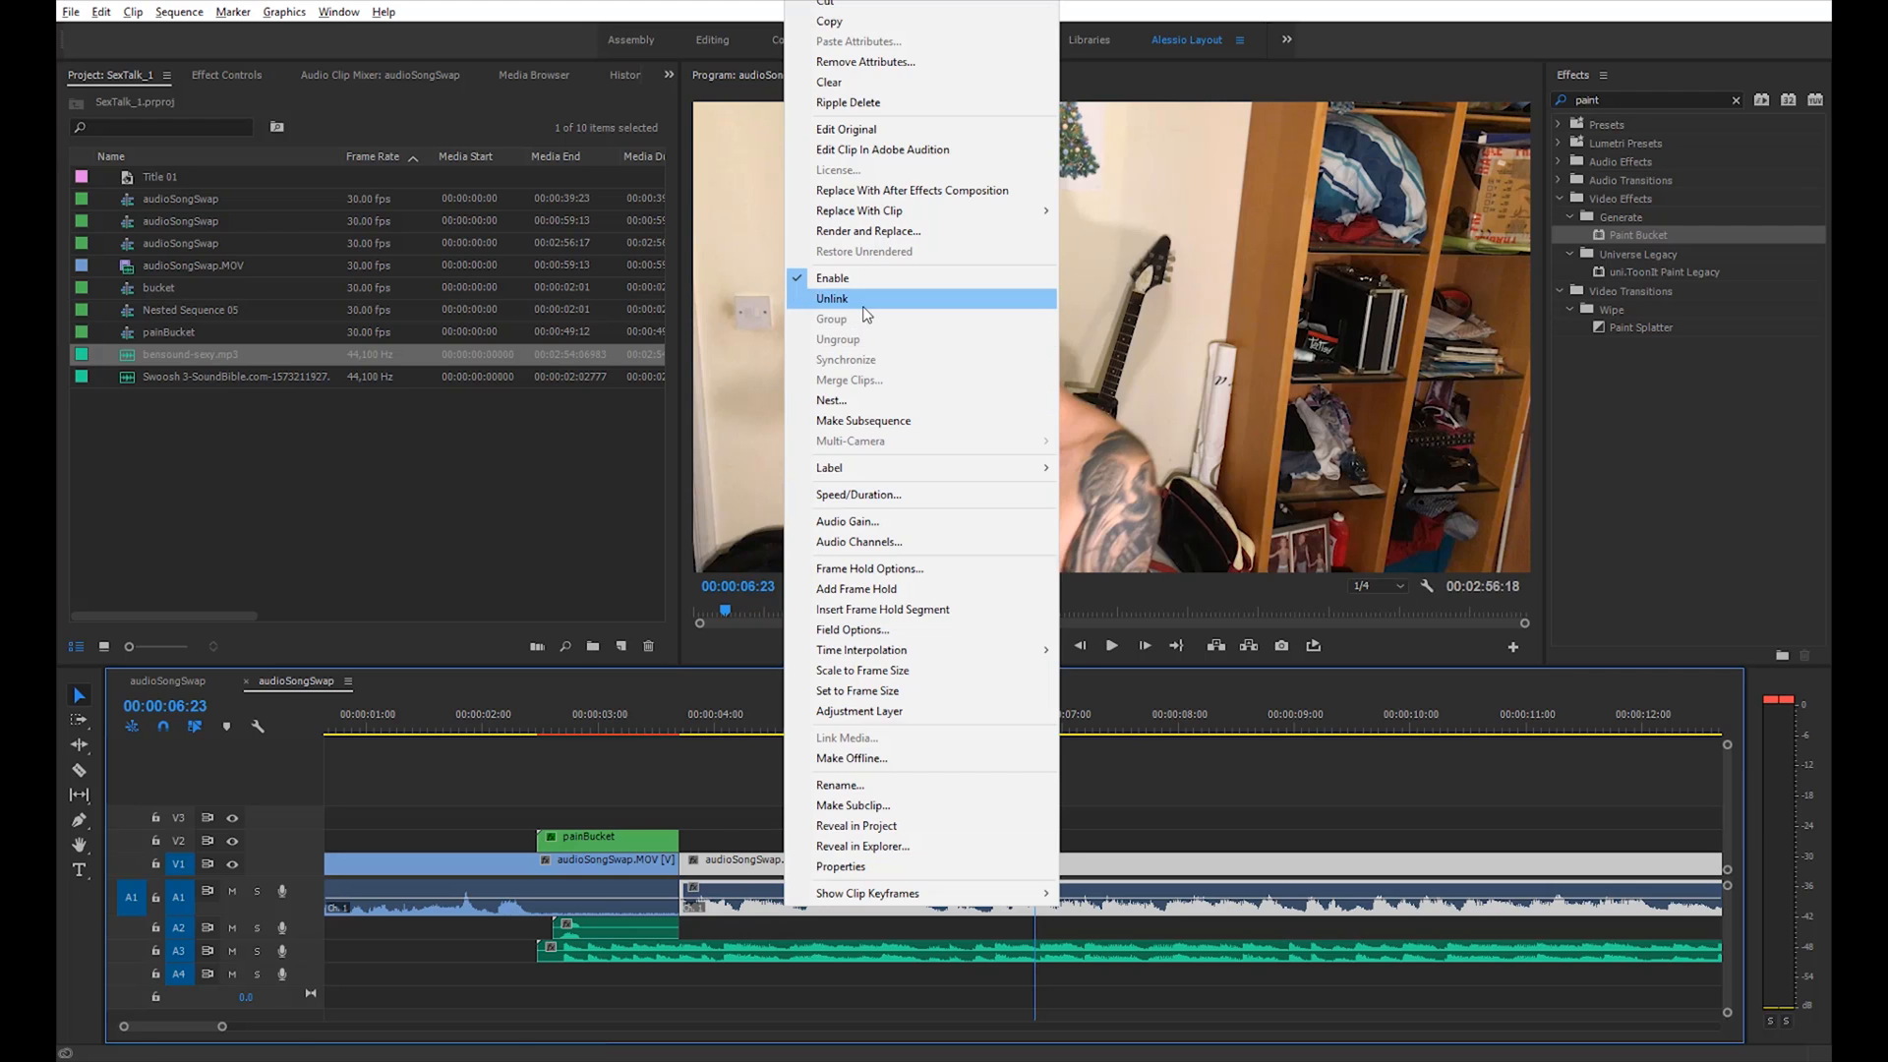
pyautogui.click(832, 299)
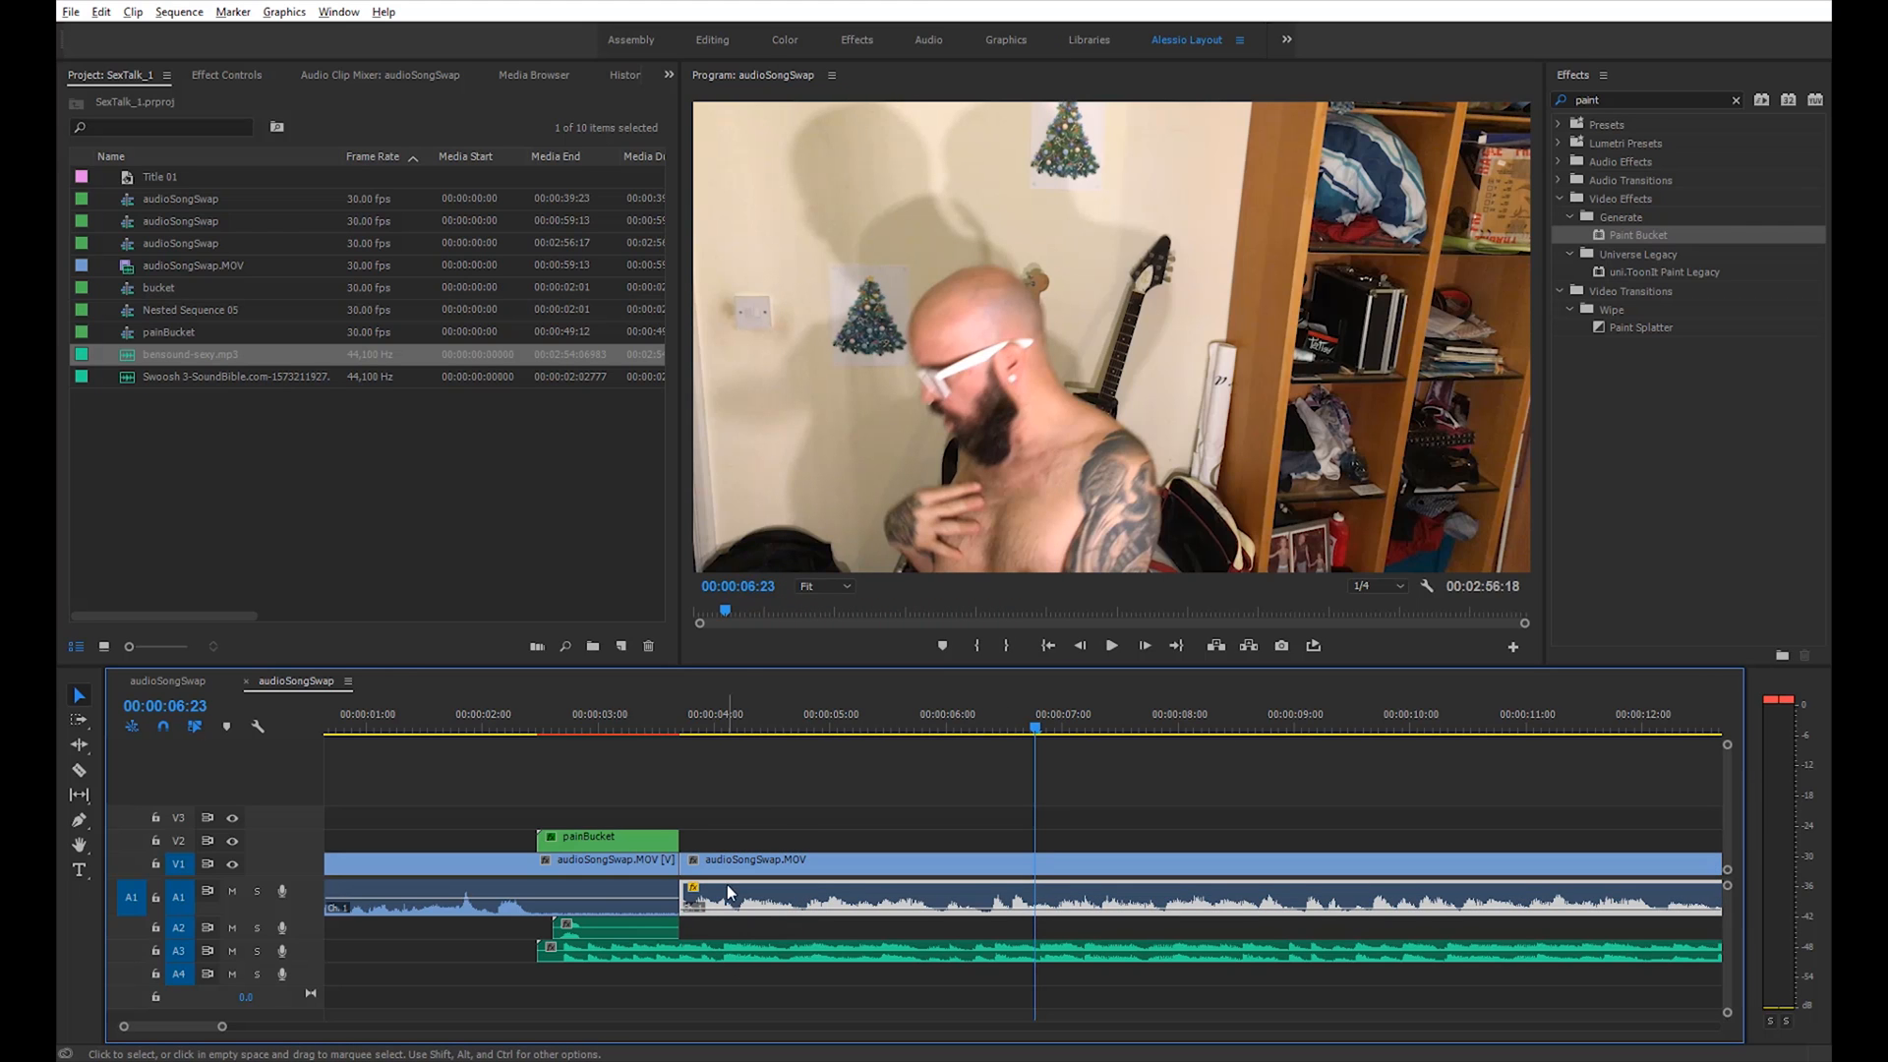
pyautogui.click(651, 714)
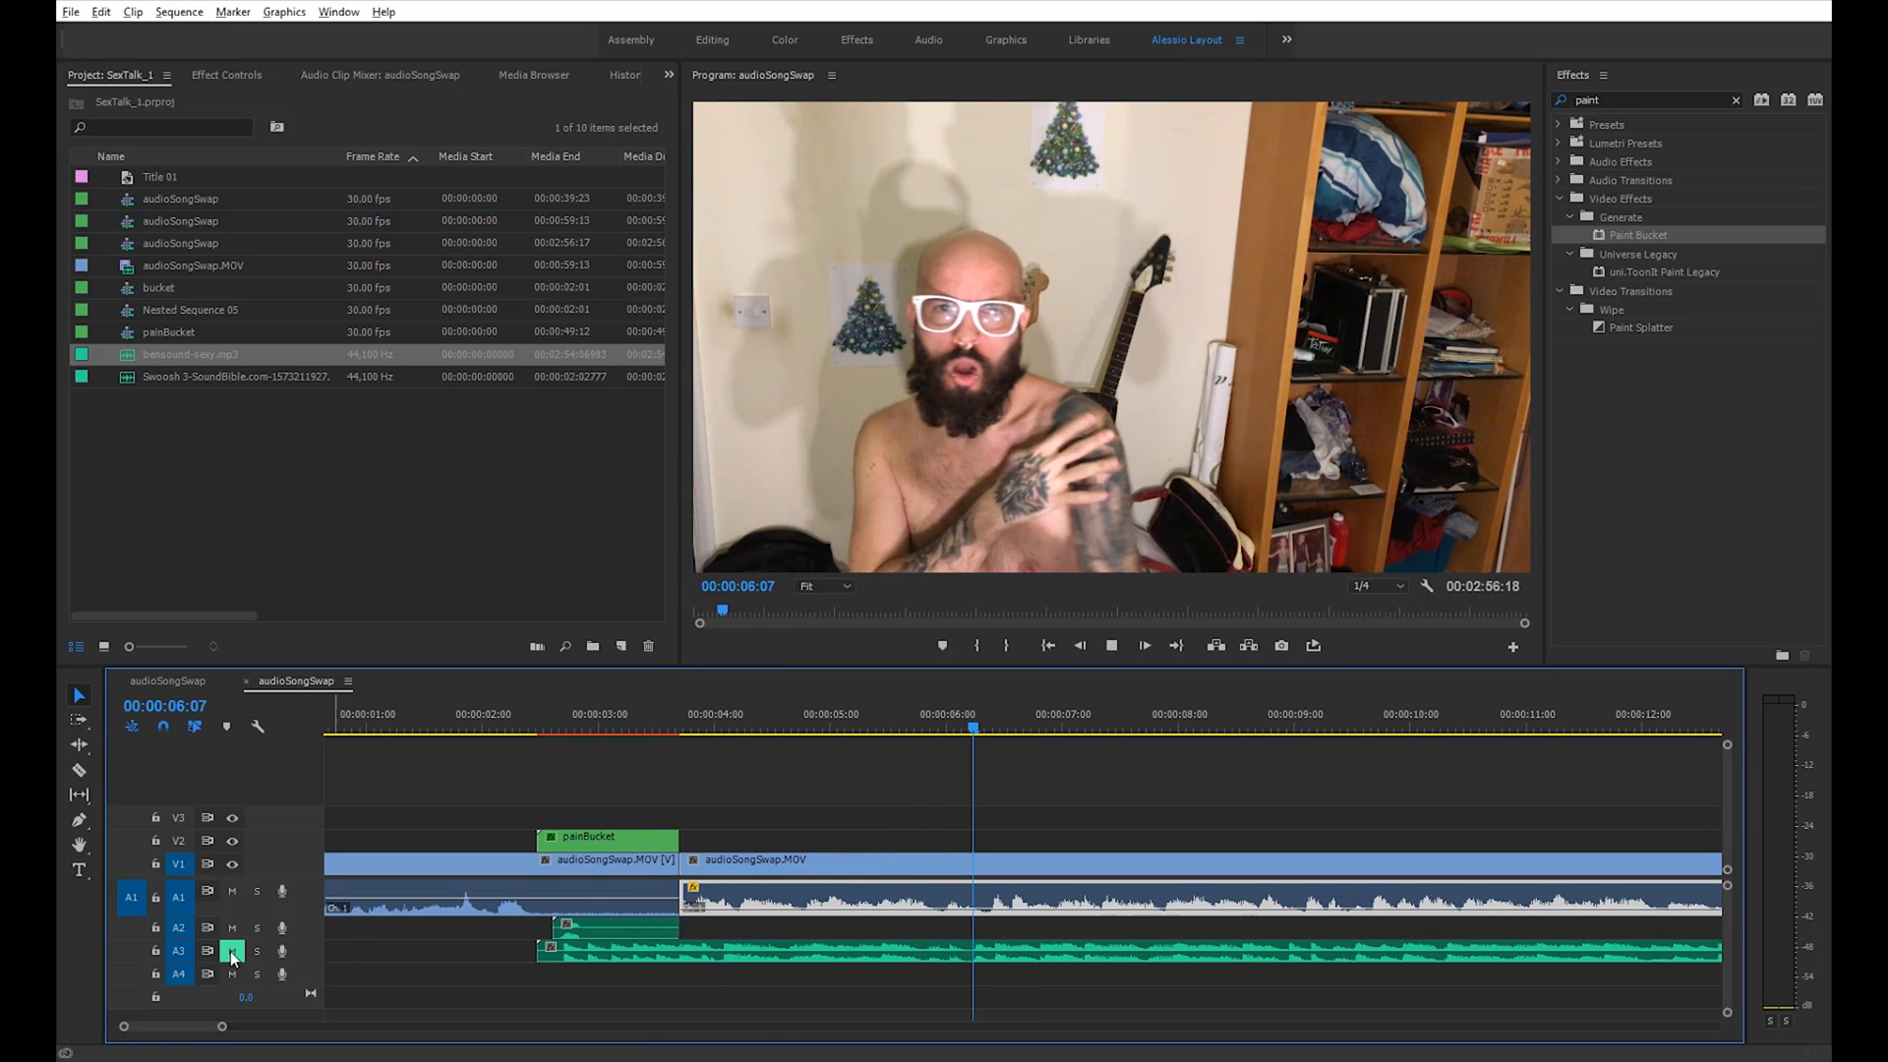
# Toggle mute on the A3 soundtrack track and clear the clip selection
pyautogui.click(680, 716)
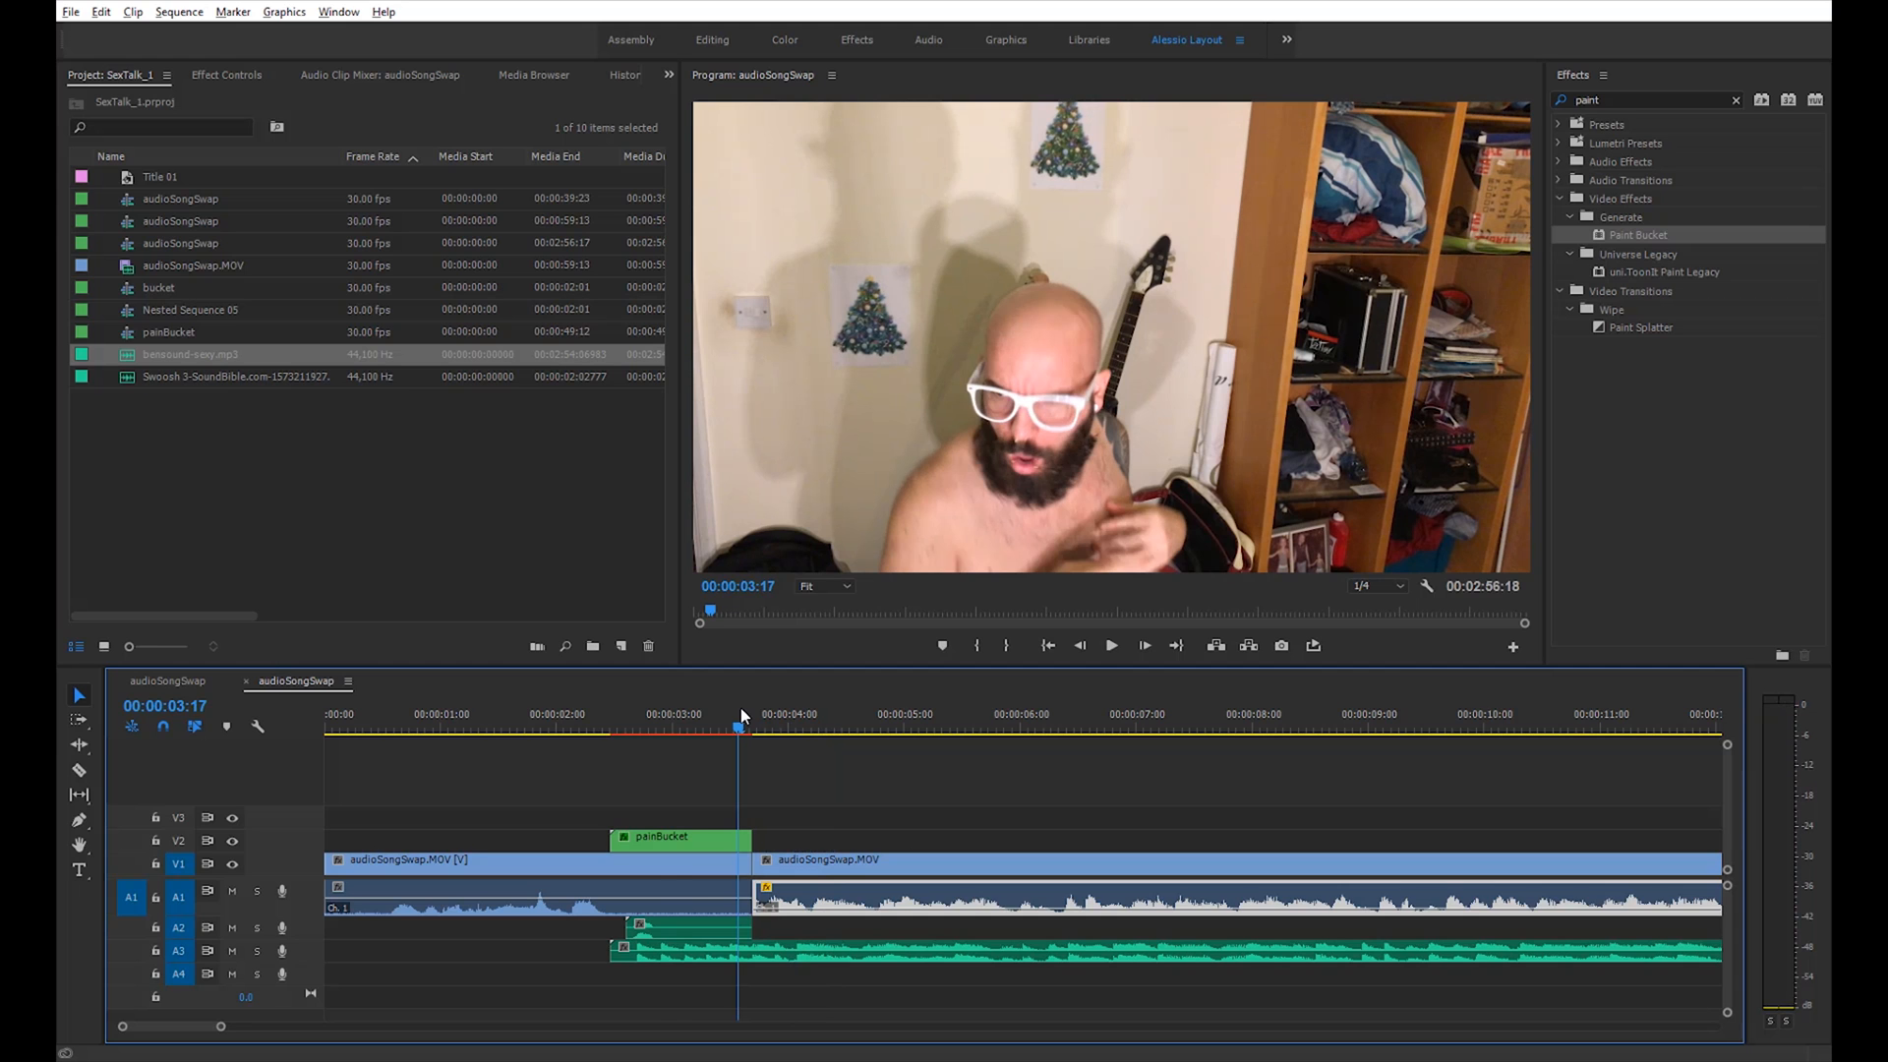
pyautogui.click(667, 728)
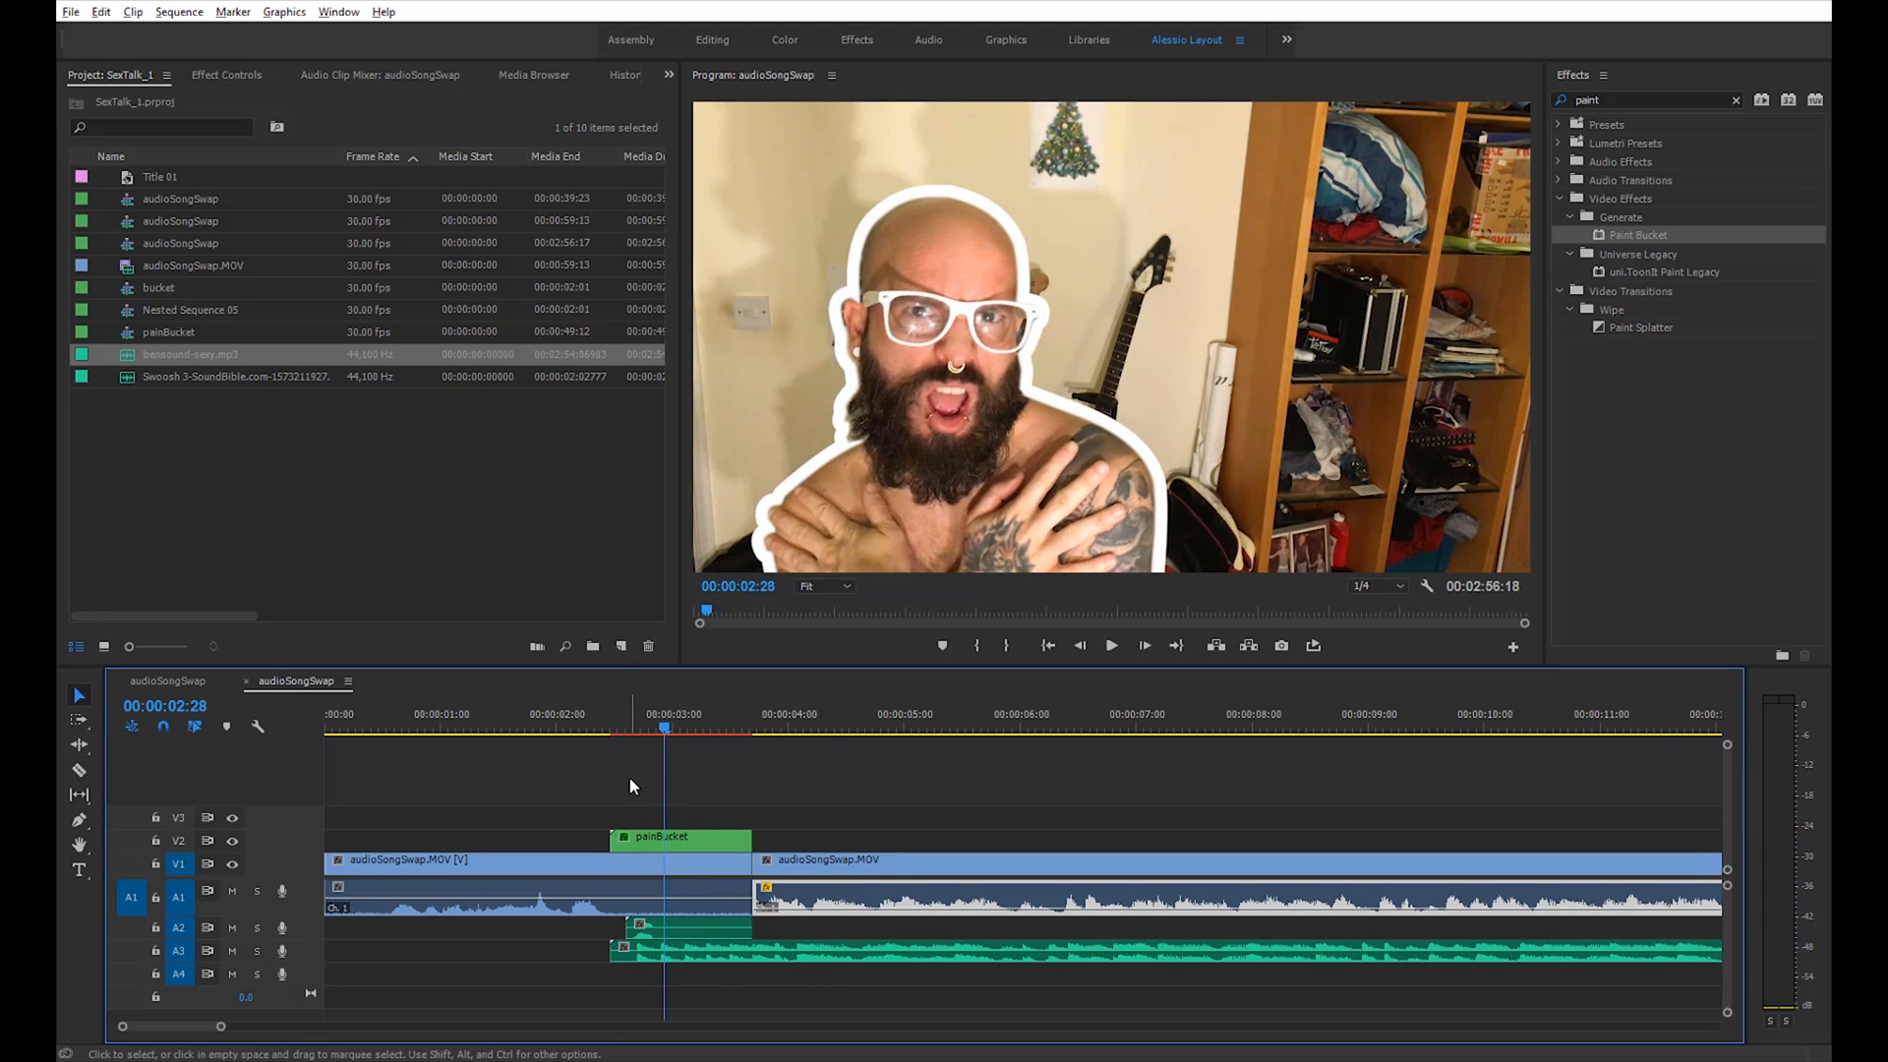
pyautogui.click(454, 497)
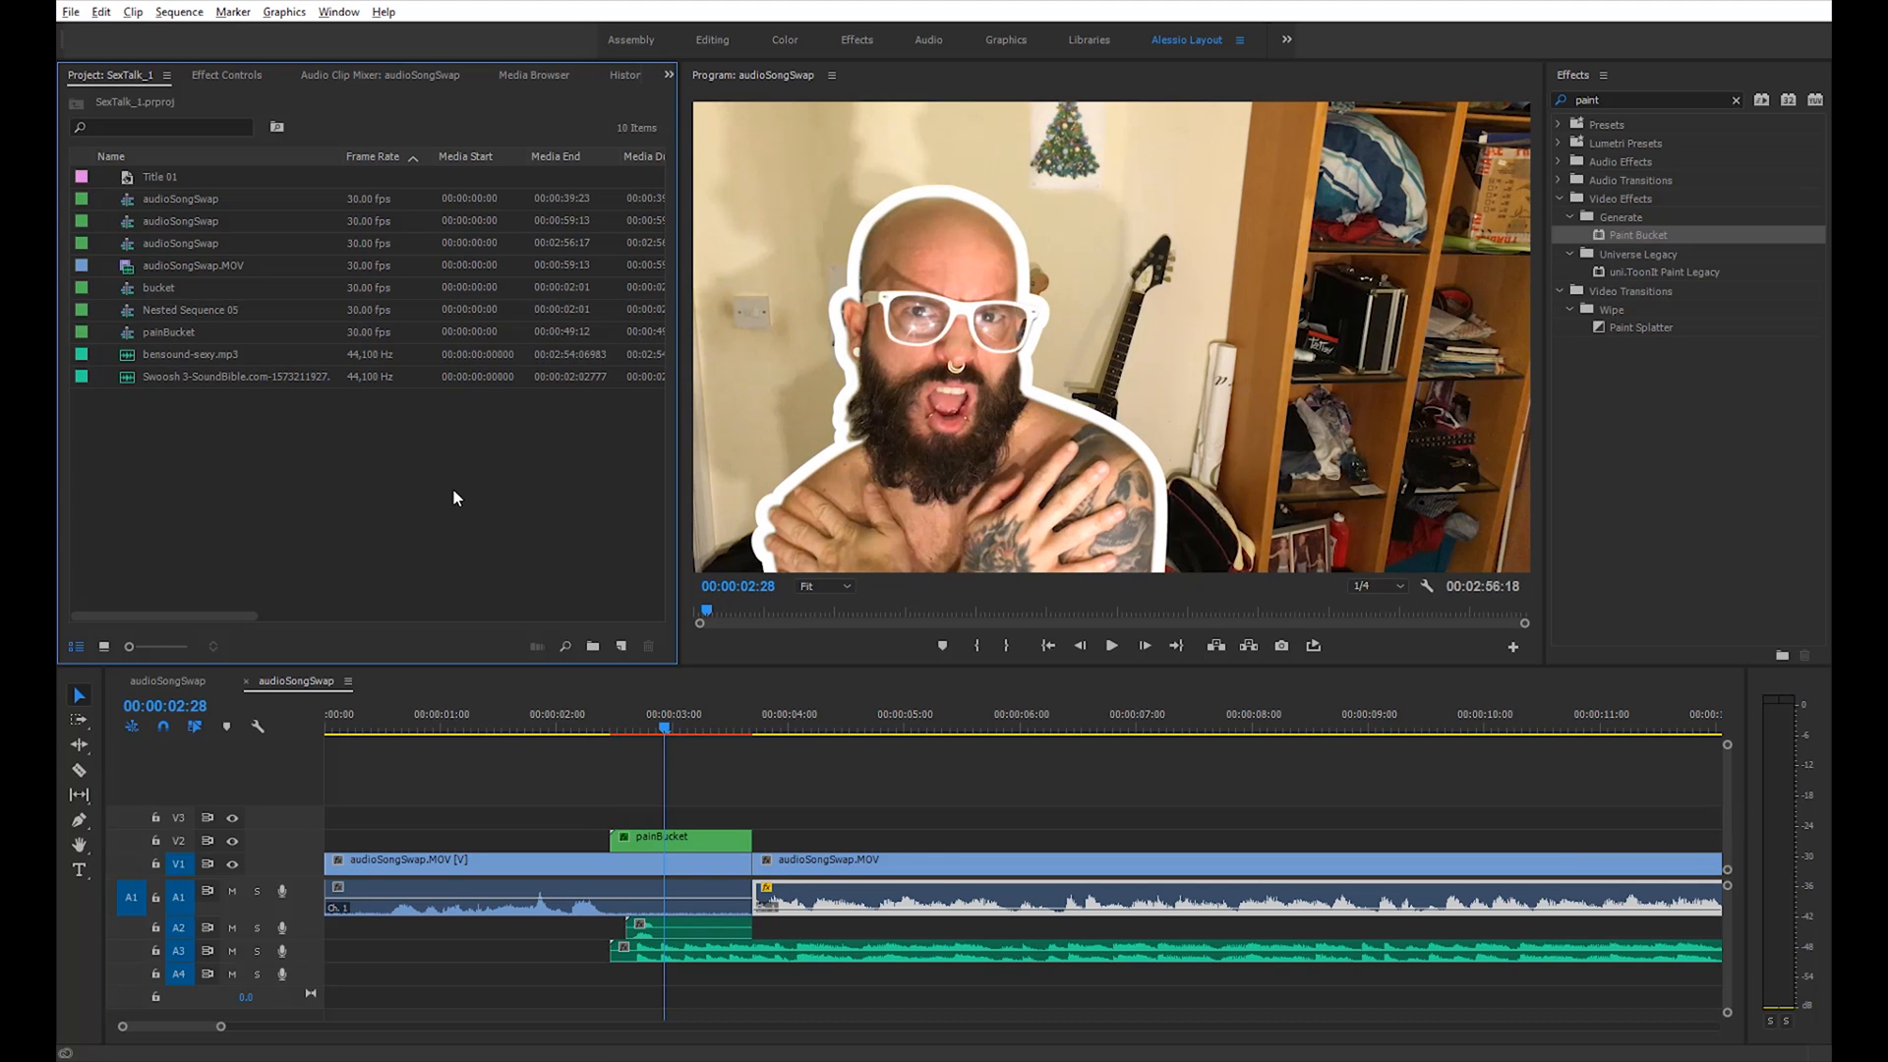
pyautogui.moveTo(421, 555)
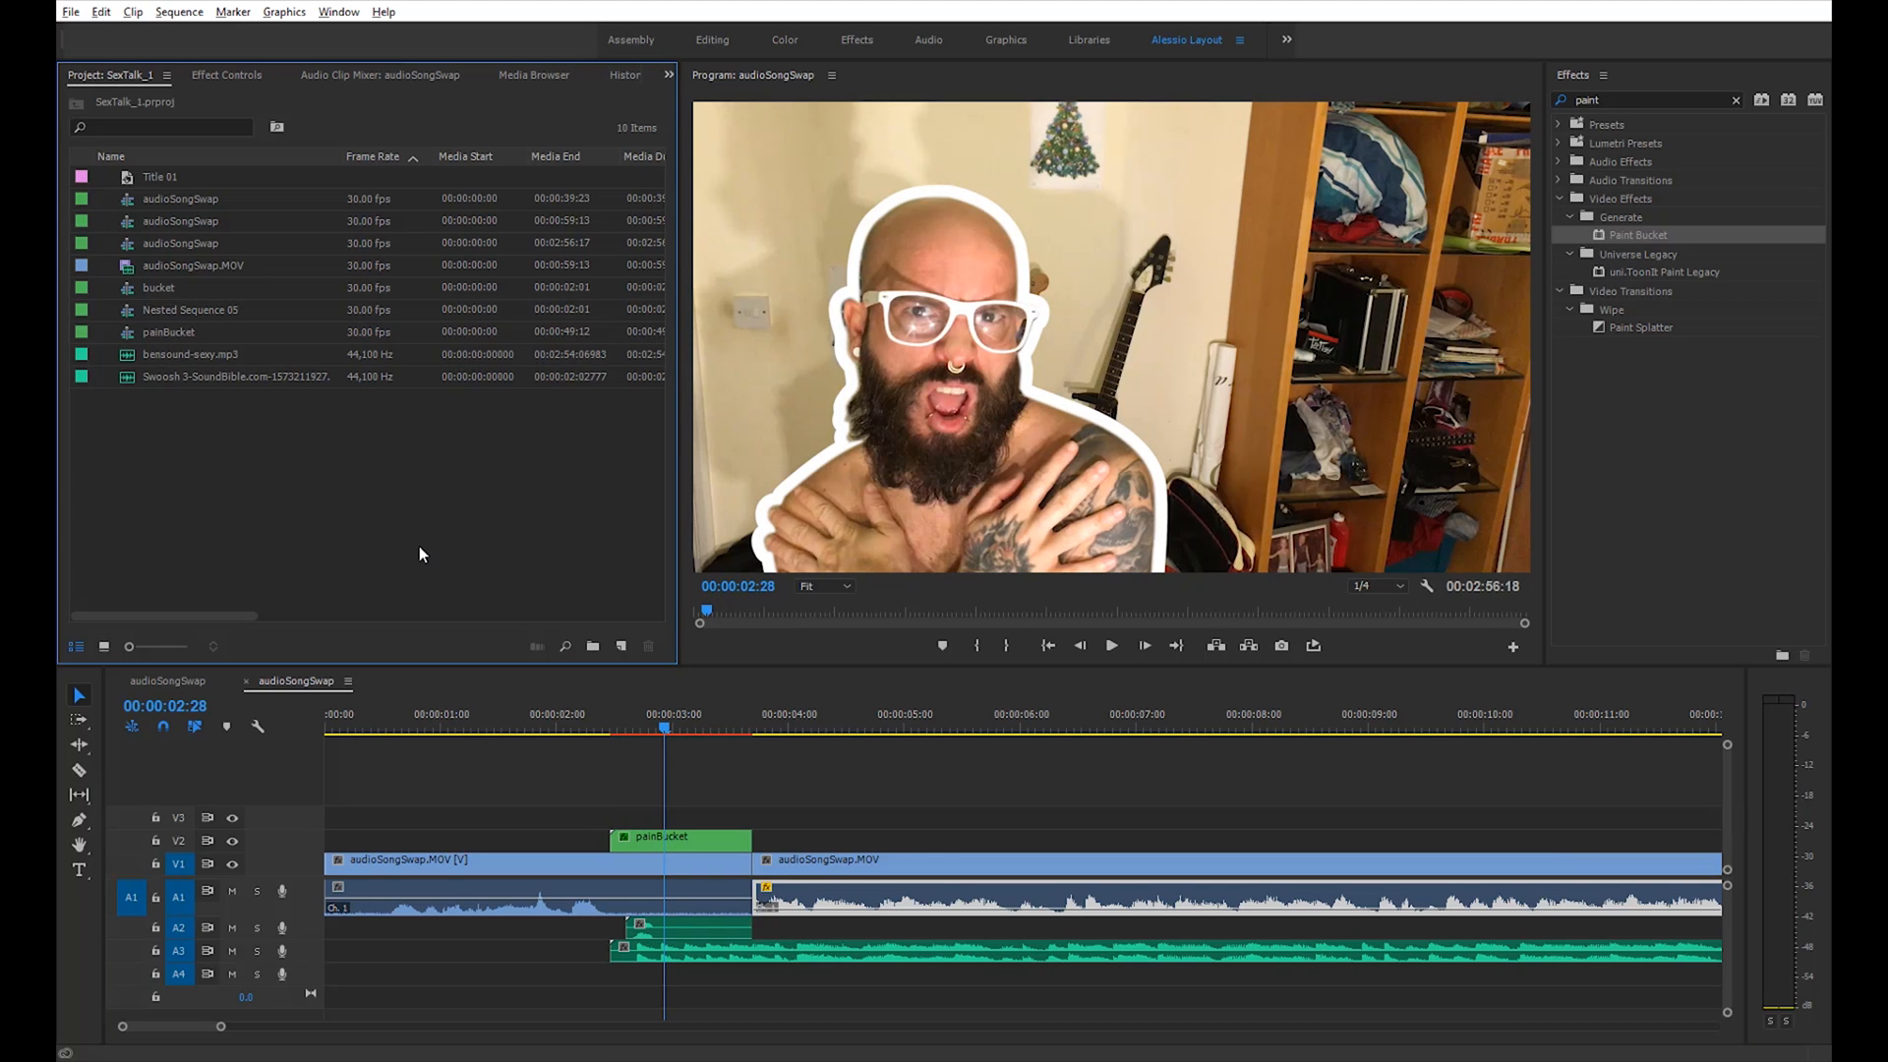
pyautogui.moveTo(101, 11)
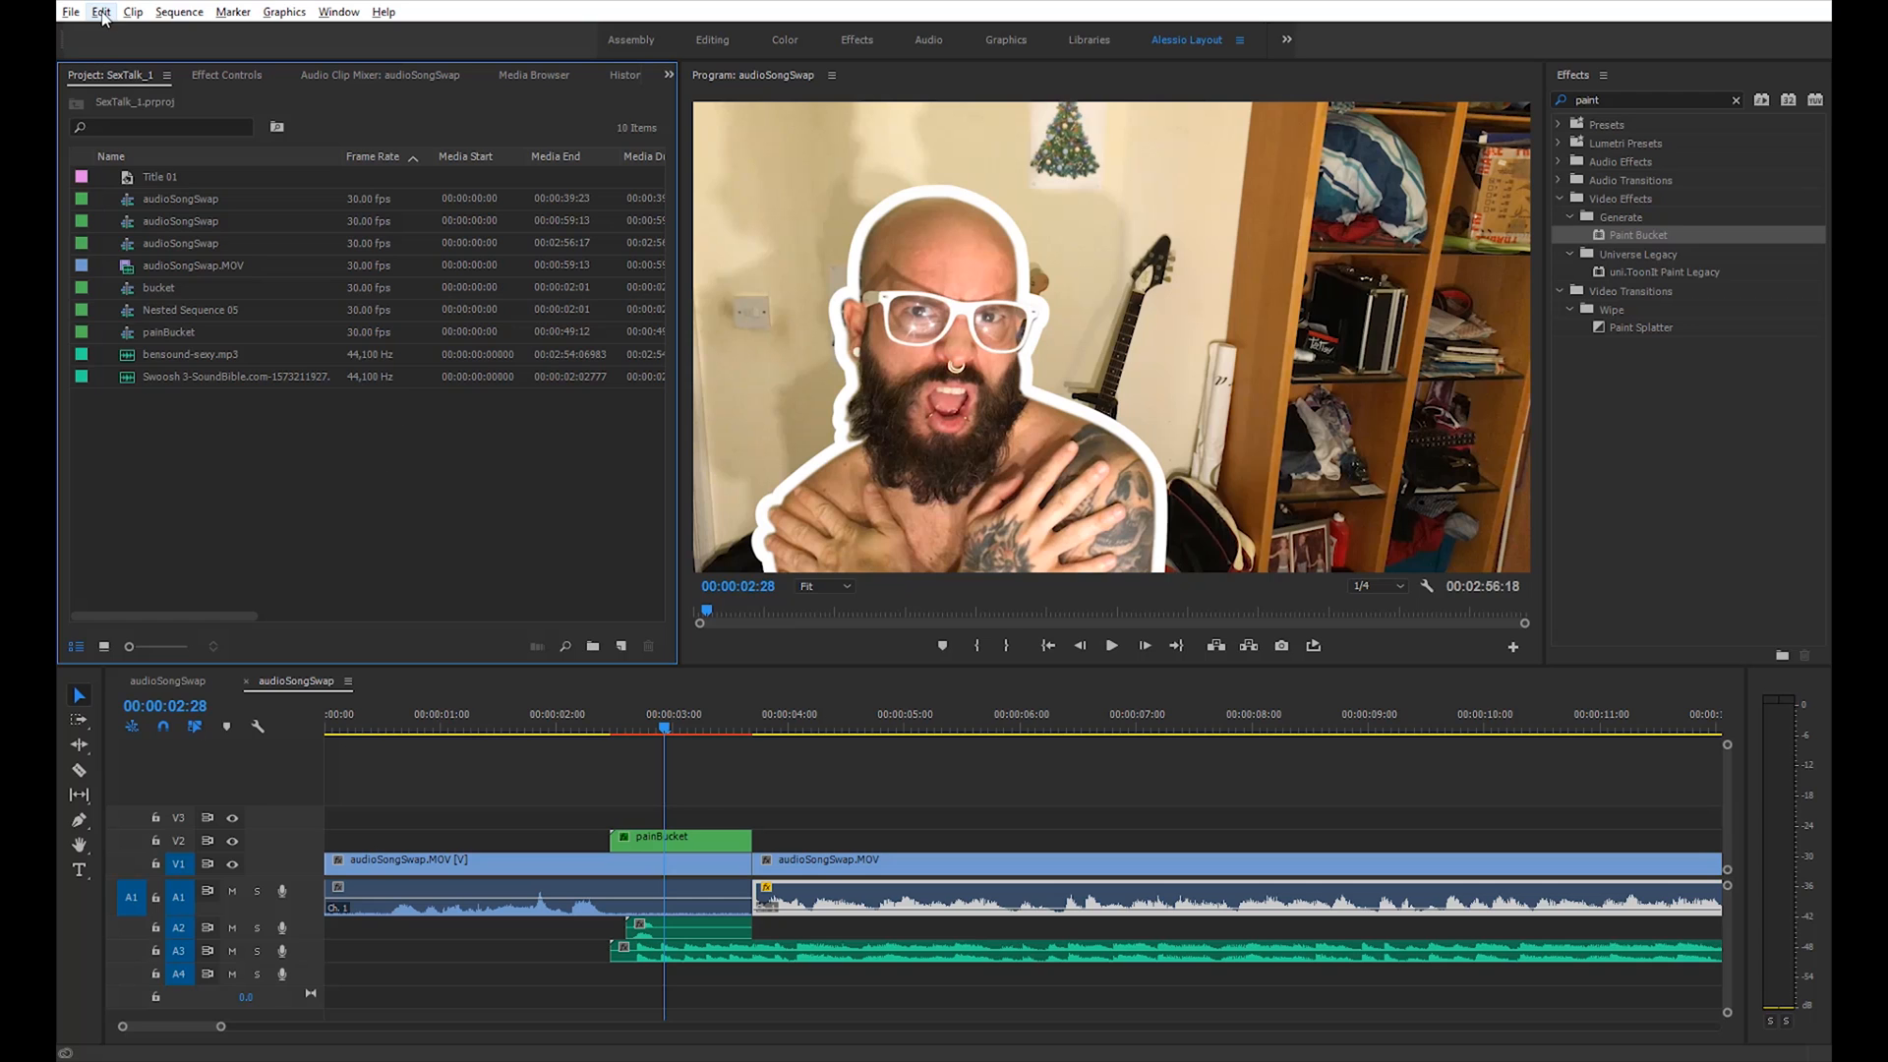
# Create a SEXY TIME text graphic beside the cutout with the Type tool
pyautogui.click(71, 11)
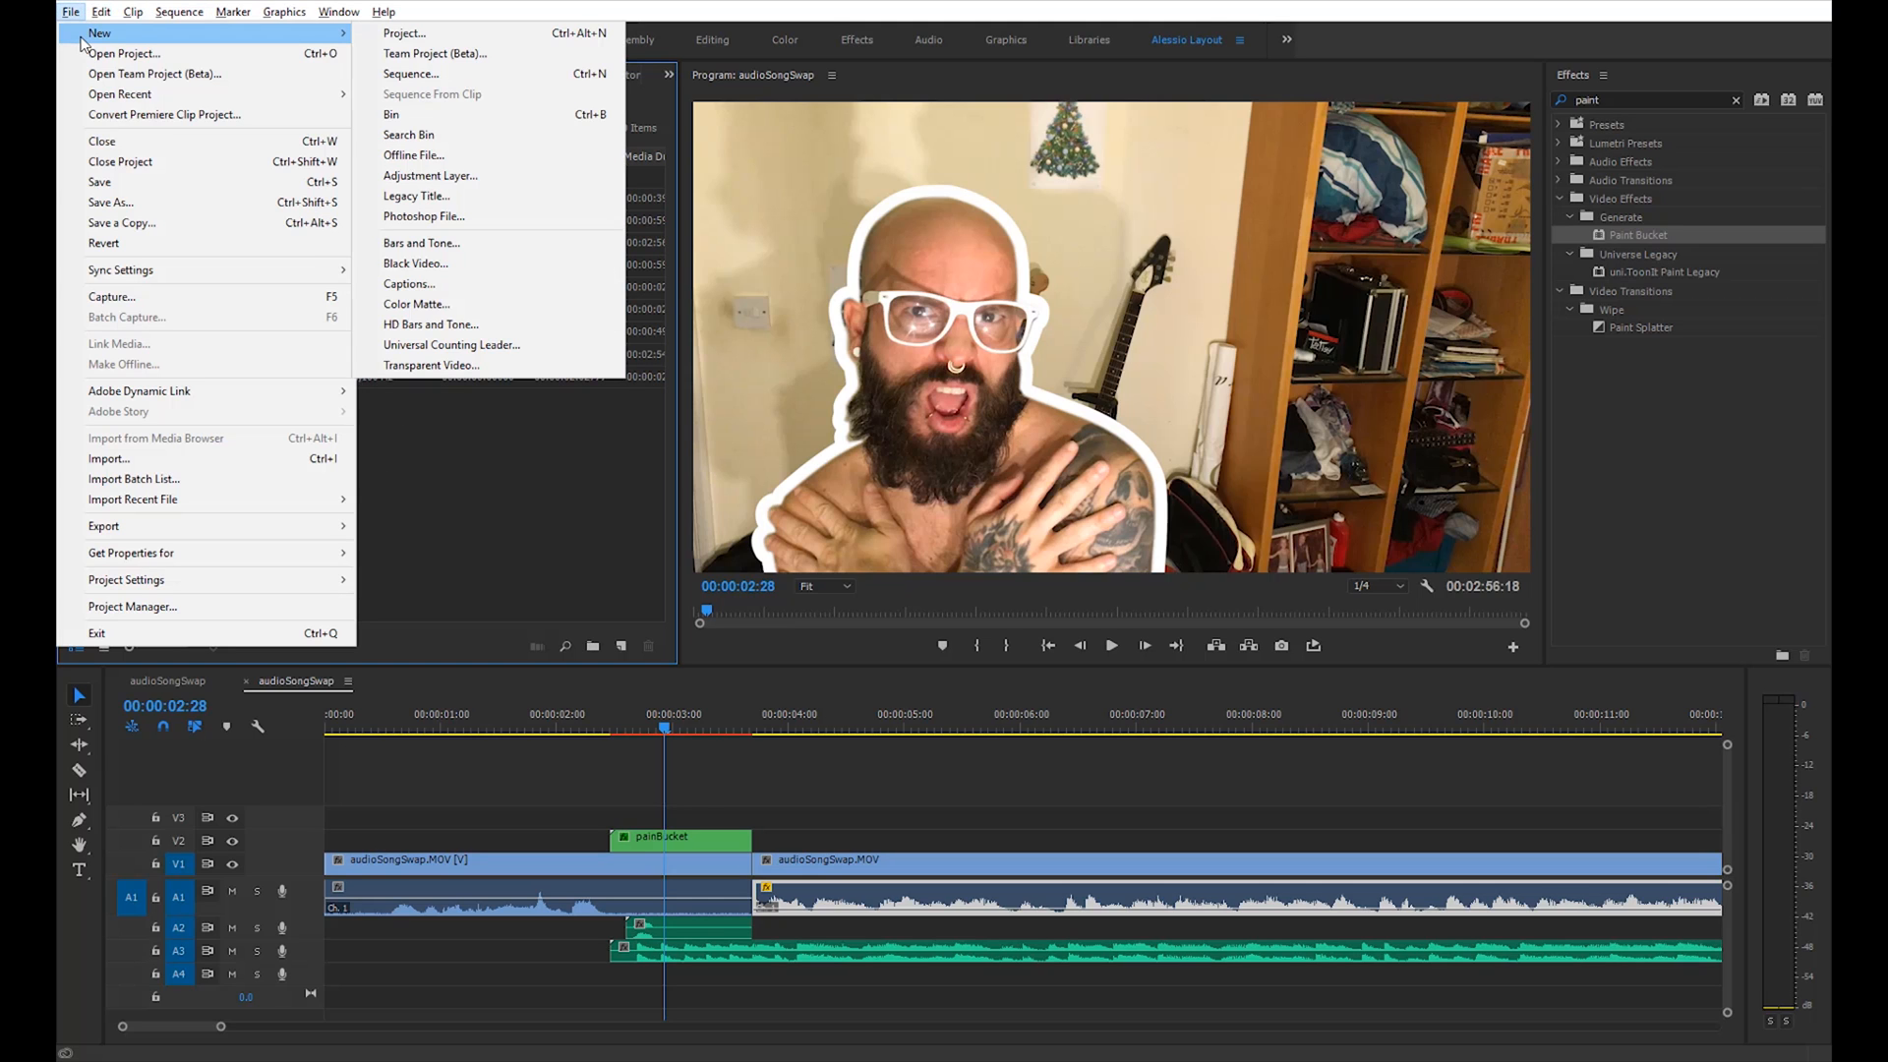
pyautogui.moveTo(488, 114)
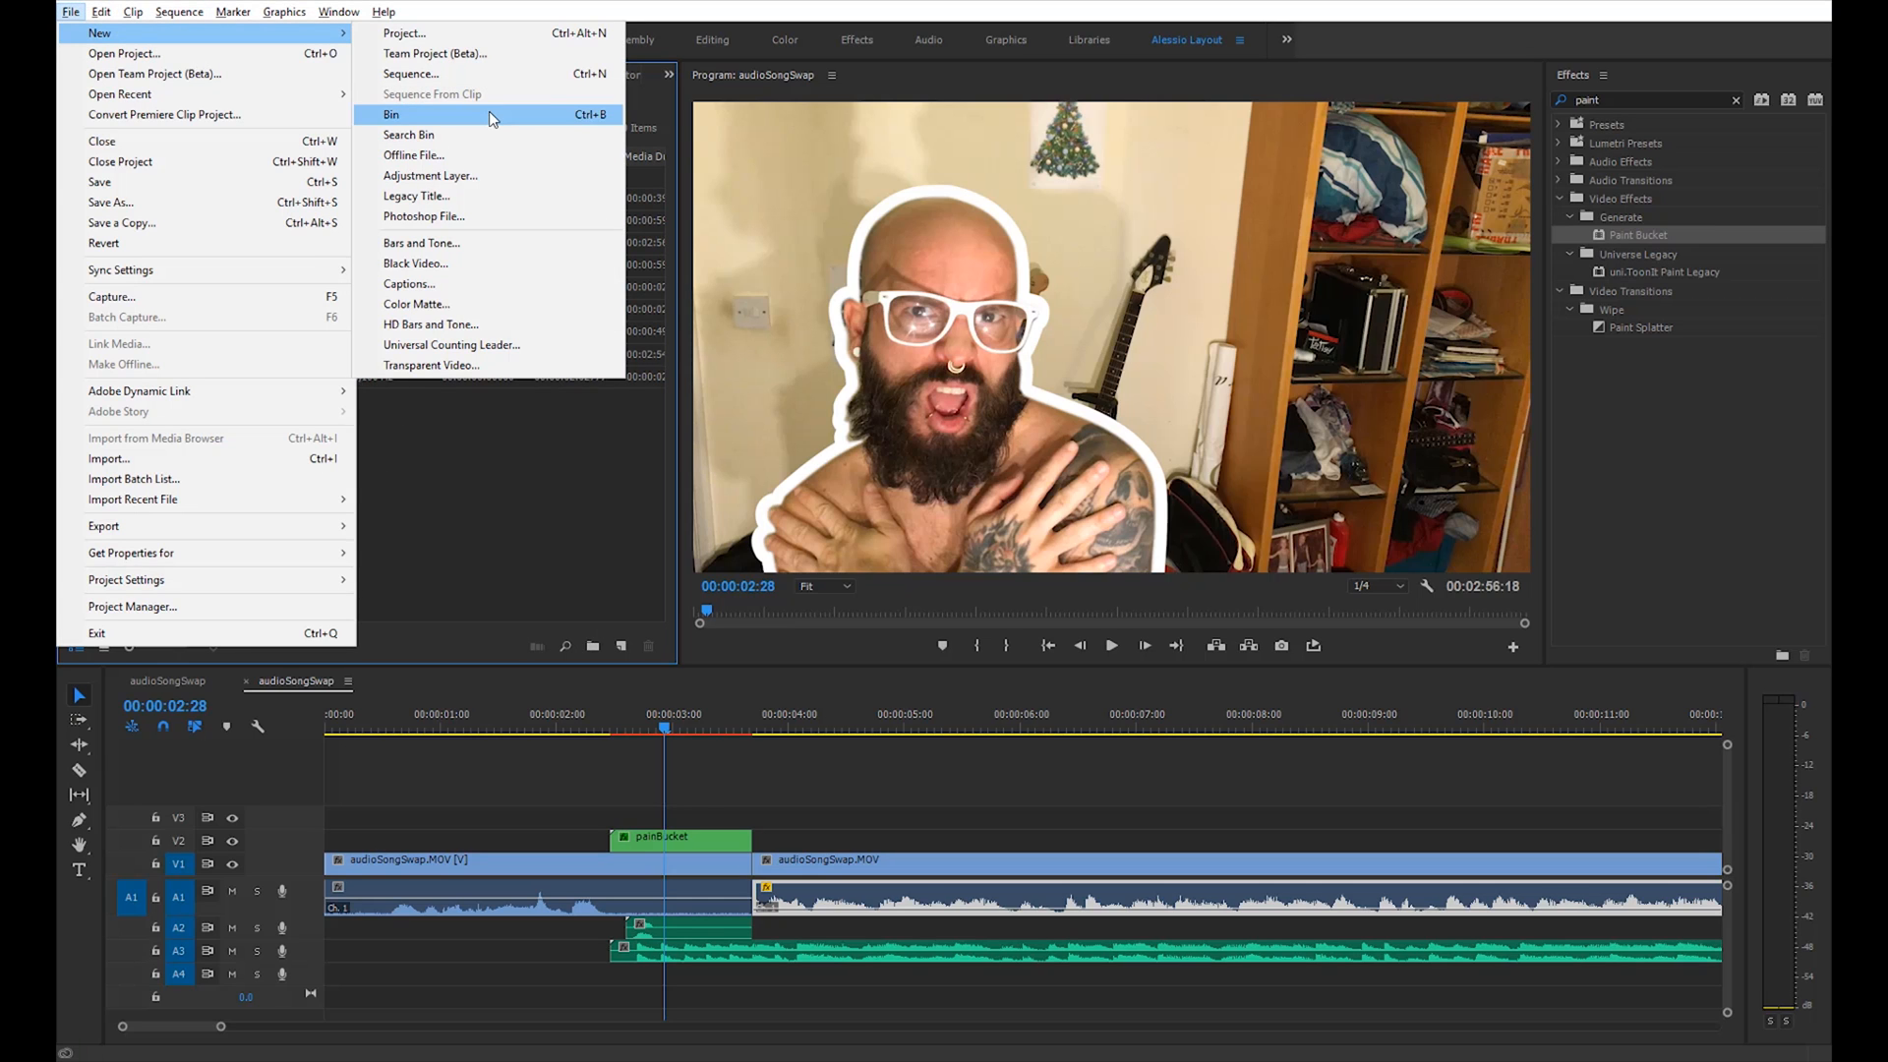
pyautogui.moveTo(483, 194)
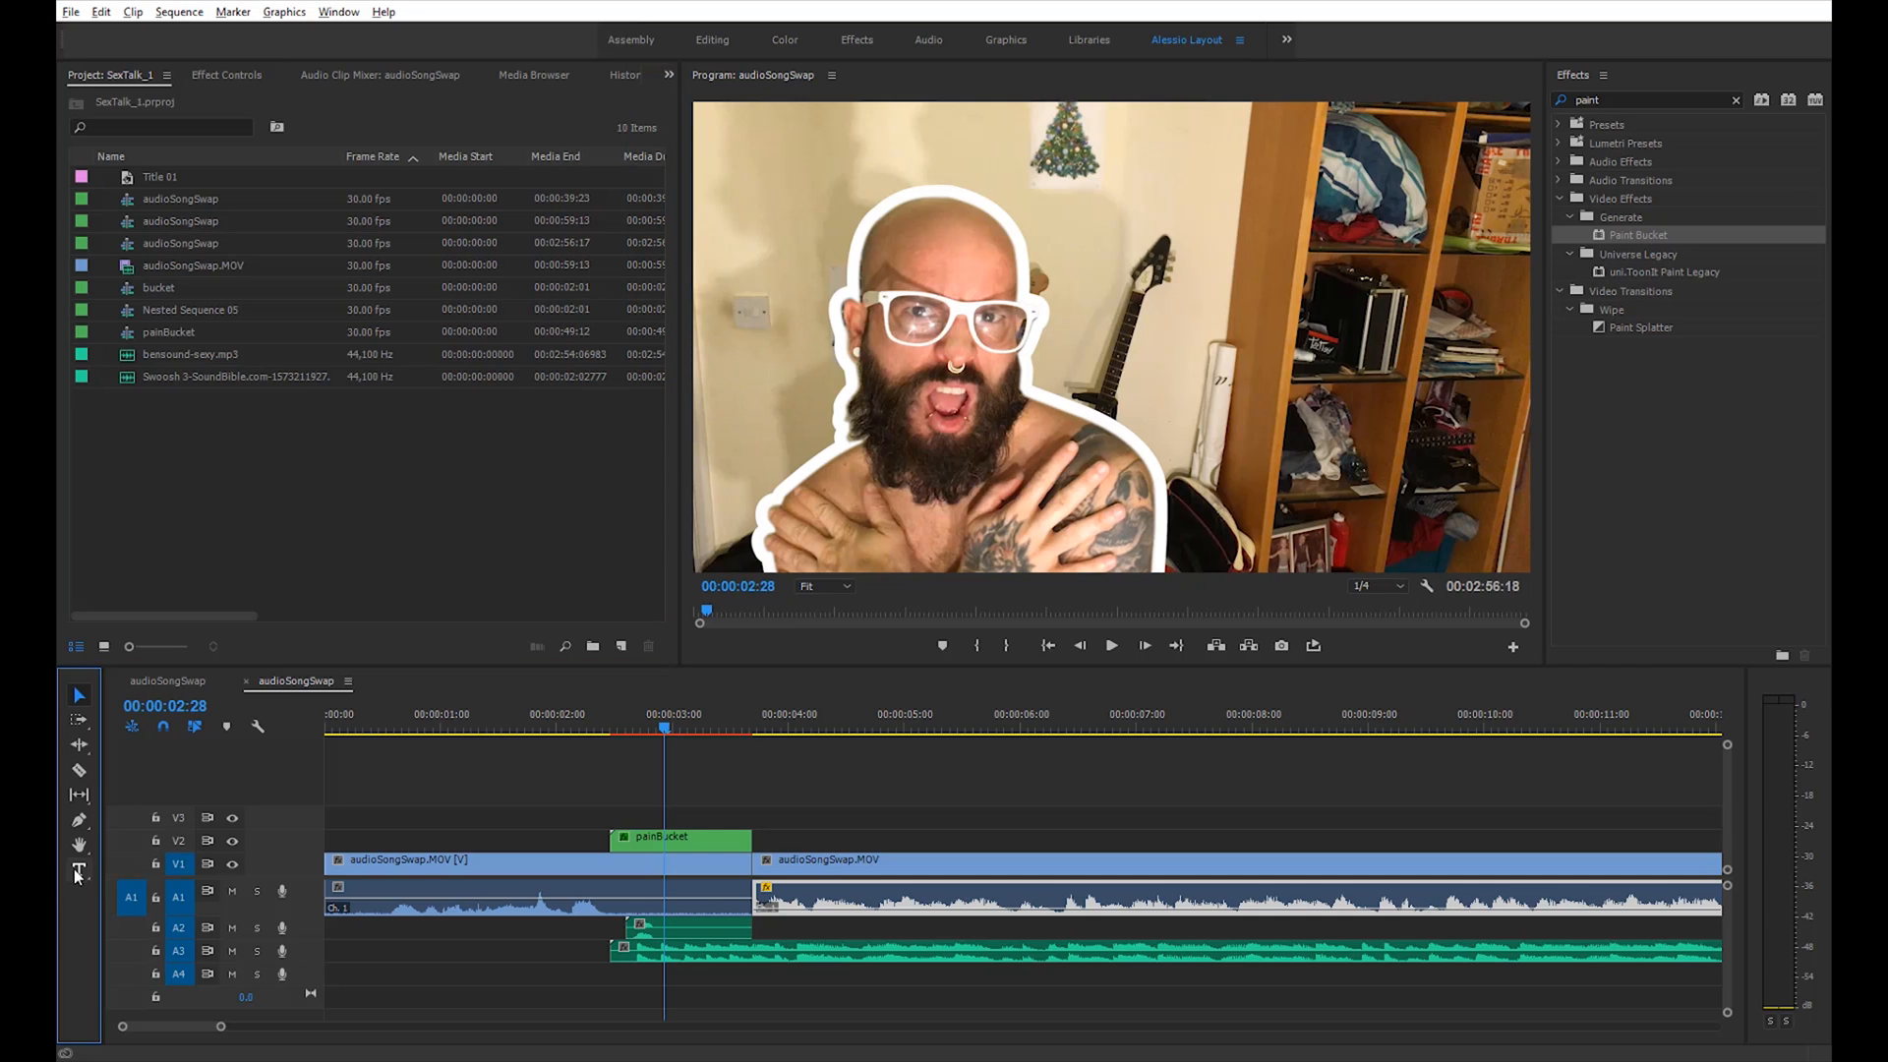
pyautogui.click(79, 871)
pyautogui.write('SEXY')
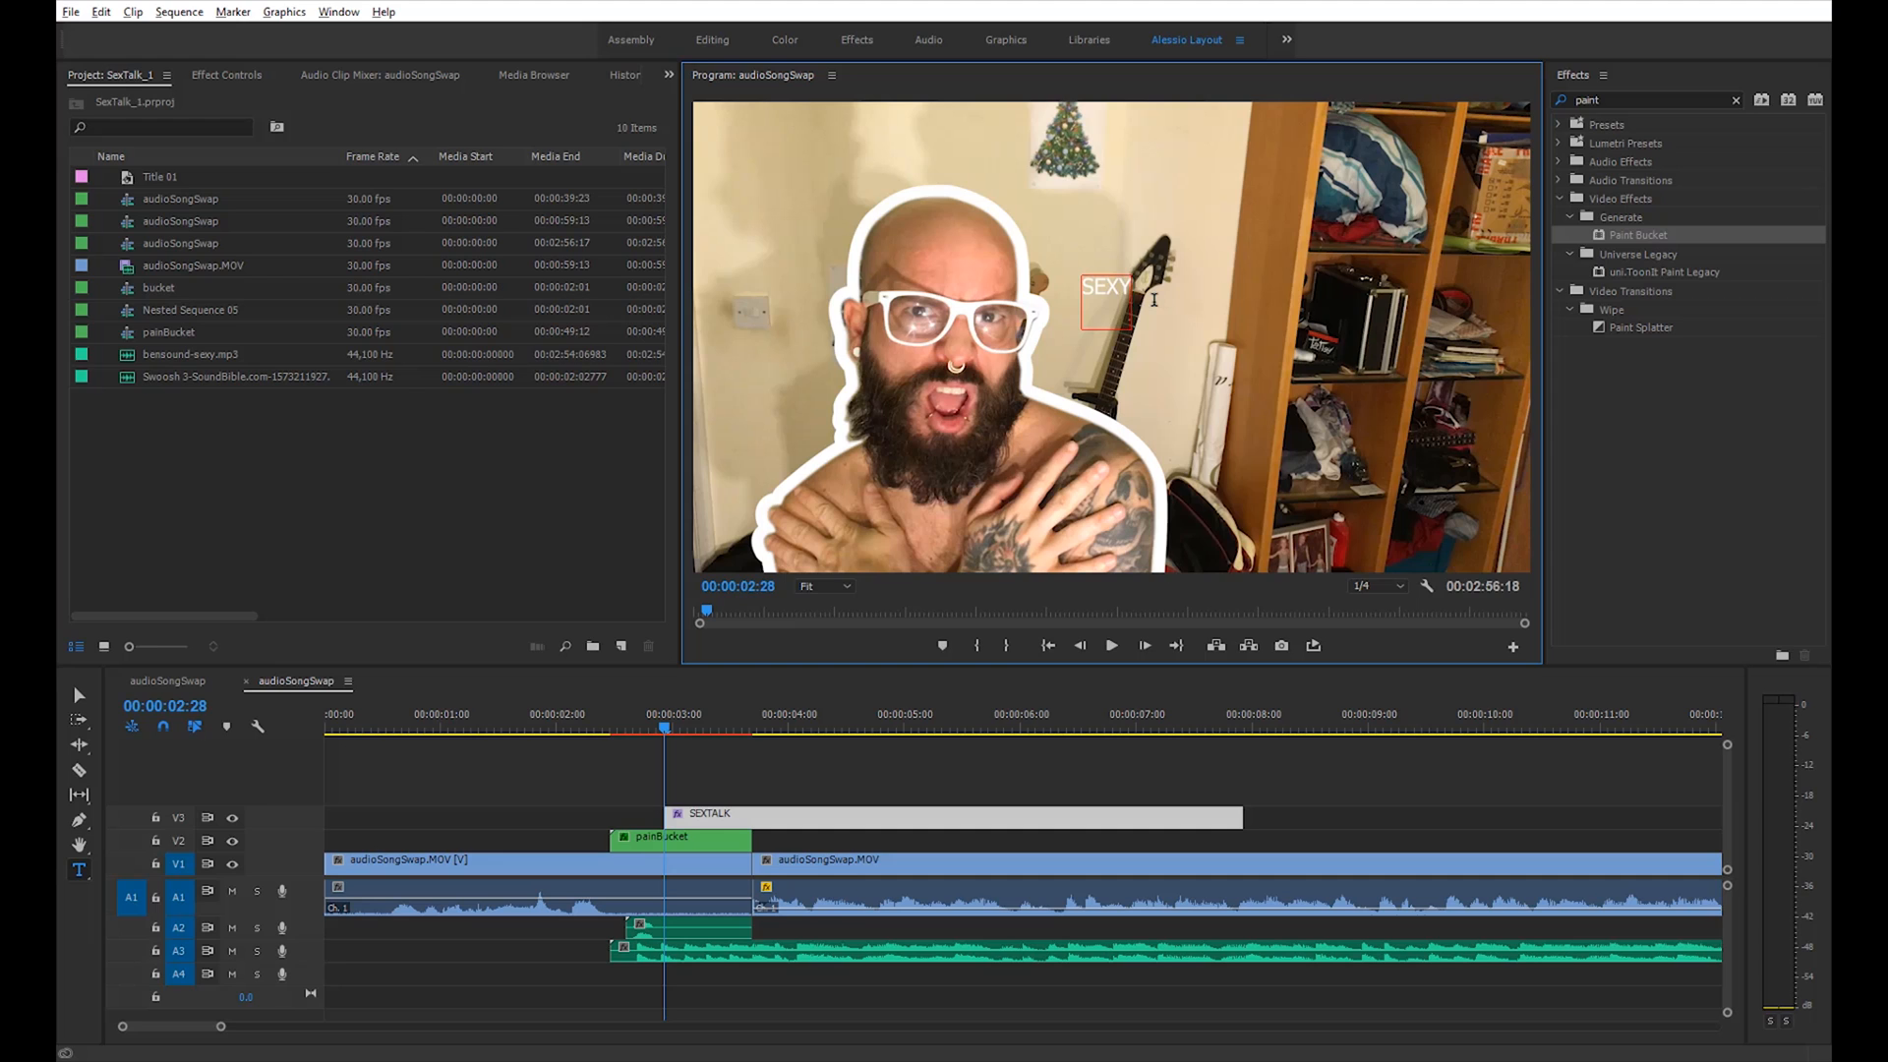
pyautogui.write('TIME')
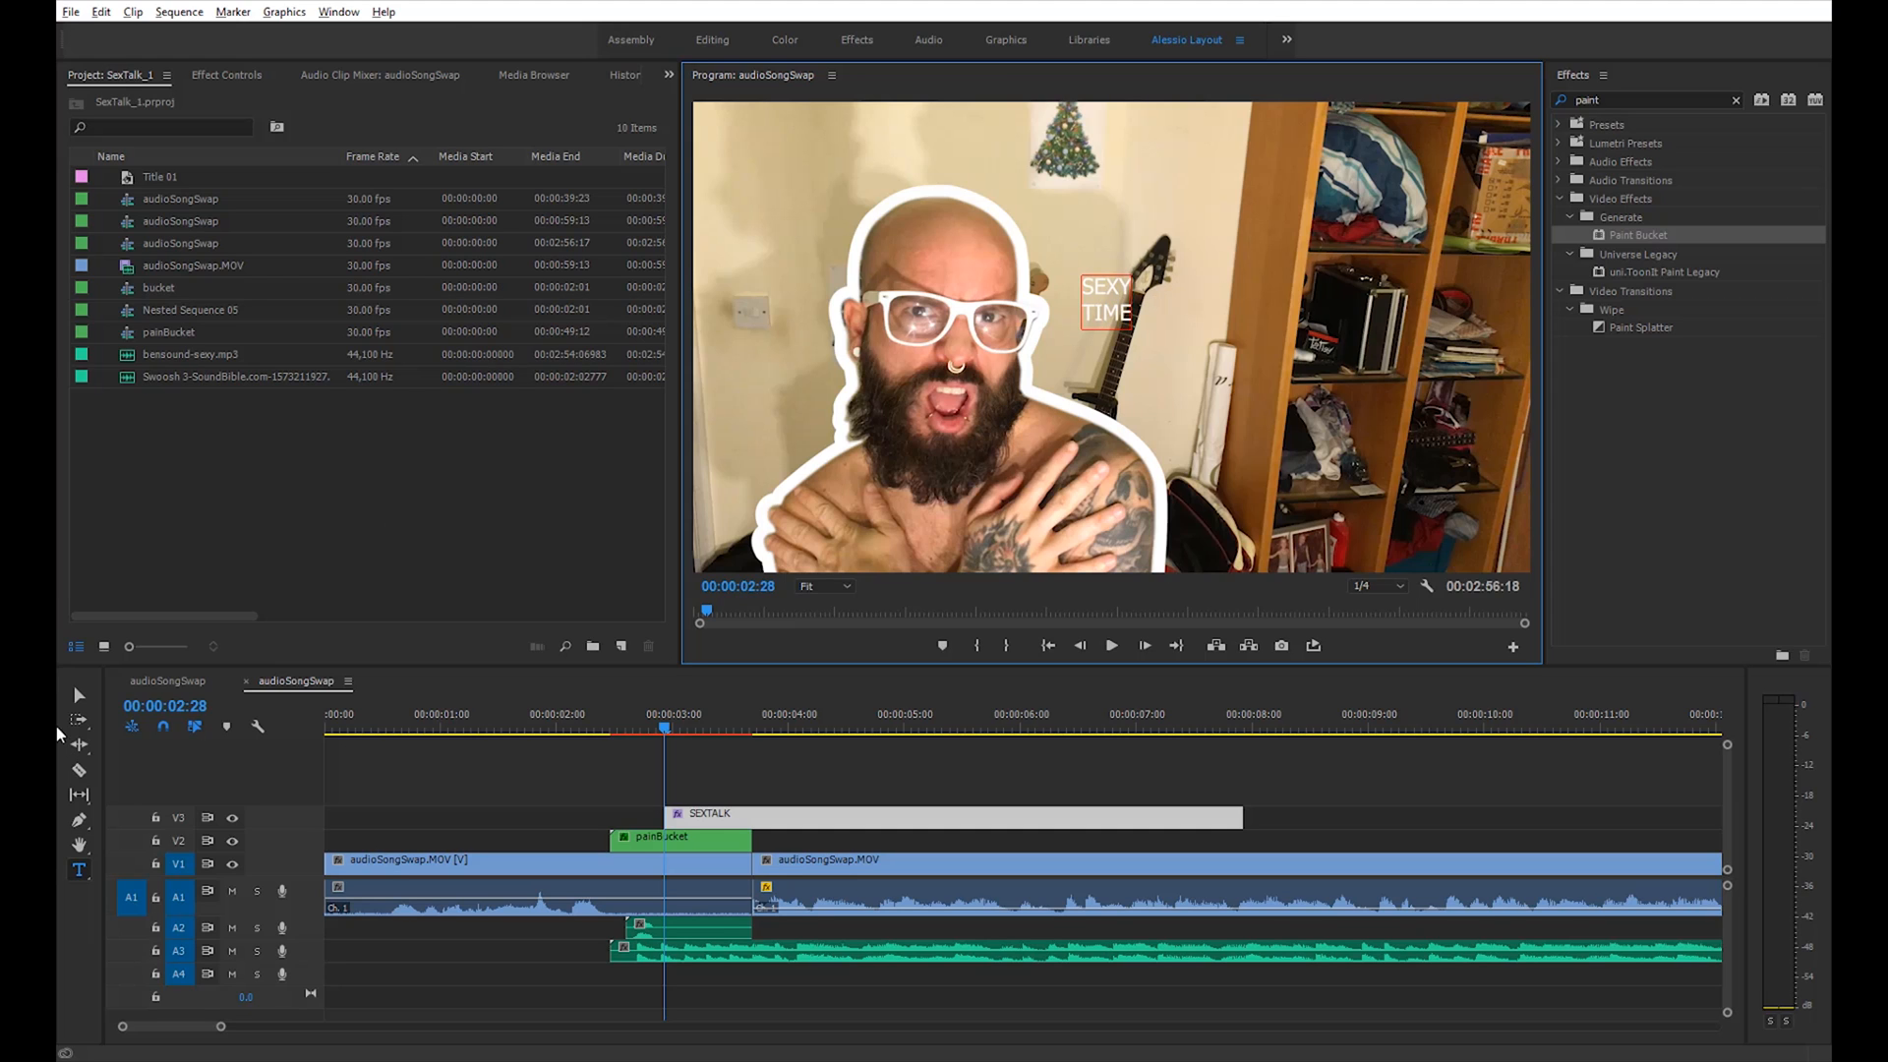
pyautogui.click(338, 12)
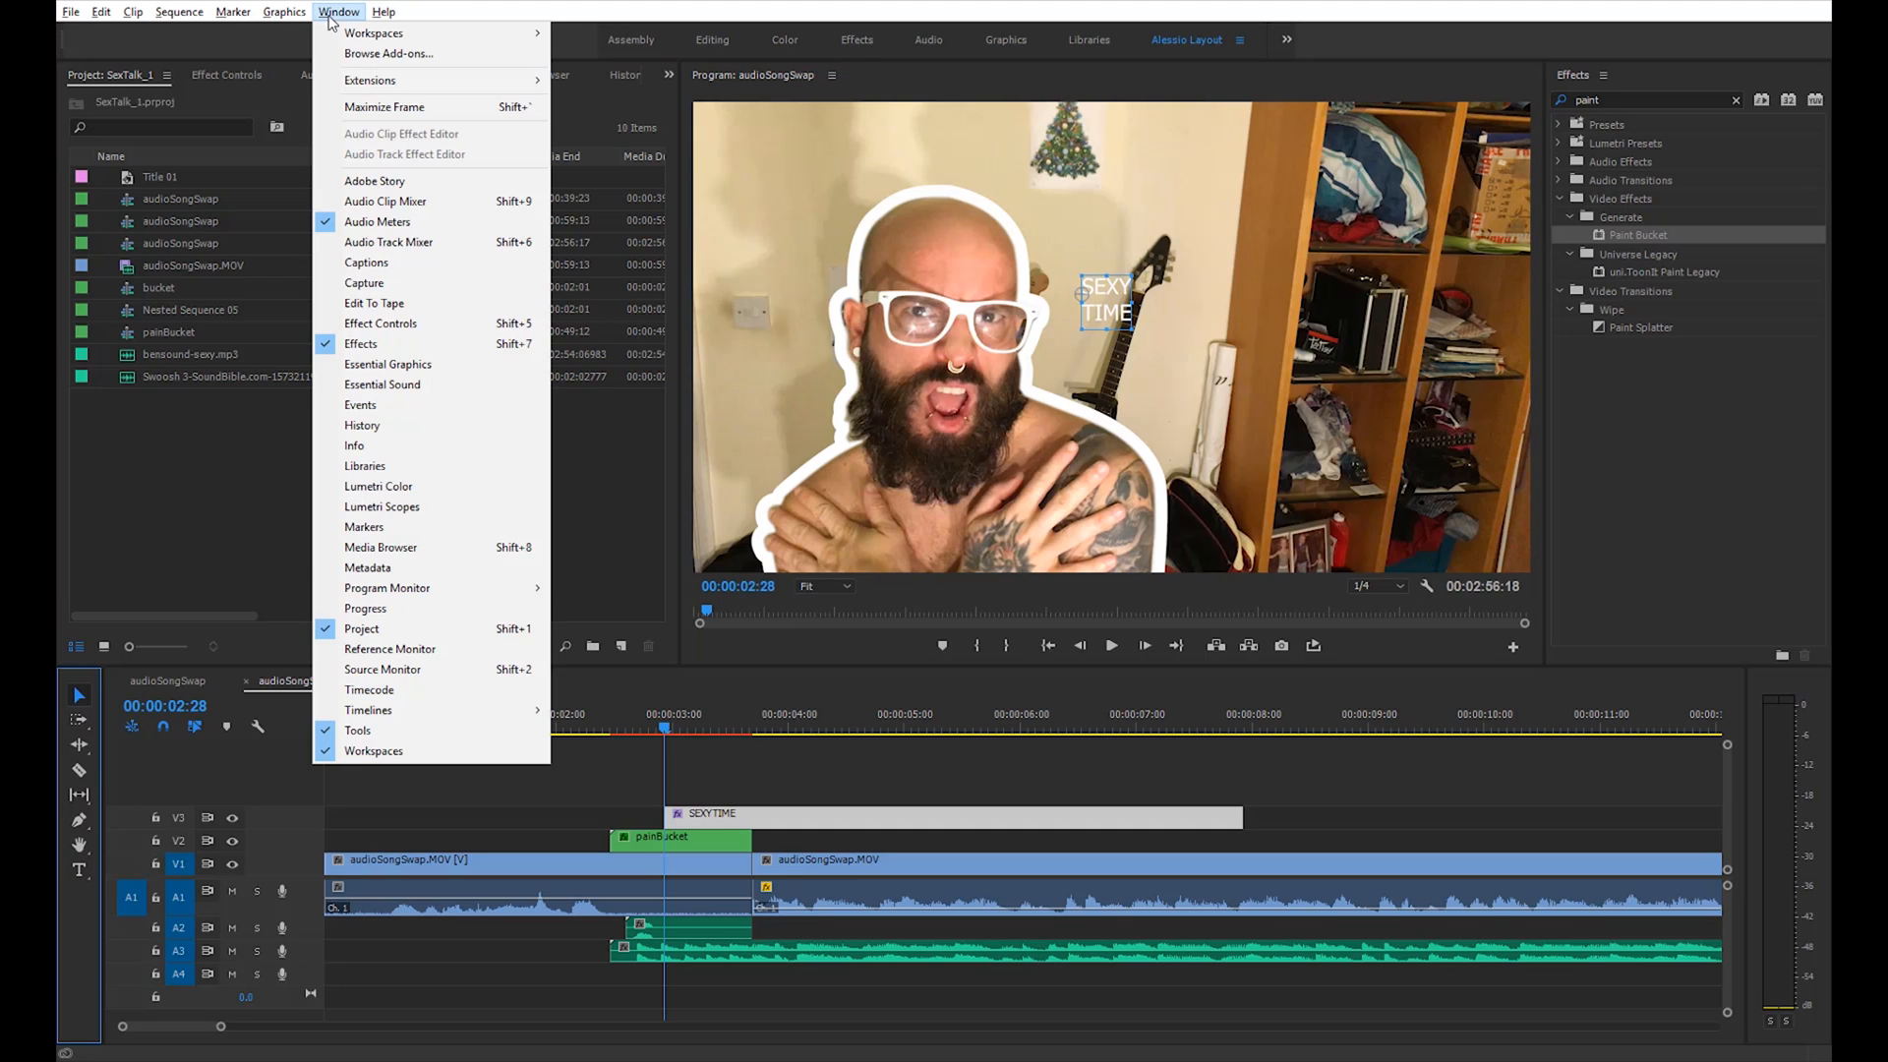
# Style the title in Jokerman, tilted, with a black stroke of width 14 via Essential Graphics
pyautogui.click(388, 364)
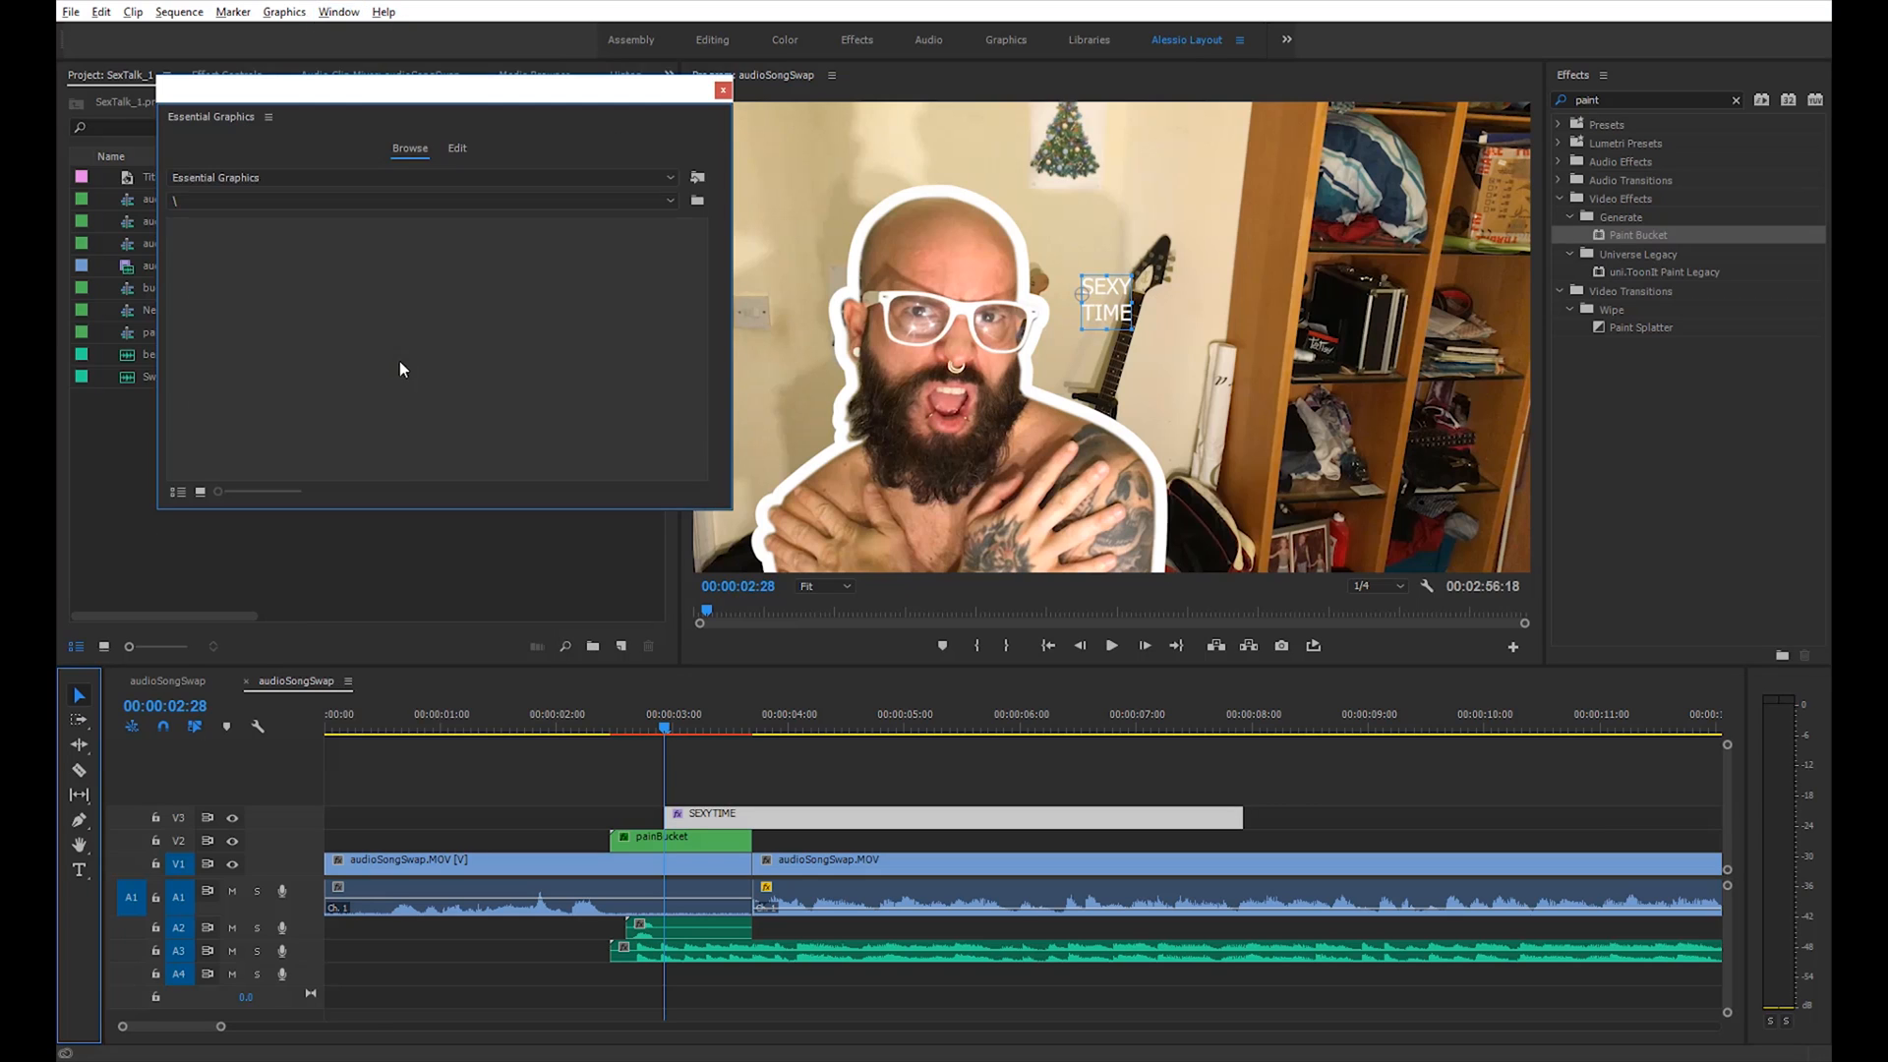
pyautogui.click(457, 147)
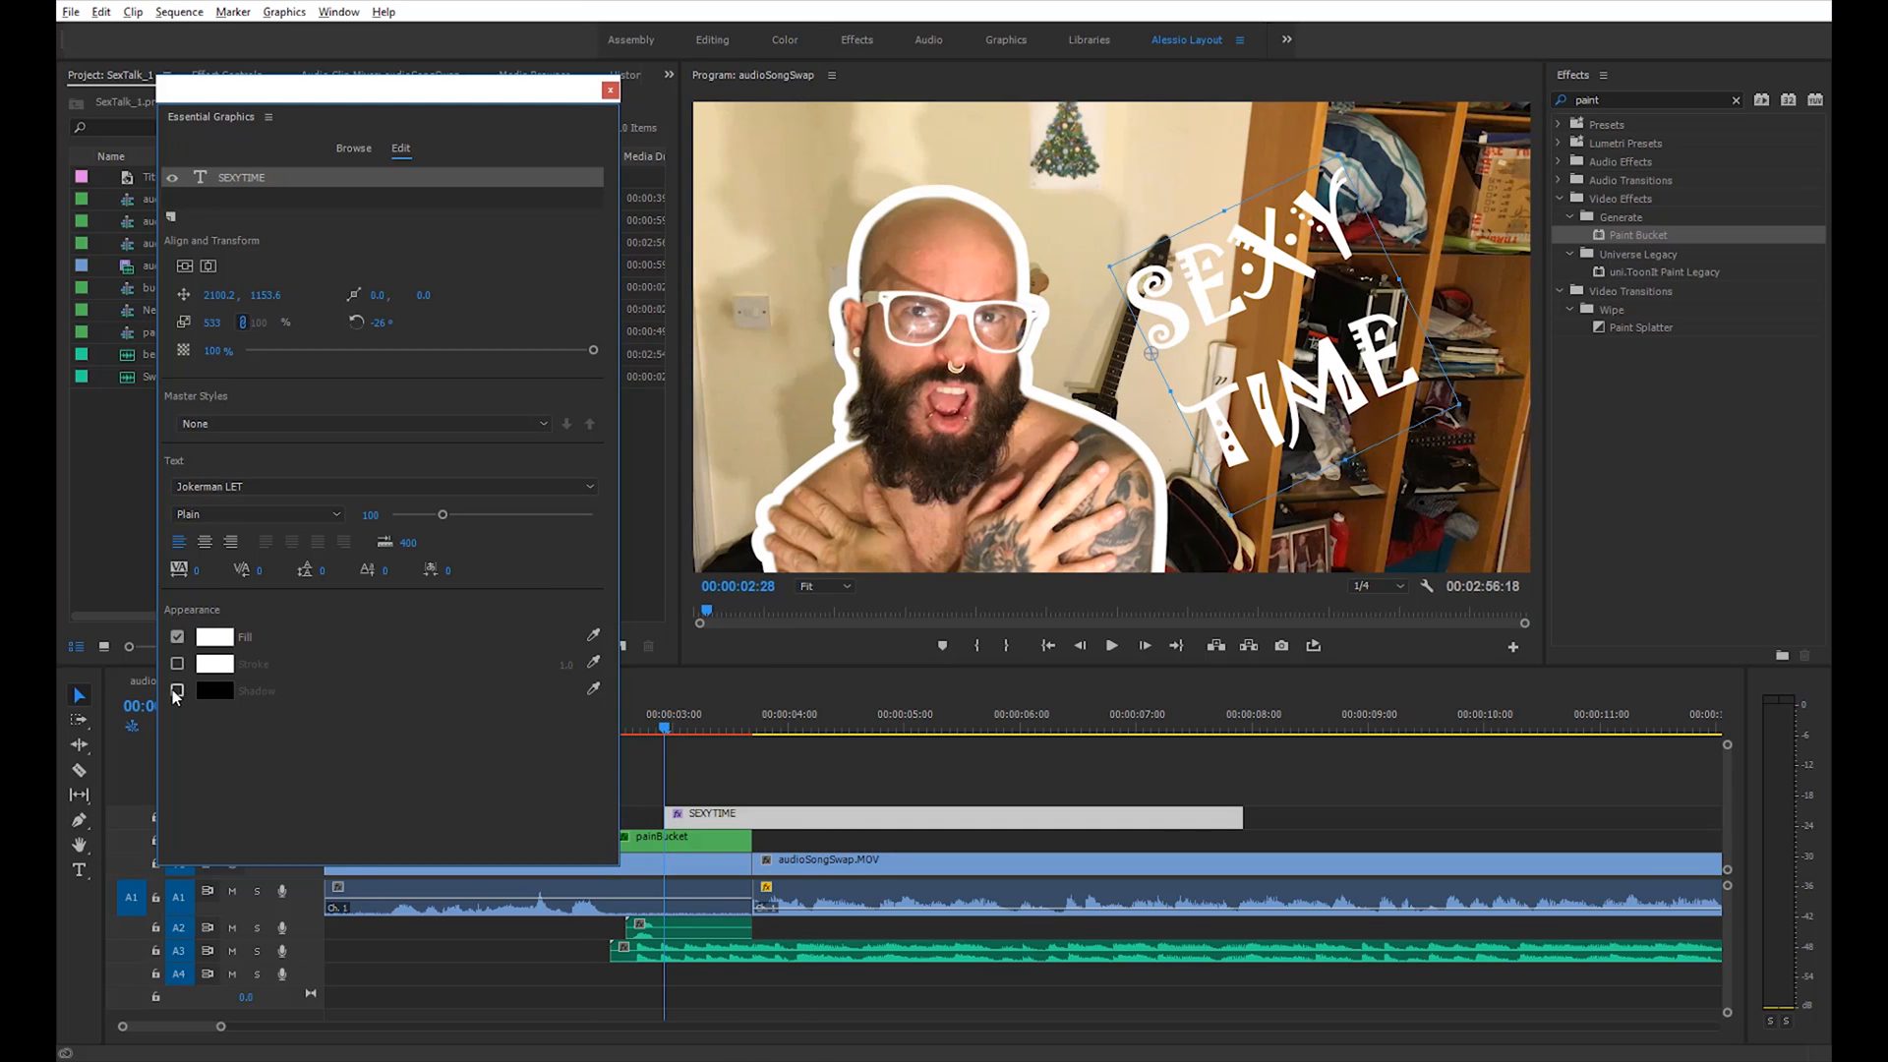
pyautogui.click(215, 663)
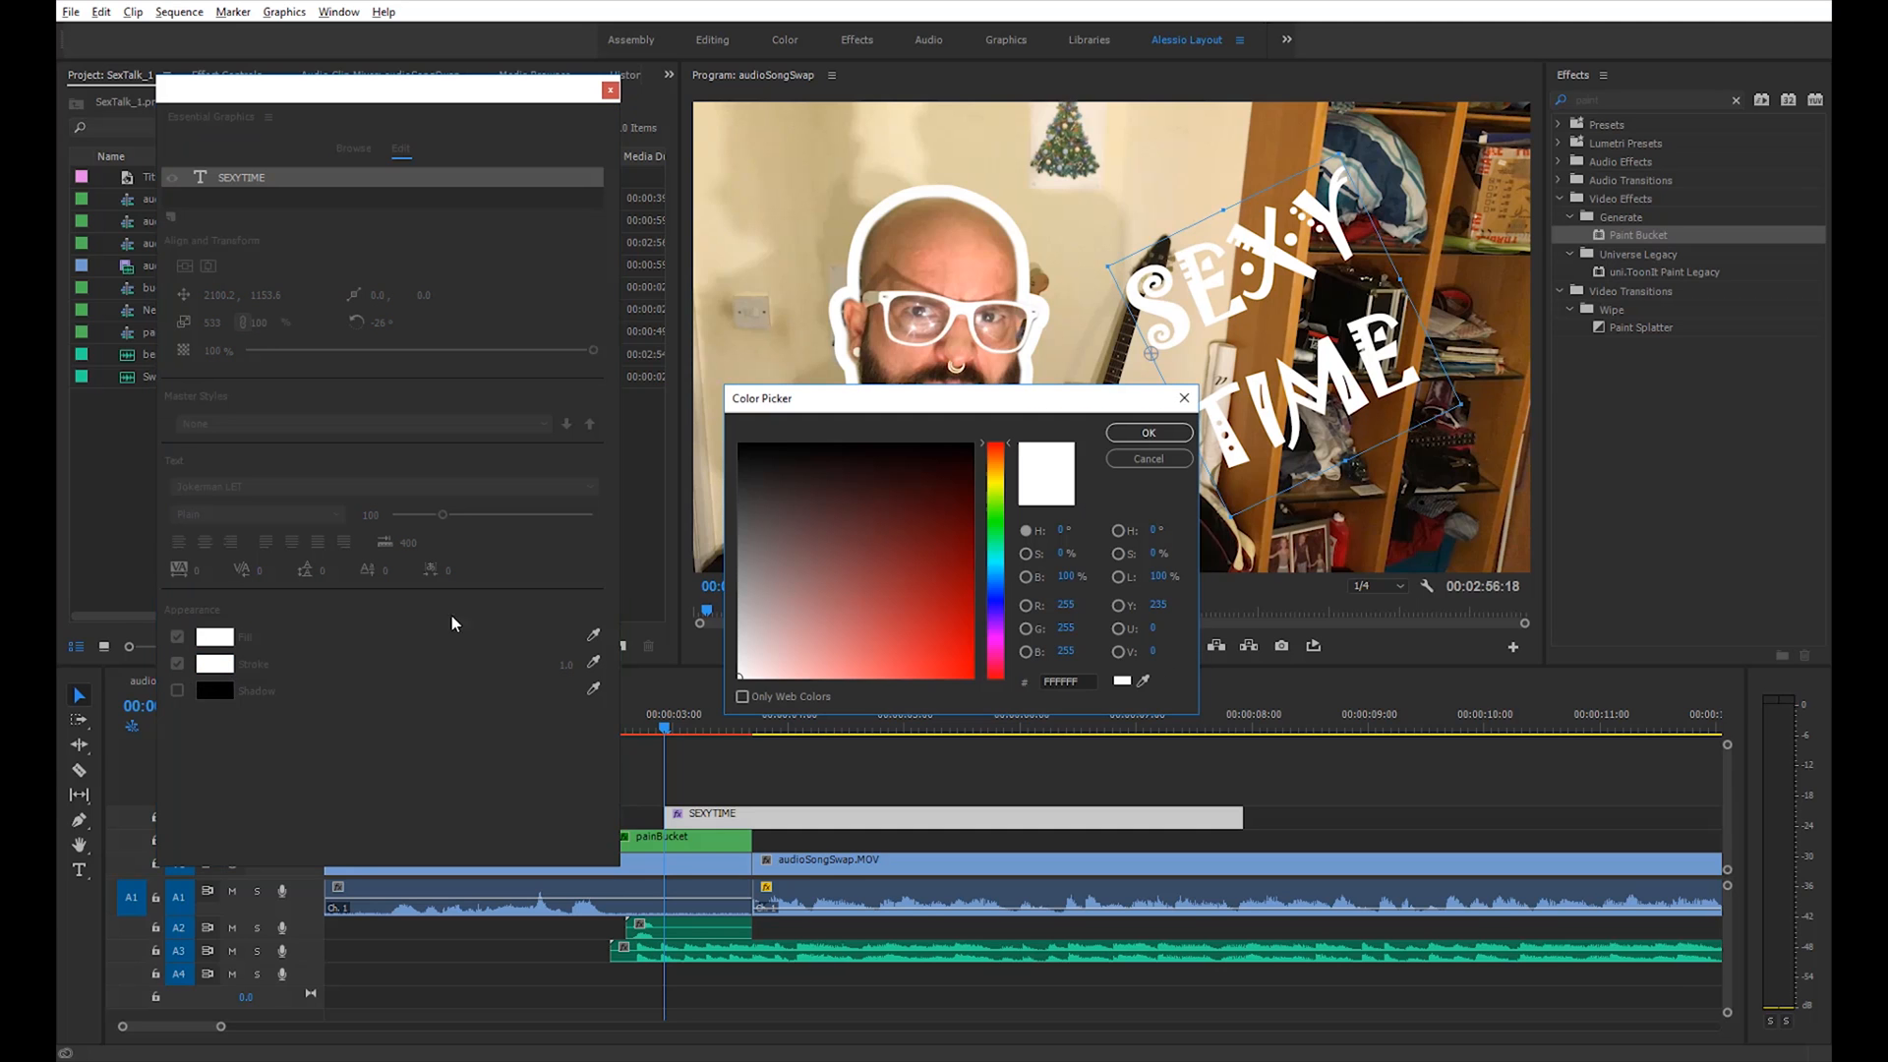
pyautogui.click(741, 675)
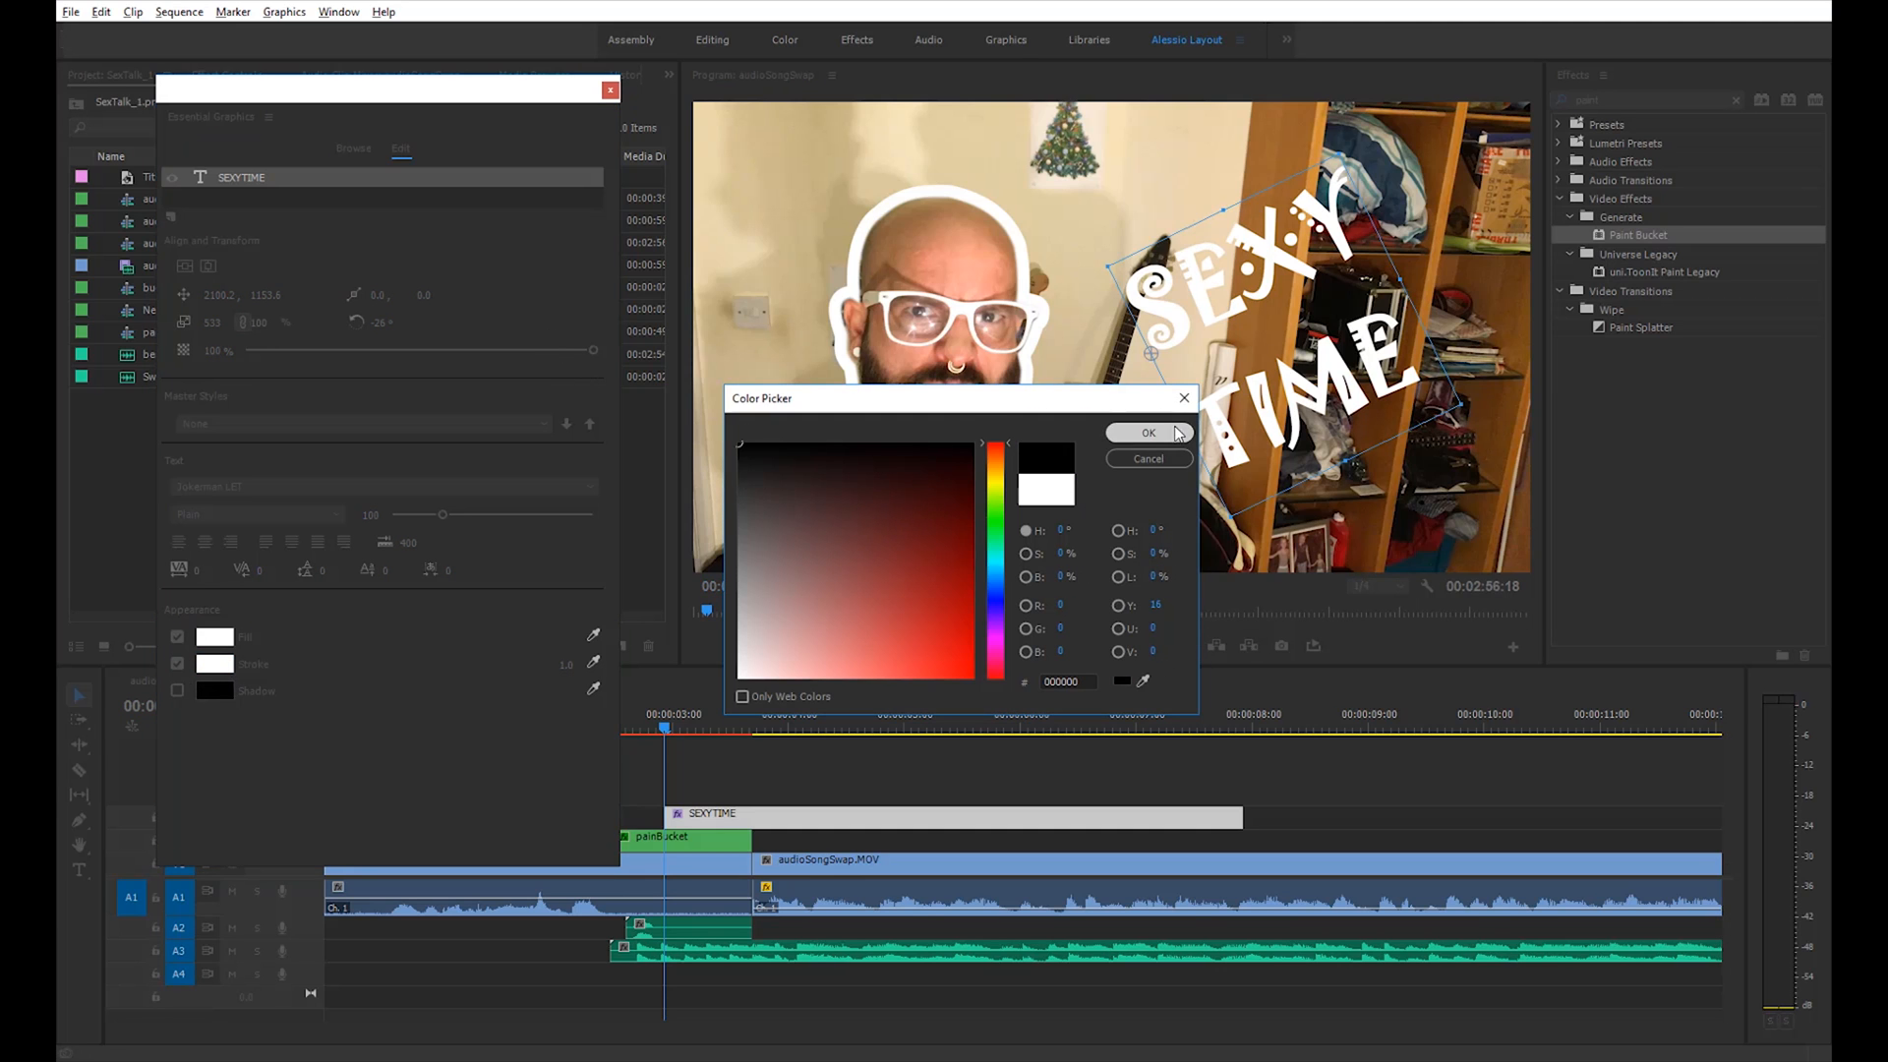
pyautogui.click(1147, 433)
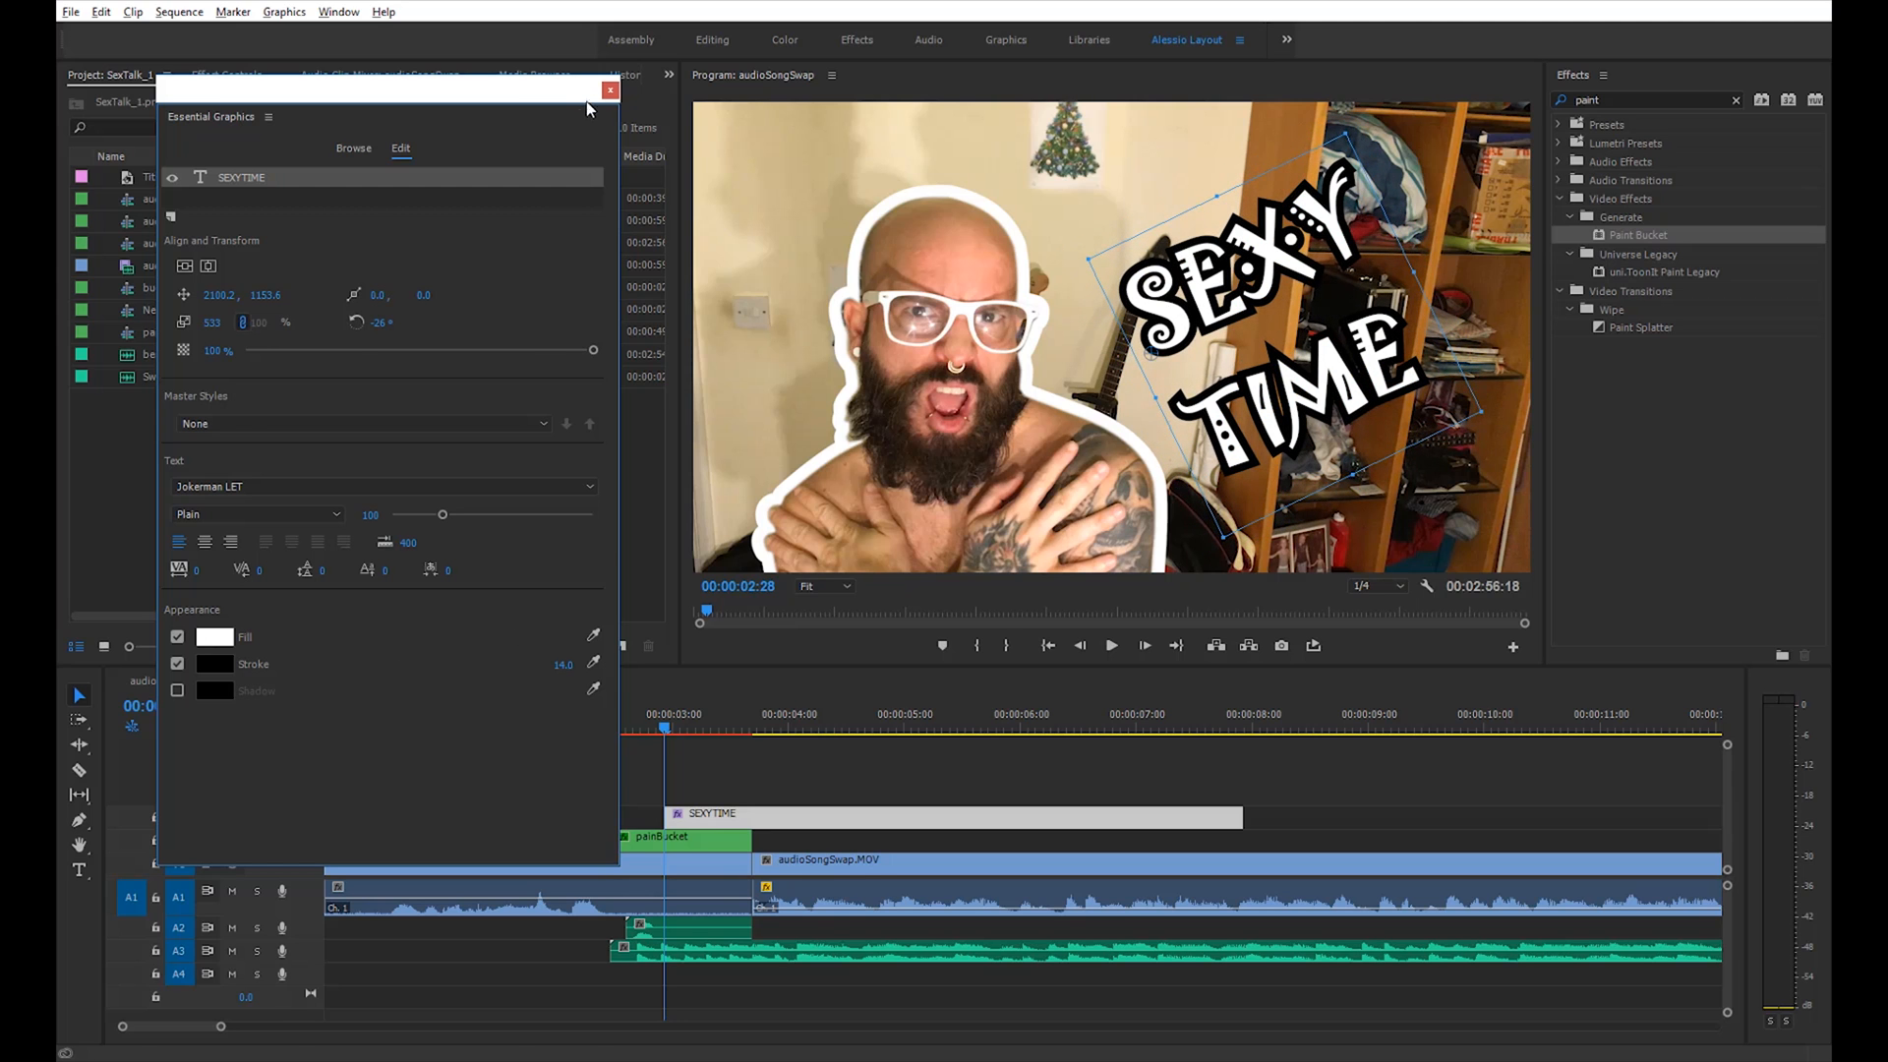
pyautogui.click(610, 90)
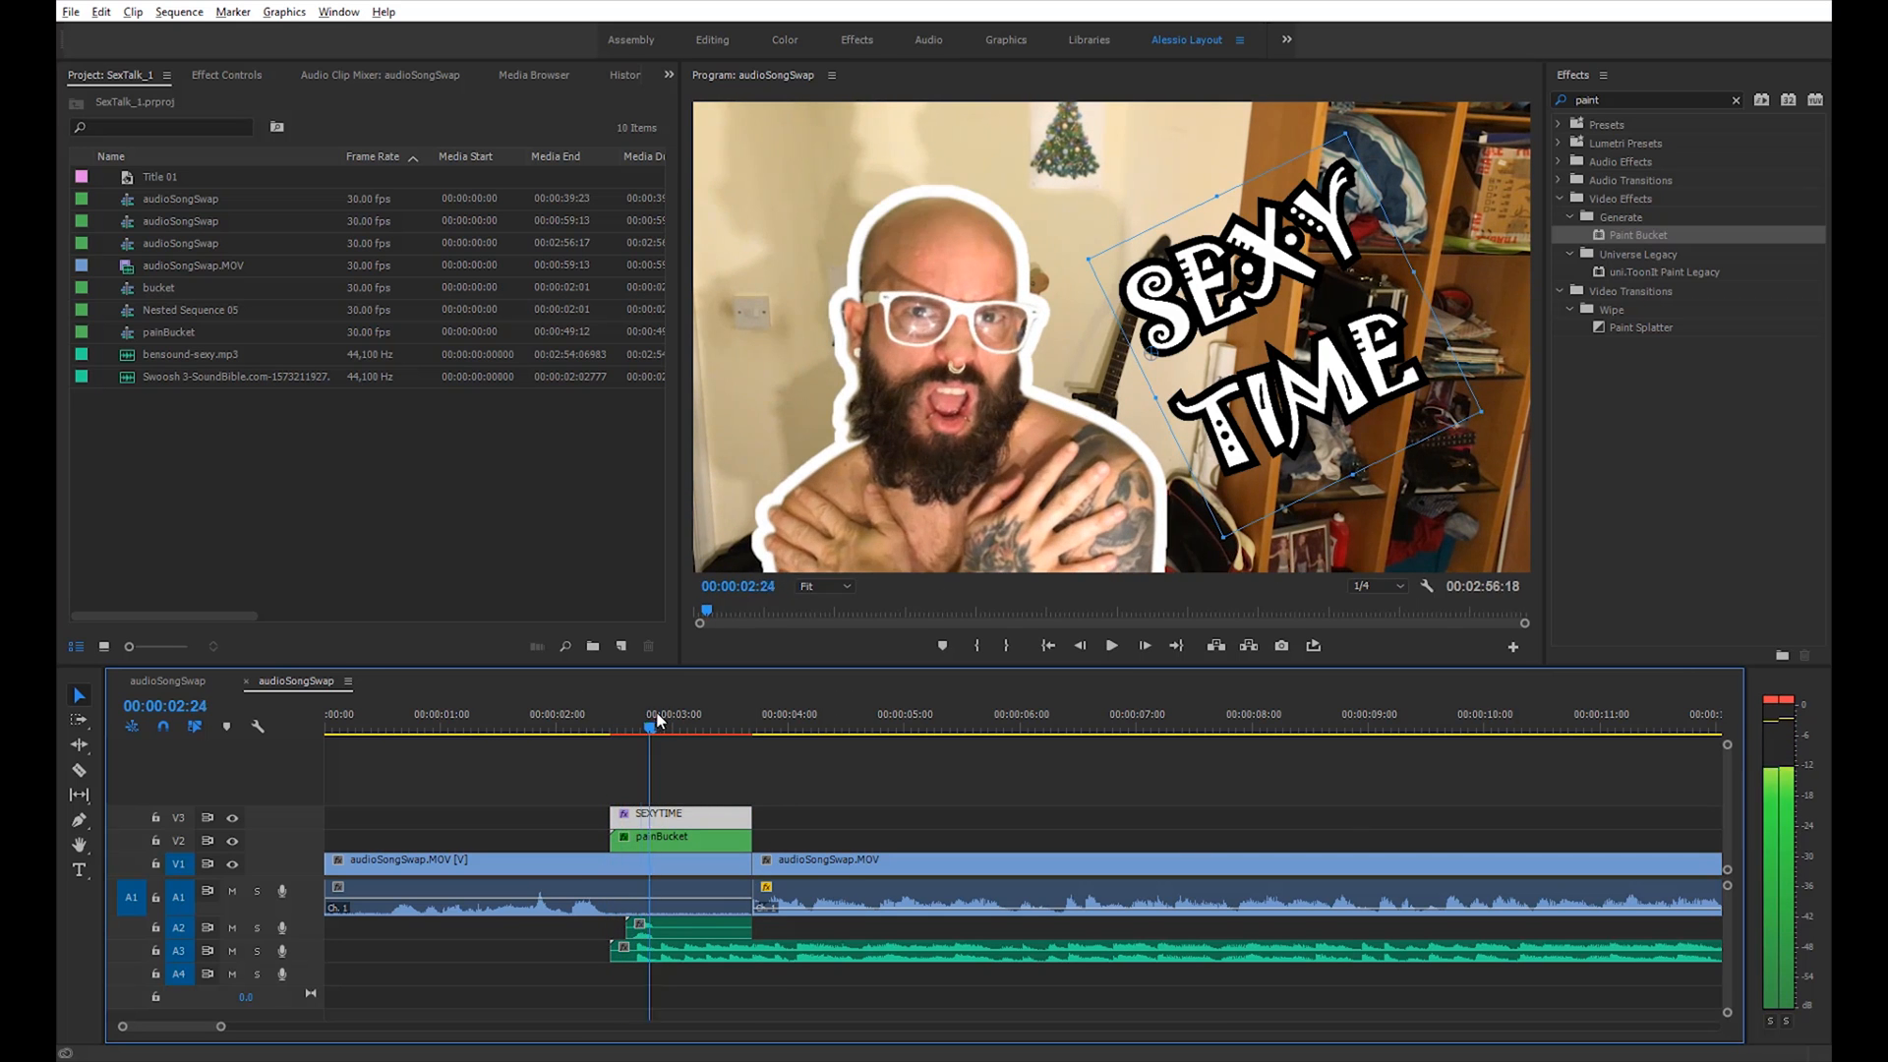
# Trim the SEXY TIME clip to the cutout's length and set its Motion Scale to 100
pyautogui.moveTo(655, 731); pyautogui.dragTo(639, 732)
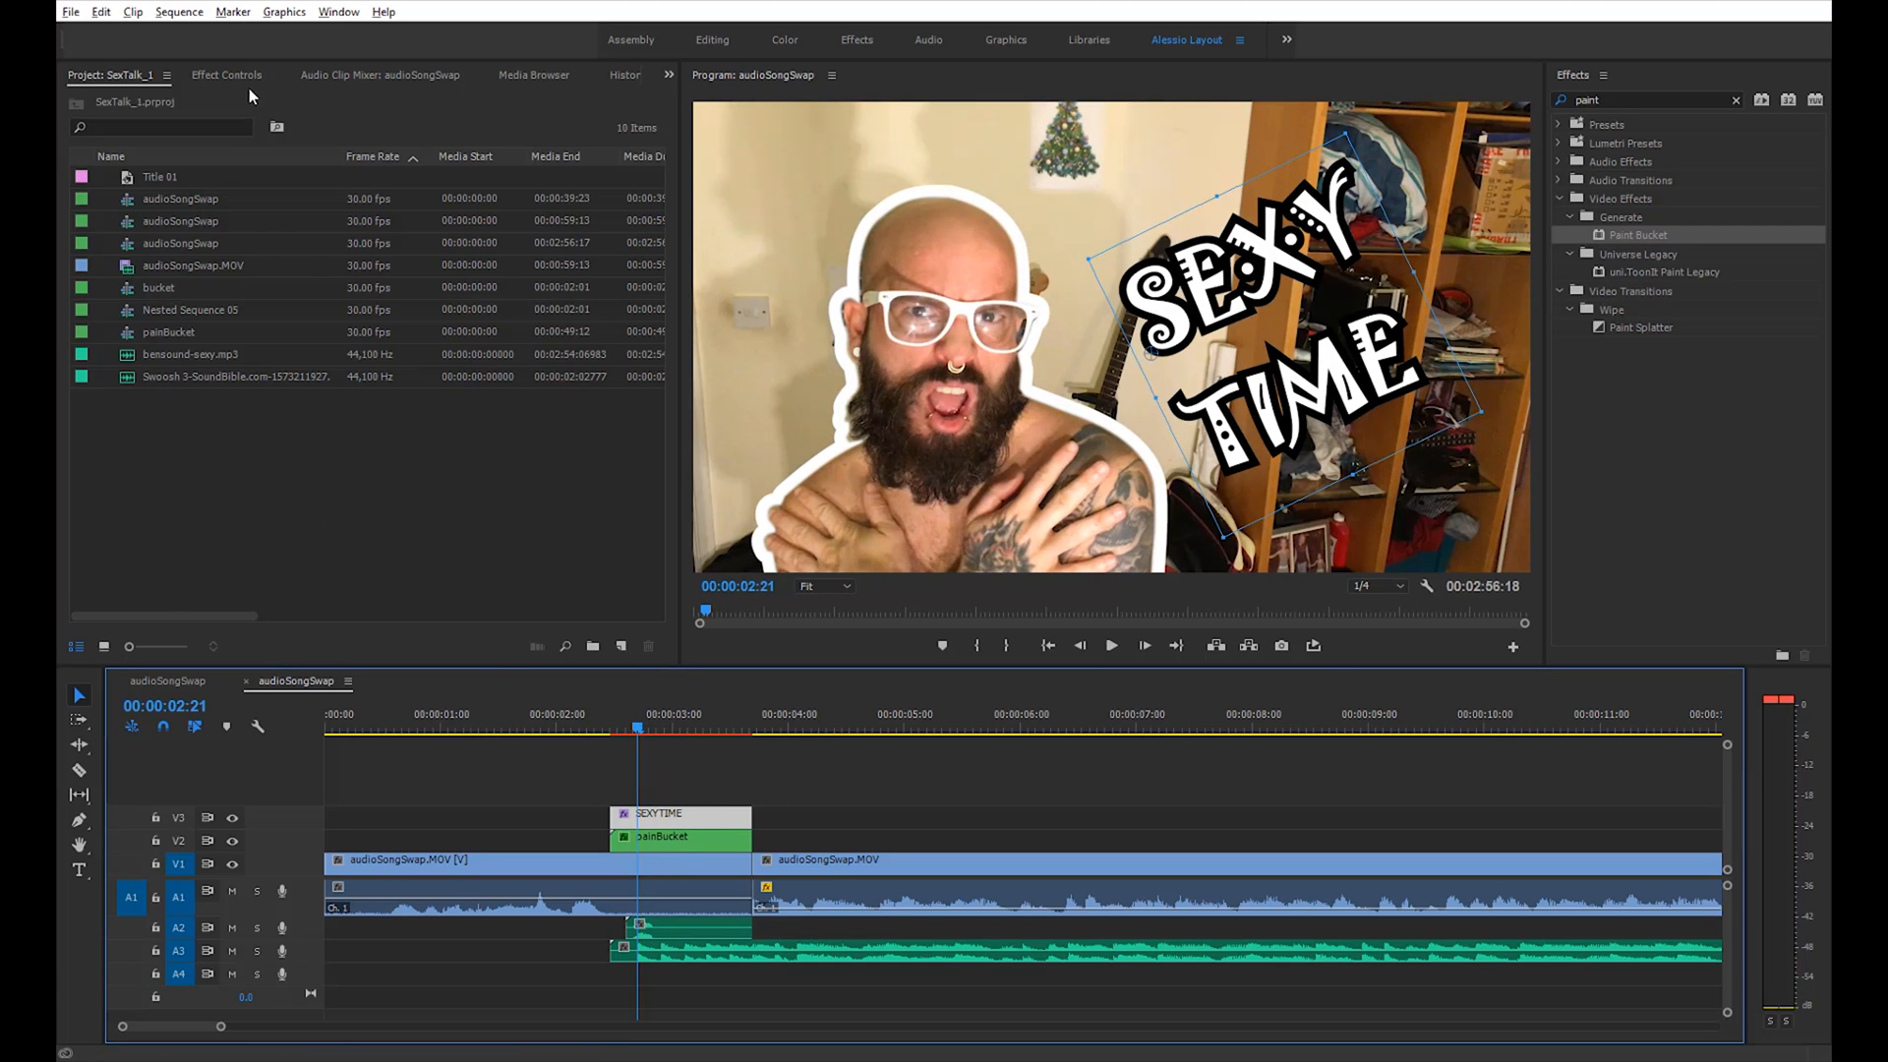
pyautogui.click(226, 75)
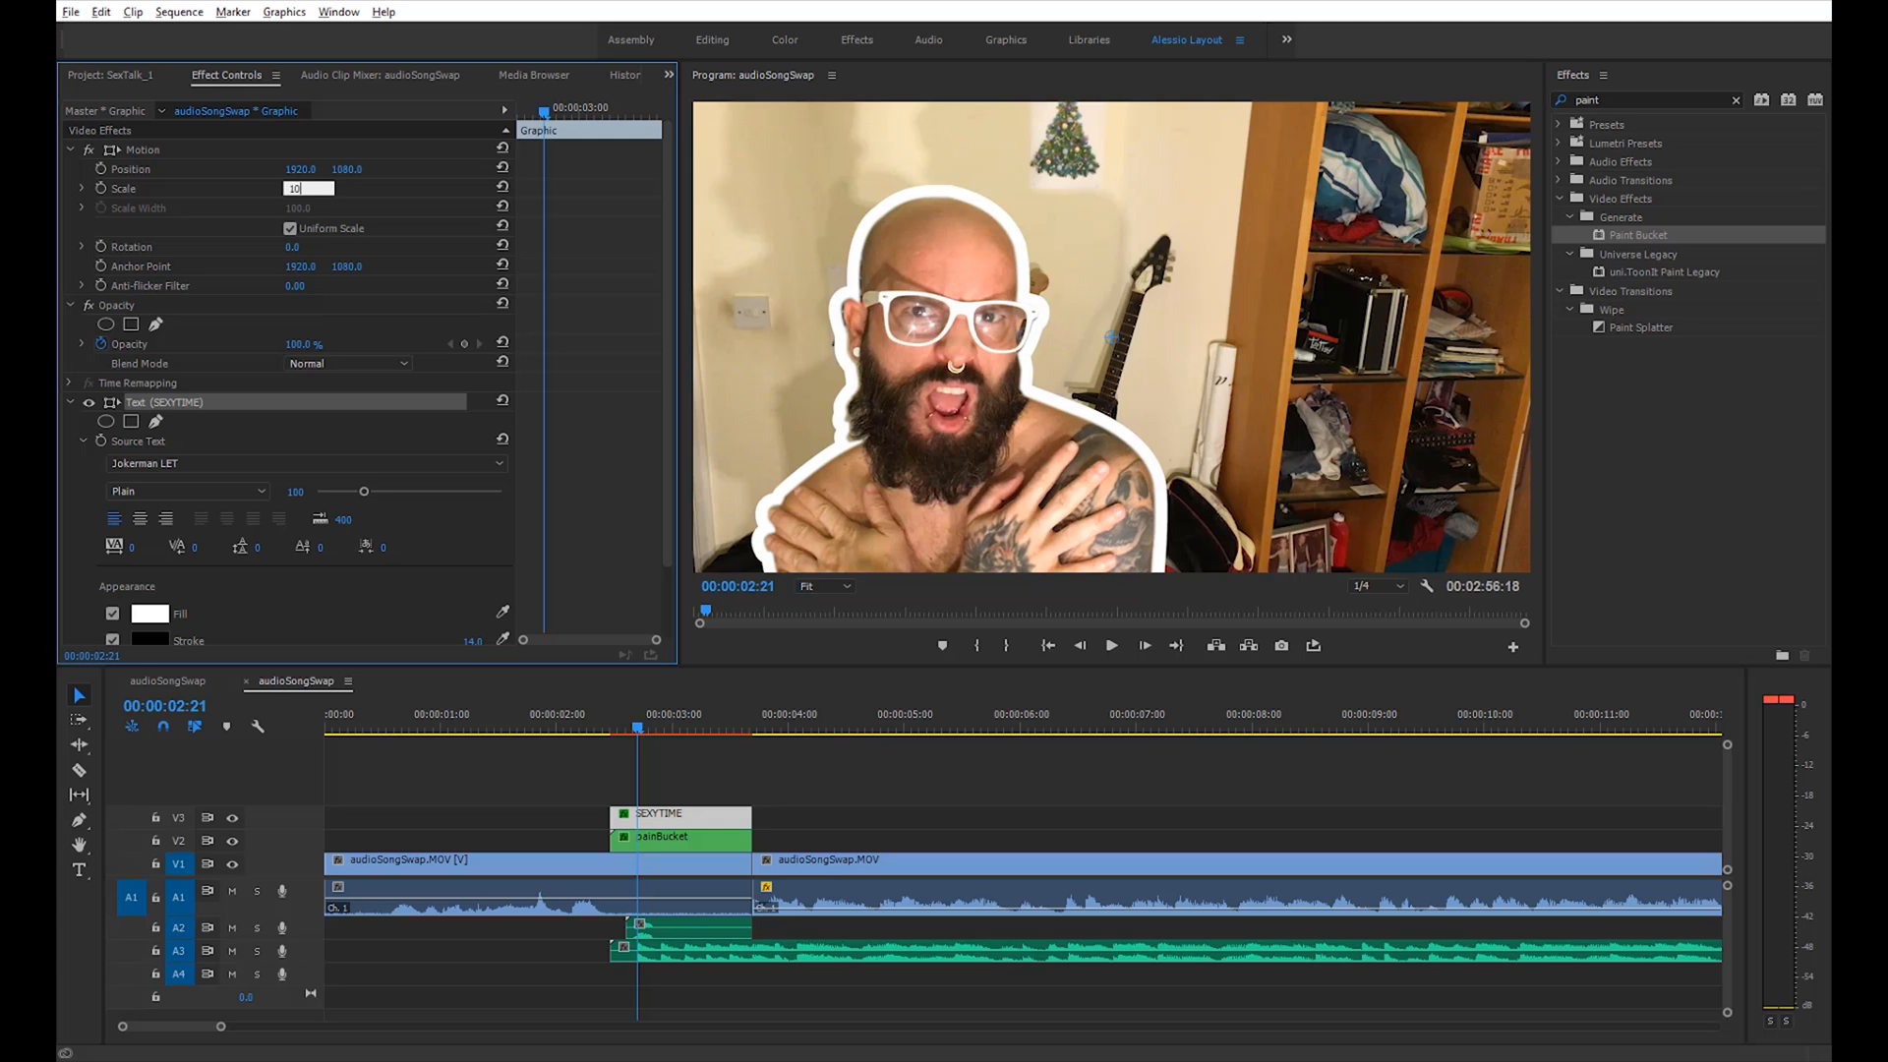
pyautogui.write('100.0')
pyautogui.click(1650, 100)
pyautogui.write('lumetri col')
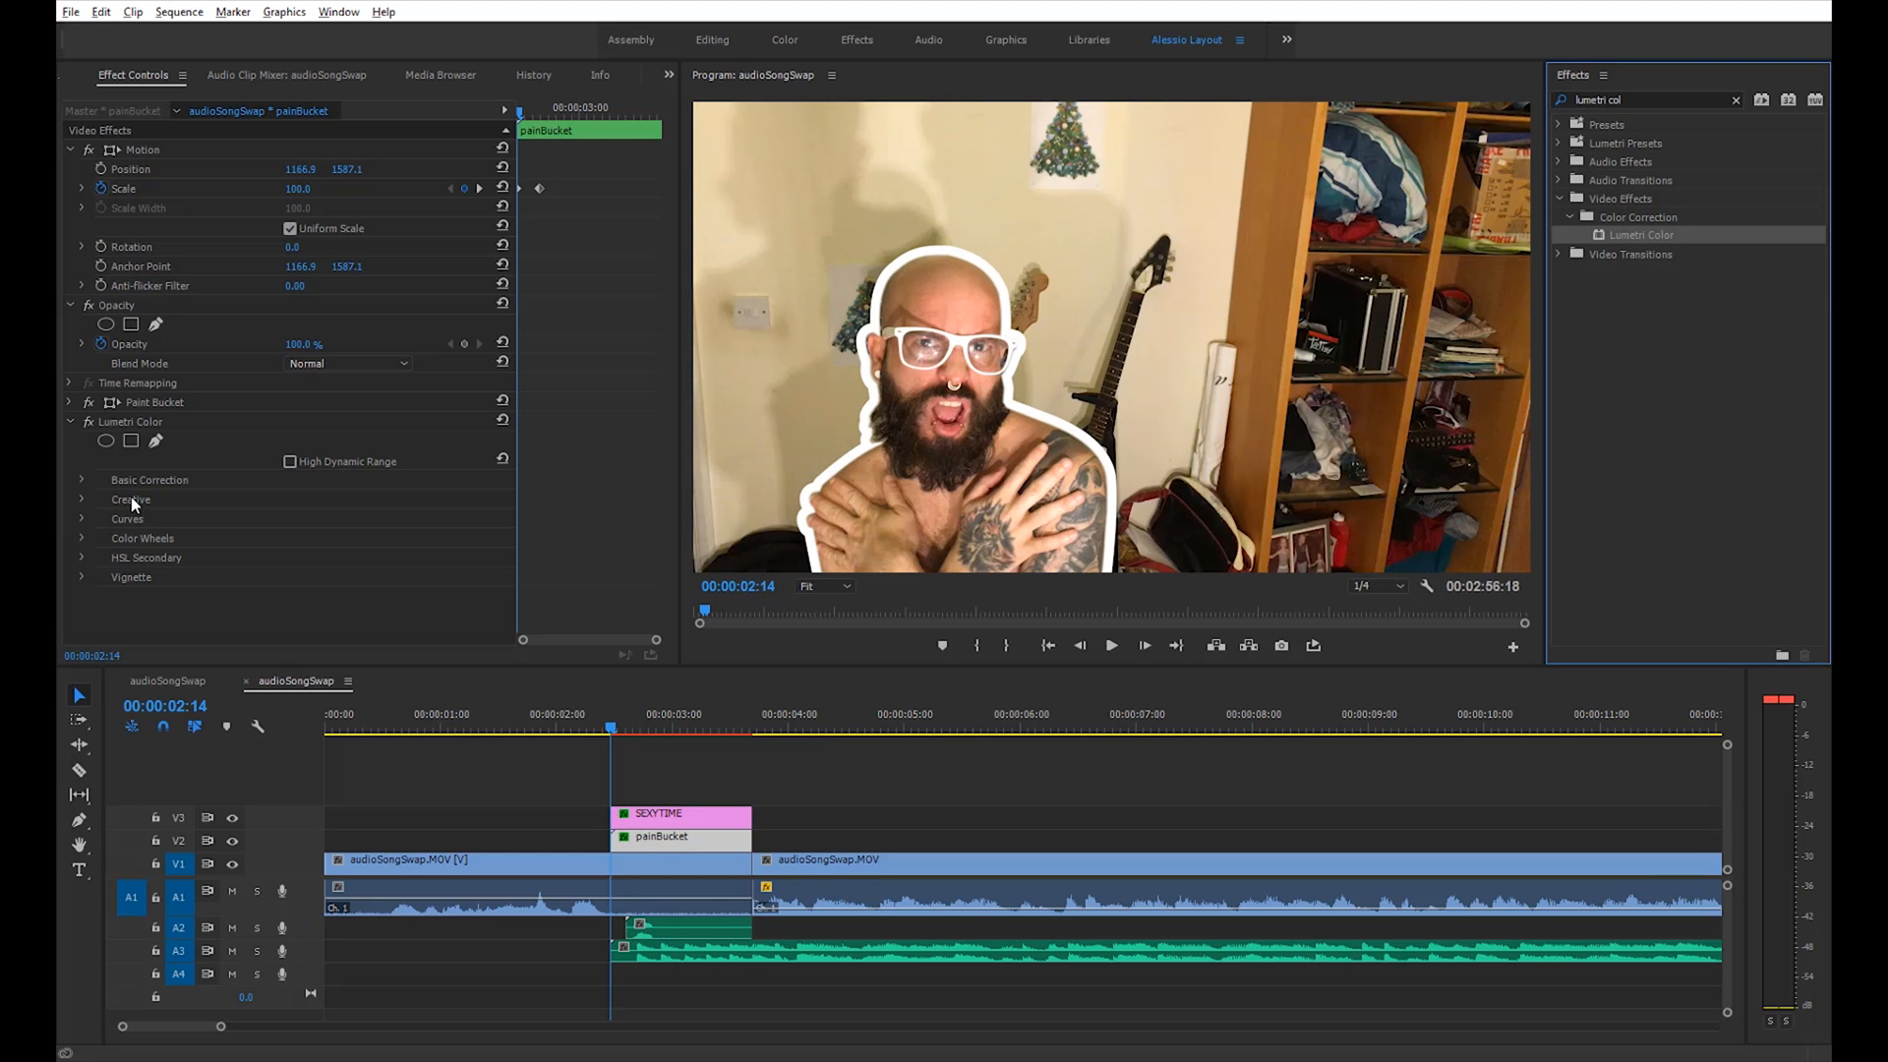
# Apply Lumetri Color to the painBucket cutout clip
pyautogui.click(83, 480)
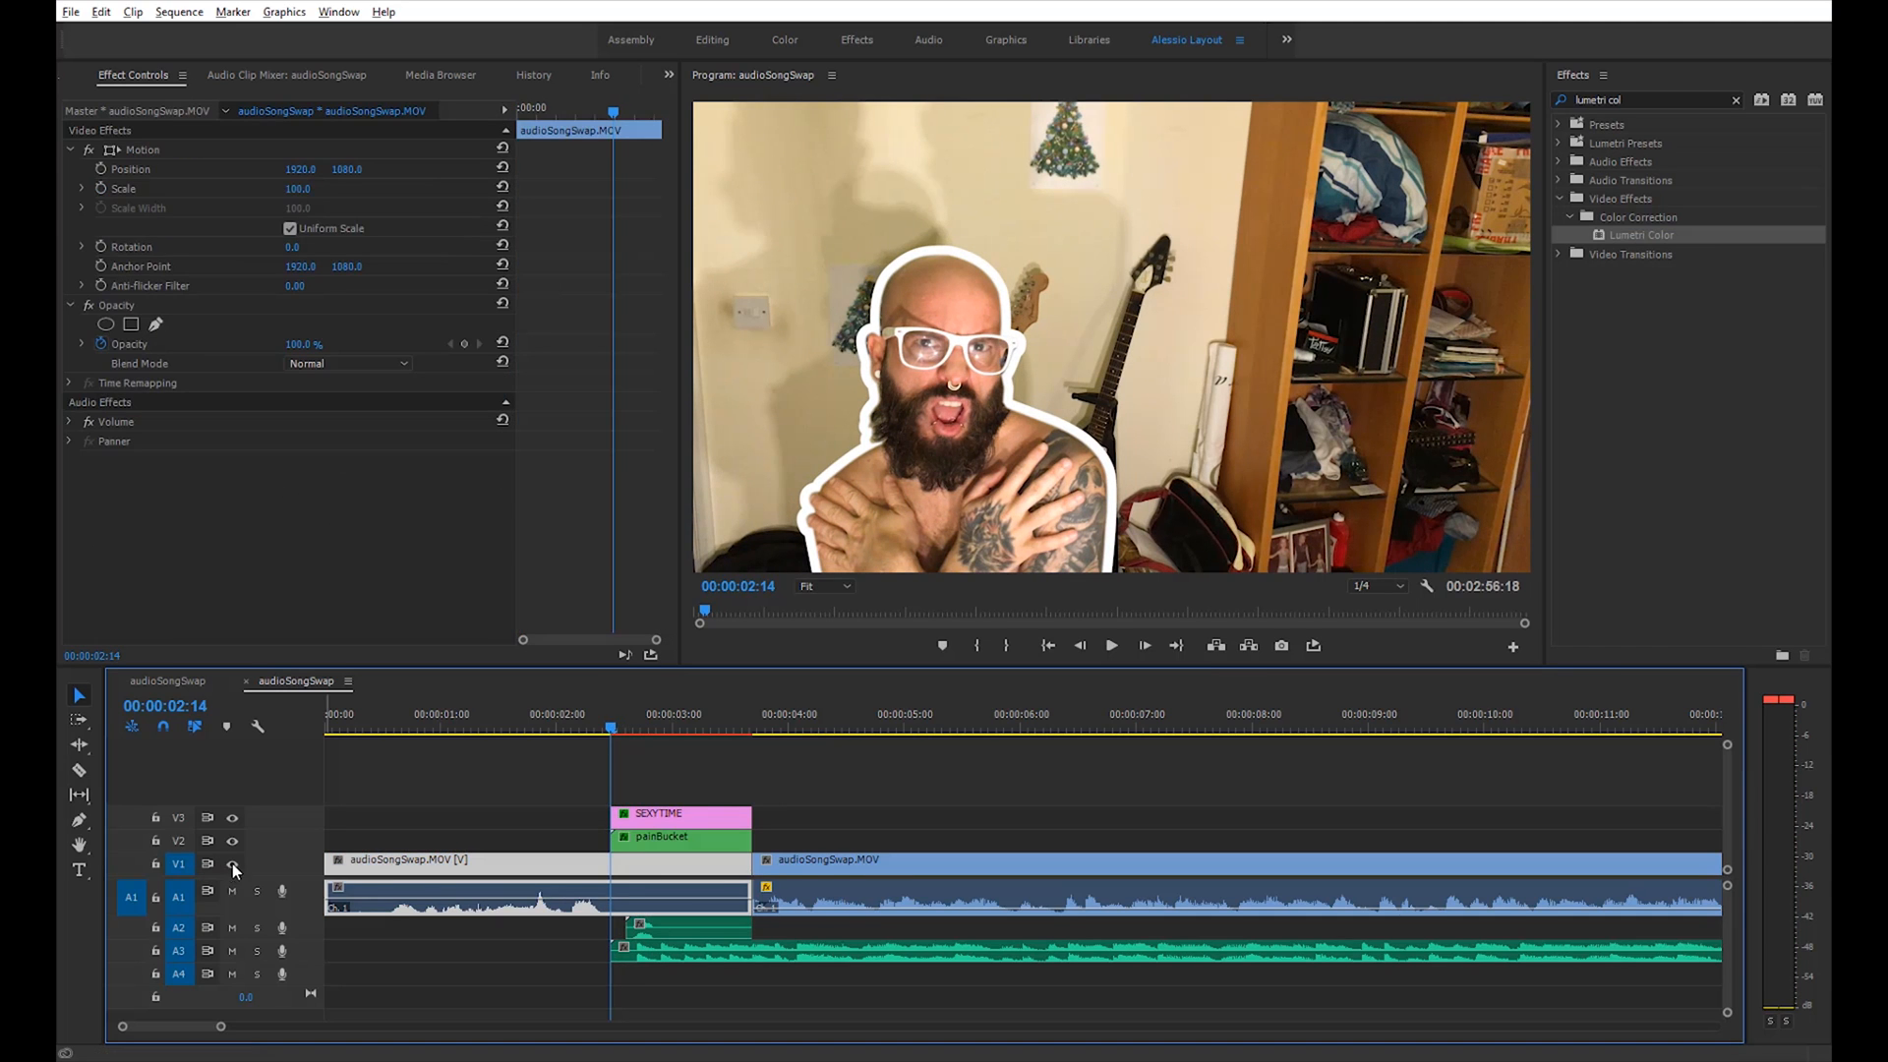
pyautogui.moveTo(232, 865)
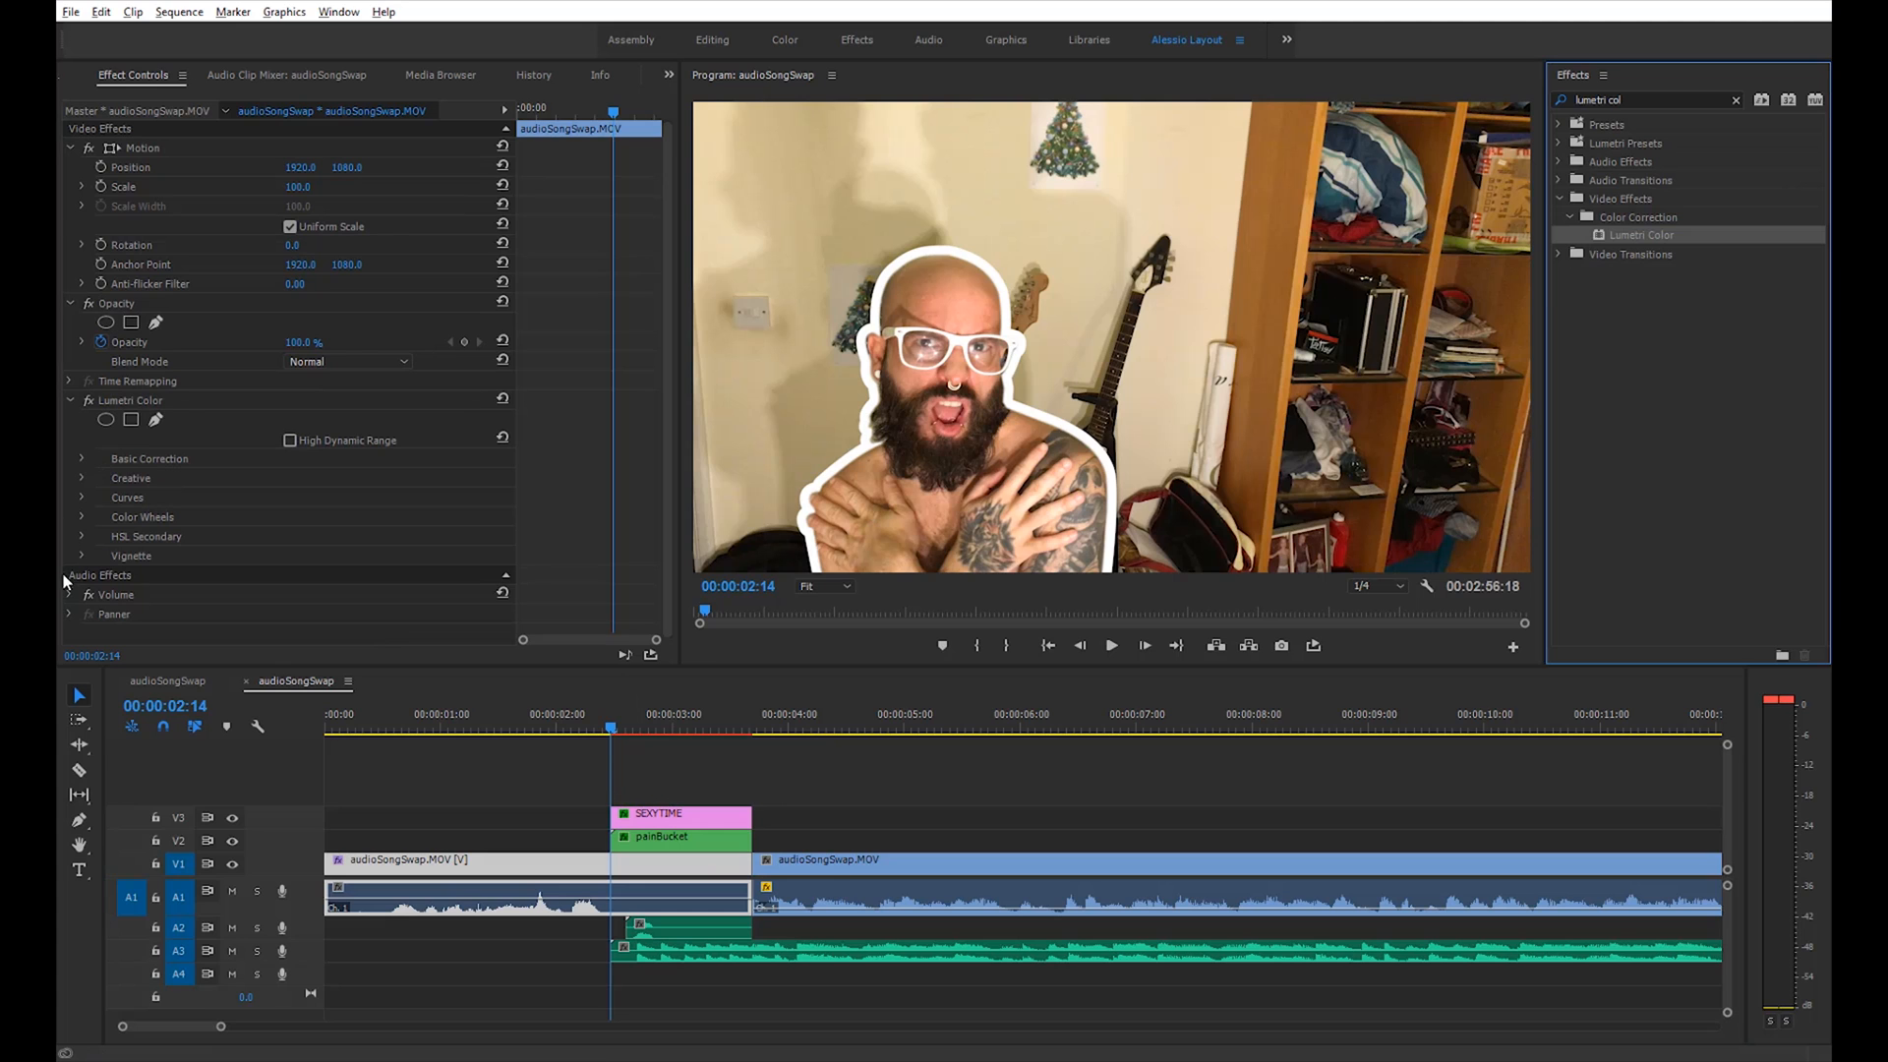
# Add Exposure and Contrast keyframes in Basic Correction on the V1 background clip at 00:00:02:14
pyautogui.click(82, 459)
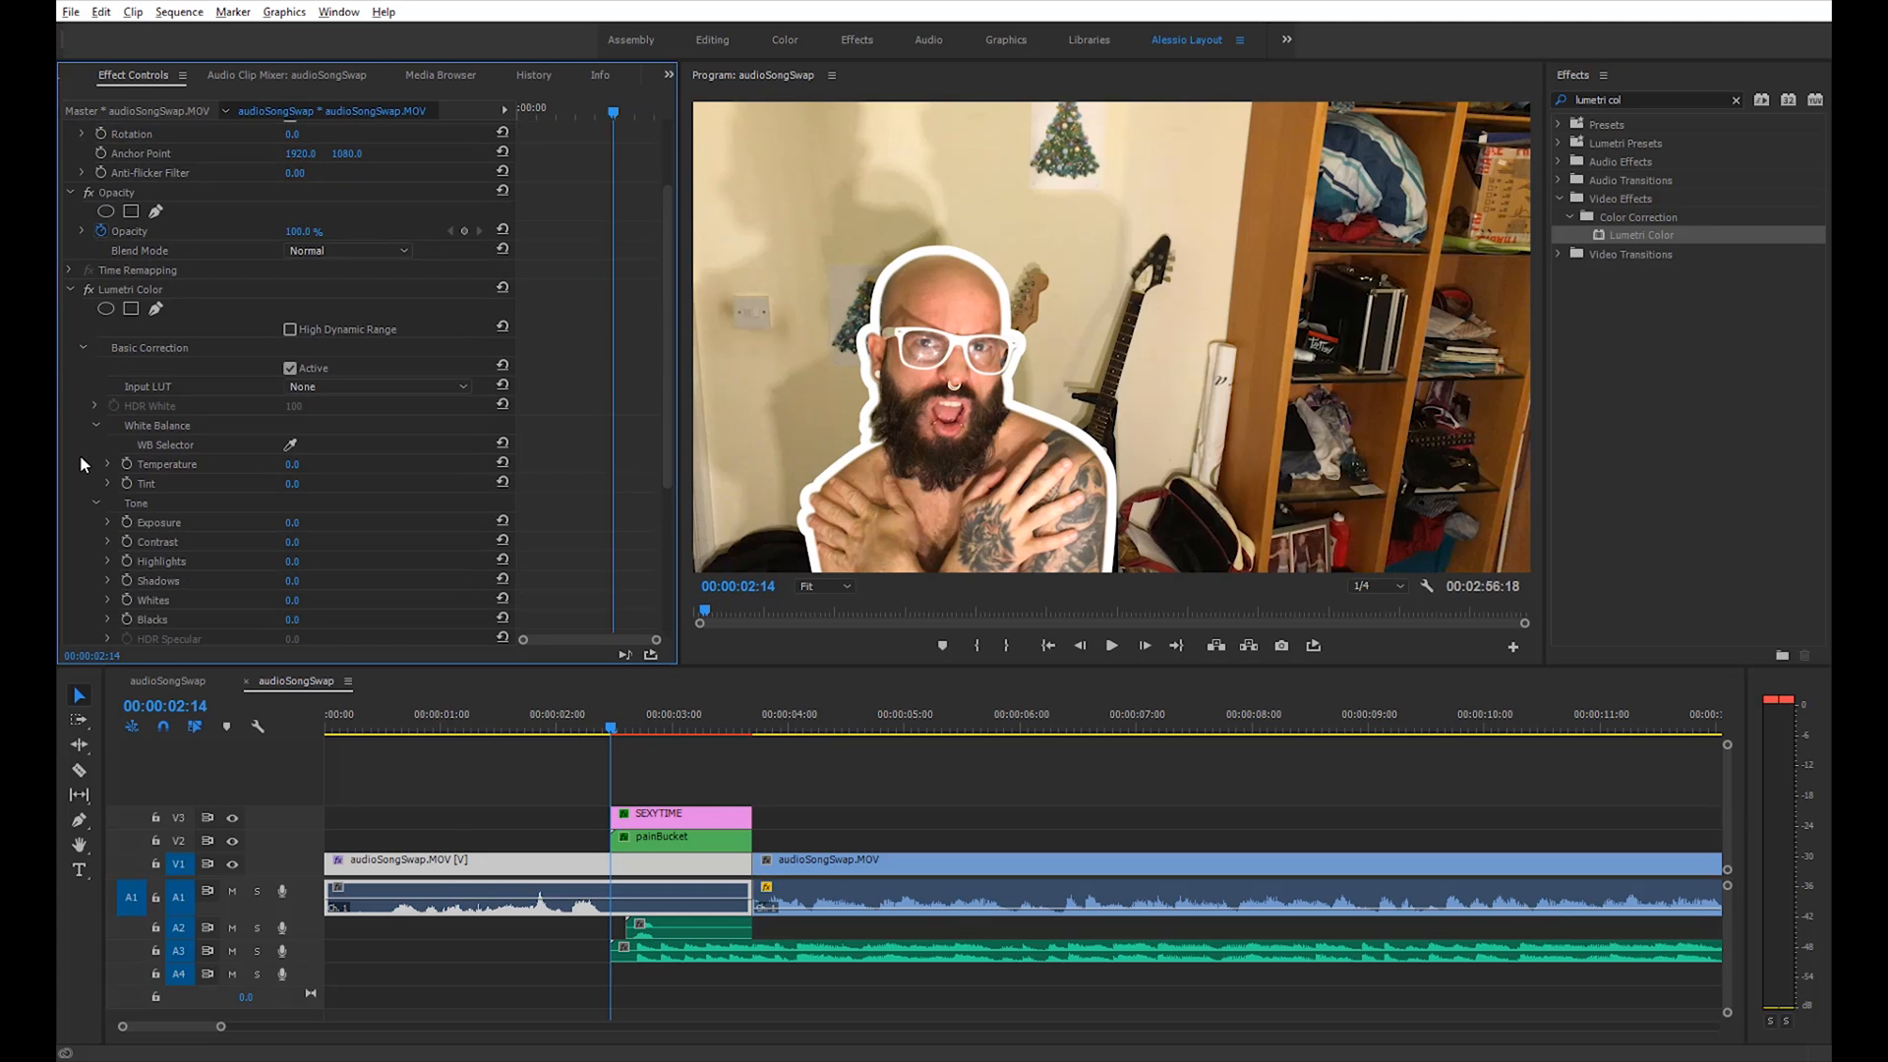
pyautogui.scroll(-3)
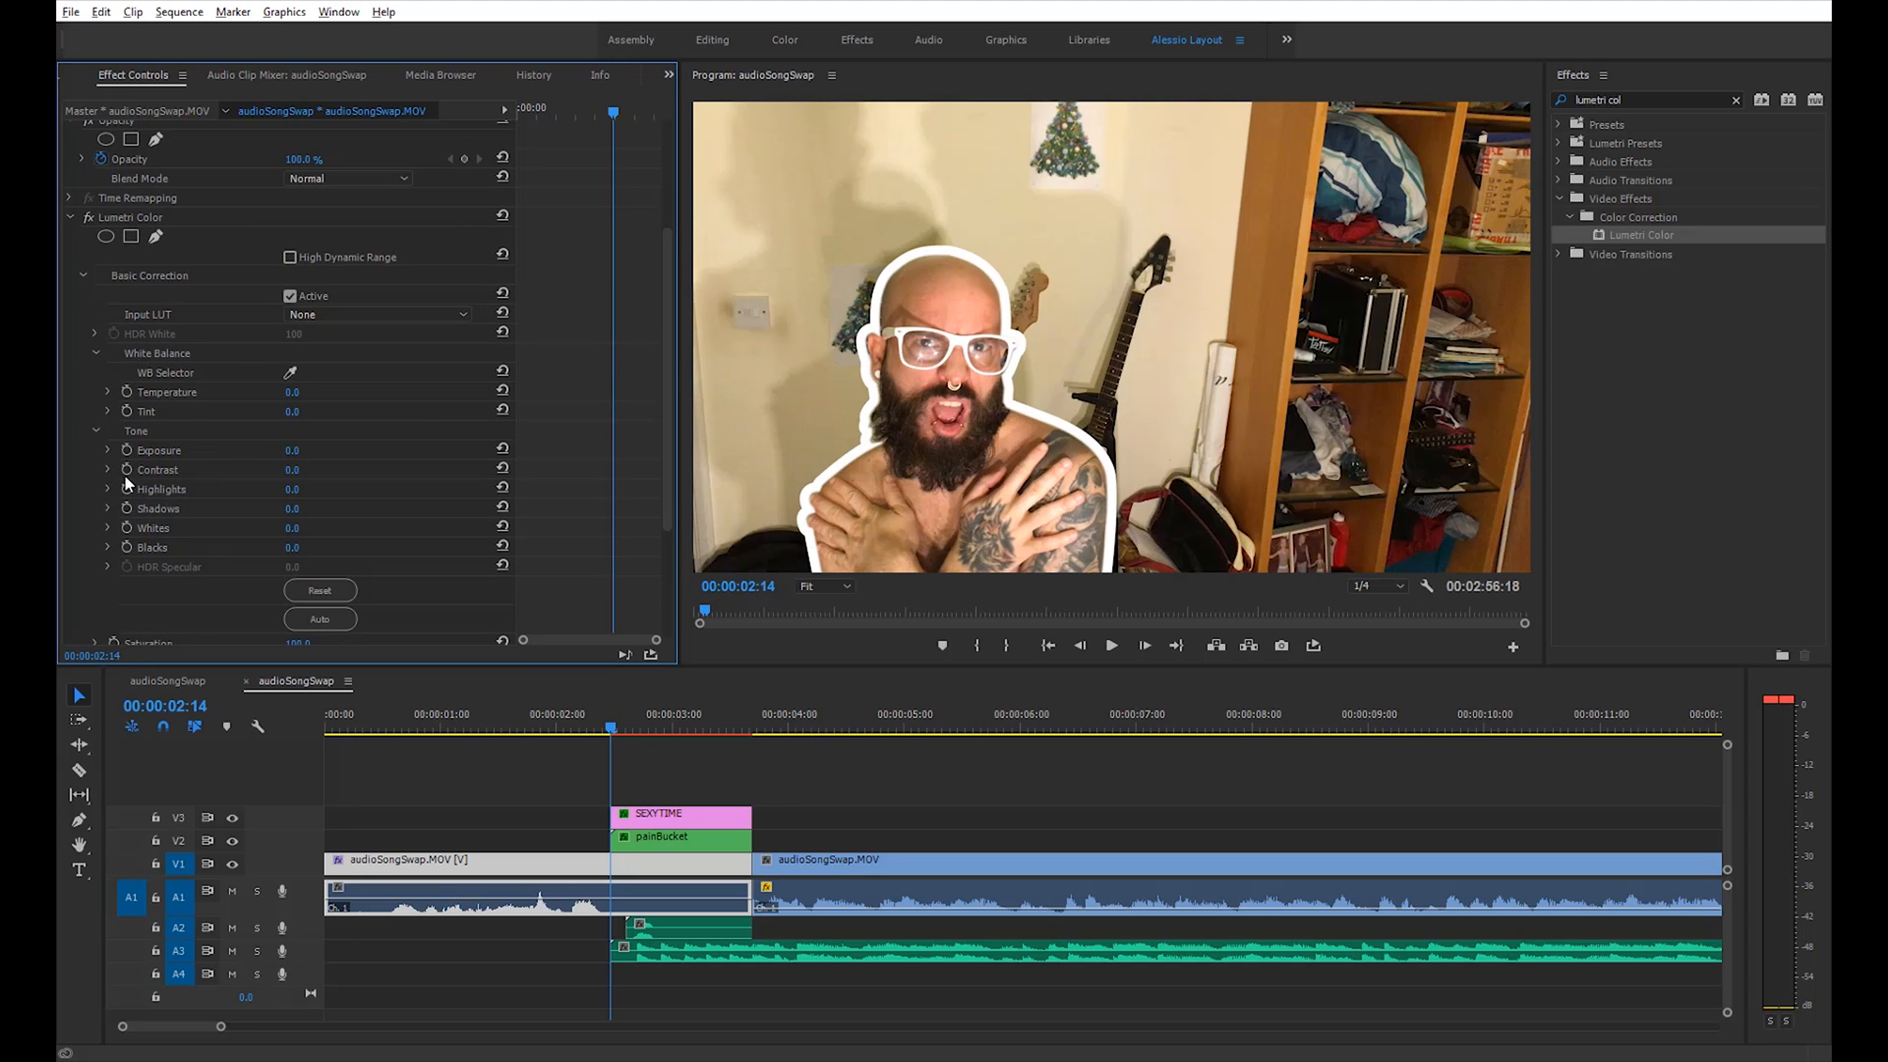
pyautogui.moveTo(126, 470)
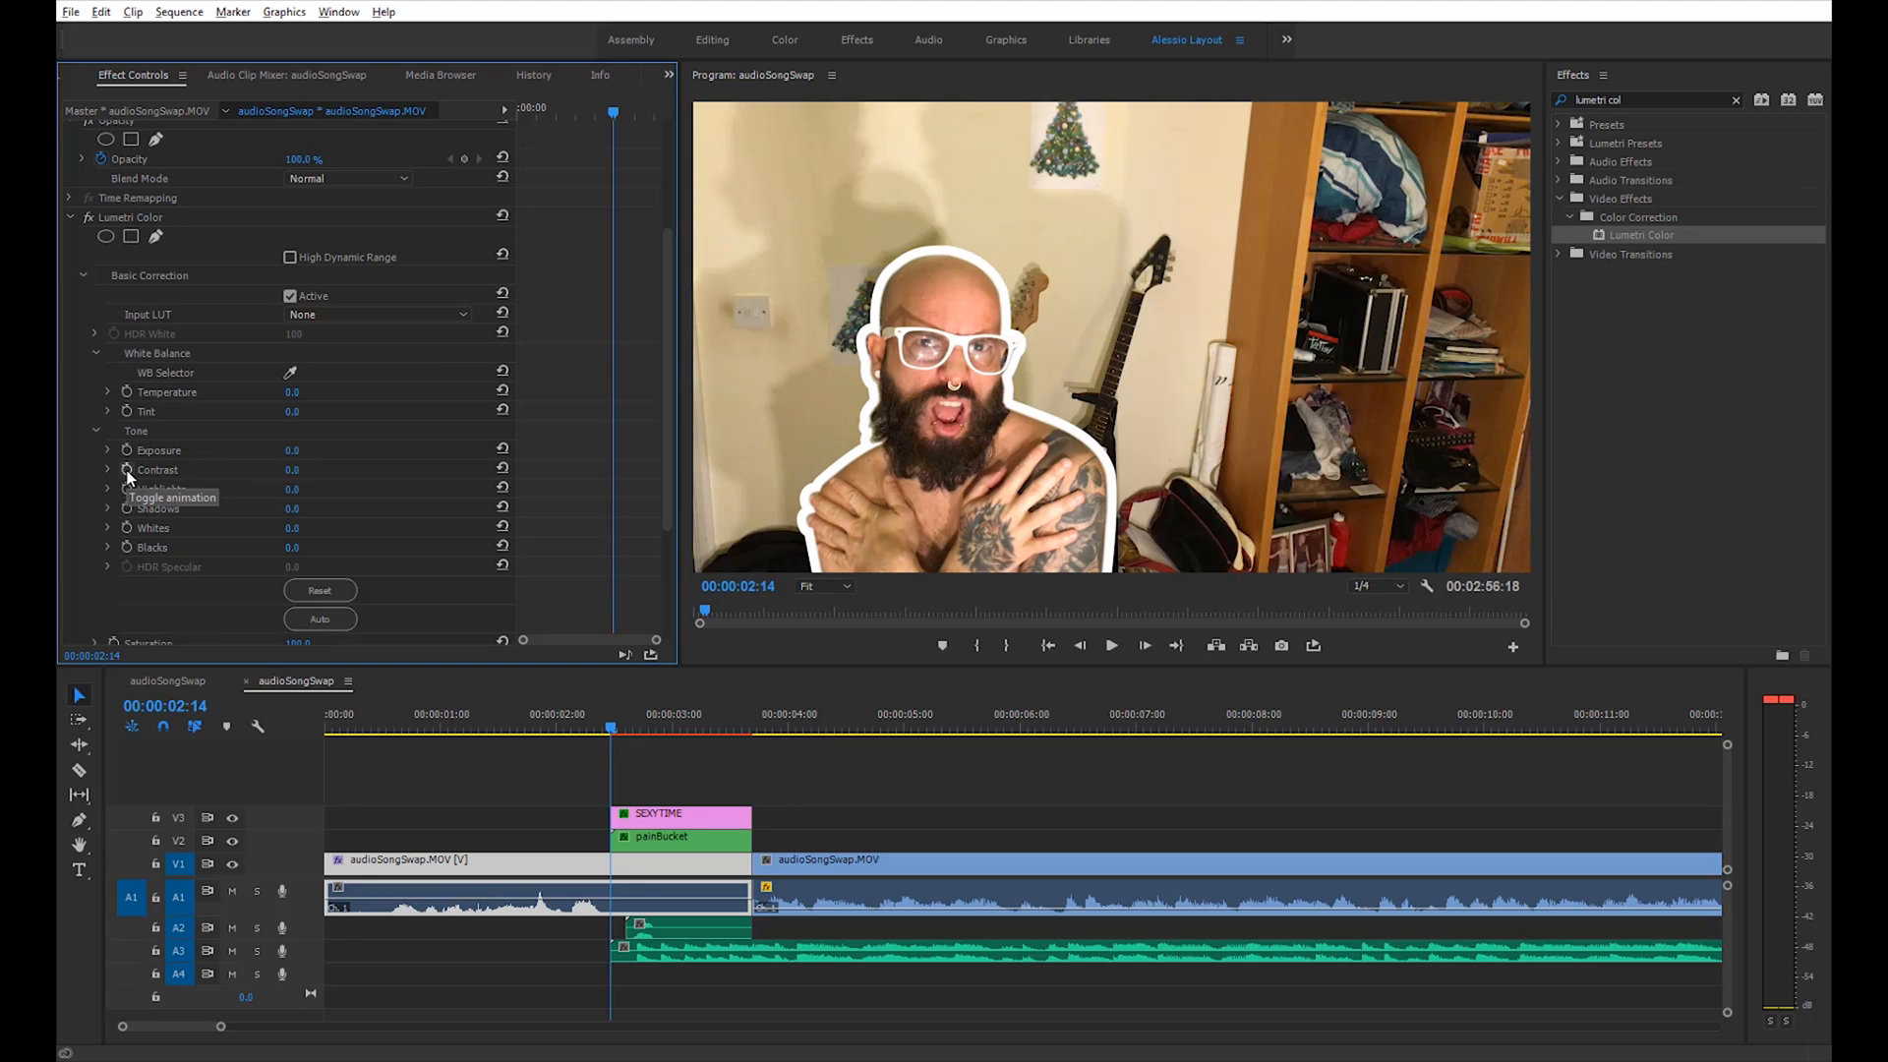
pyautogui.click(126, 449)
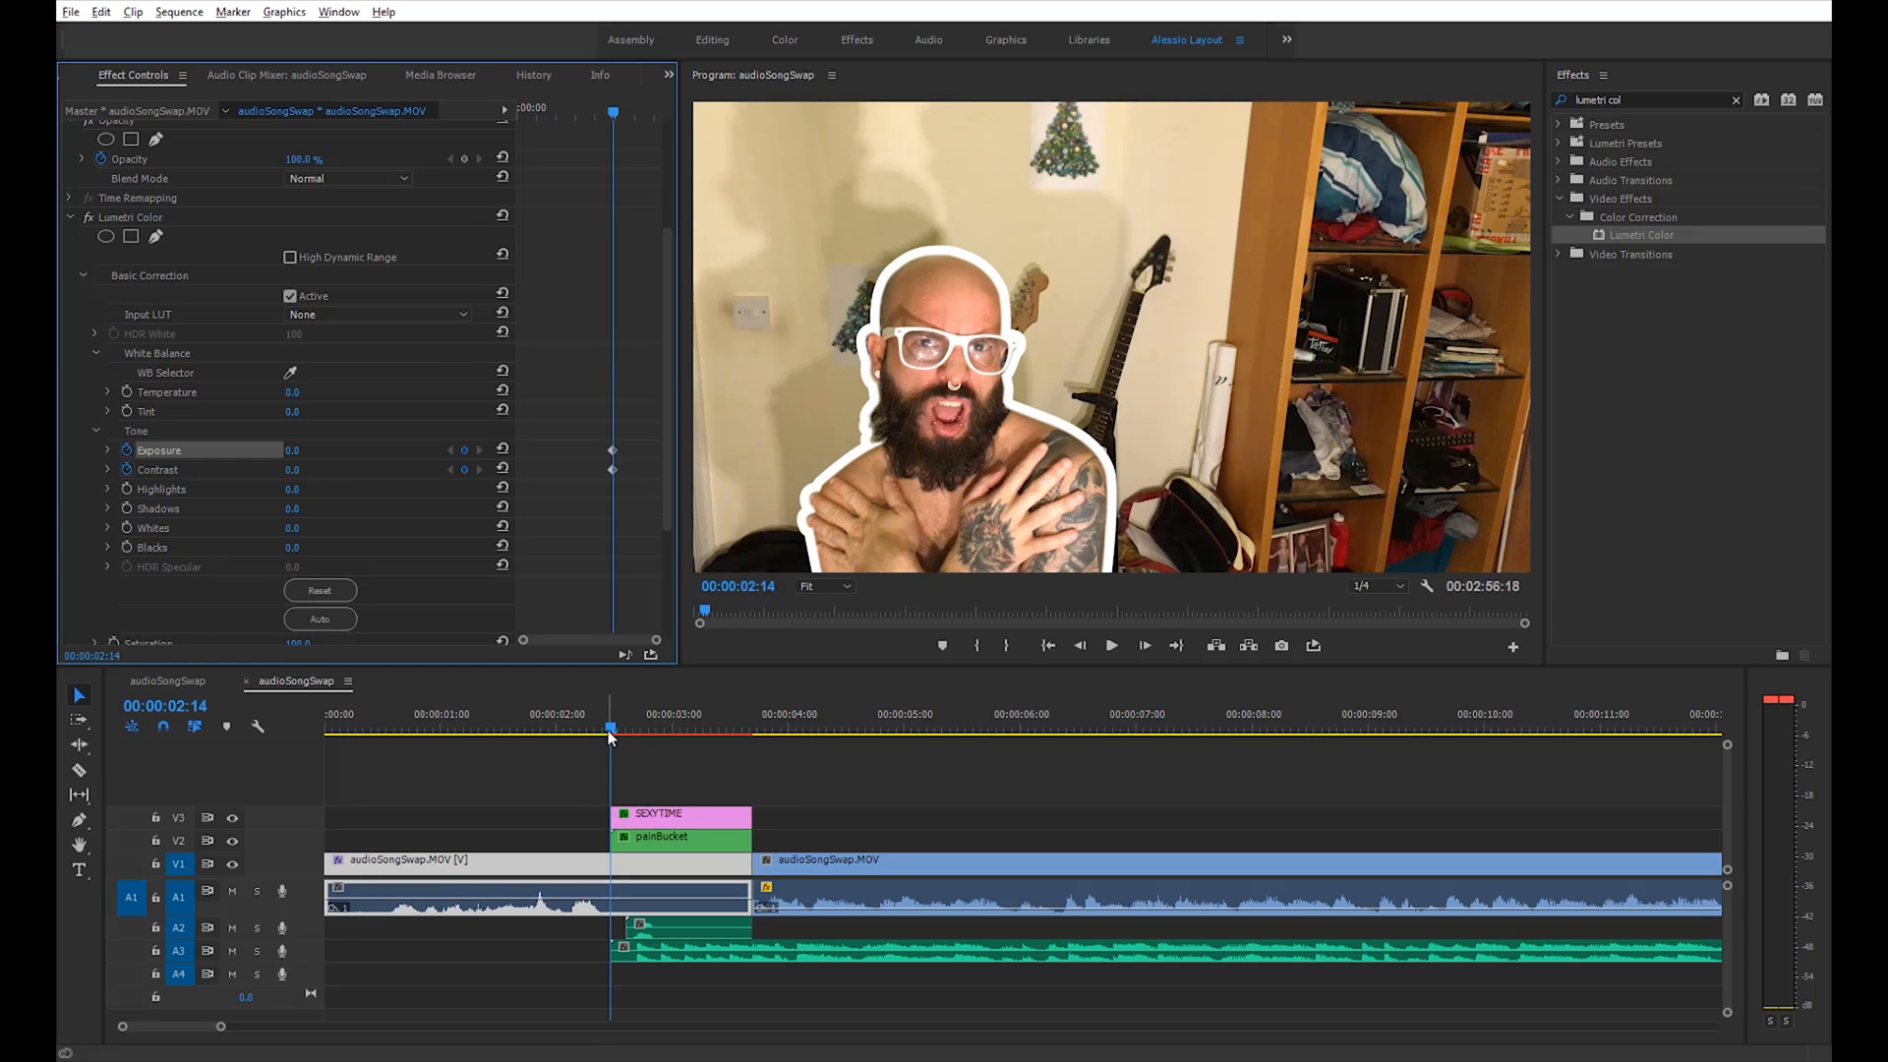
pyautogui.click(637, 731)
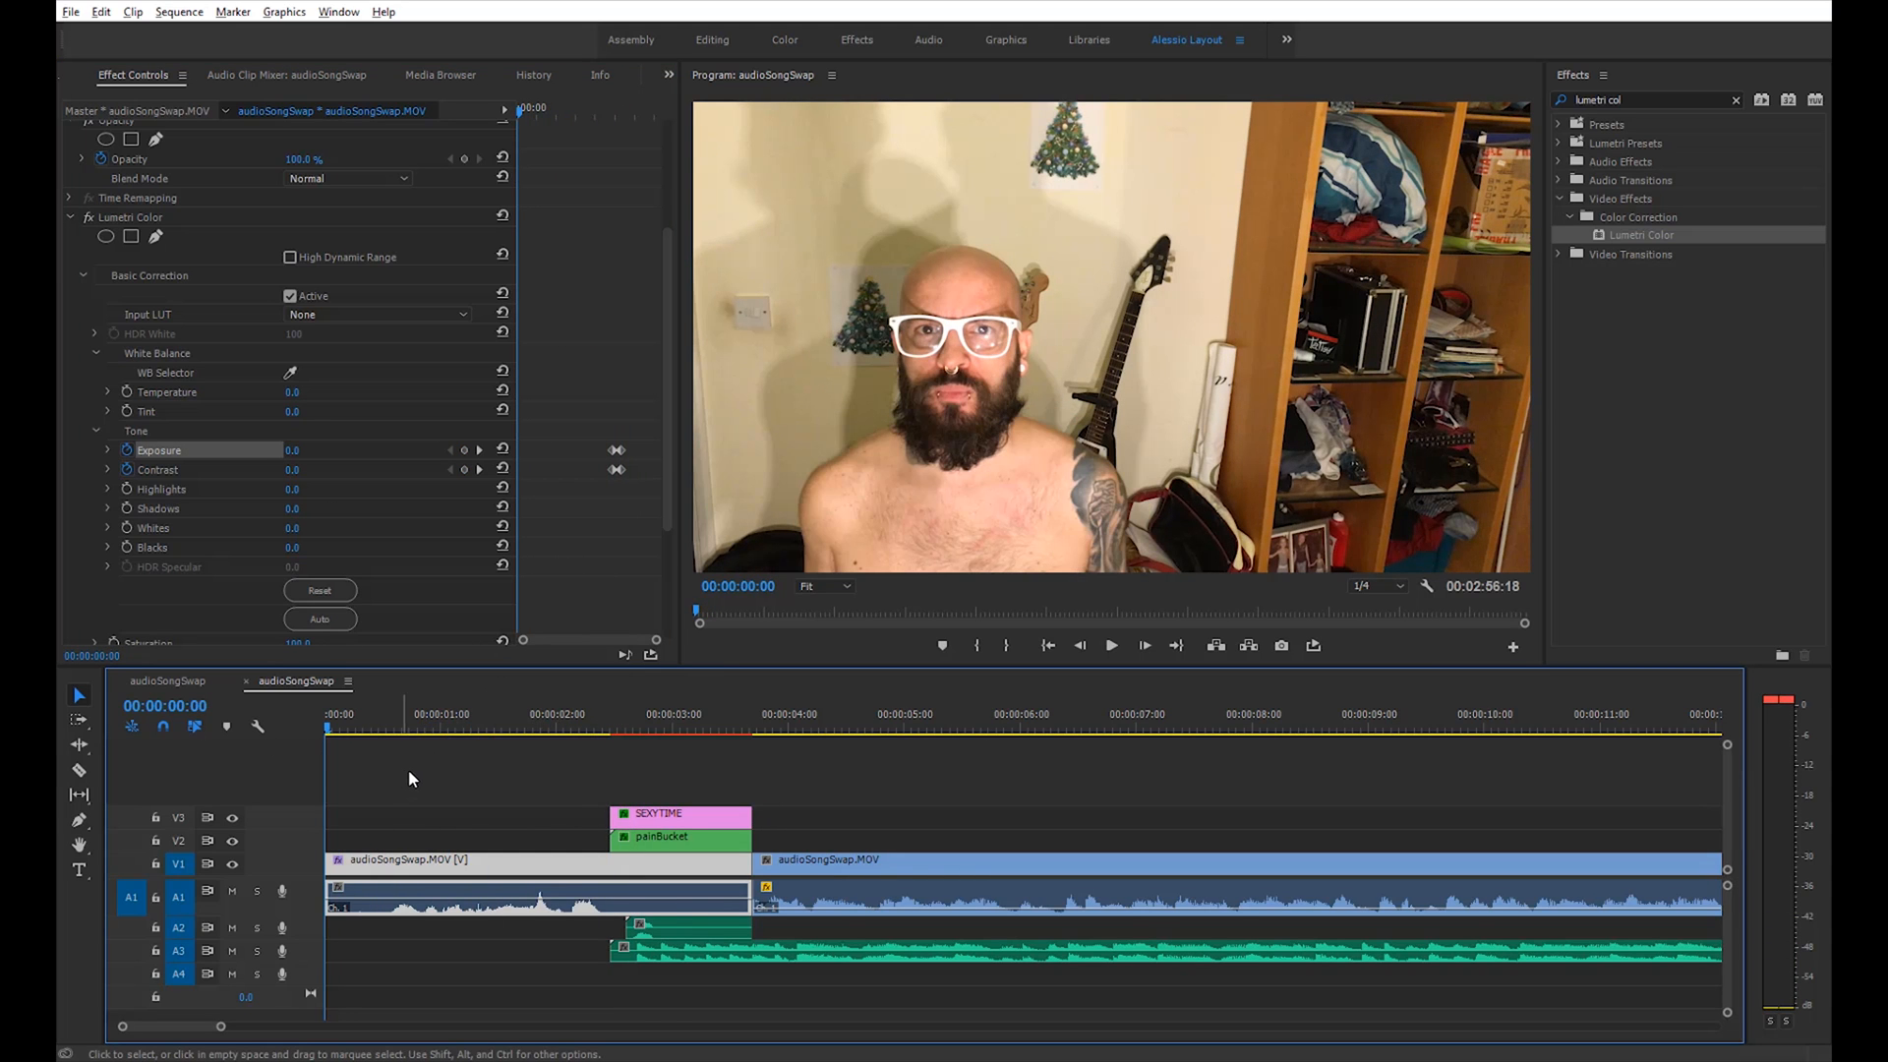
# Set the background's Lumetri exposure to -3.7 and contrast to 27.0 after the freeze
pyautogui.click(1109, 645)
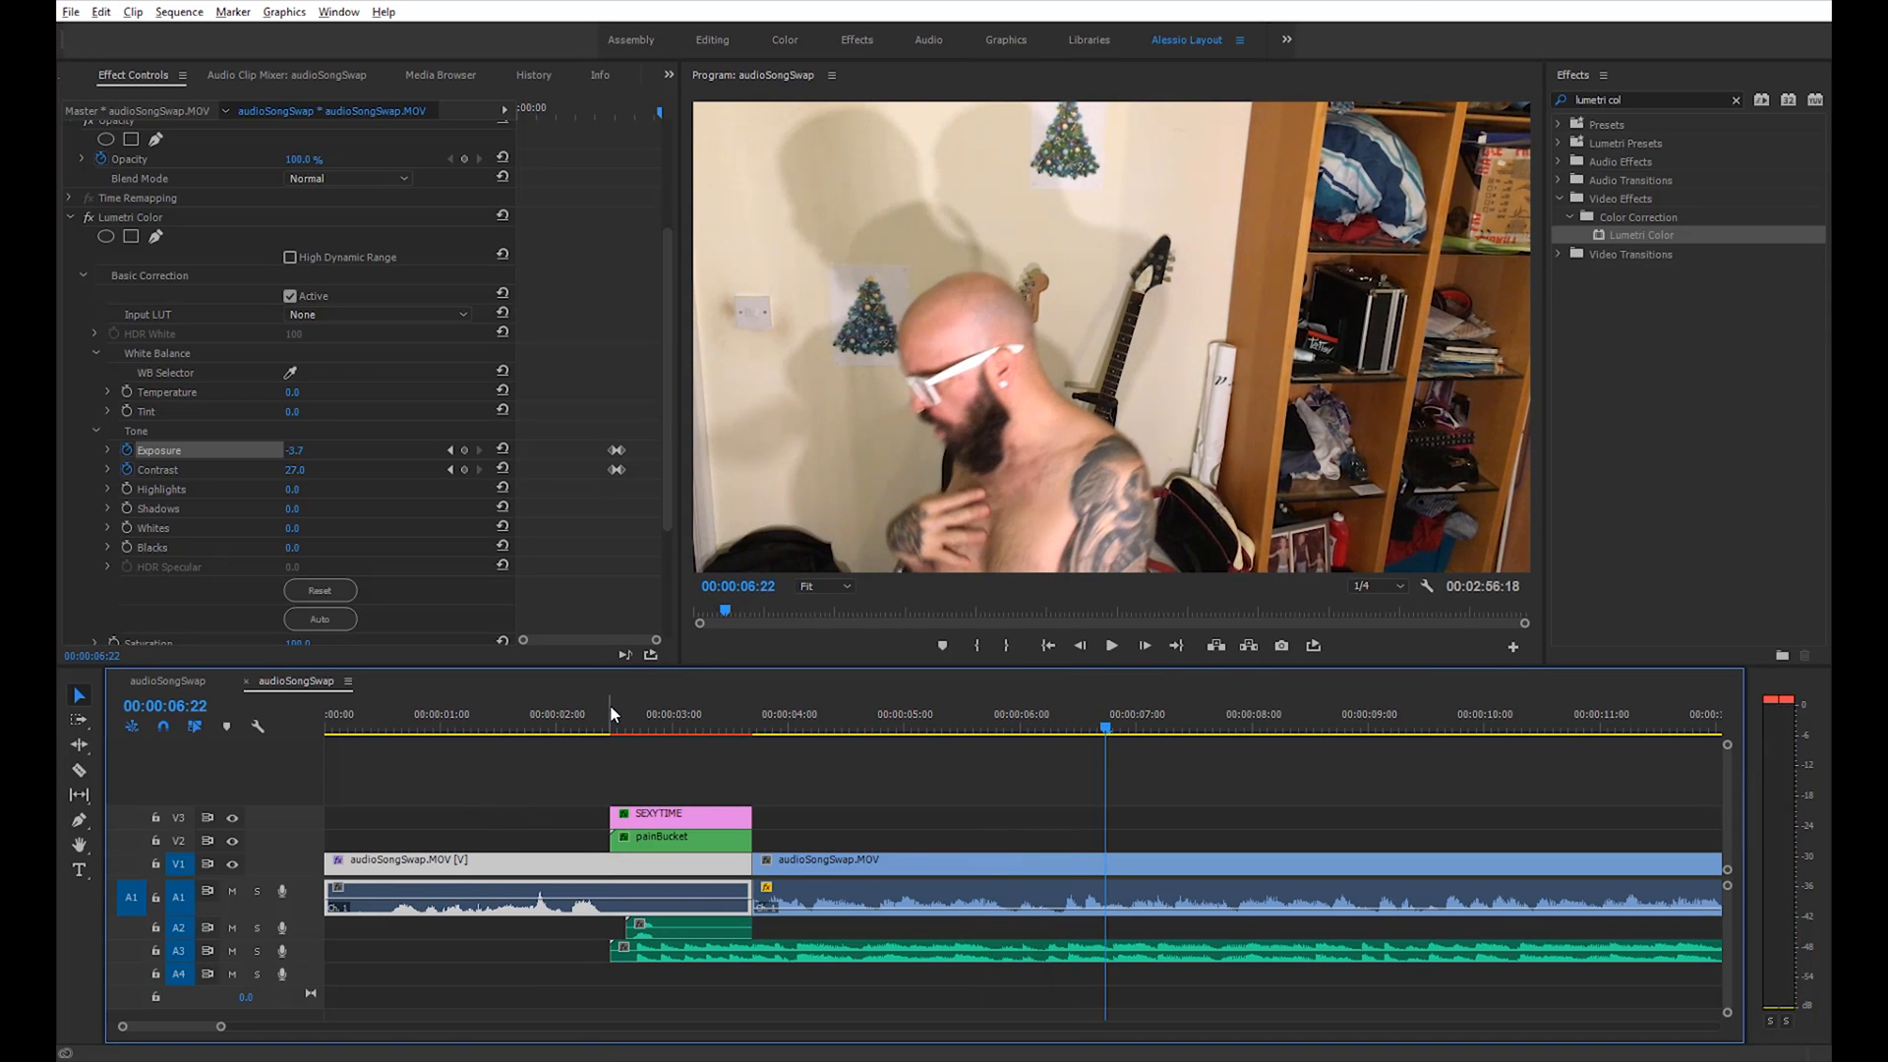
pyautogui.click(800, 728)
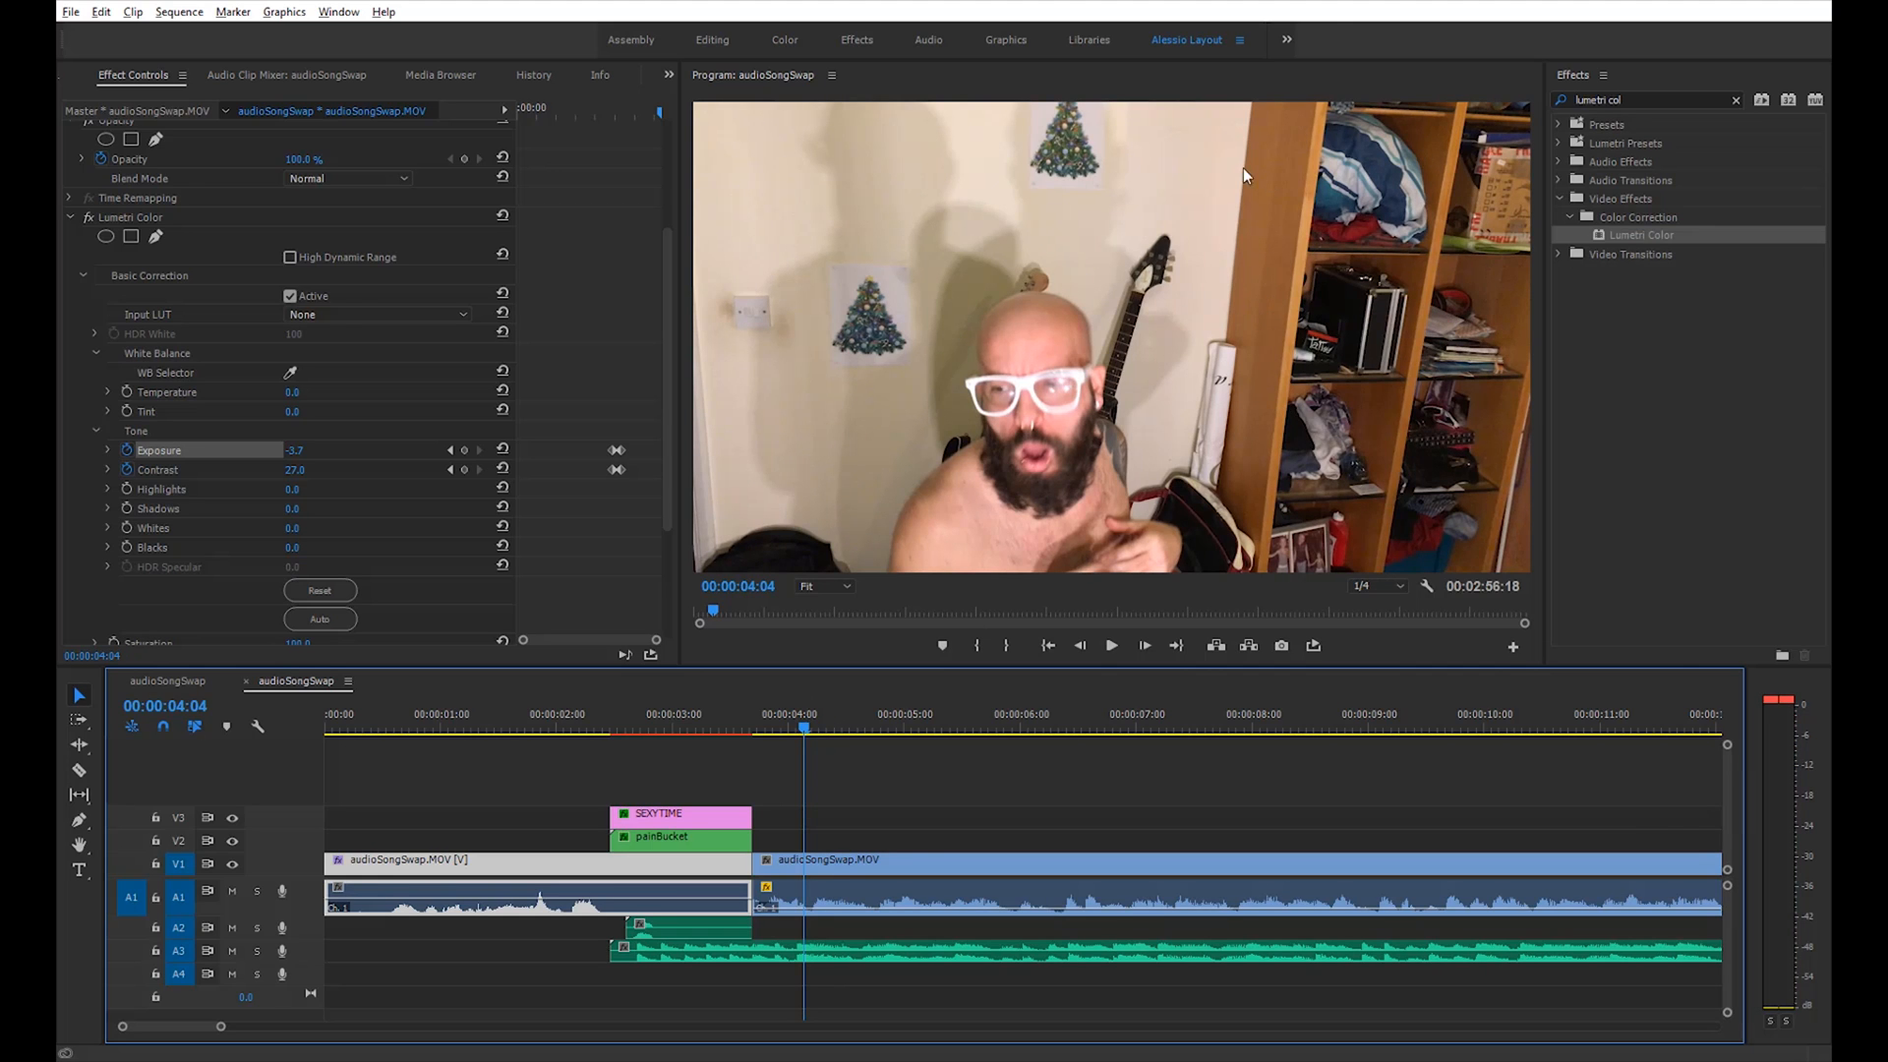
pyautogui.moveTo(1286, 248)
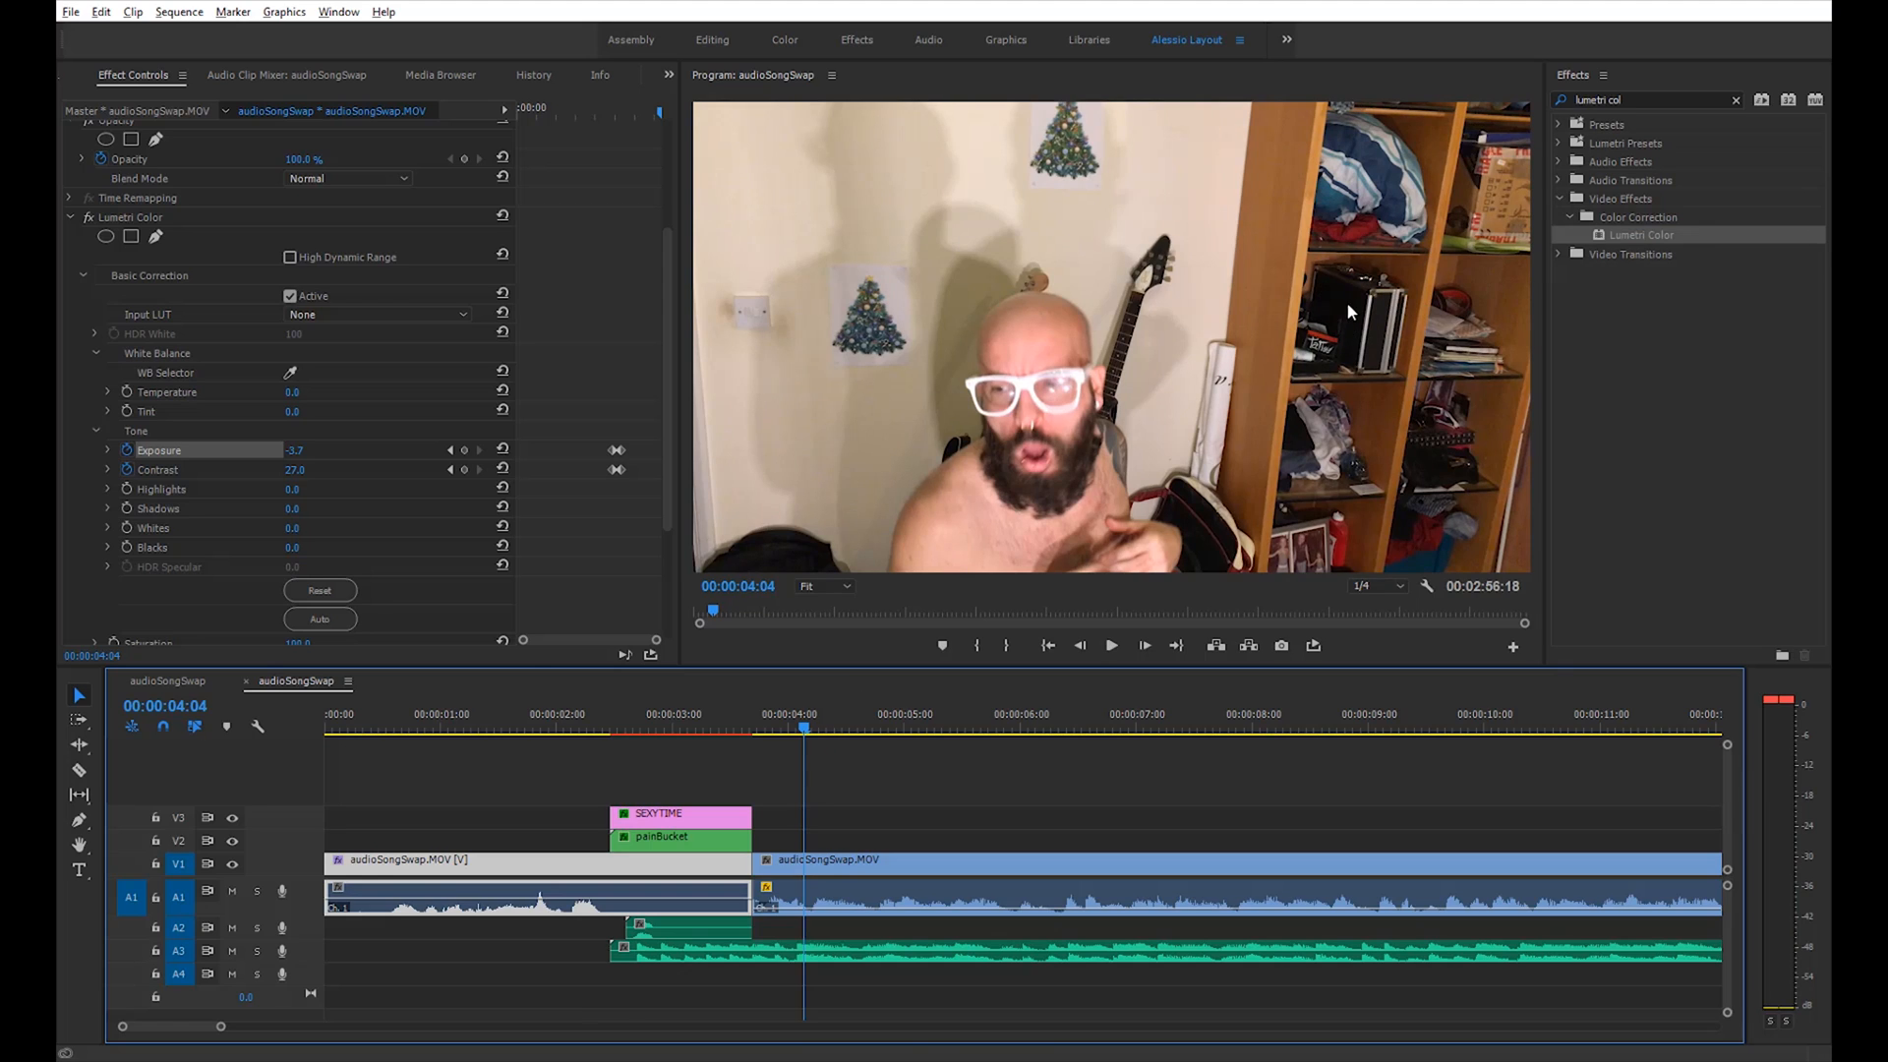
pyautogui.moveTo(1381, 350)
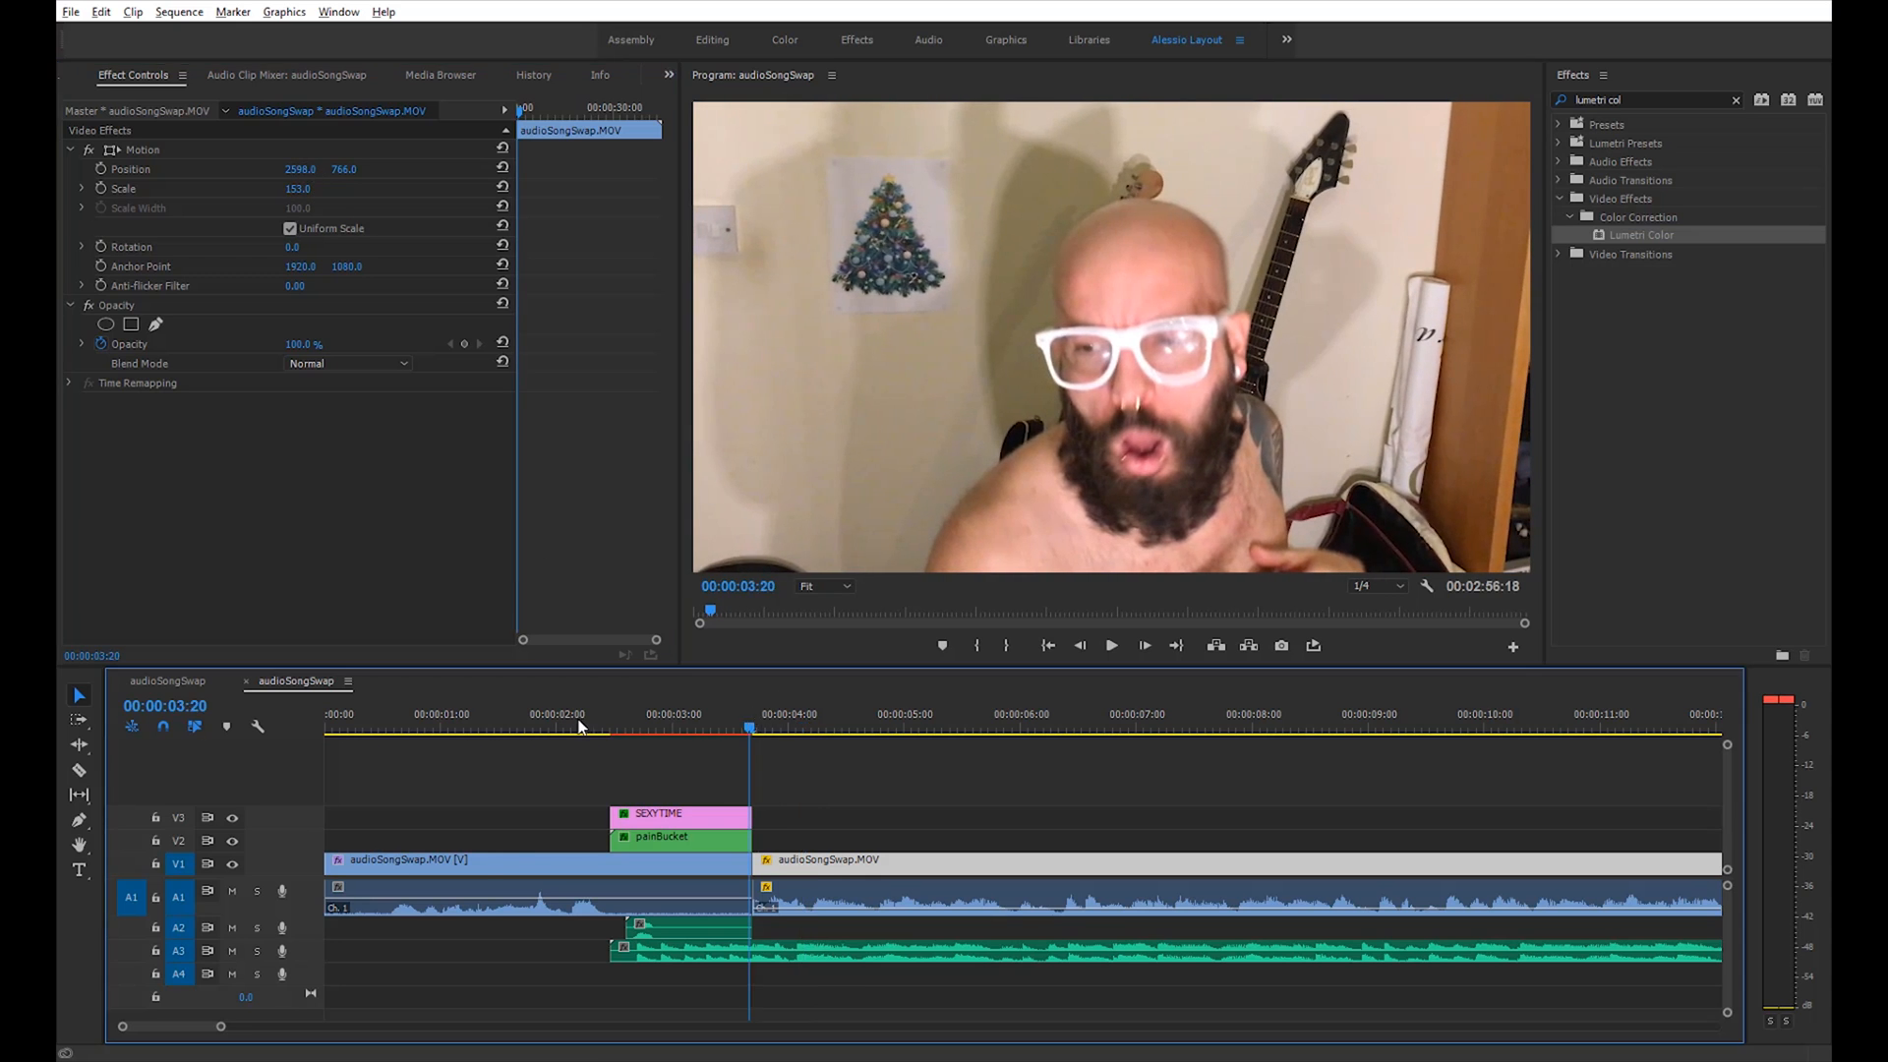
# Scale the second audioSongSwap.MOV clip to 153 and position it at 2598, 766
pyautogui.click(1110, 645)
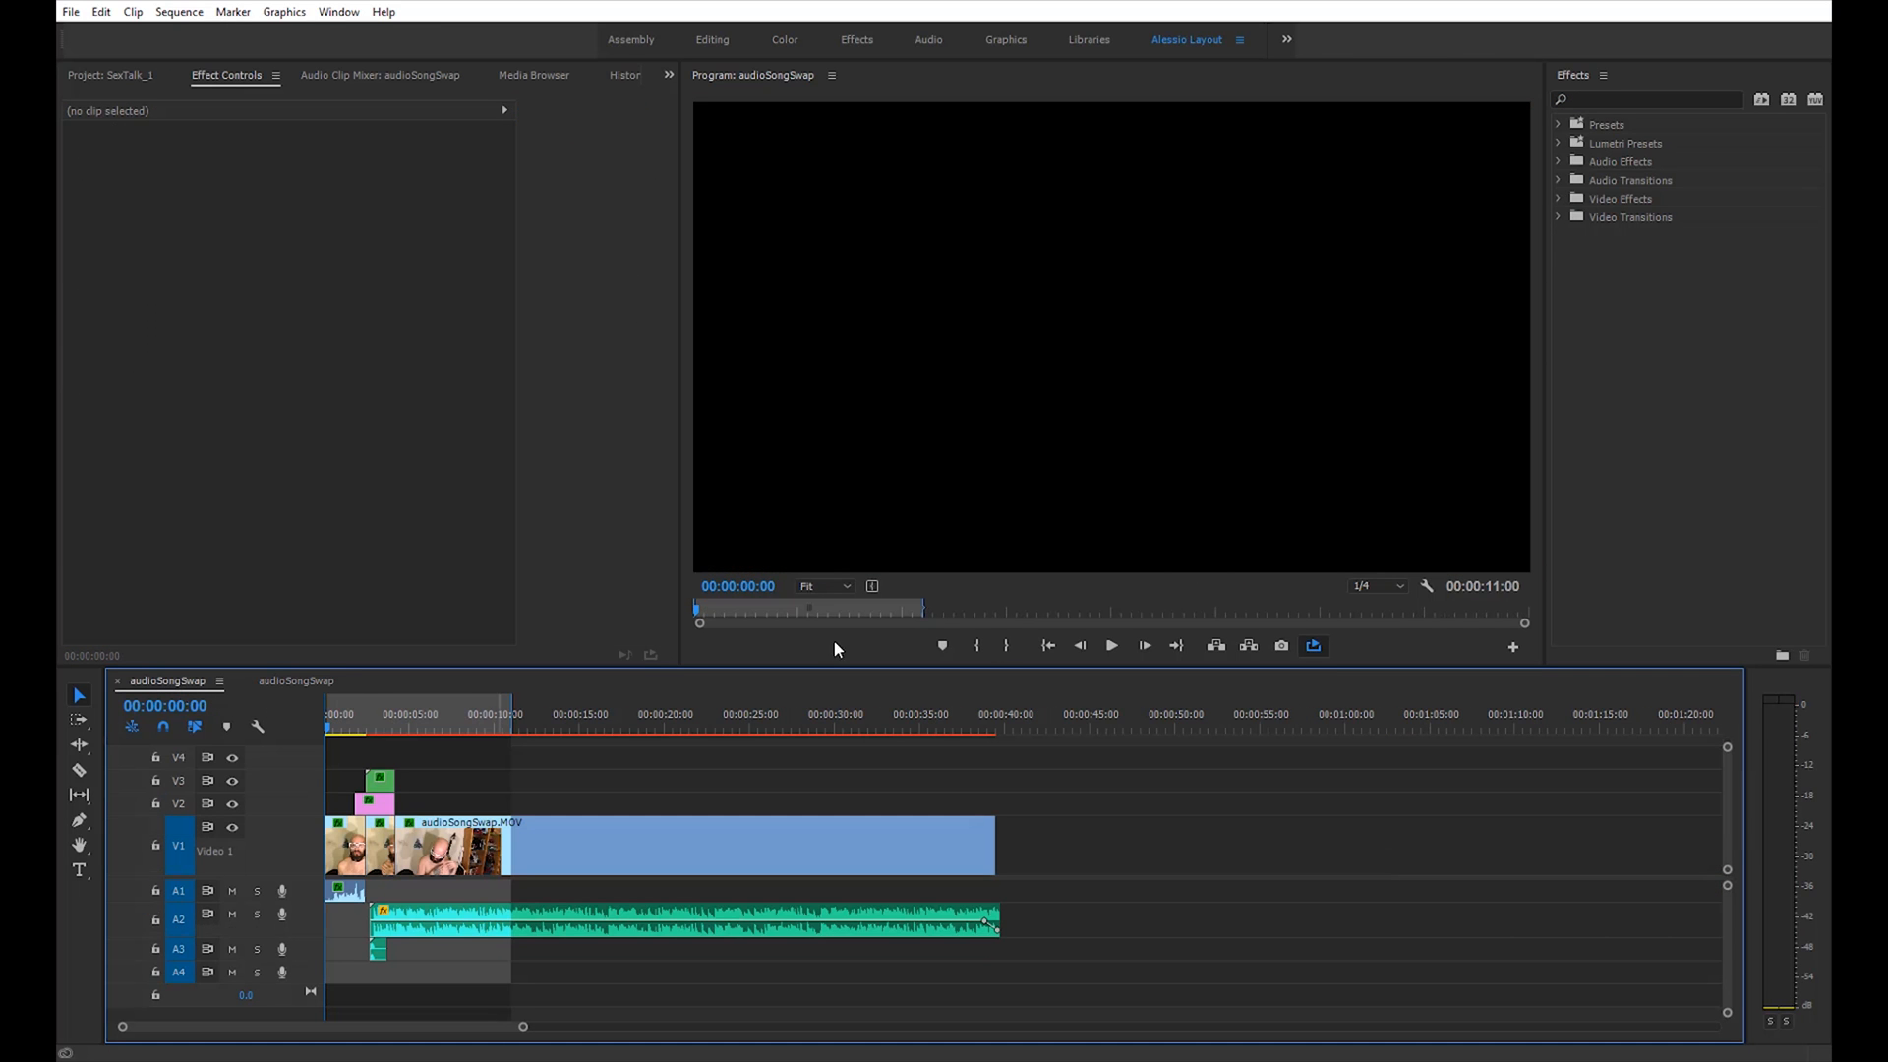
pyautogui.click(1109, 645)
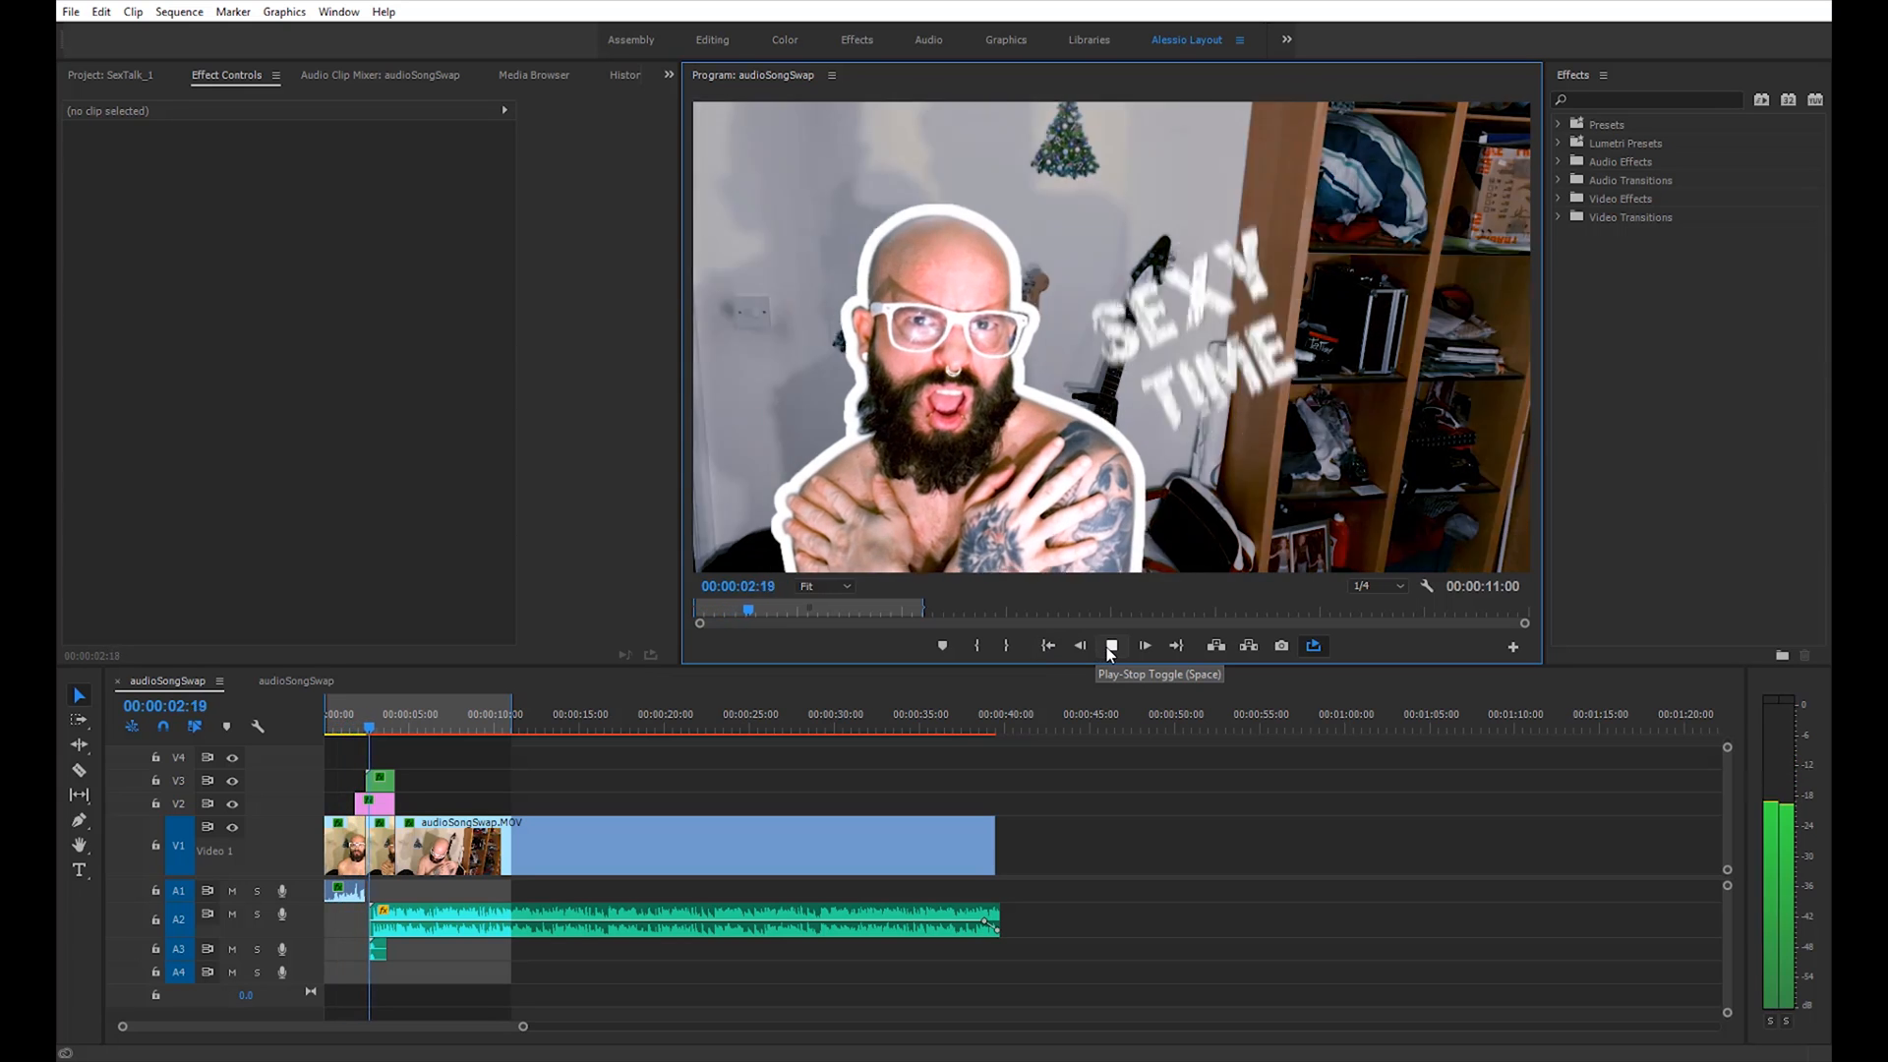
pyautogui.click(1143, 645)
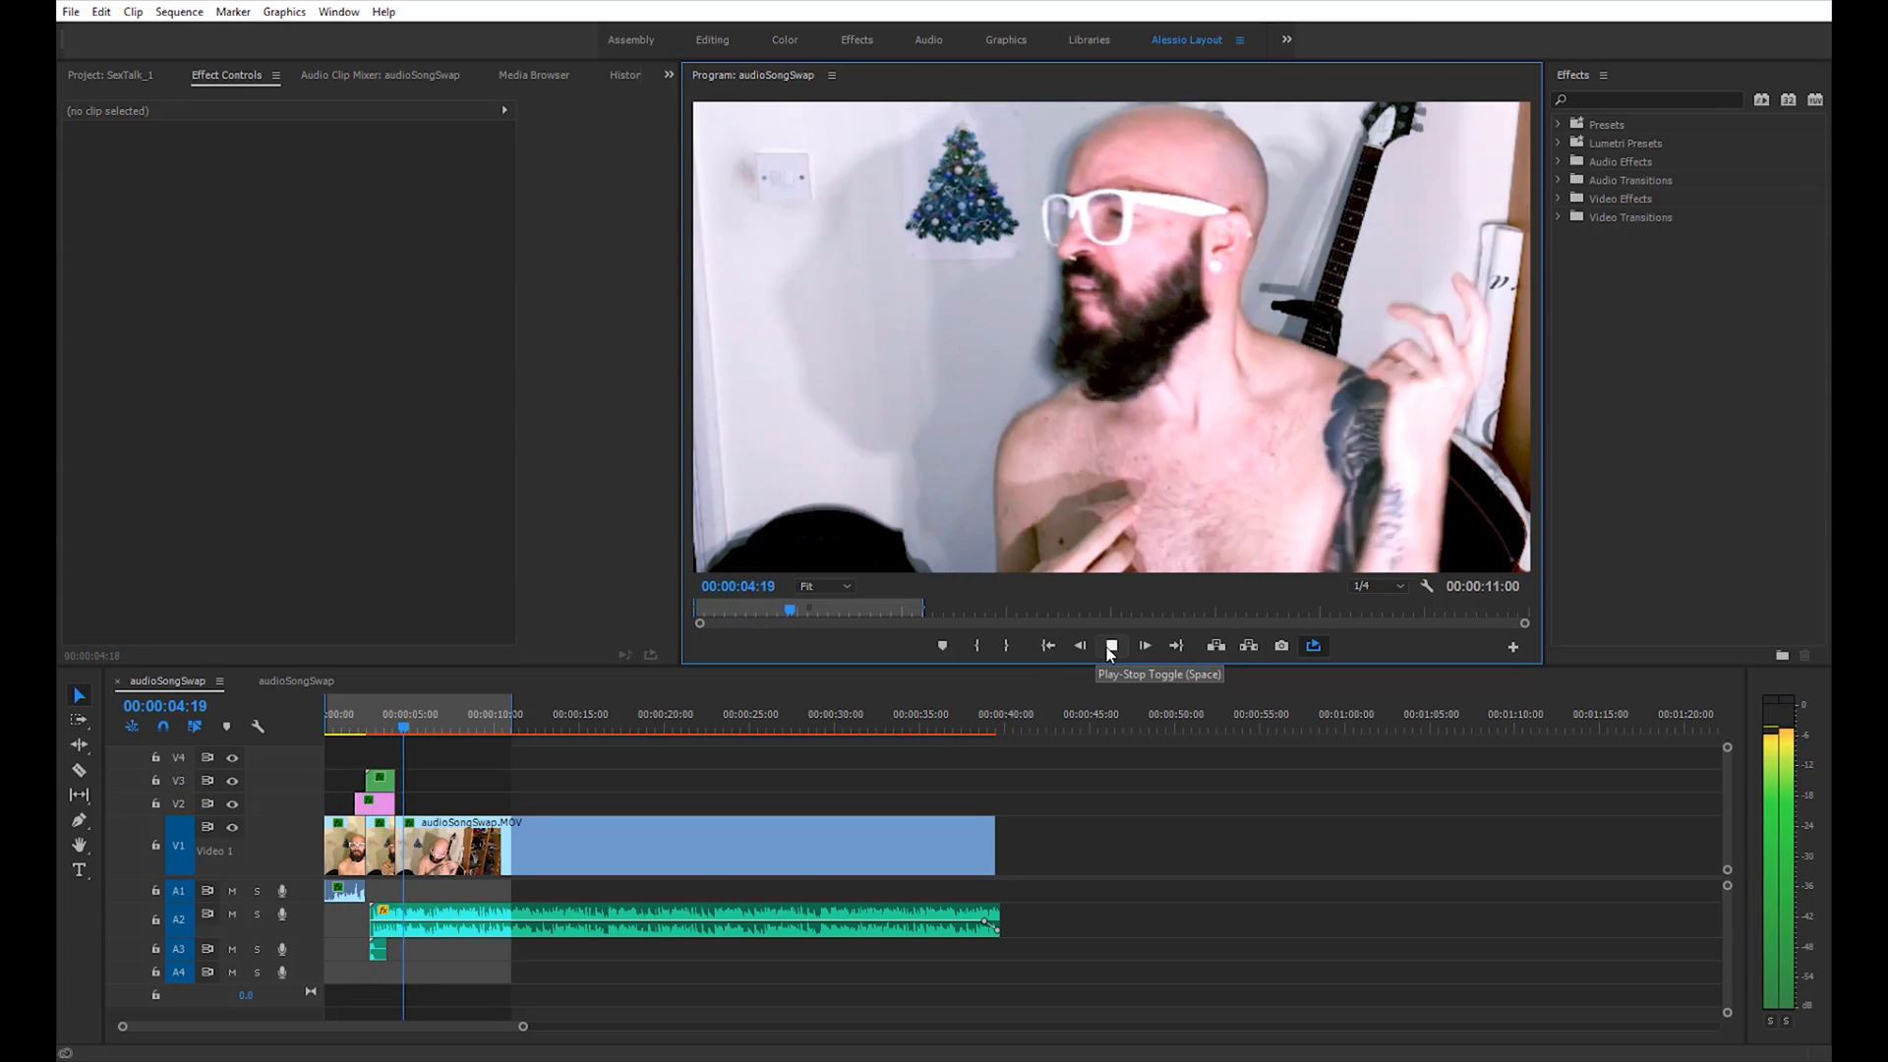
pyautogui.click(1144, 645)
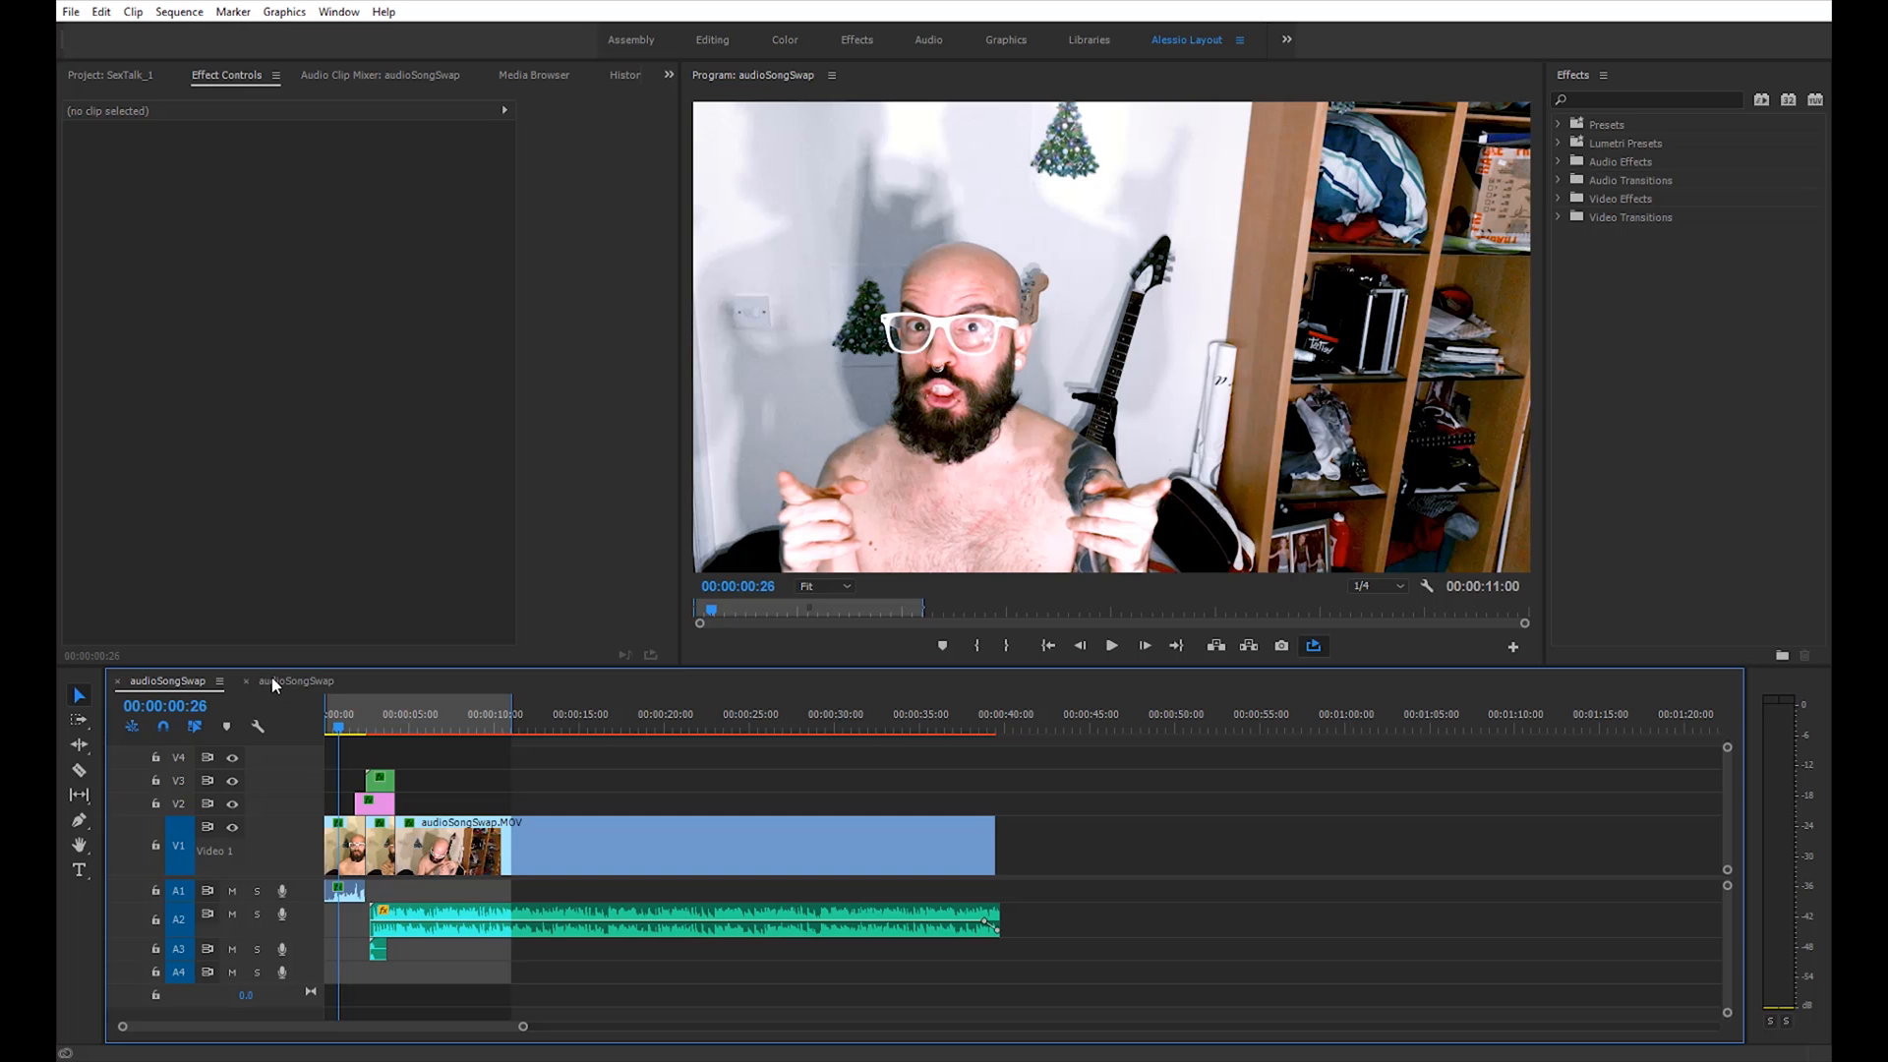
pyautogui.moveTo(332, 688)
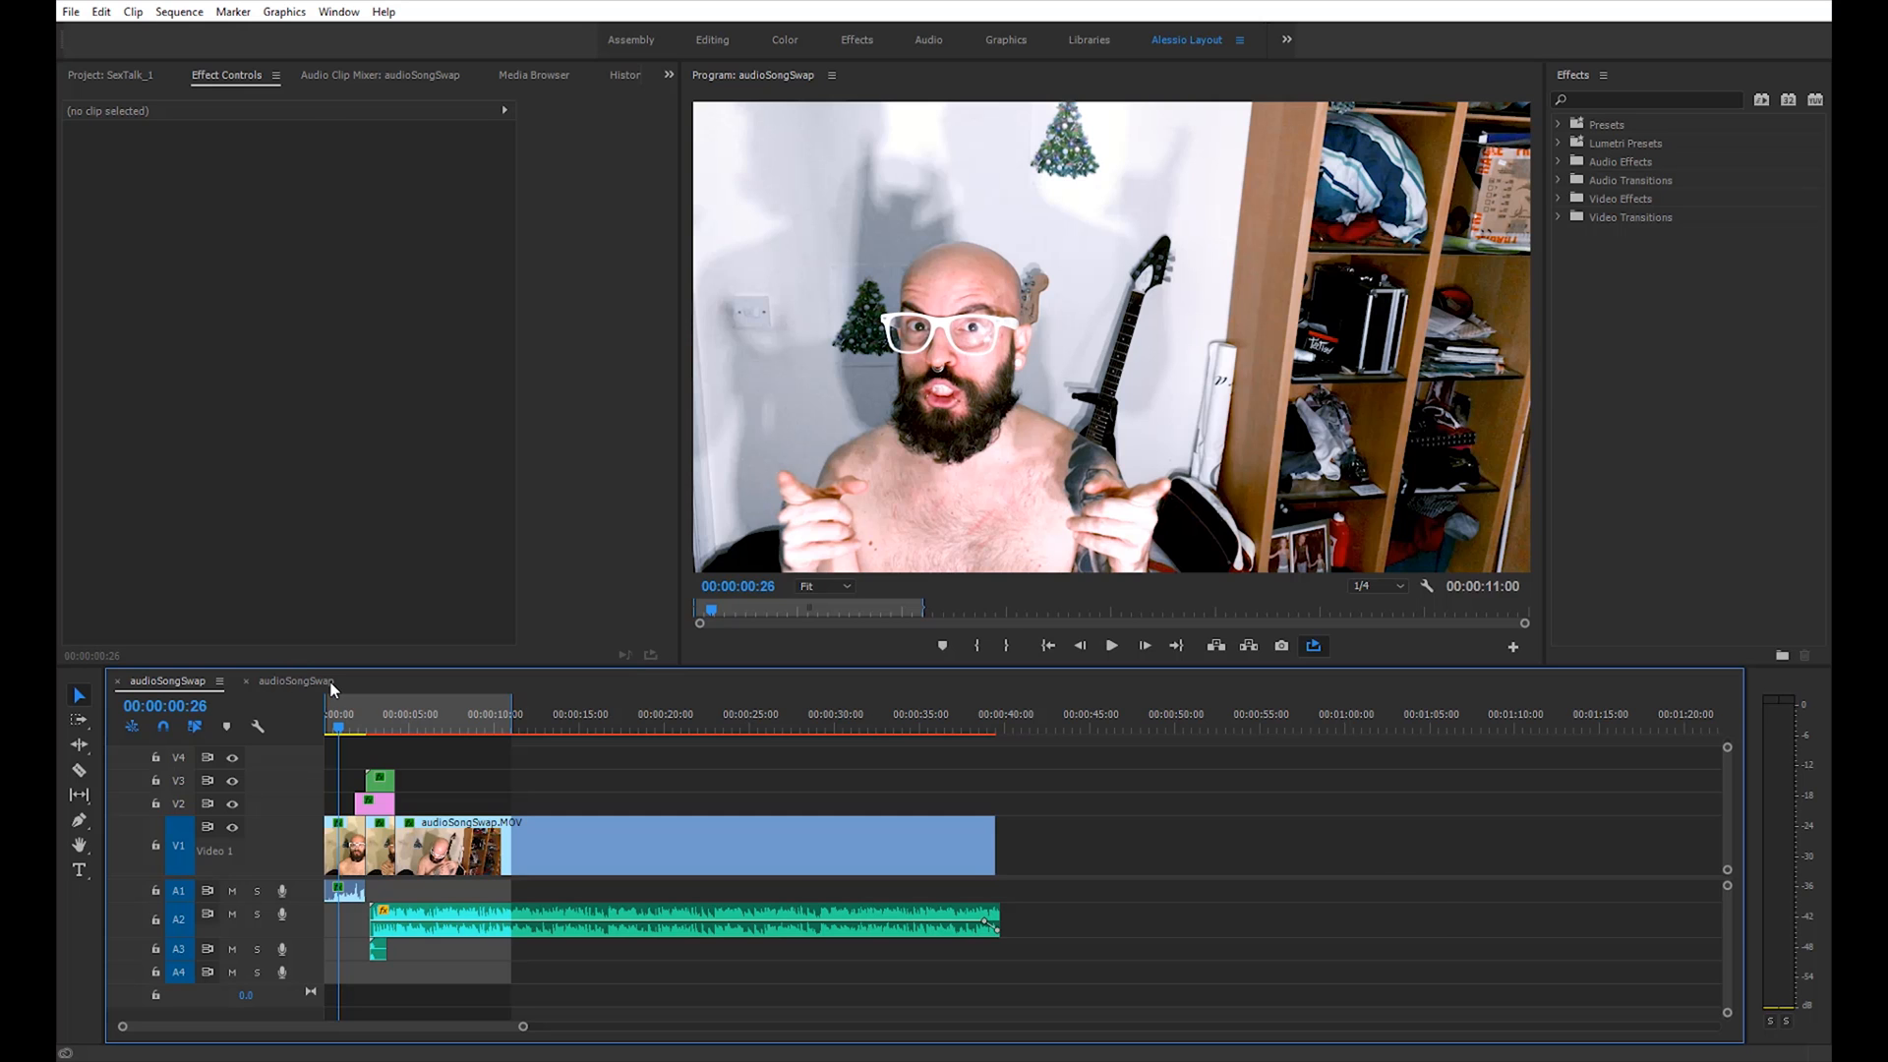